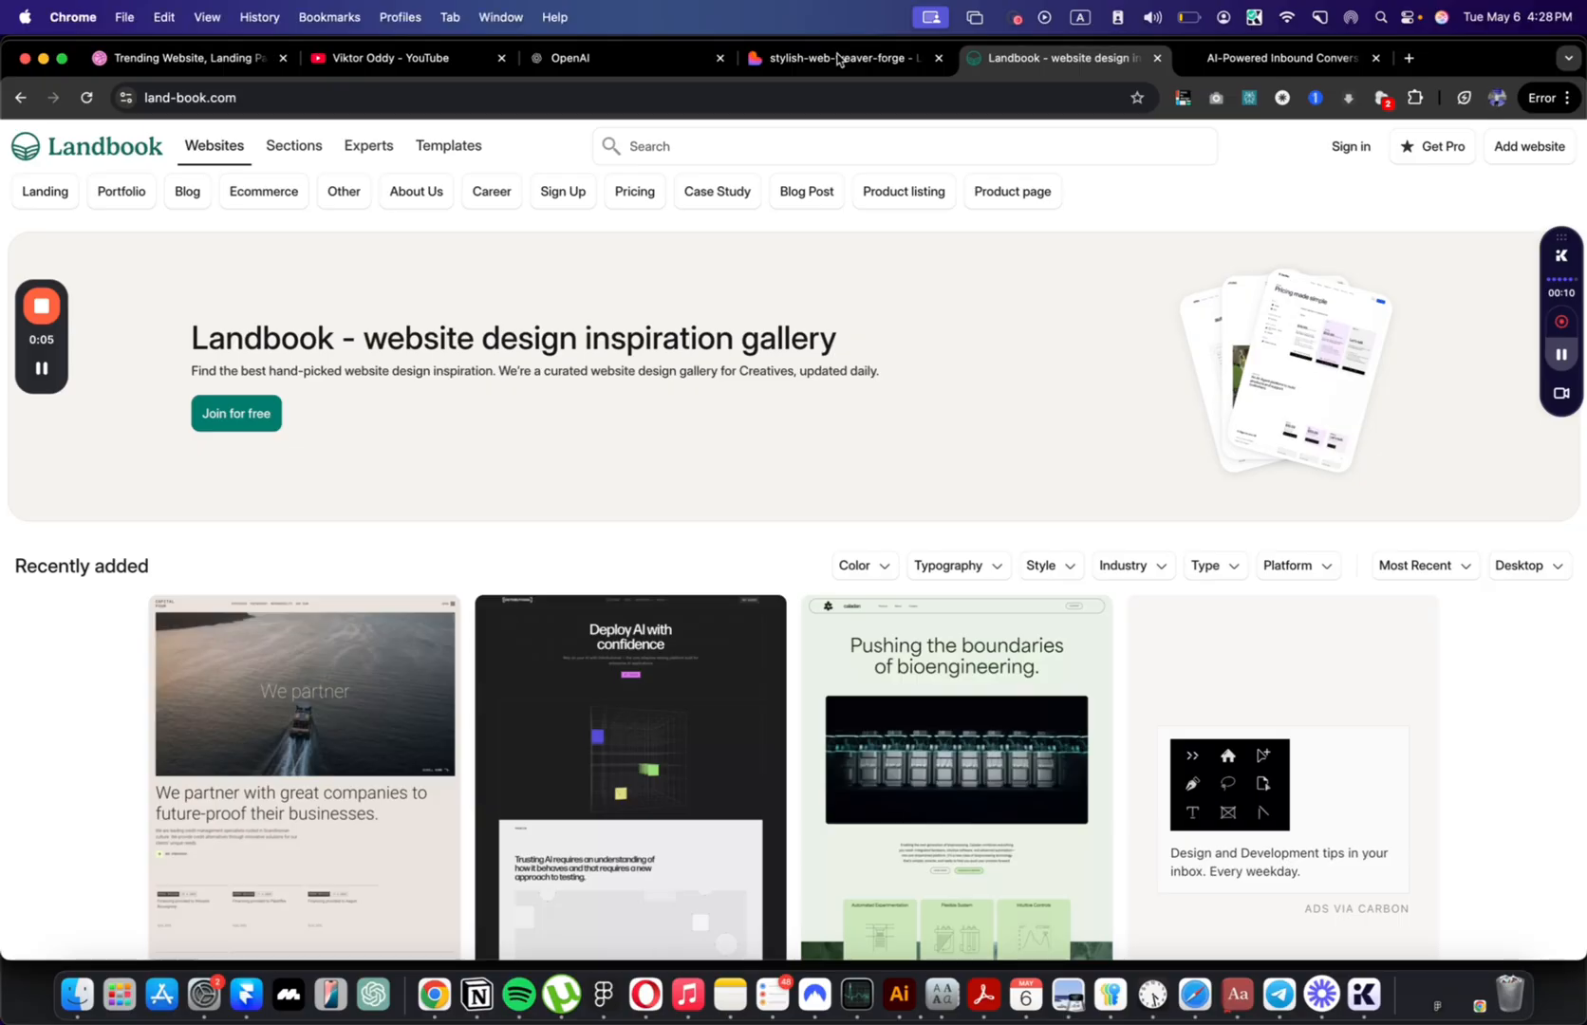
Step: Check the Monotree landing project, then browse the Landbook gallery down to the Nexio Webflow Template card
left_click(839, 57)
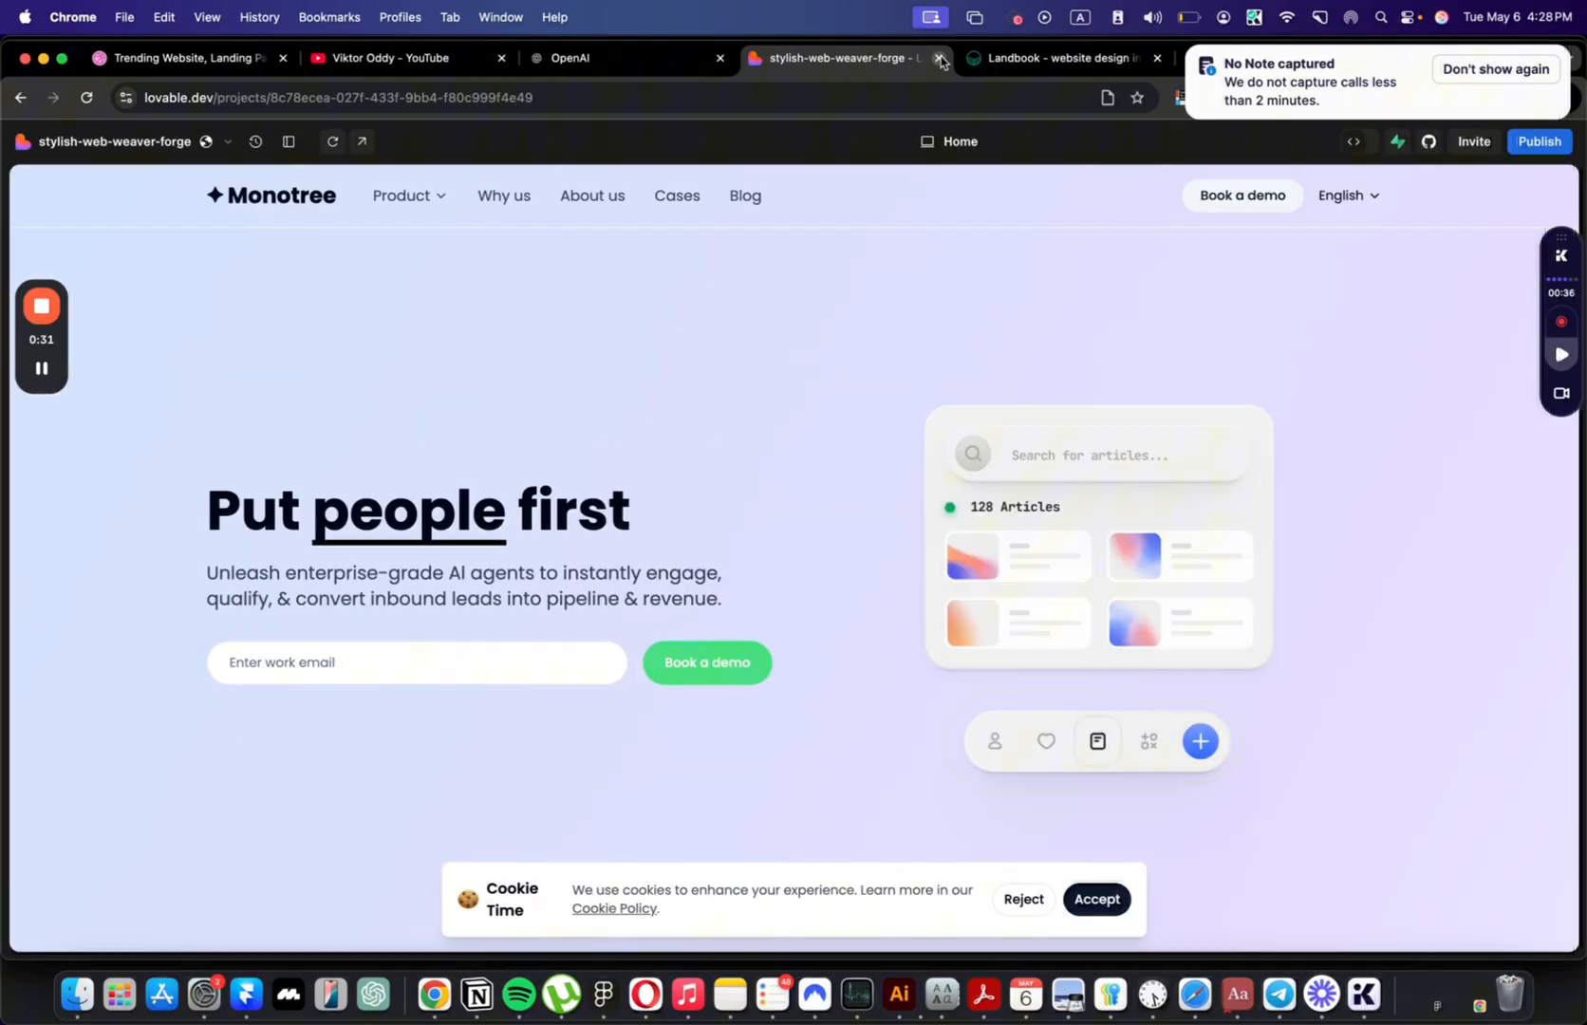
left_click(1061, 57)
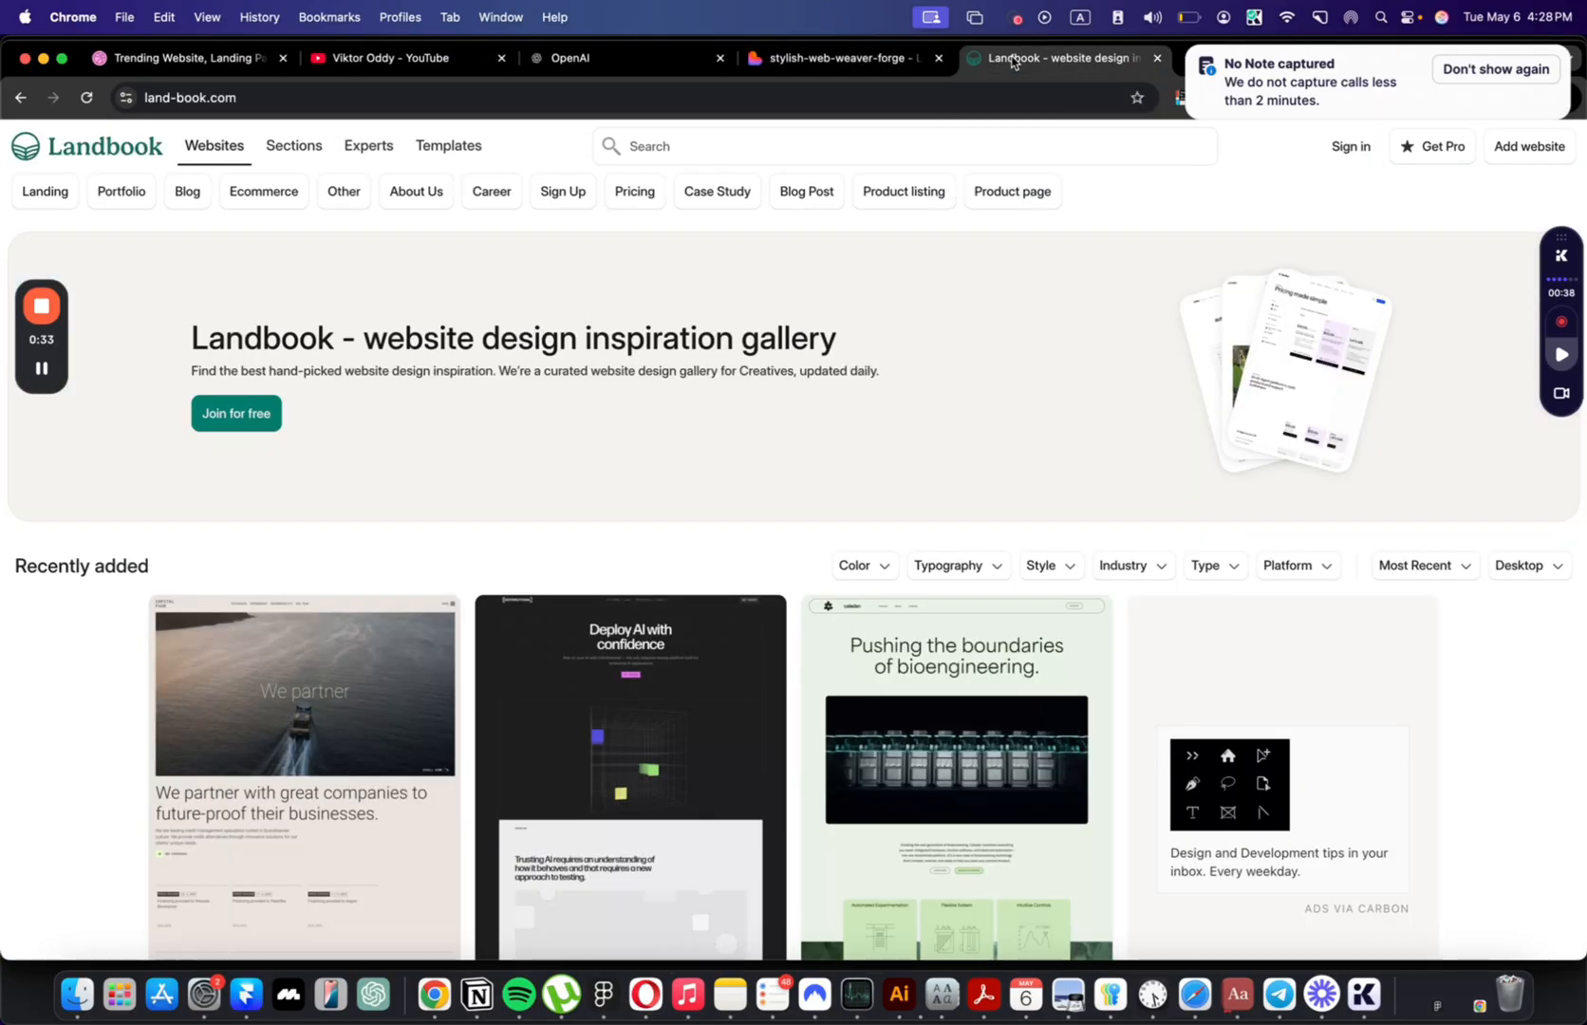
scroll("down", 3)
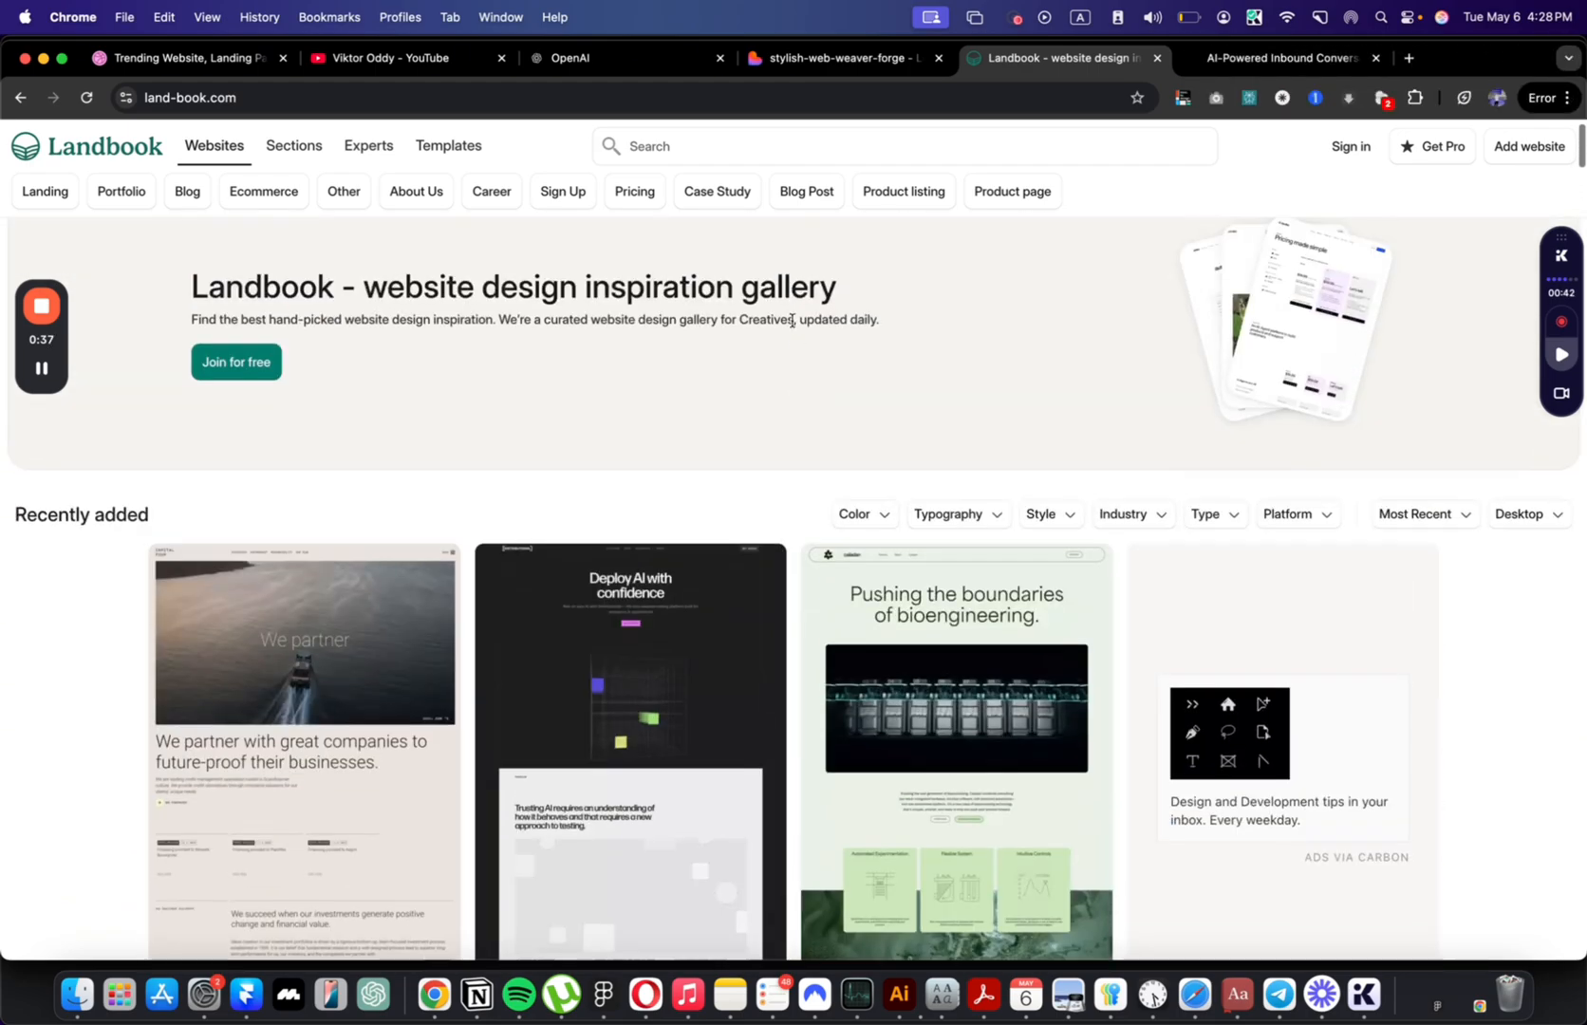
scroll("down", 3)
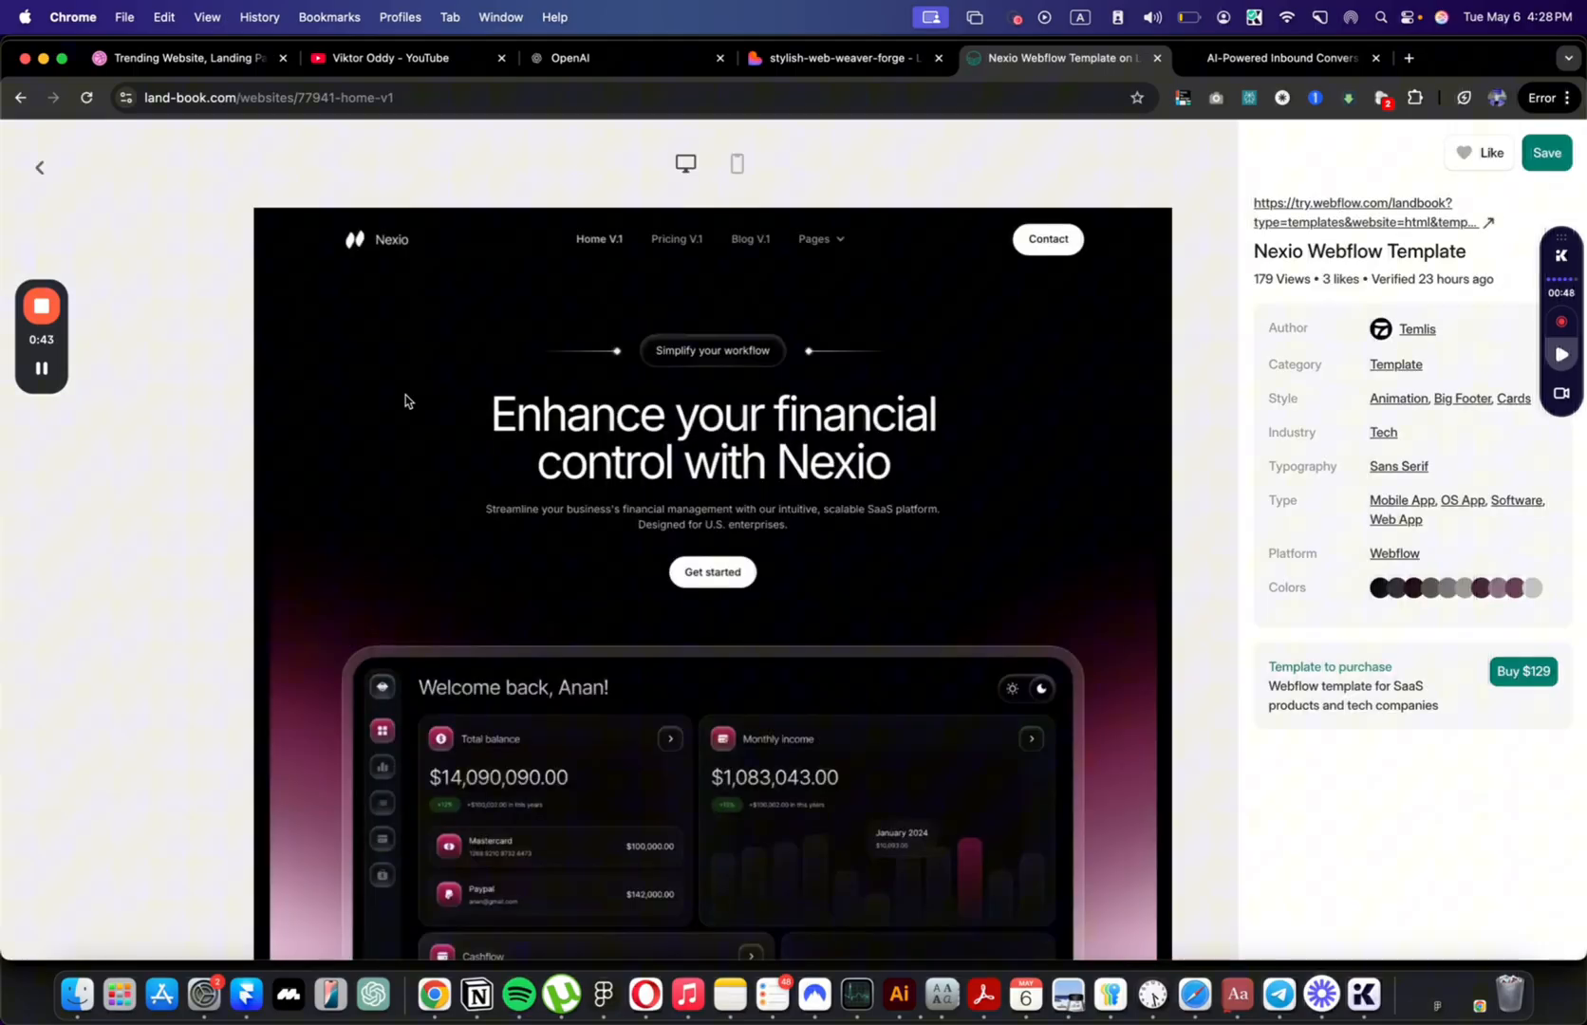
Step: View the Nexio designer's Dribbble profile, then switch over to Figma's Bento Pro file
right_click(528, 441)
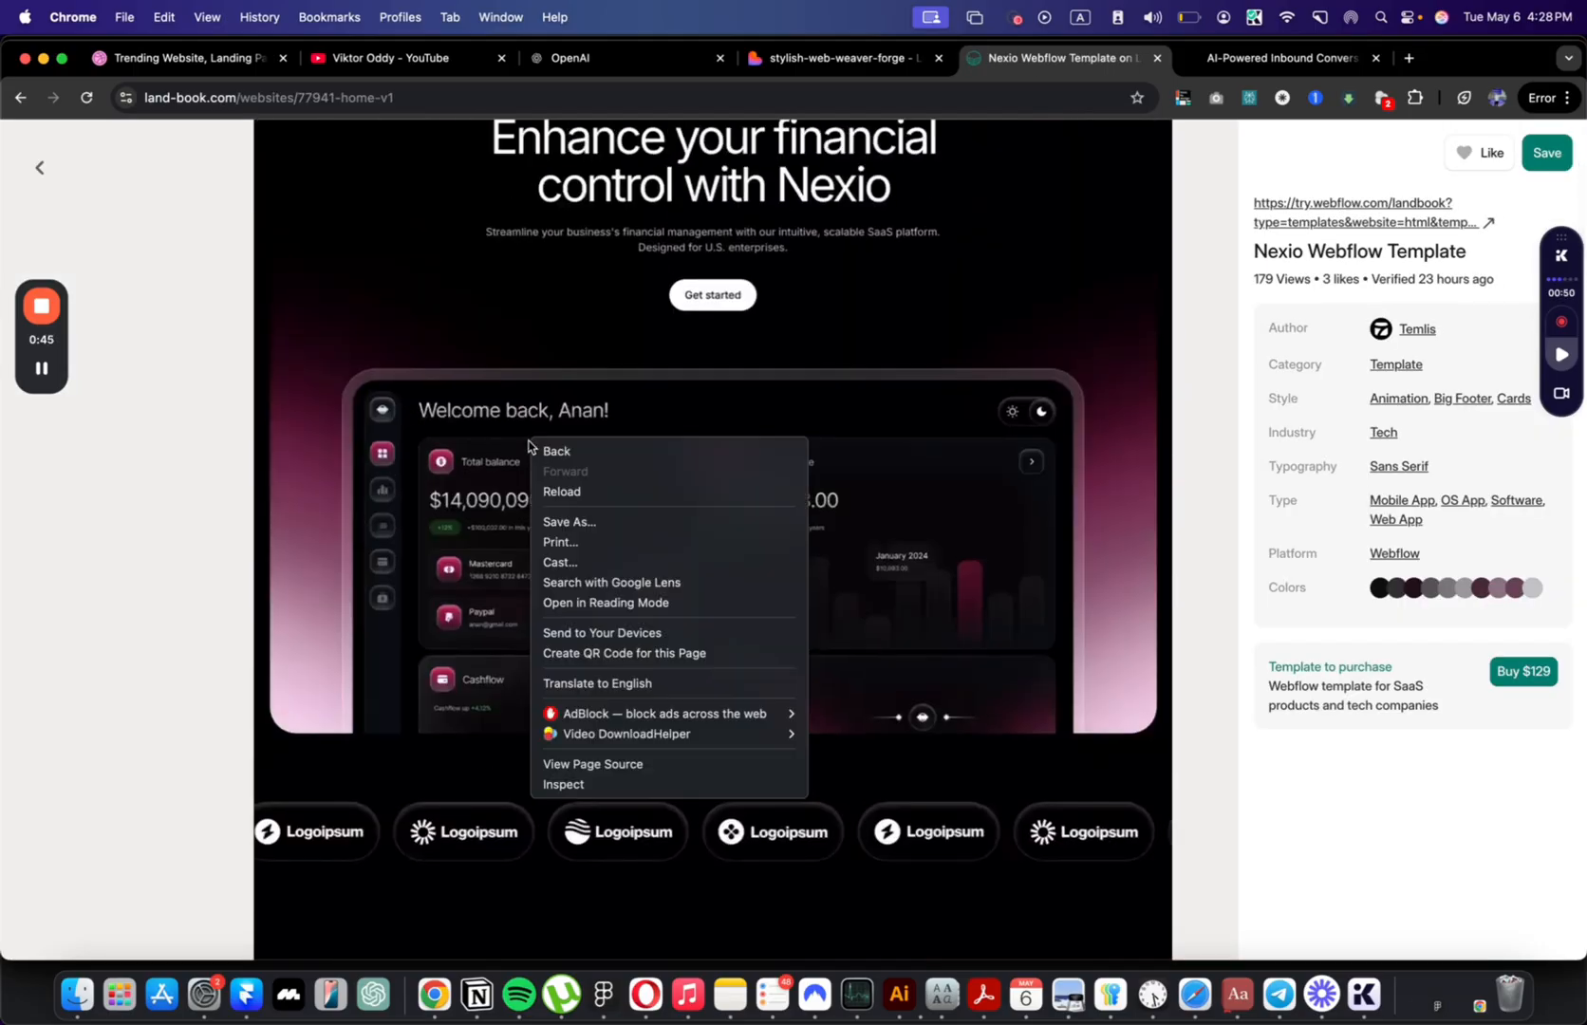
mouse_move(581, 638)
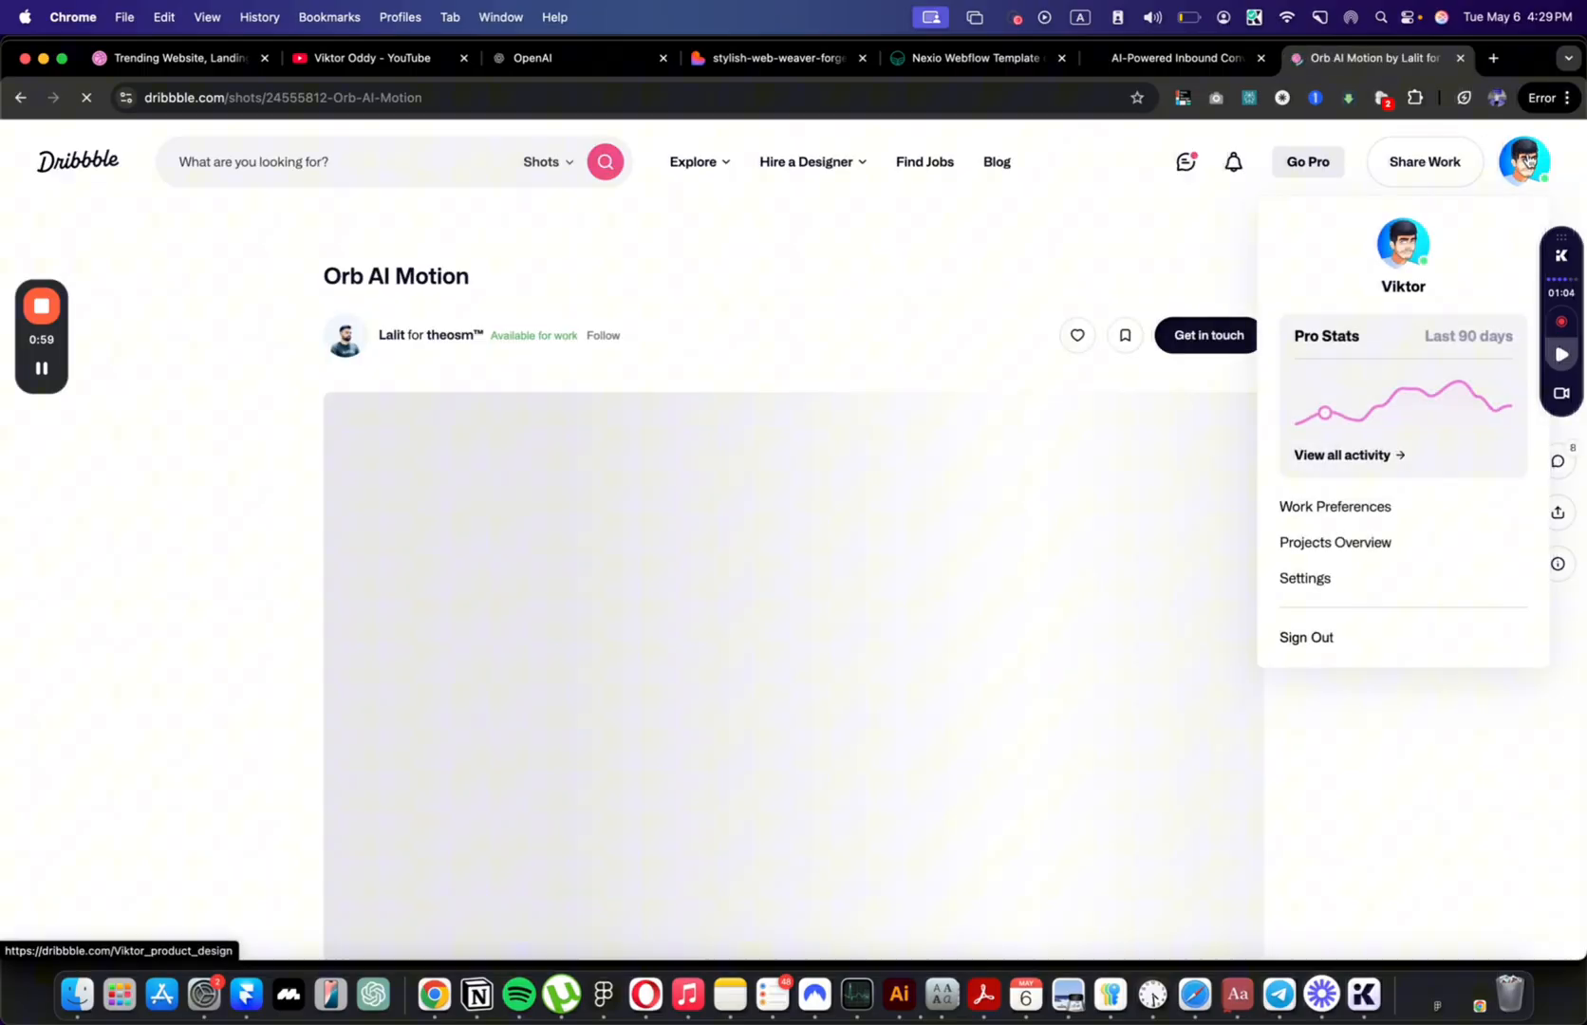
left_click(1401, 247)
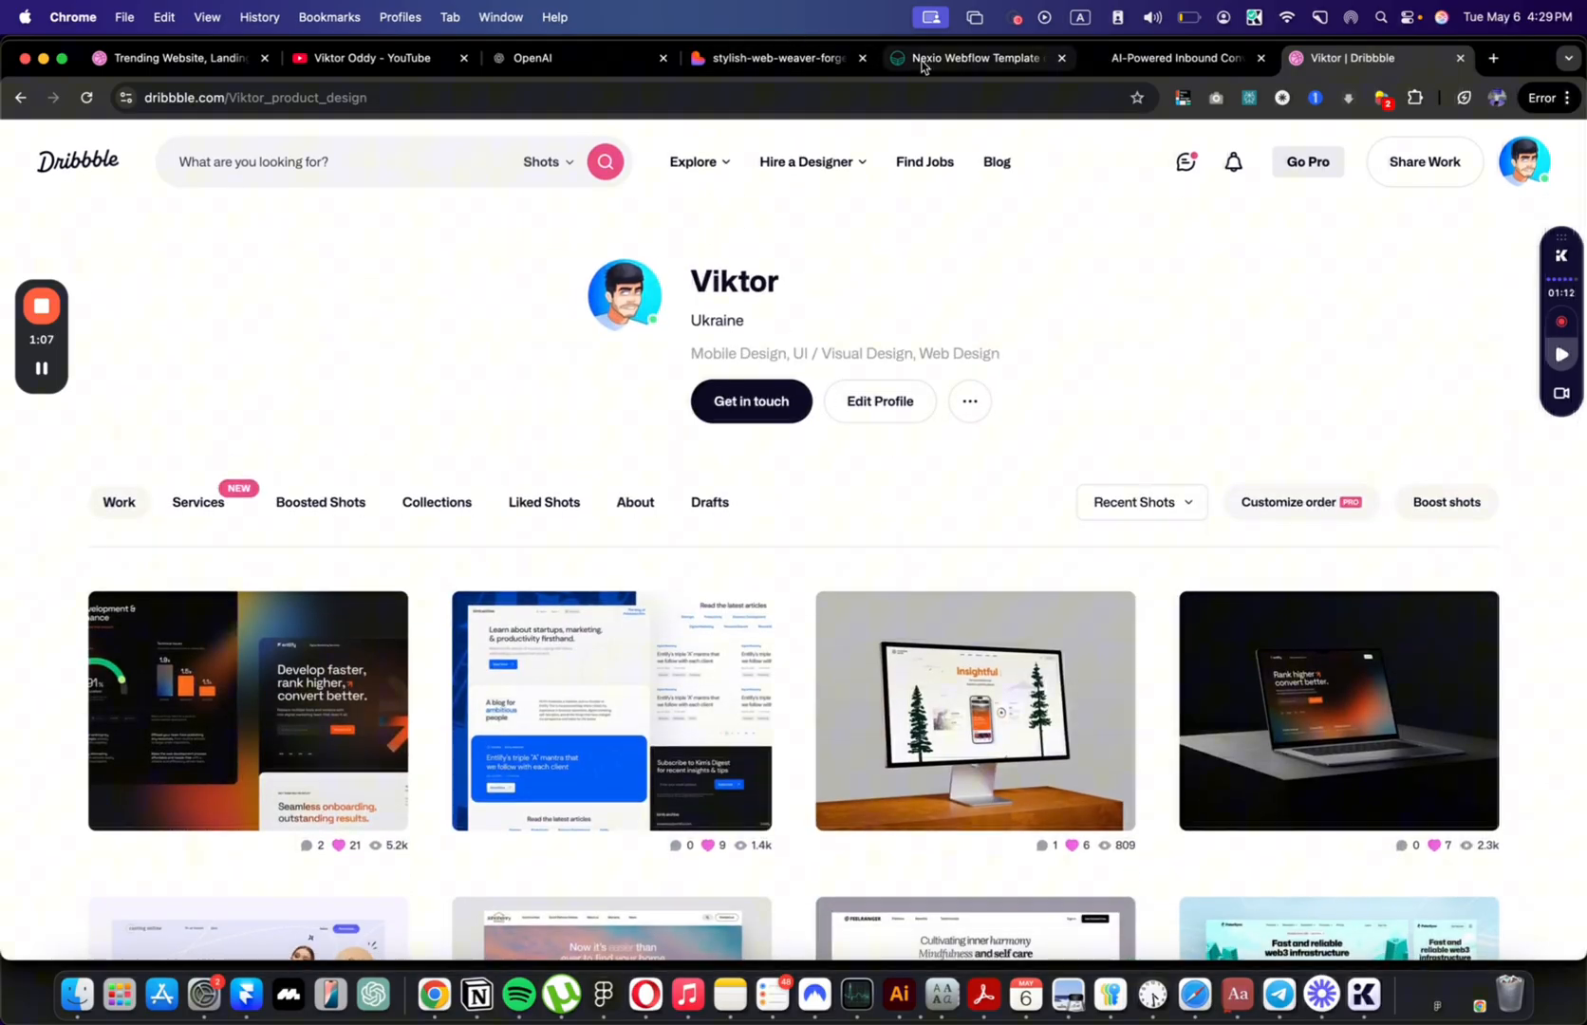
left_click(950, 57)
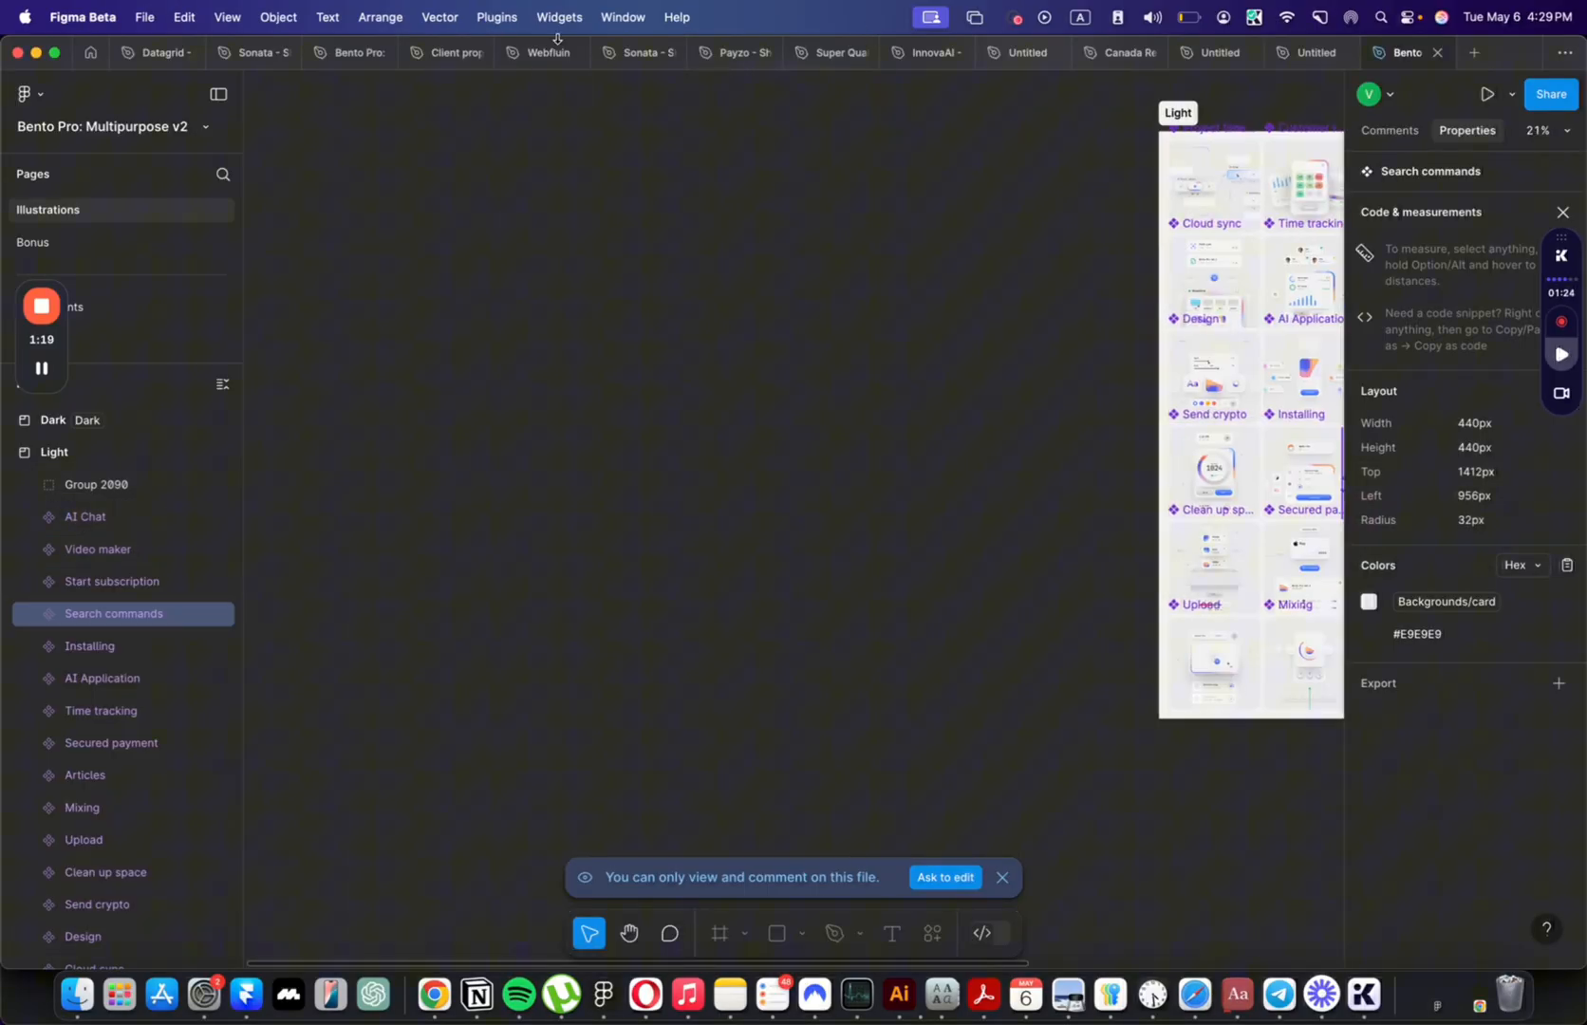
Step: In the Sonata file, crop the Nexio screenshot to just below its stats row and export the group as JPEG
left_click(638, 52)
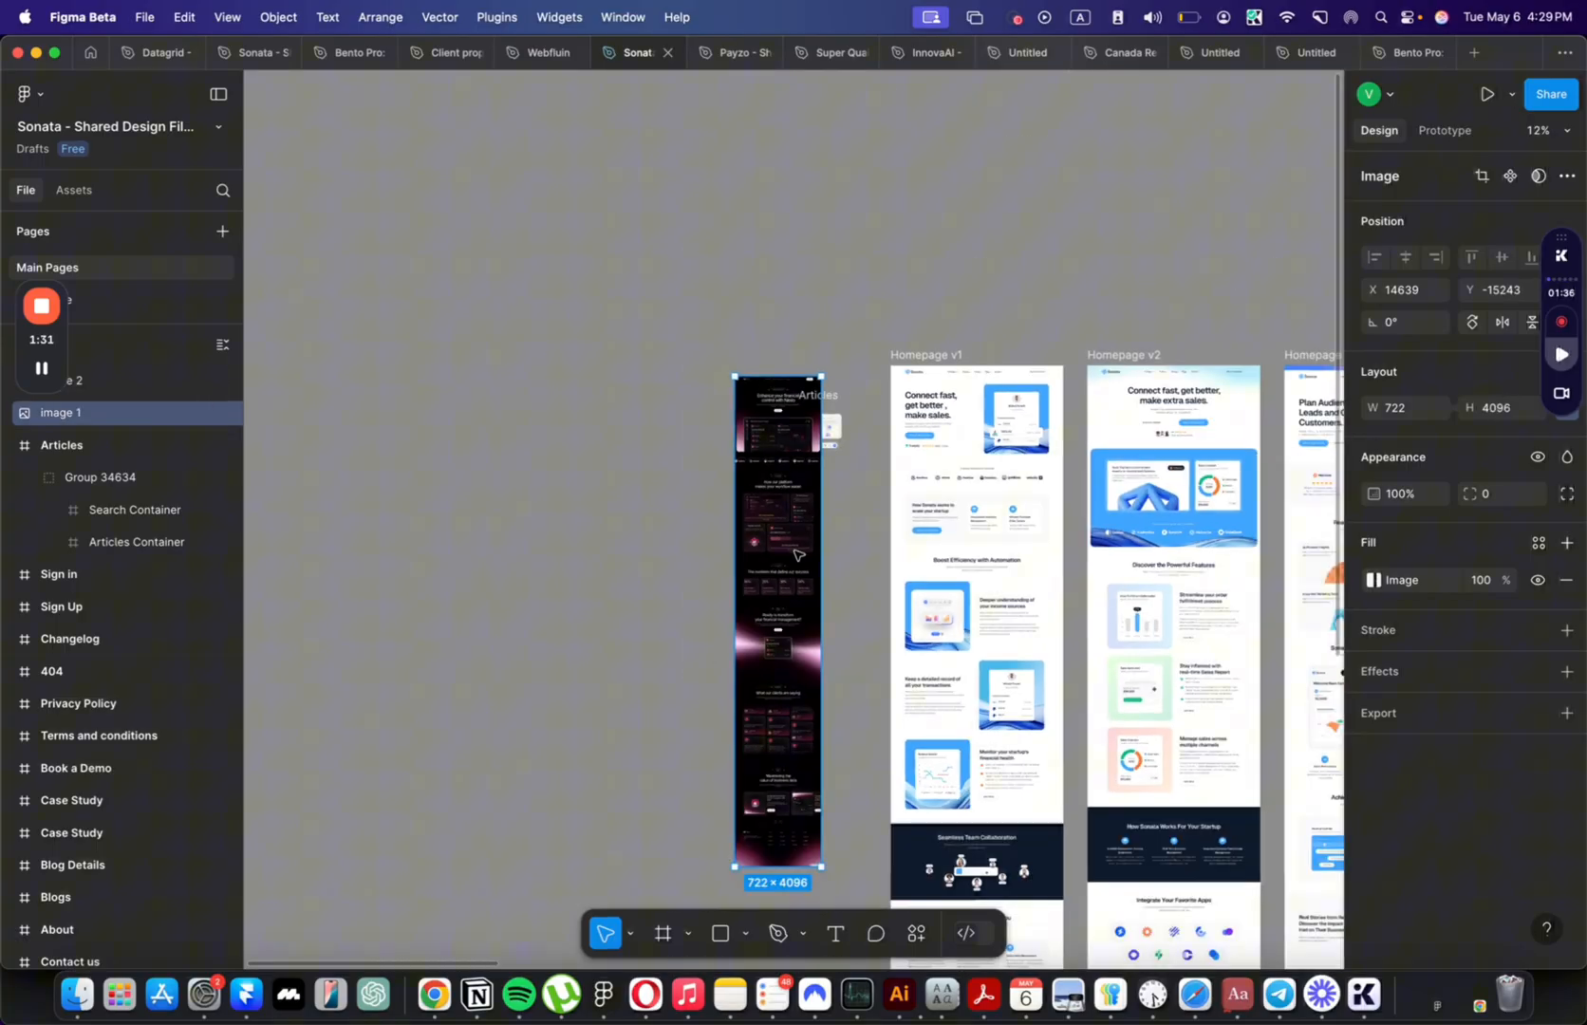
mouse_move(783, 751)
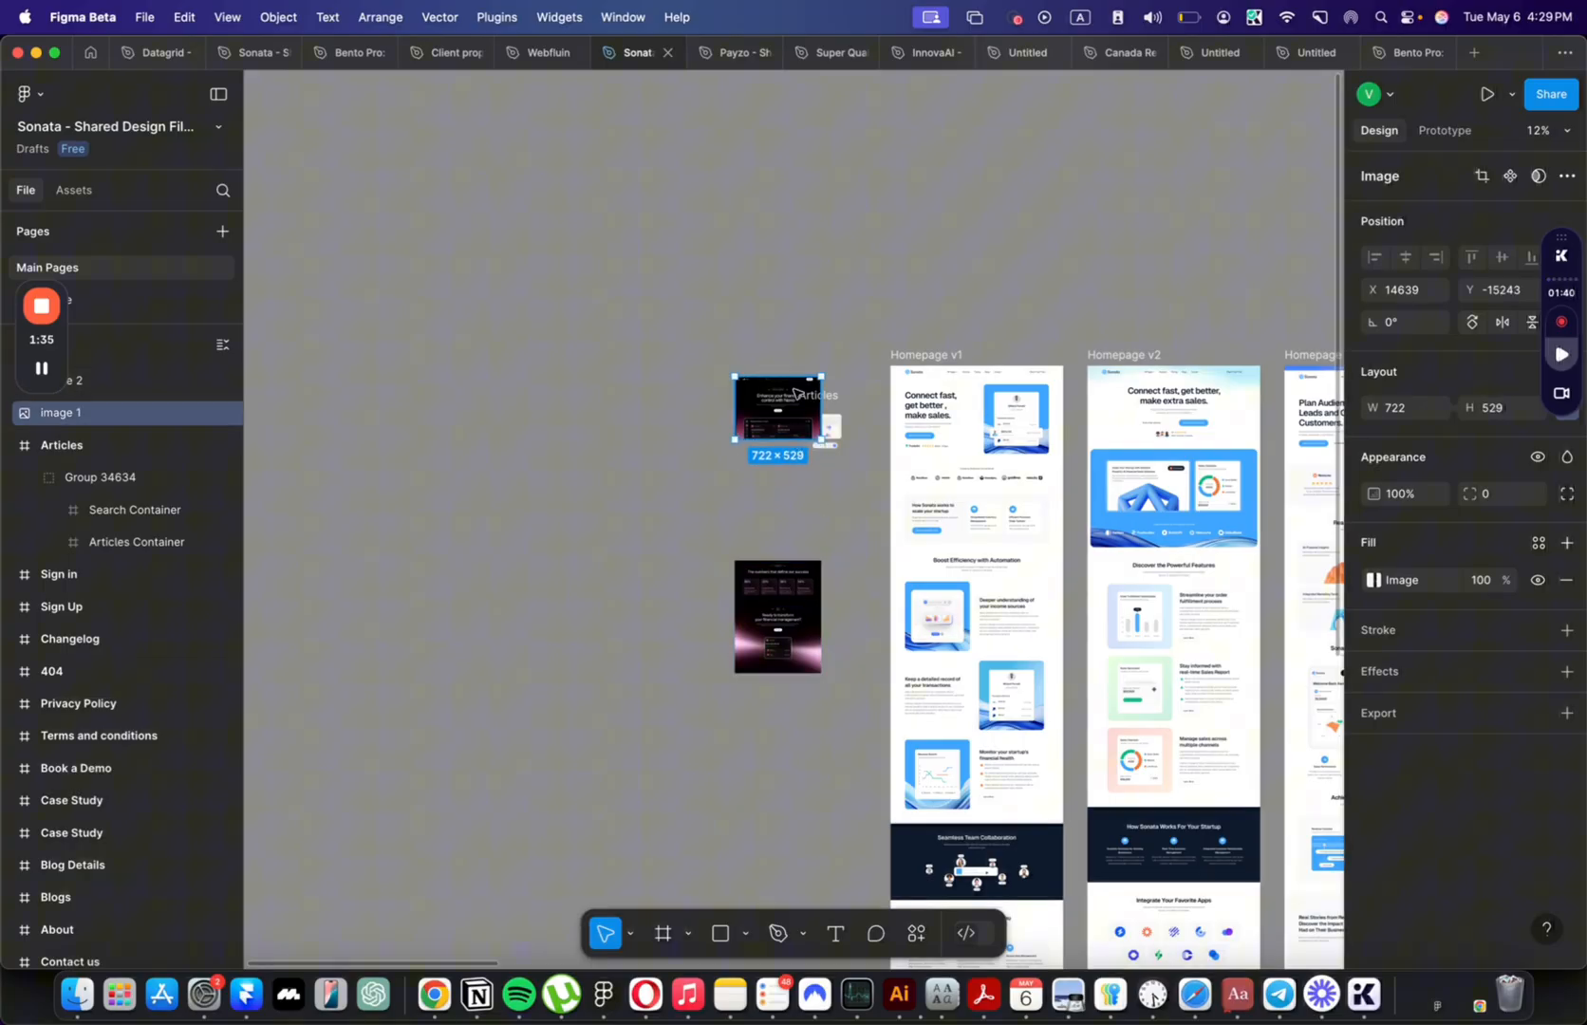
left_click_drag(792, 446, 791, 587)
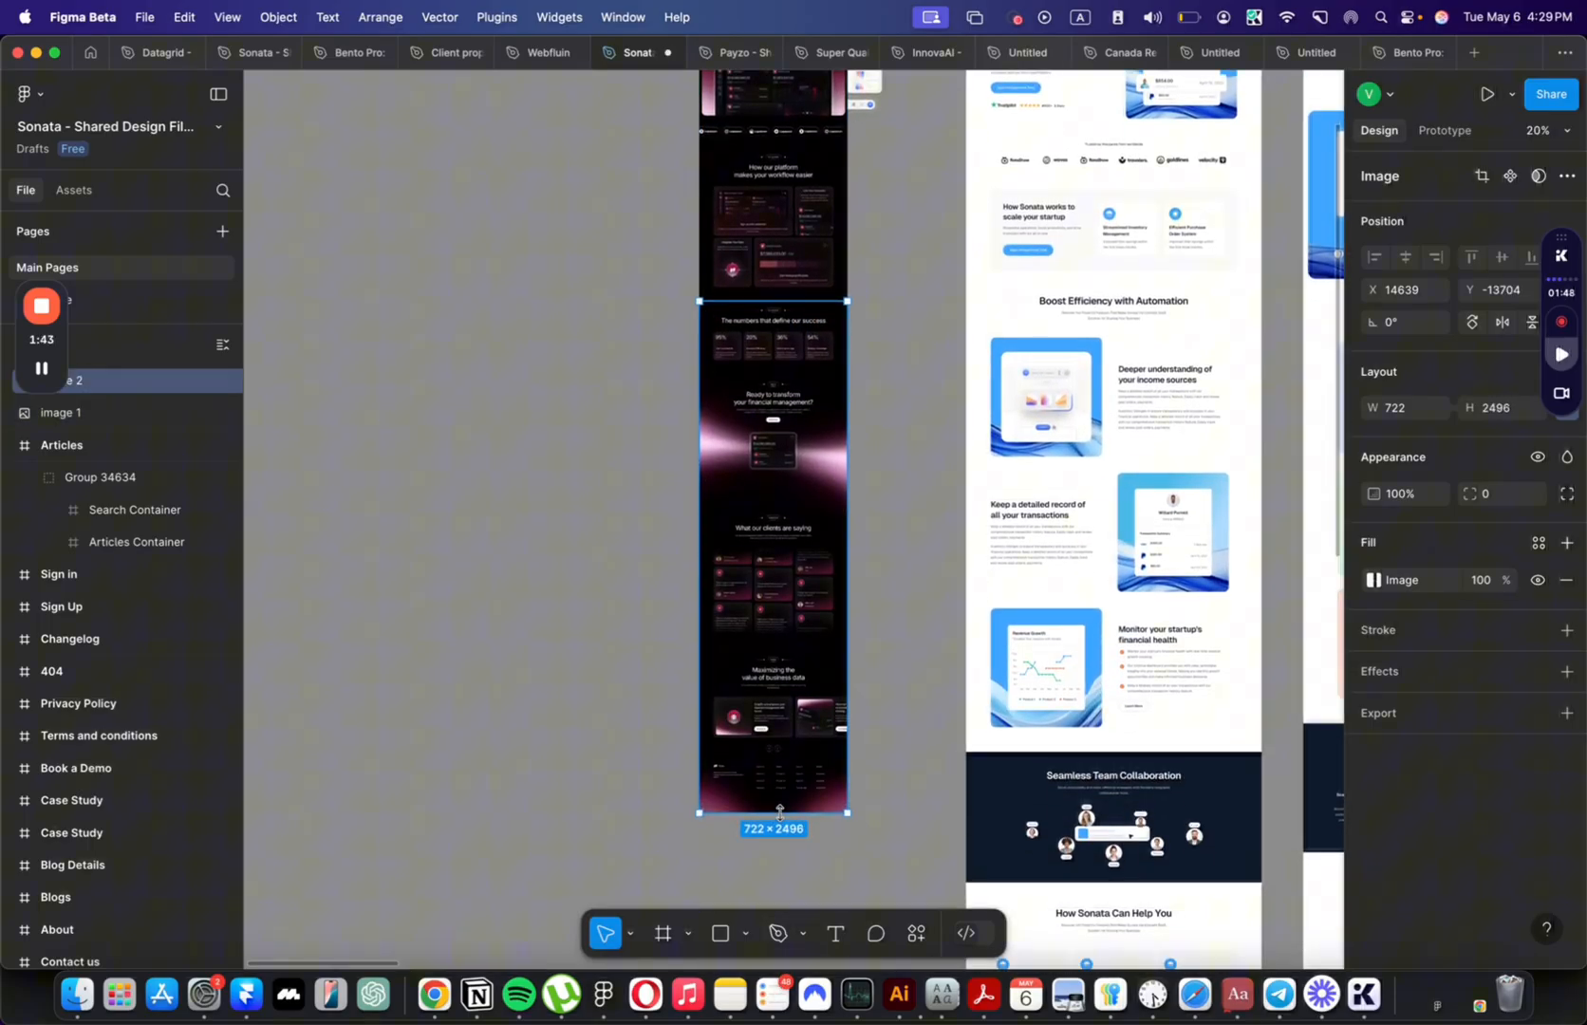
left_click_drag(781, 809, 781, 678)
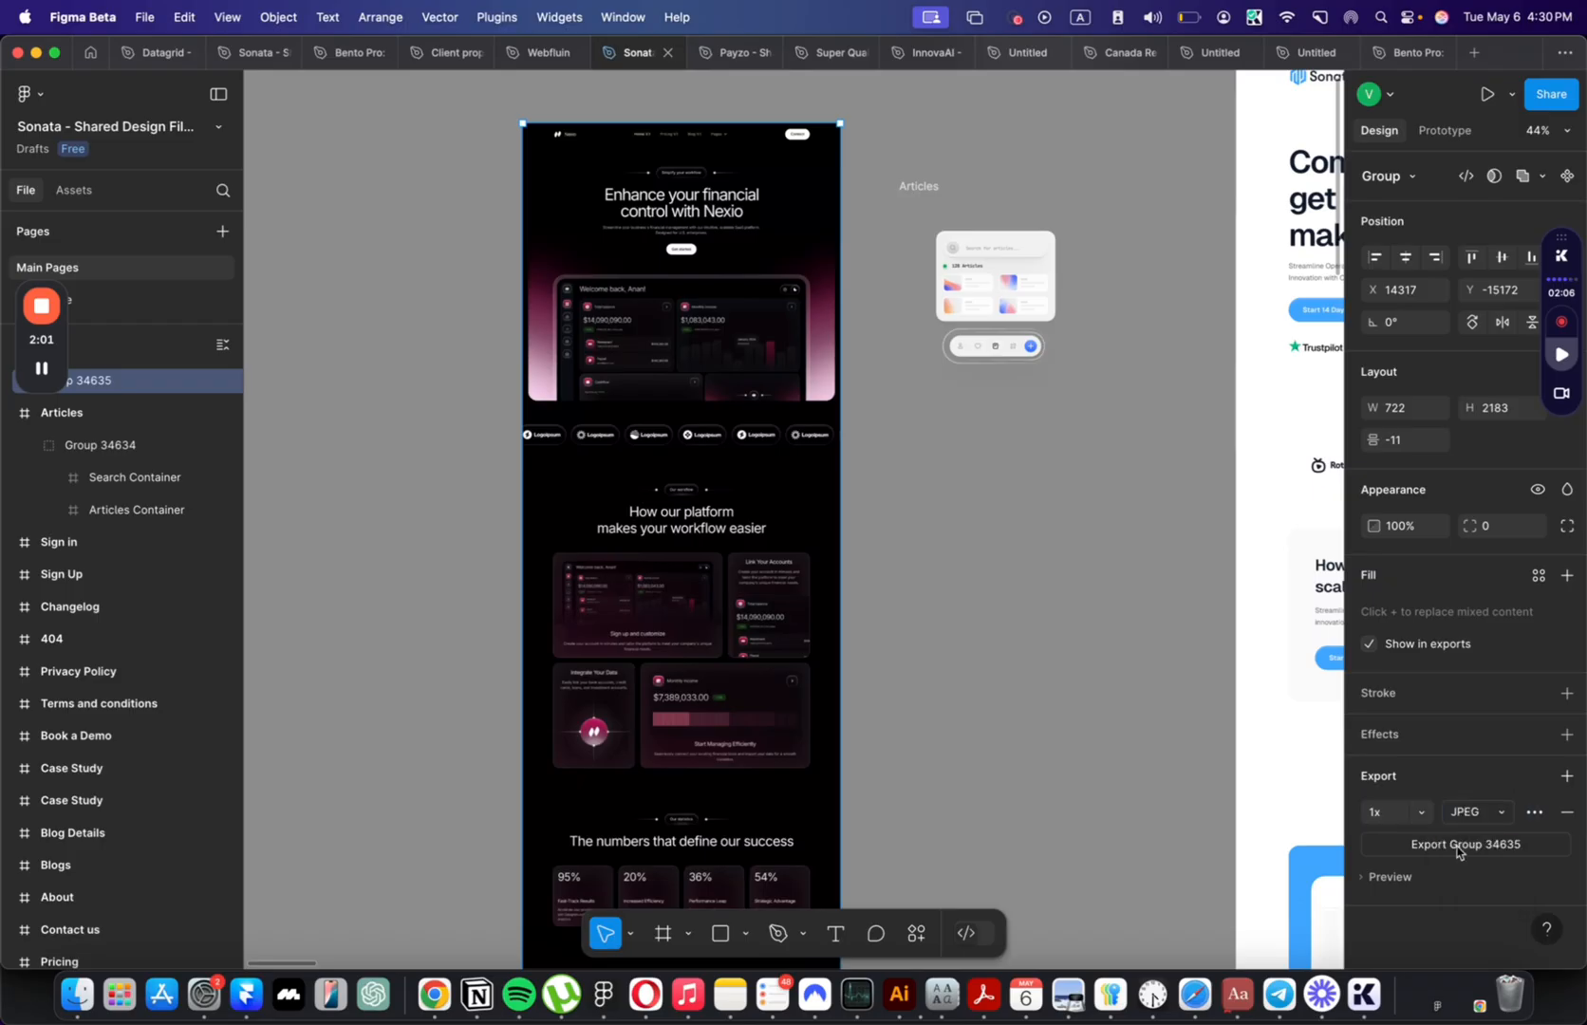
left_click(1466, 845)
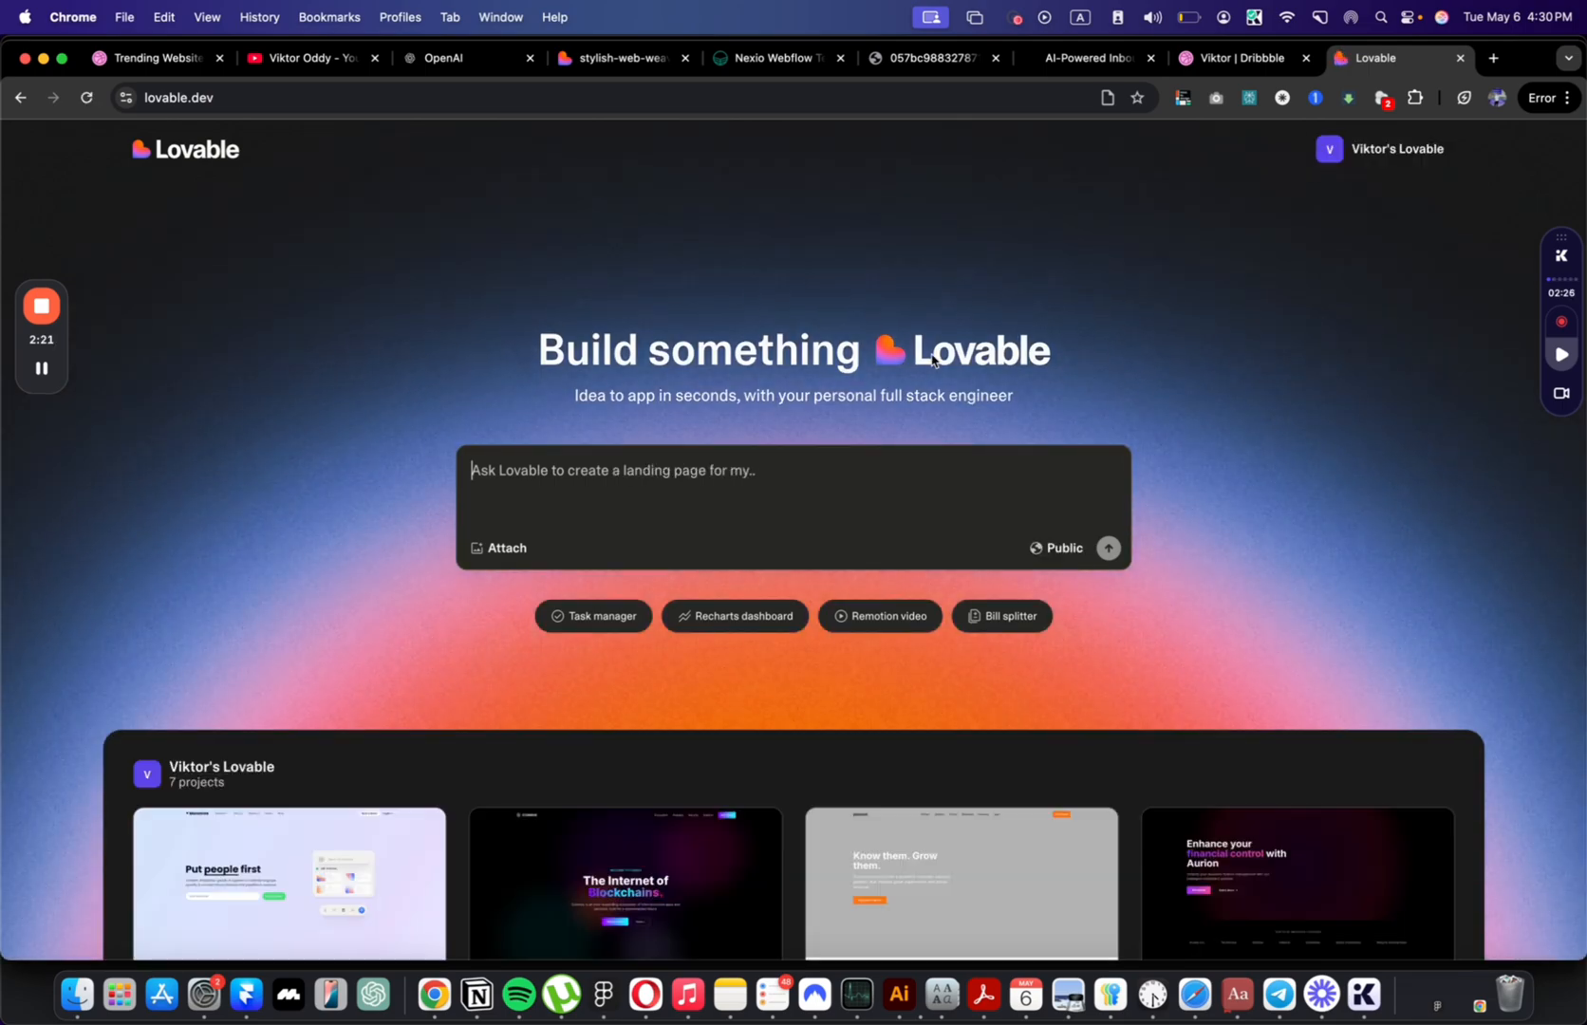
Step: Send Lovable the prompt 'create a website' with the exported Nexio screenshot attached
type("create a websites like this")
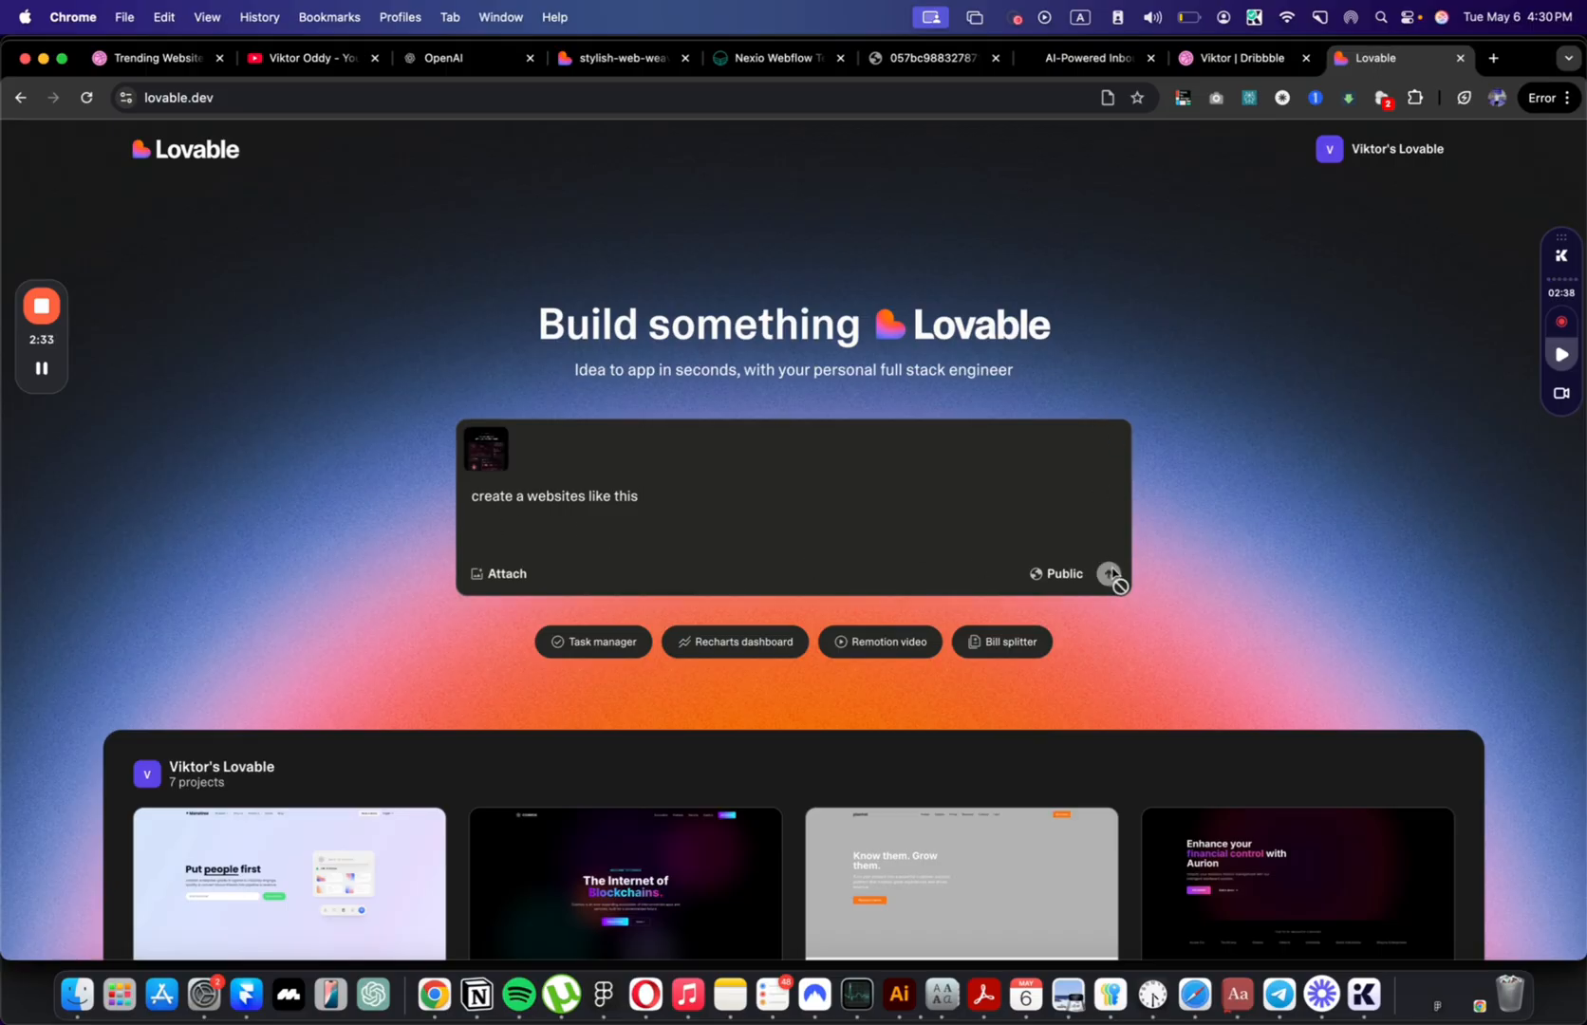
left_click(1105, 573)
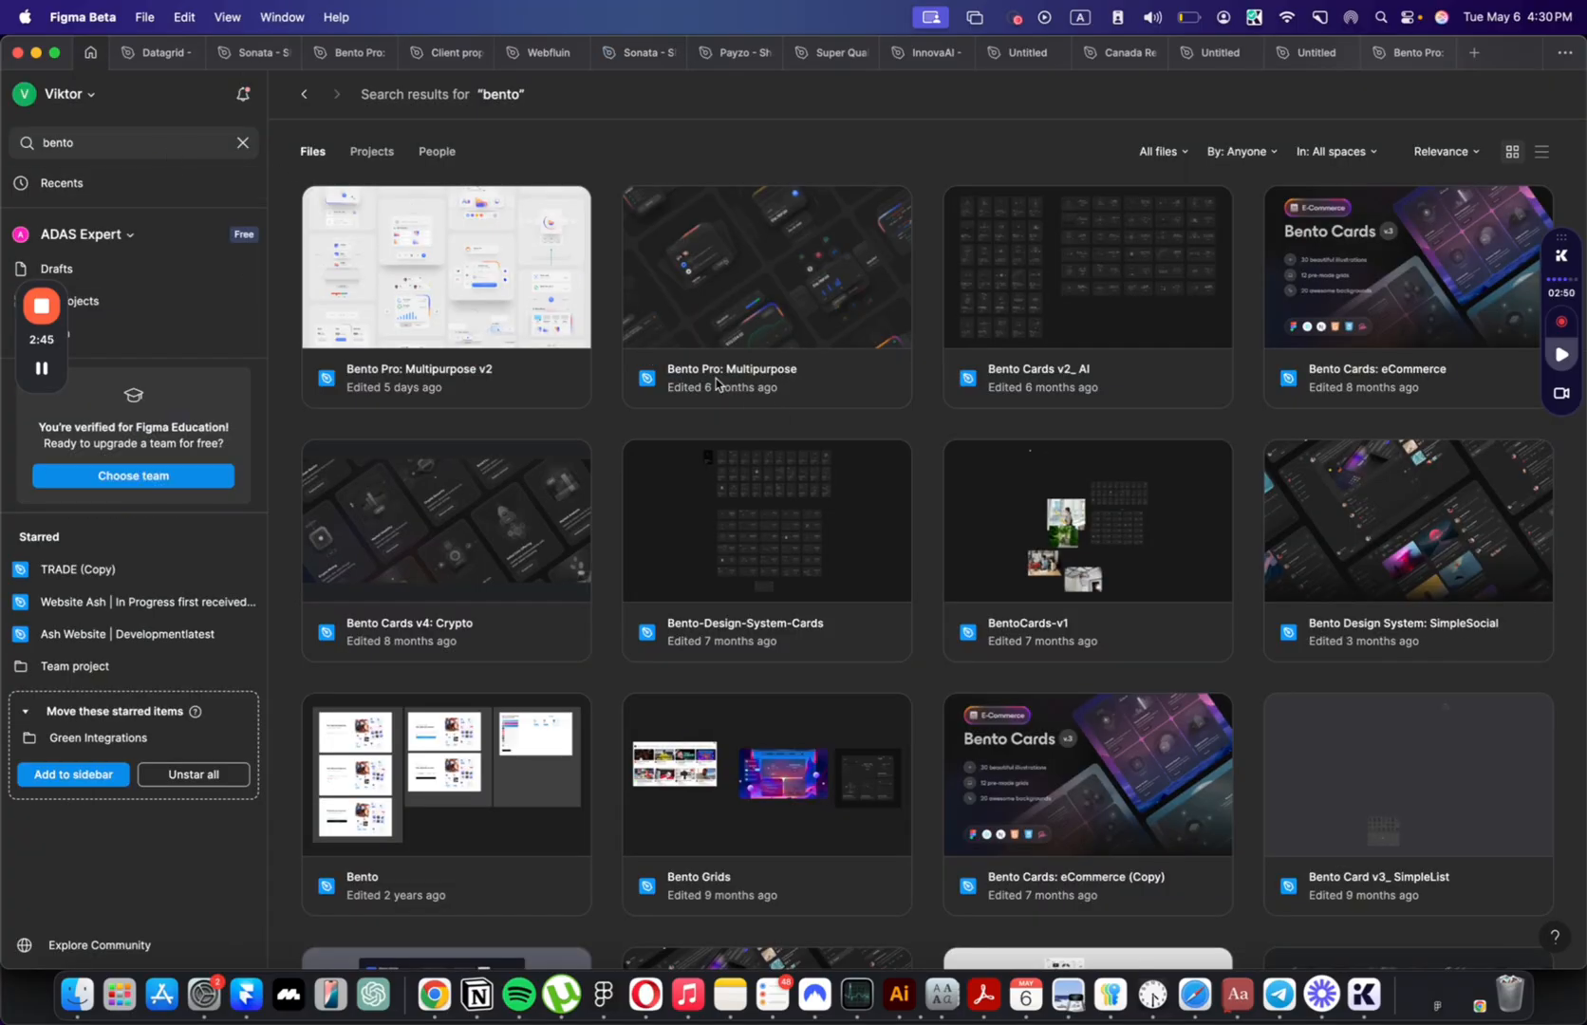
Step: Search Figma files for 'brief' to locate and open the Briefberry design file
scroll("down", 3)
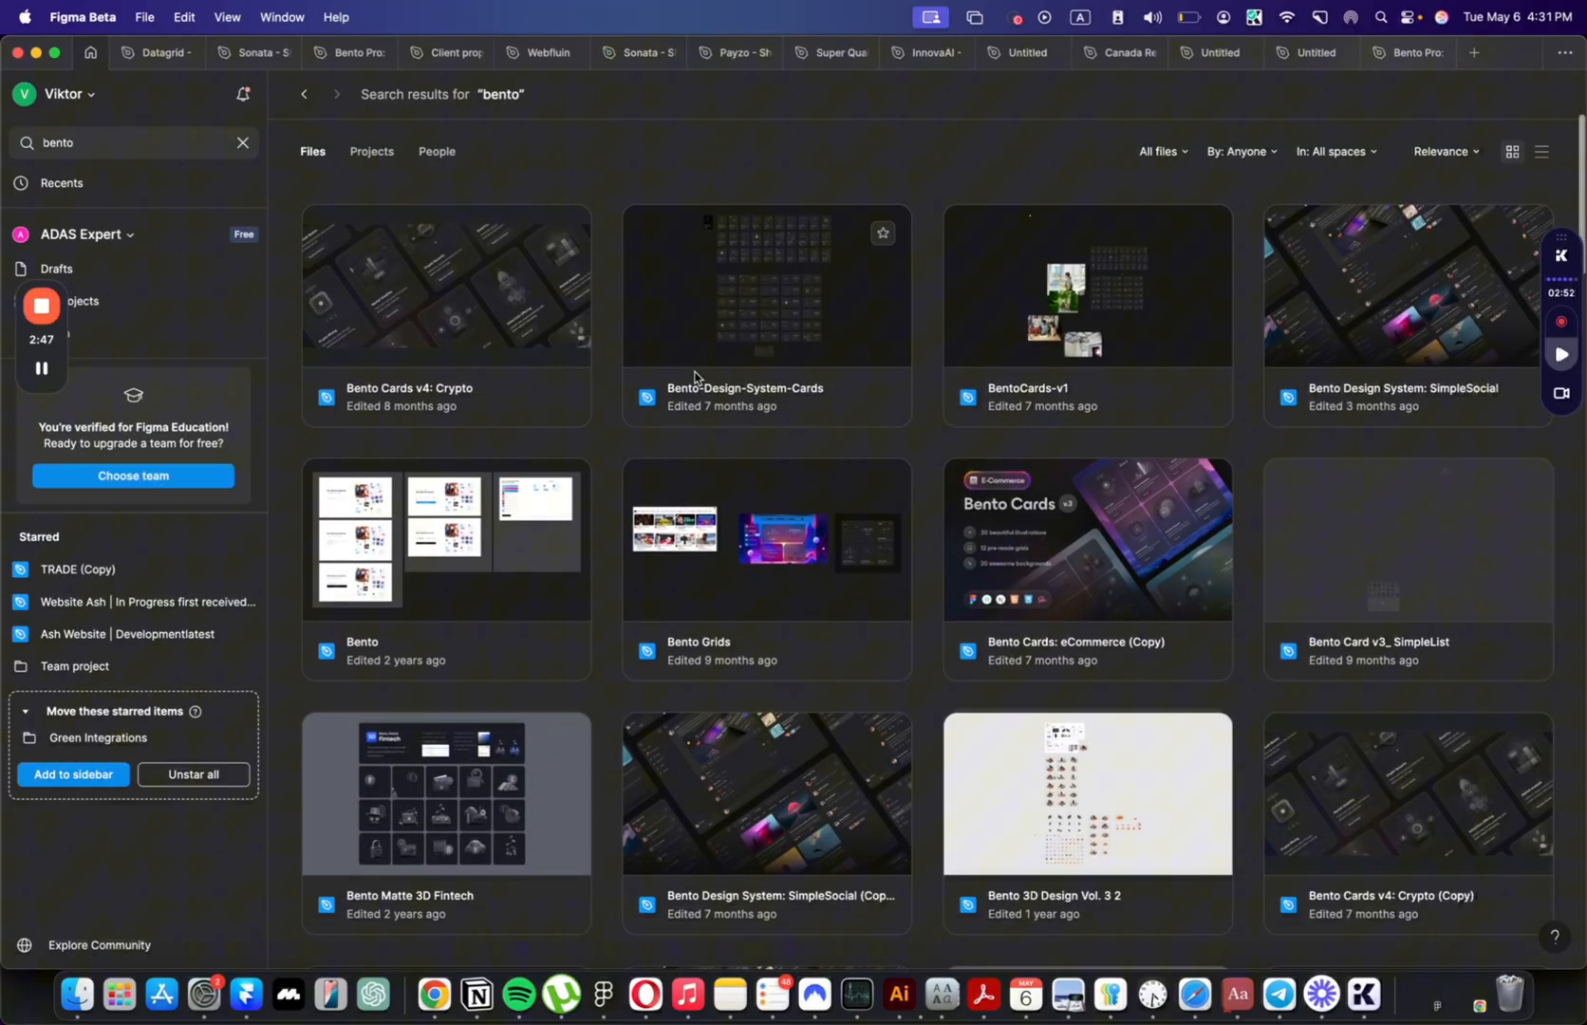
scroll("down", 3)
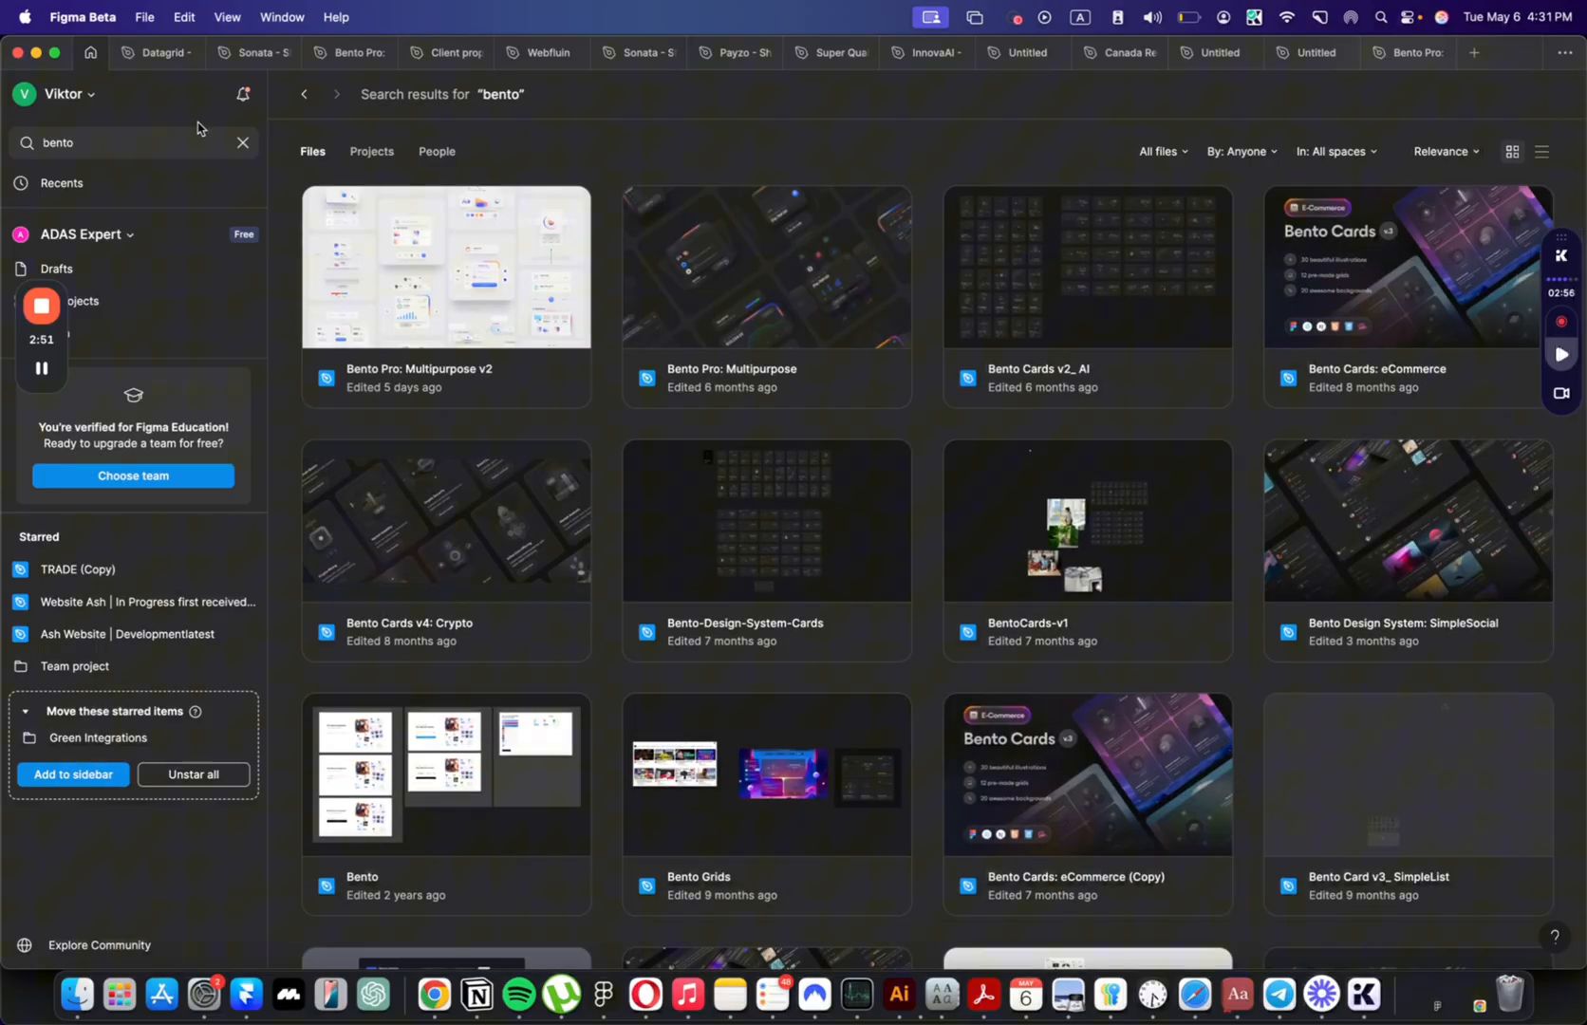
left_click(114, 142)
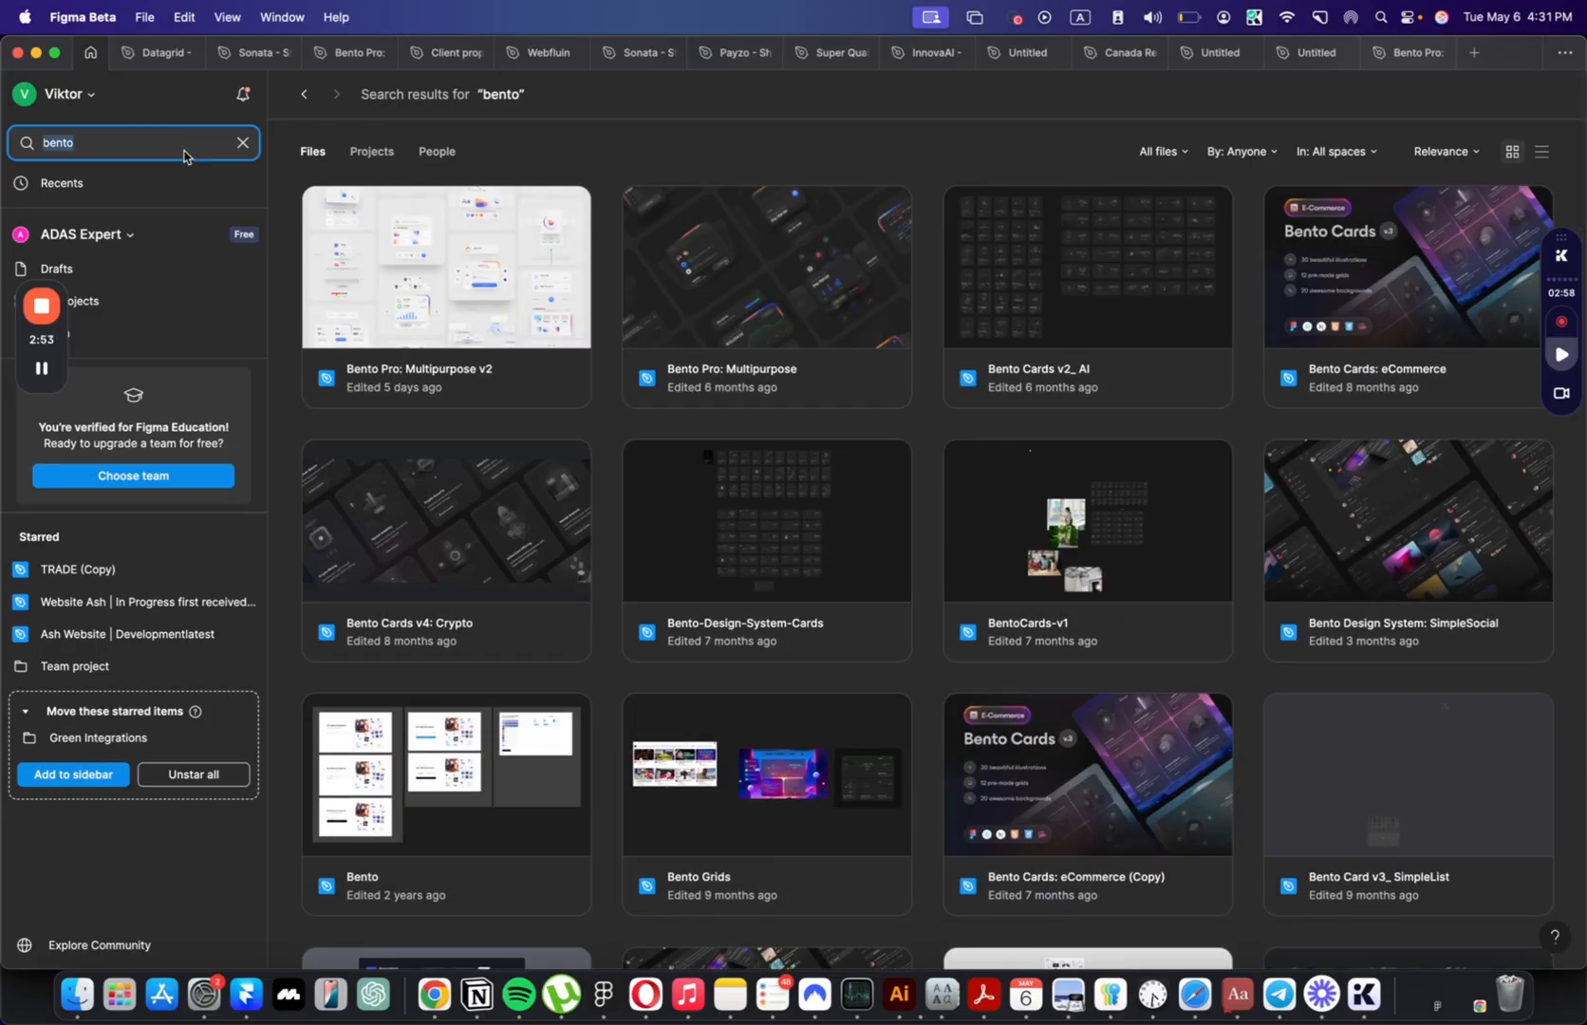
type("briefly")
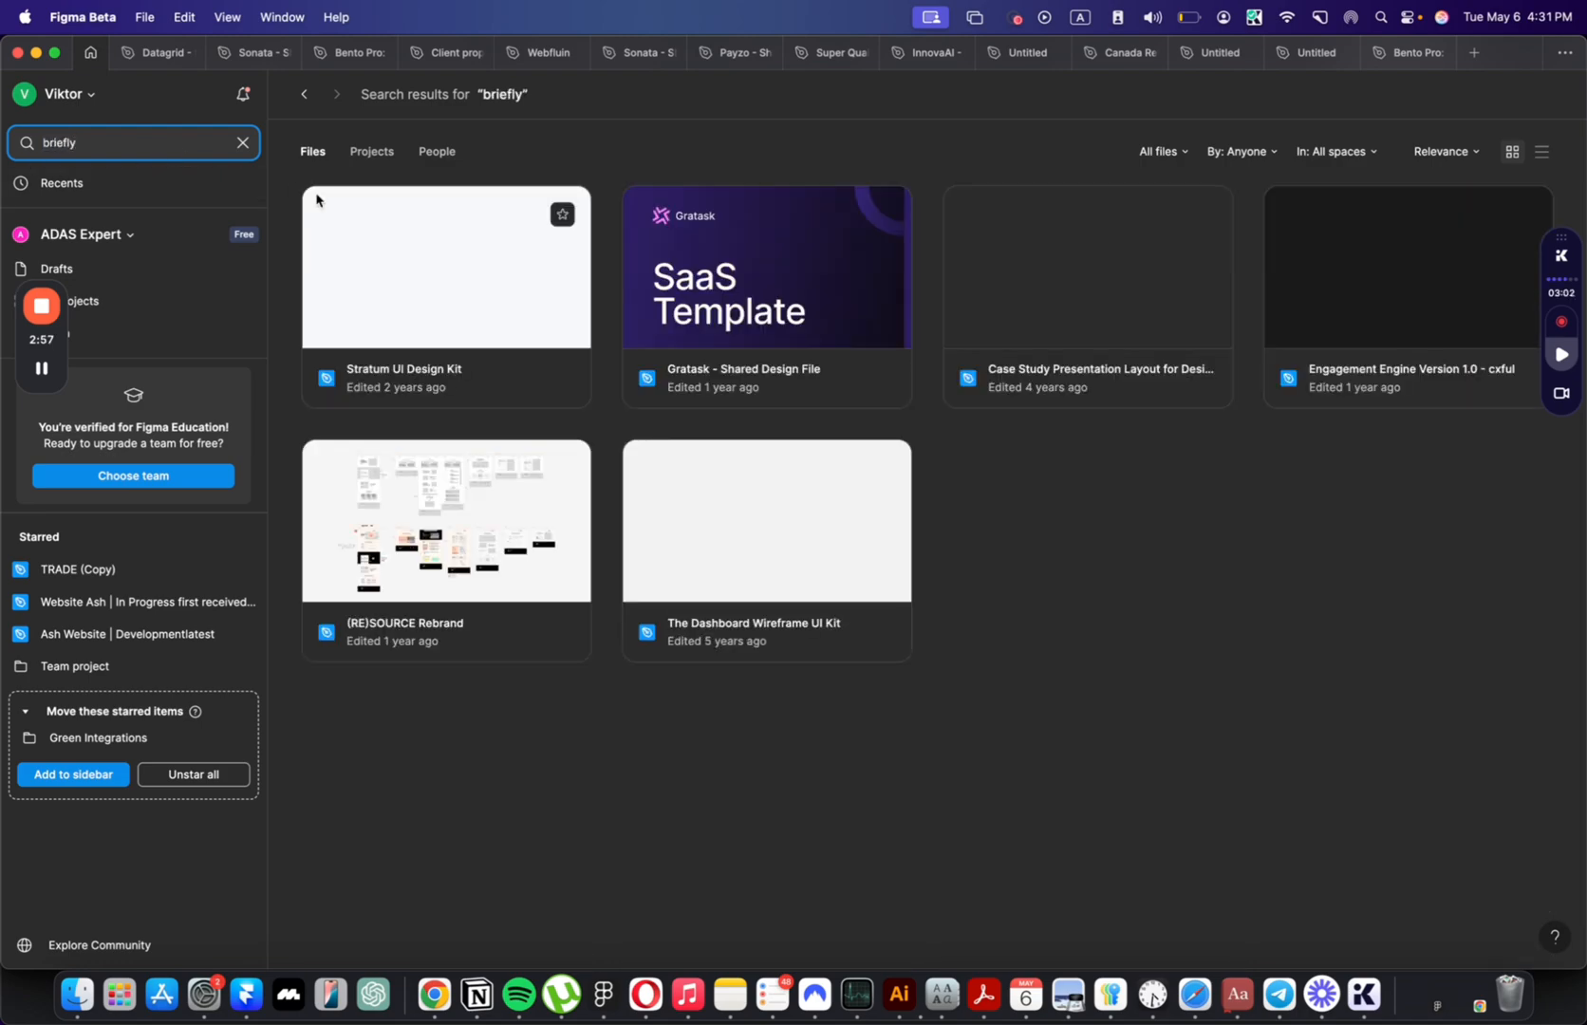
key("Backspace")
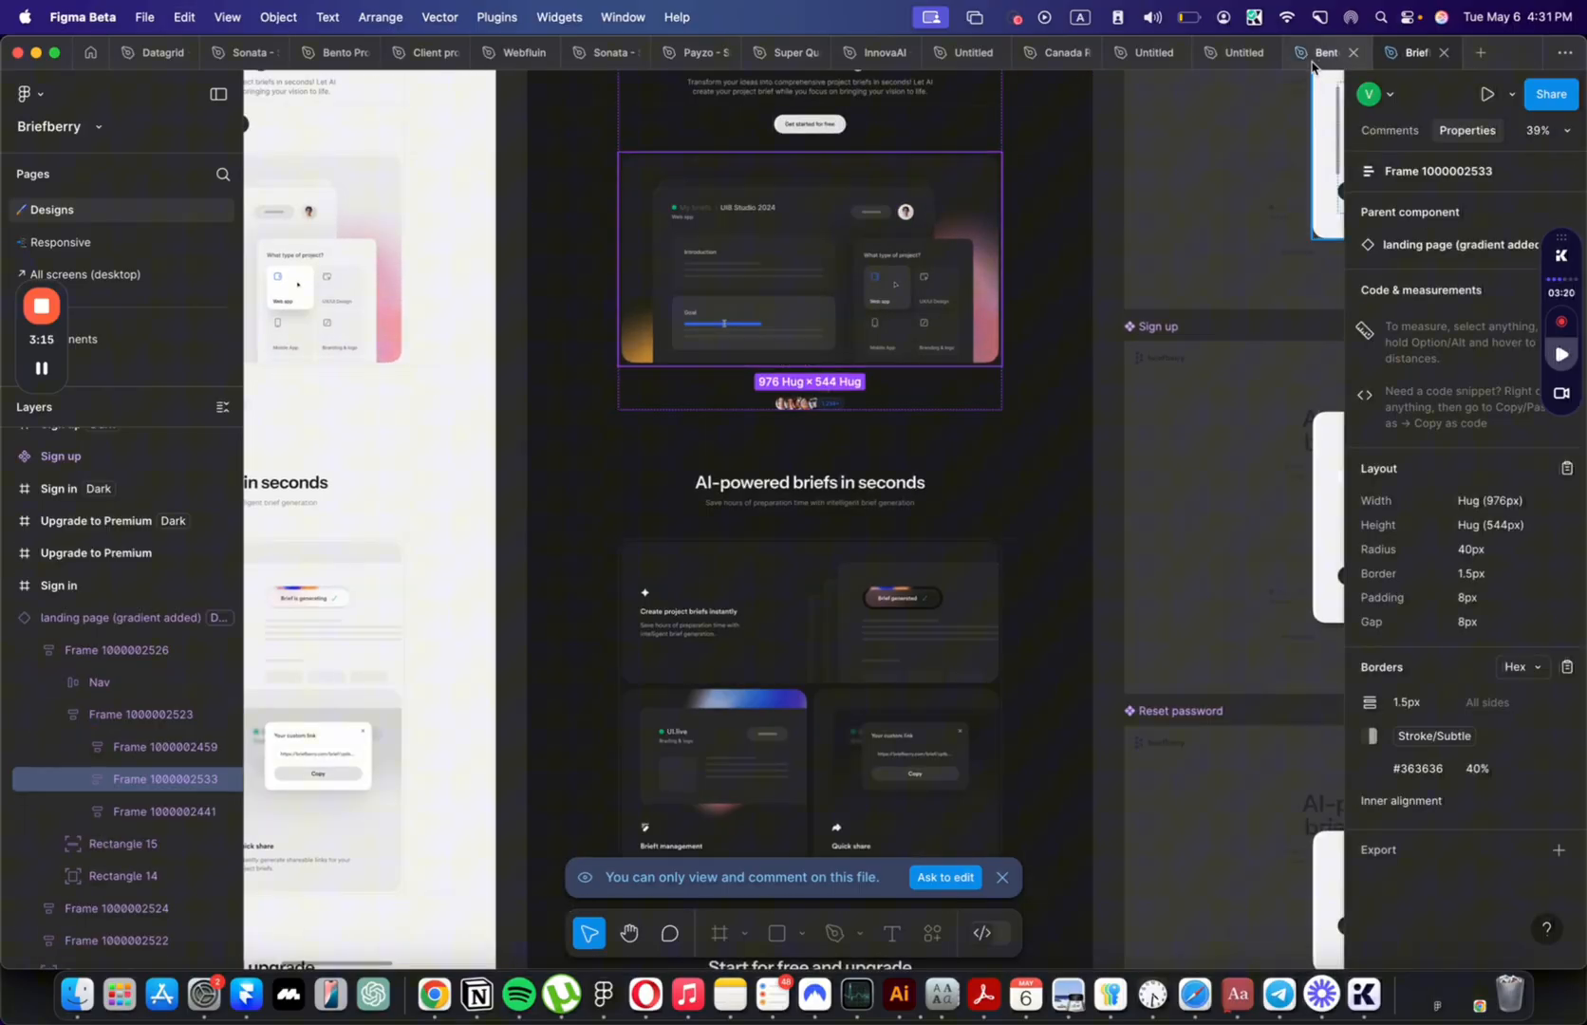
mouse_move(1239, 51)
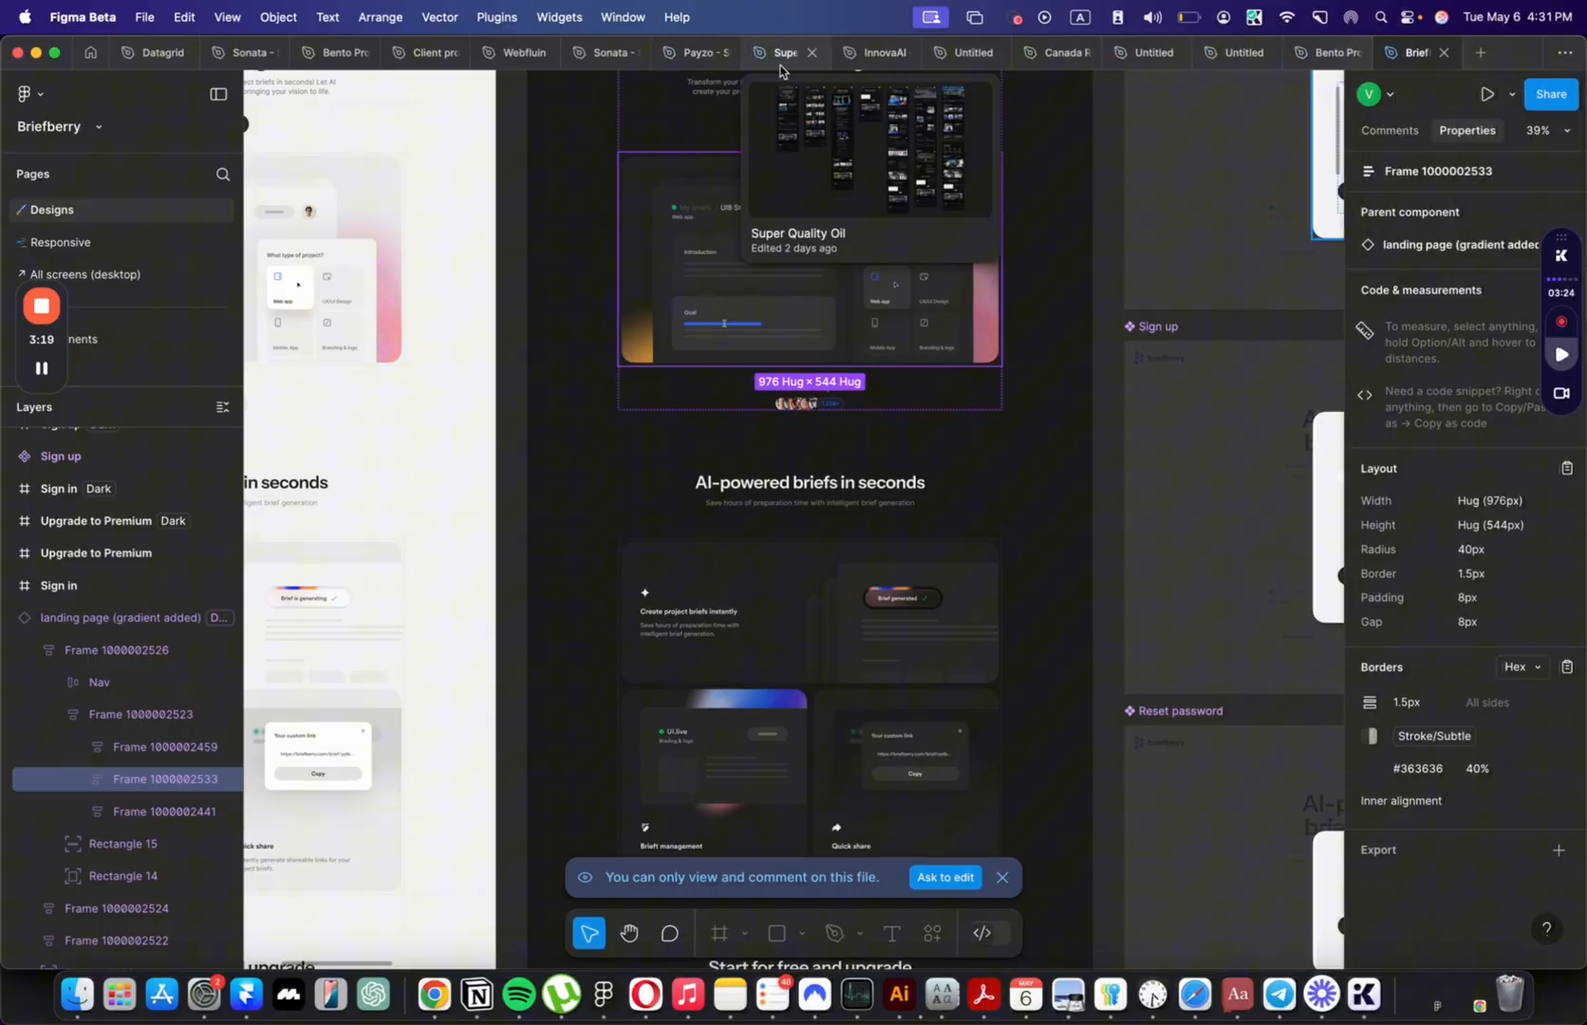
Step: In Sonata, set the pasted Briefberry illustration to its Dark theme and change its blend mode
left_click(608, 51)
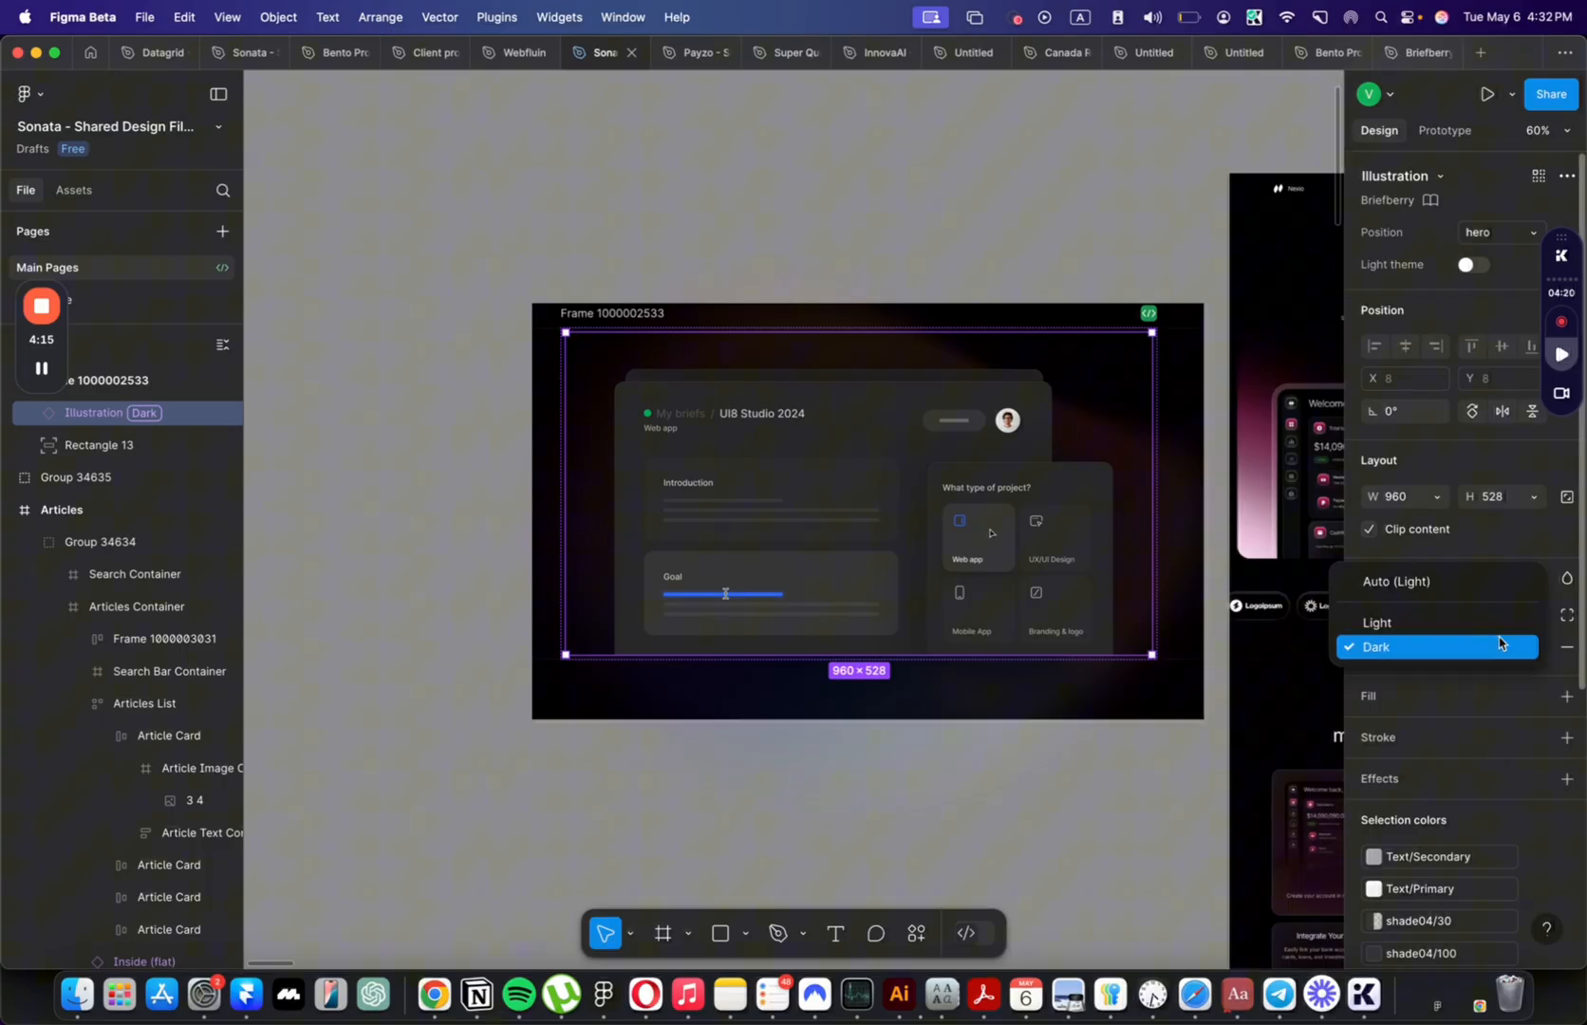
left_click(1375, 646)
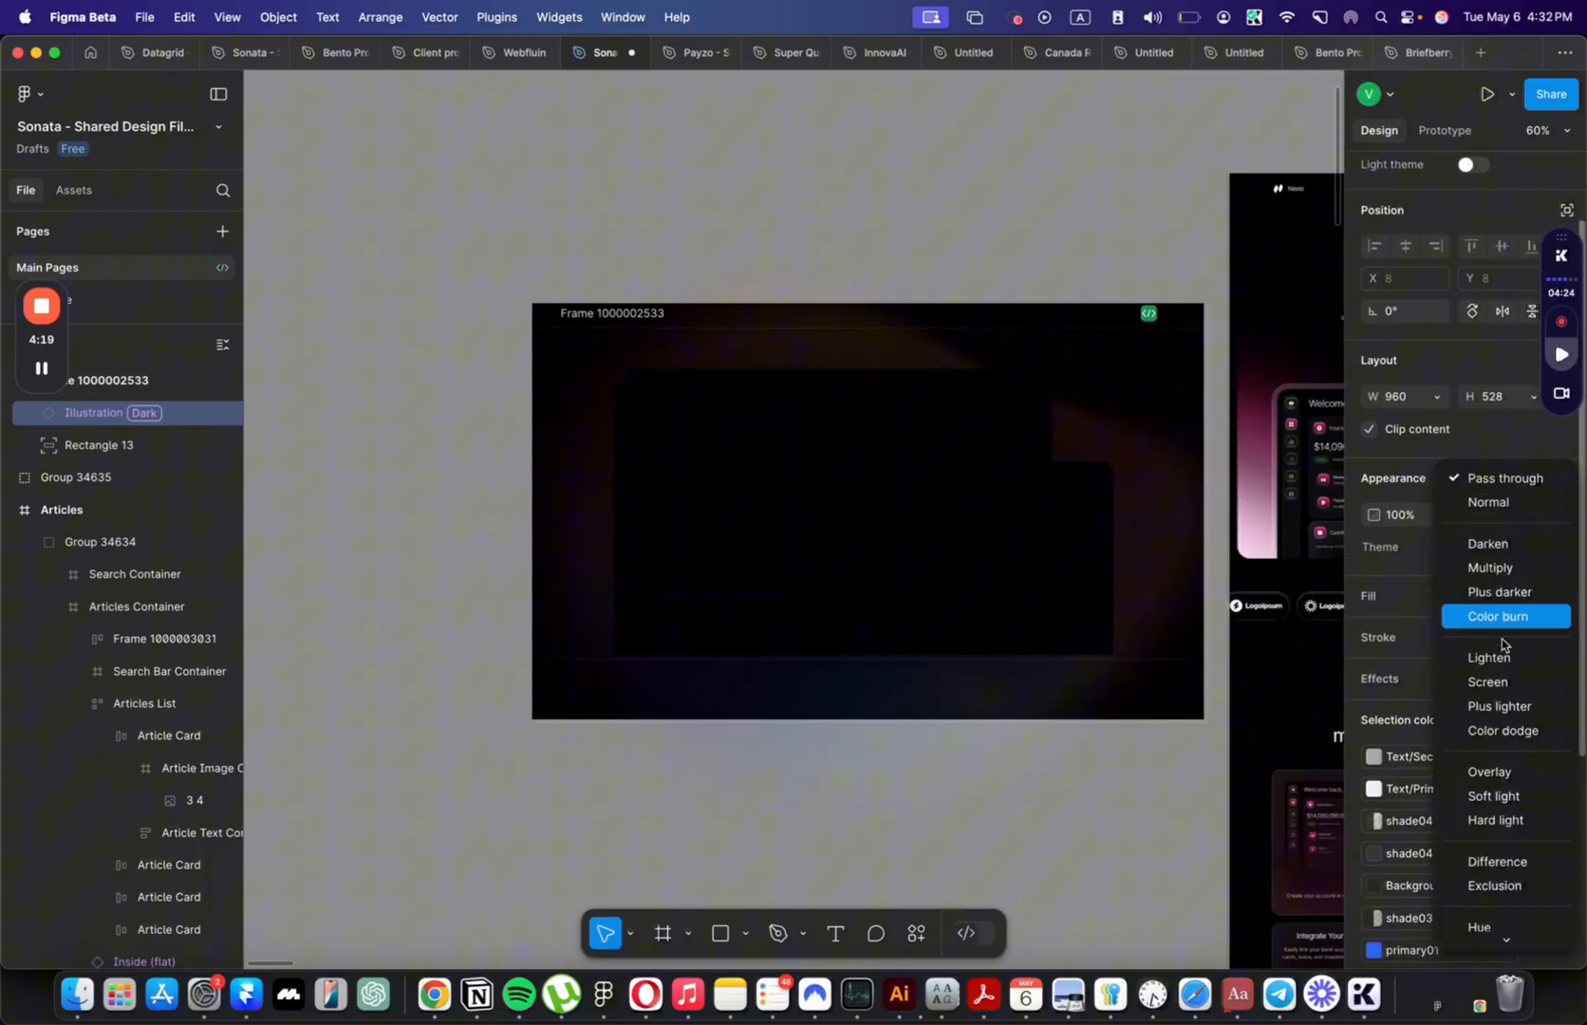
left_click(1489, 682)
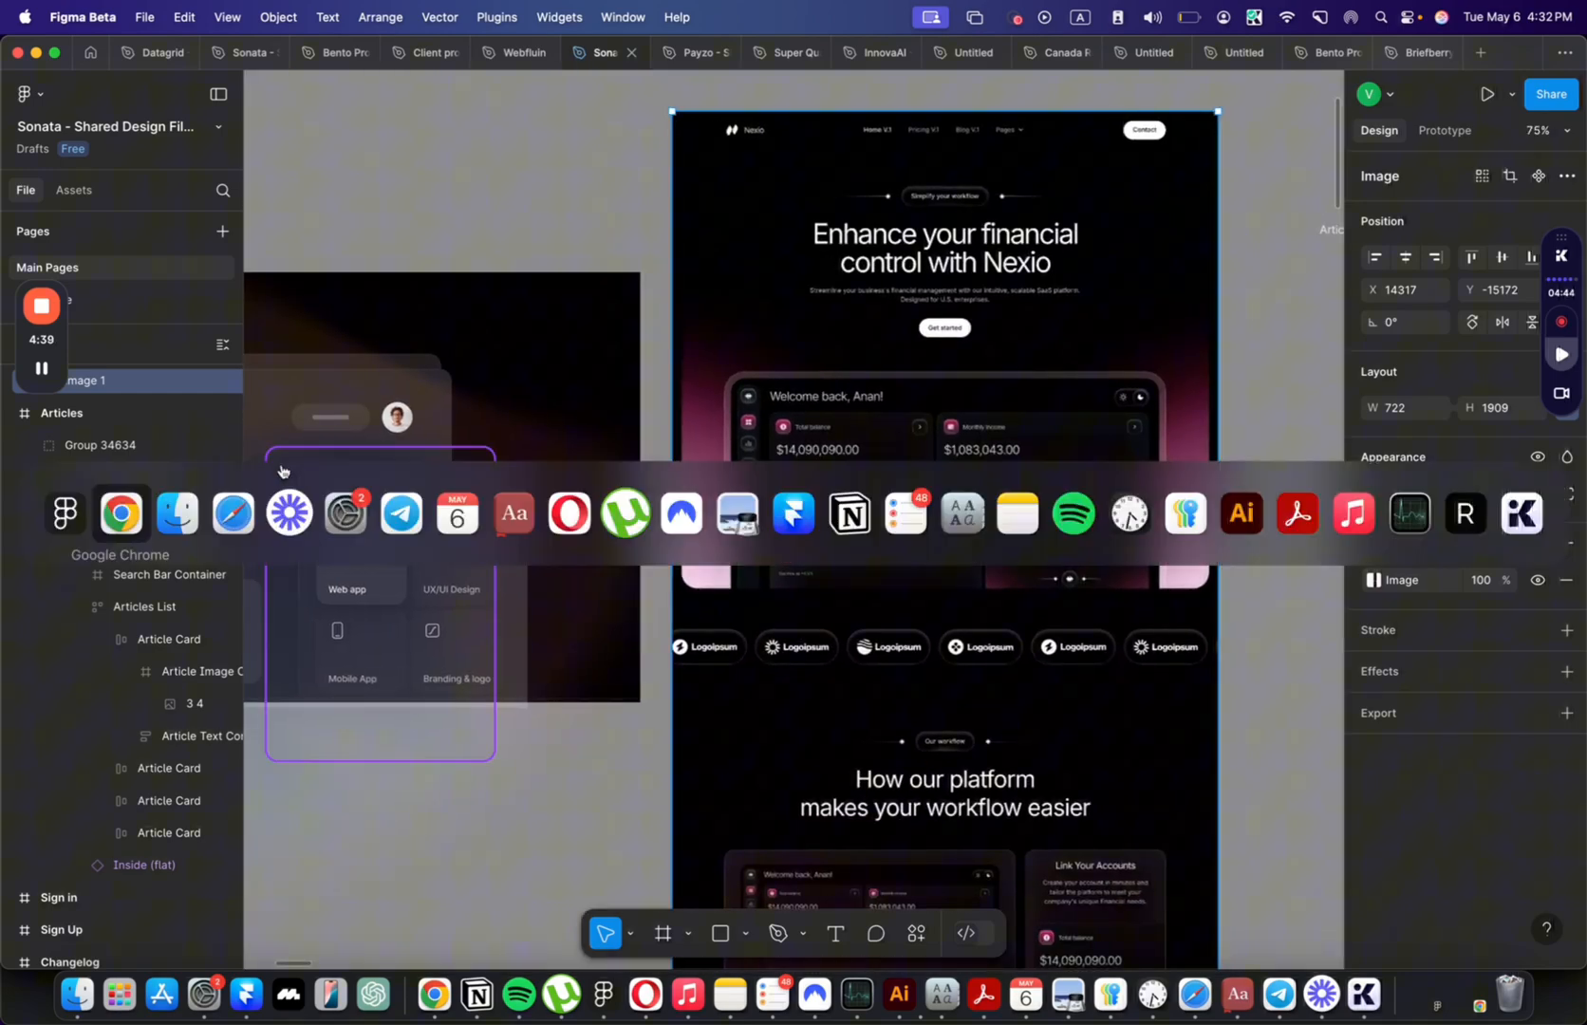
Step: Open the live nexio-temlis.webflow.io site in Chrome with DevTools inspecting its markup
left_click(122, 515)
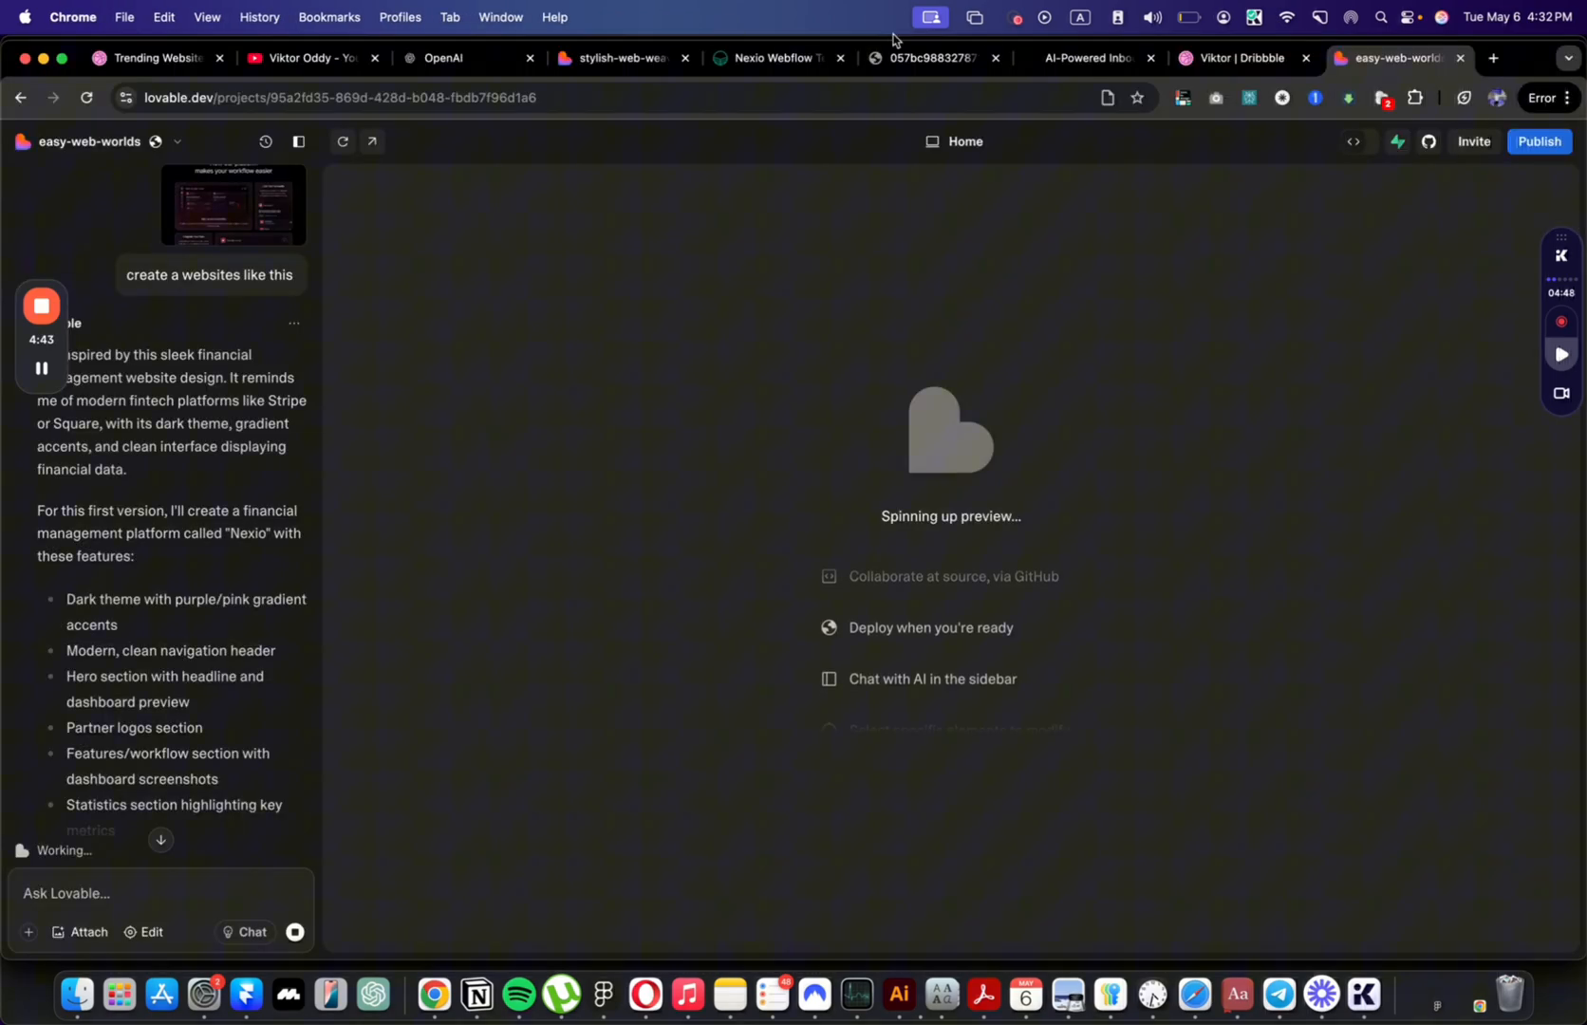
left_click(775, 57)
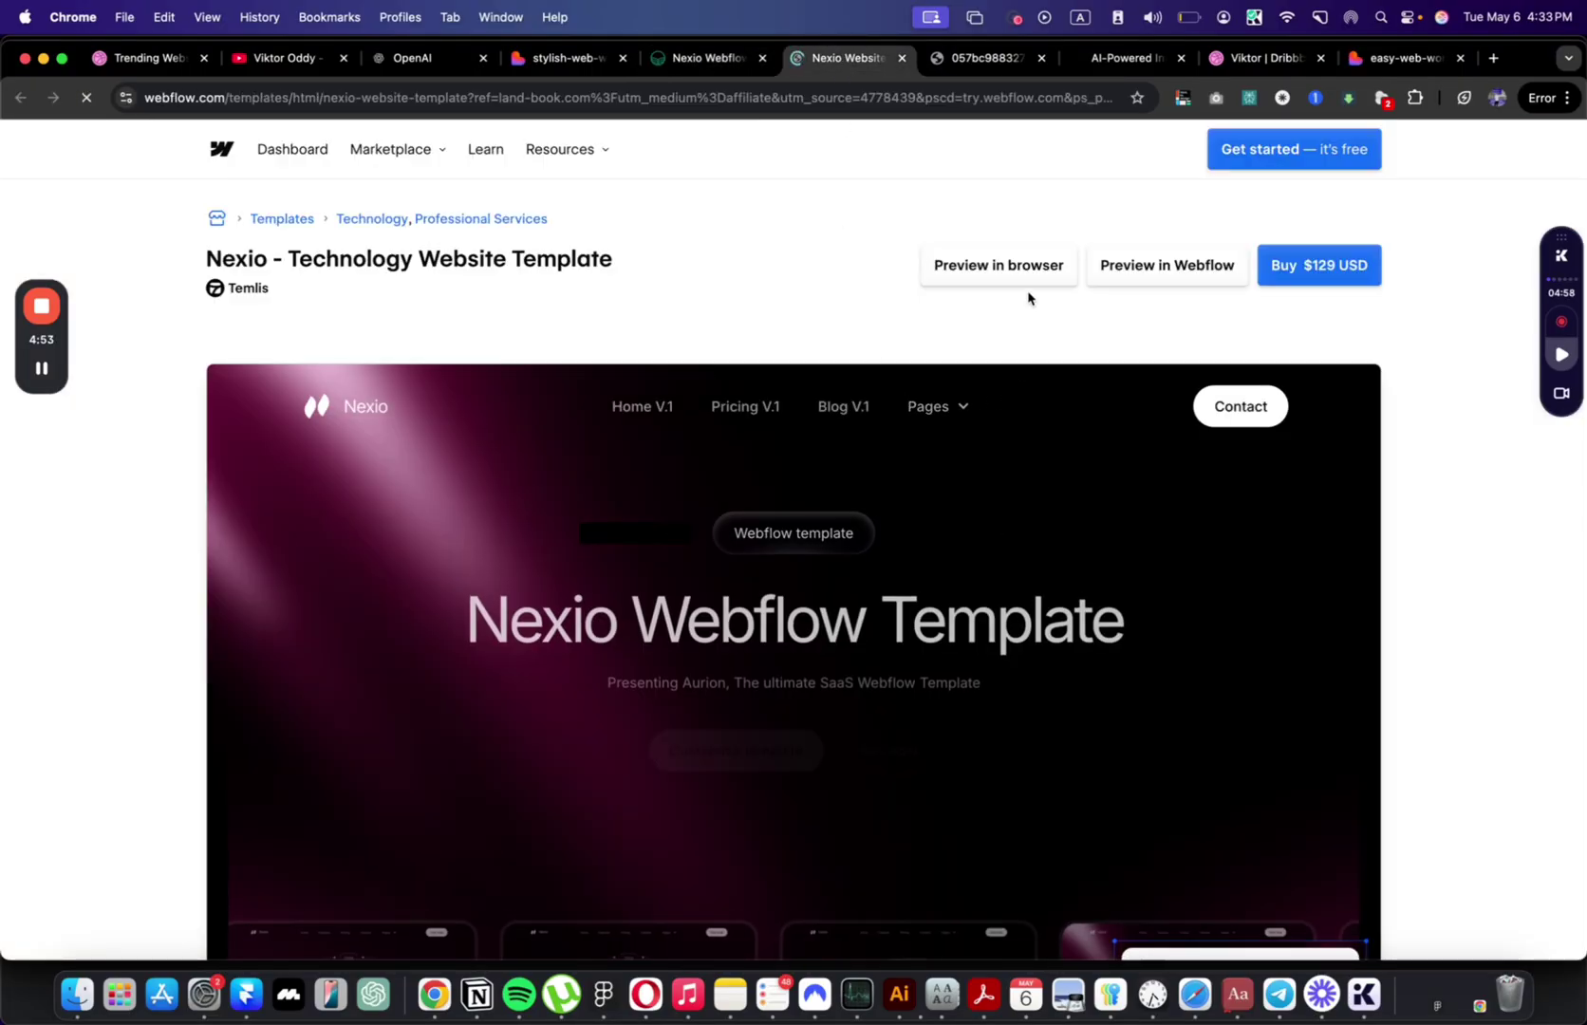
left_click(998, 264)
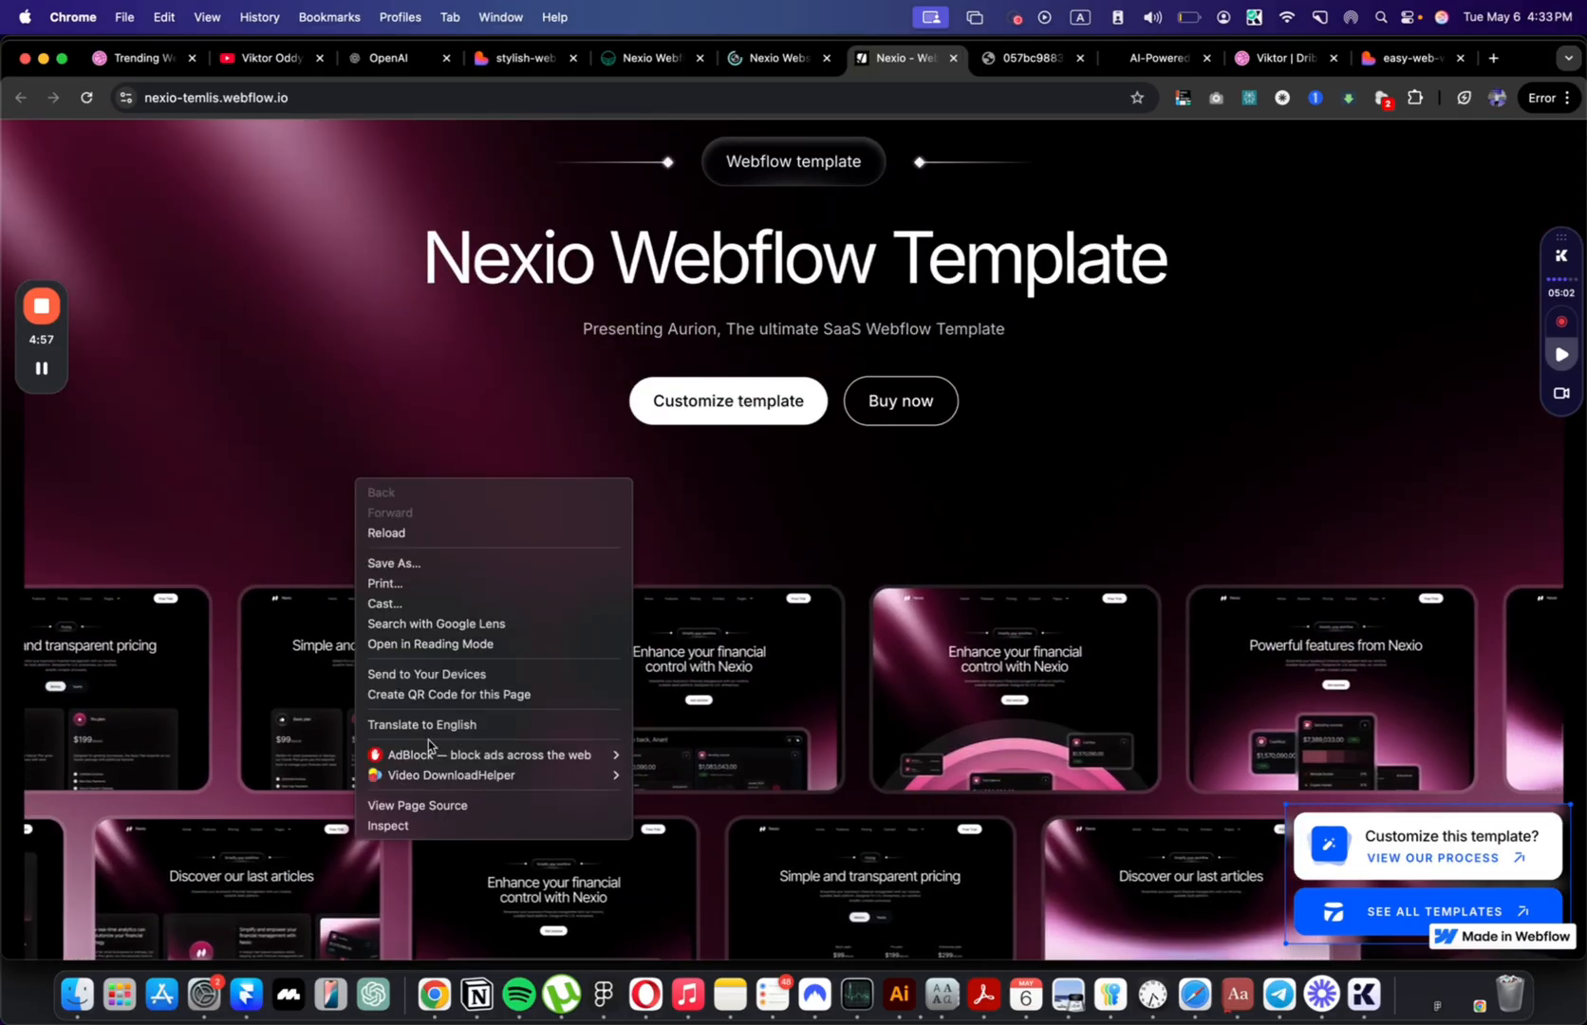
left_click(1344, 190)
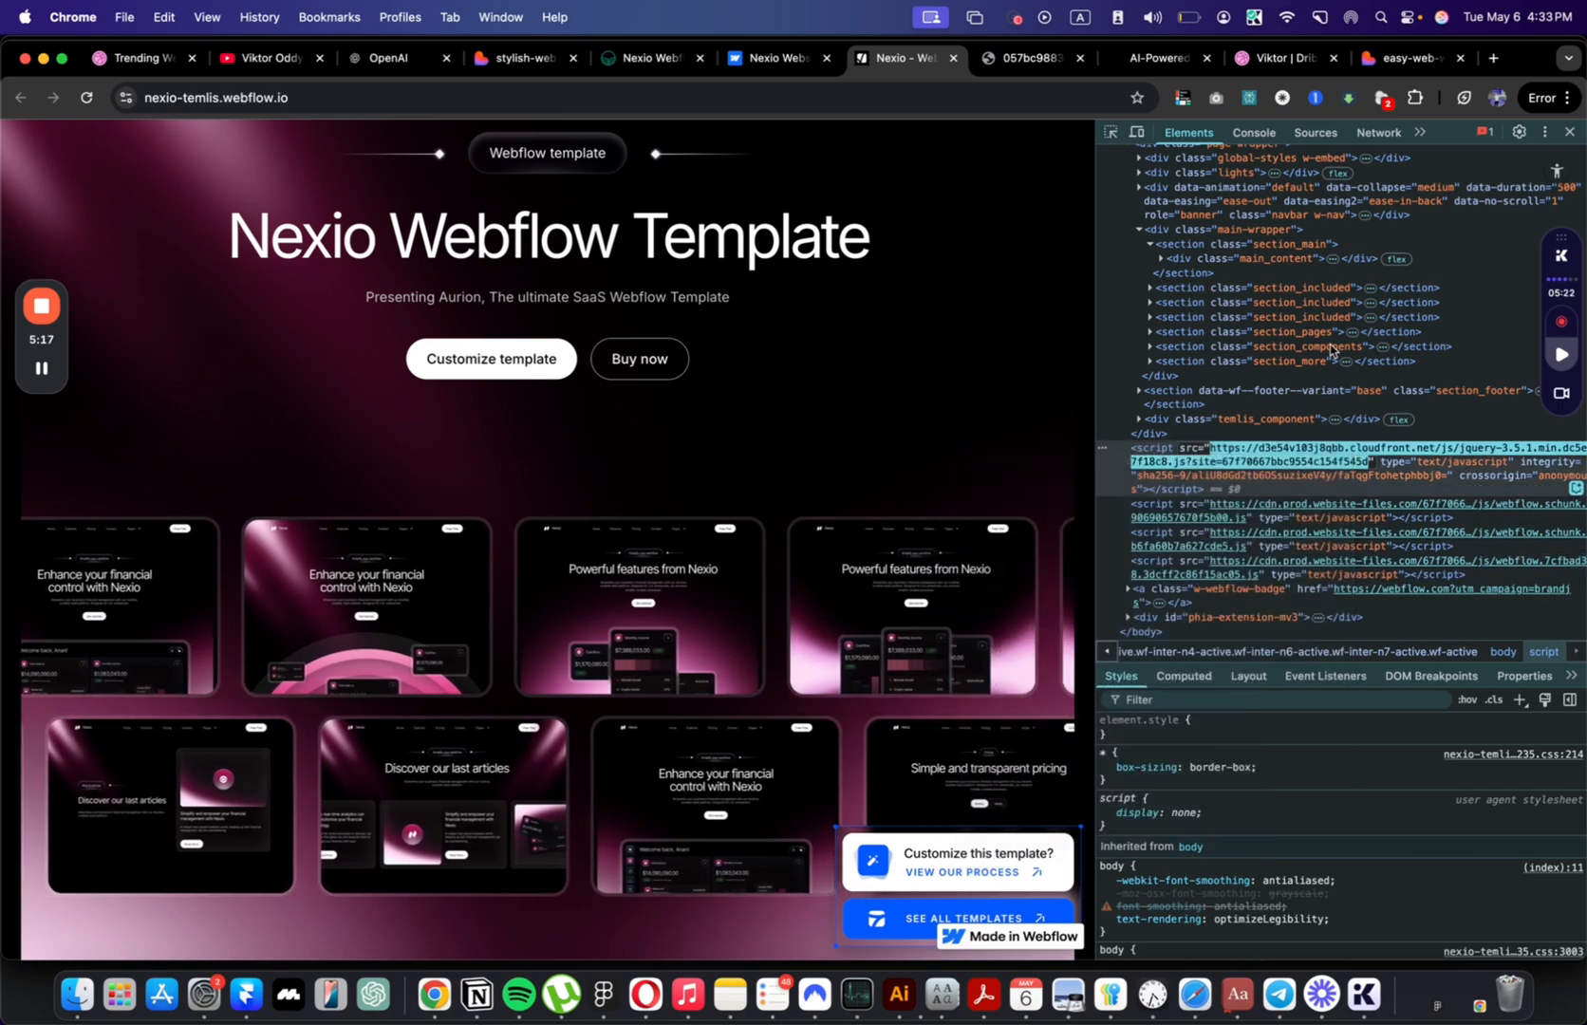
Step: In DevTools Sources, expand the cdn website-files folder and preview the large purple background webp
left_click(1316, 131)
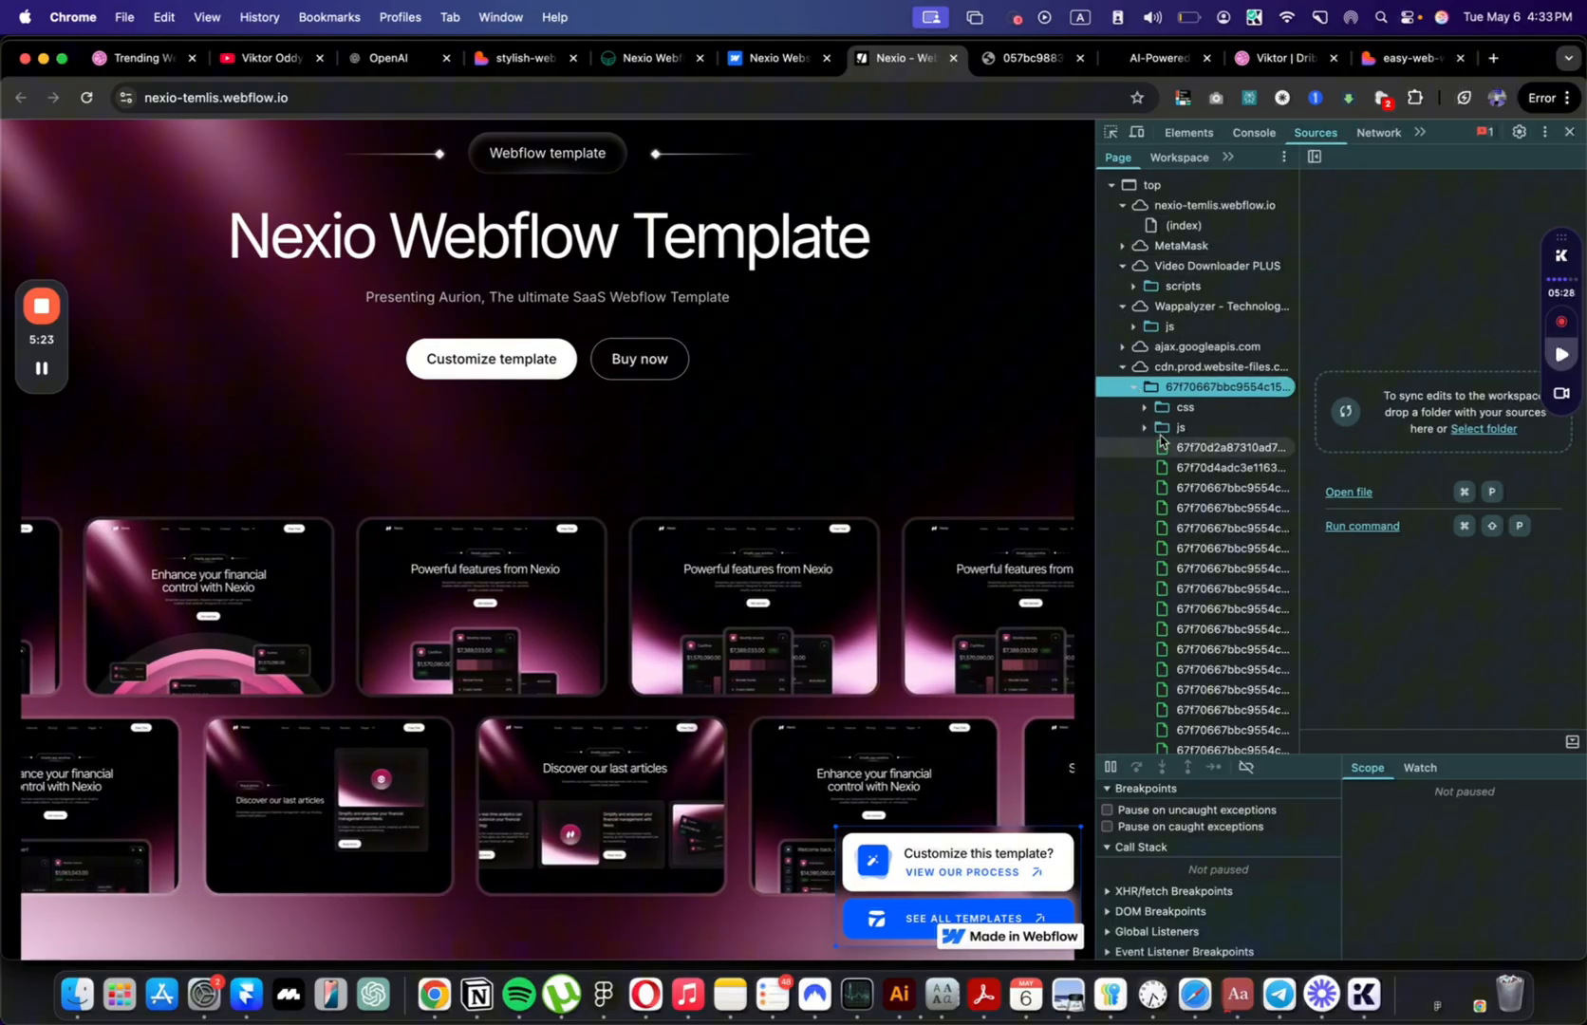
left_click(1232, 507)
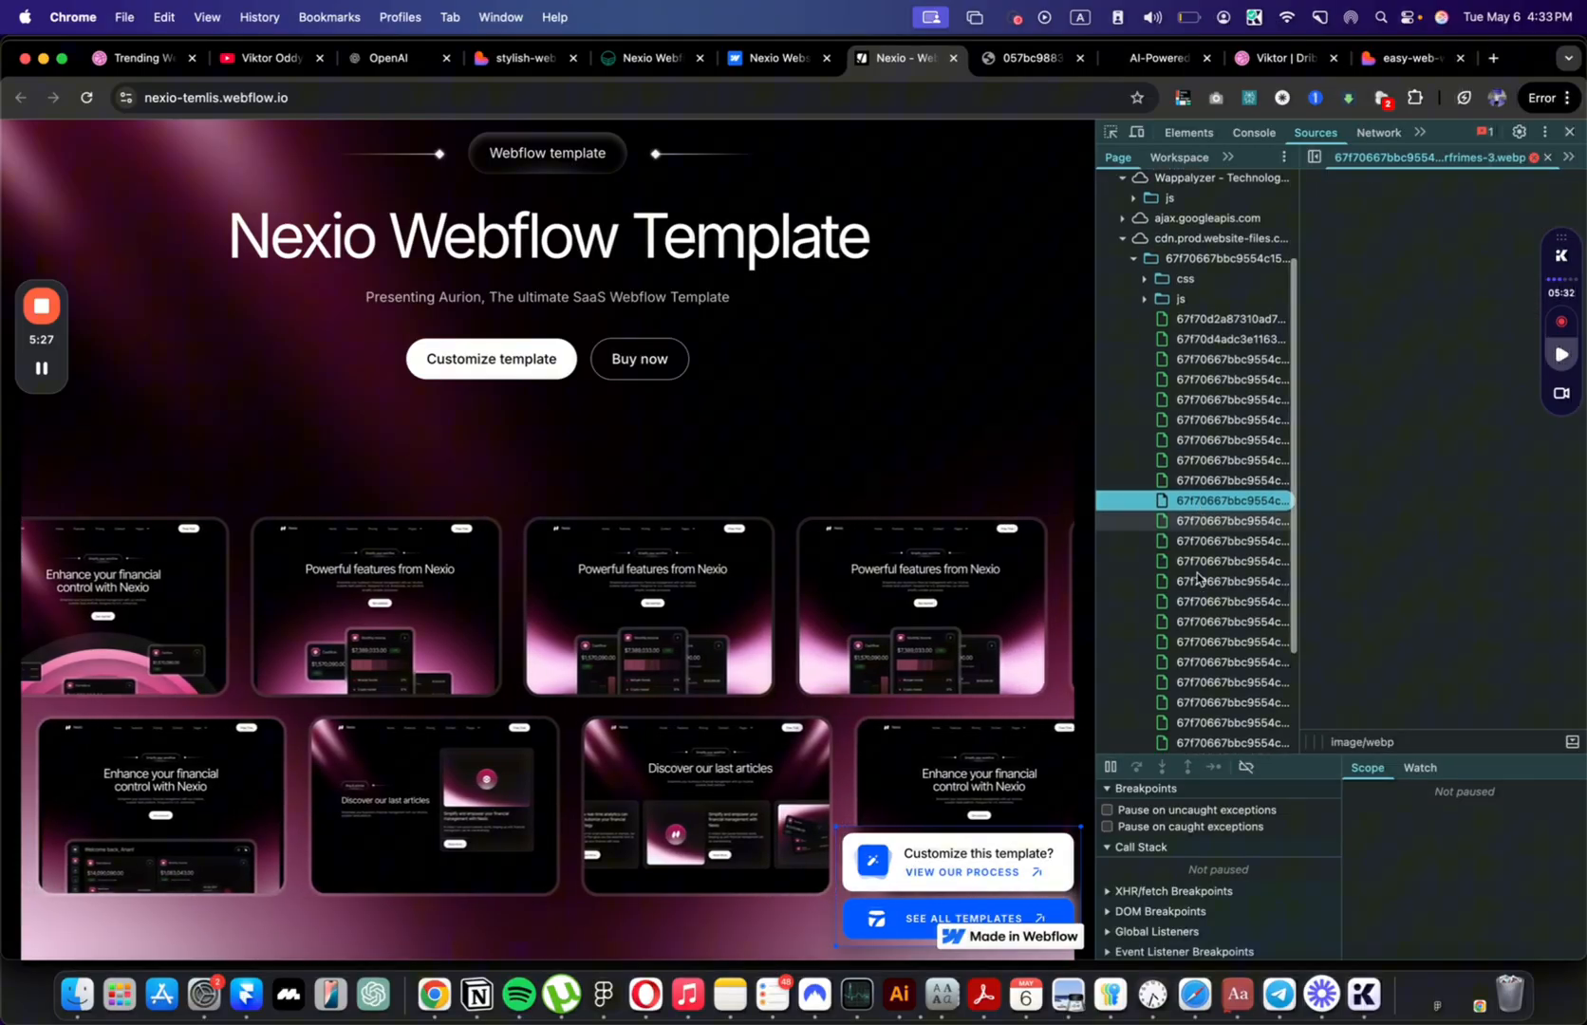
left_click(1223, 600)
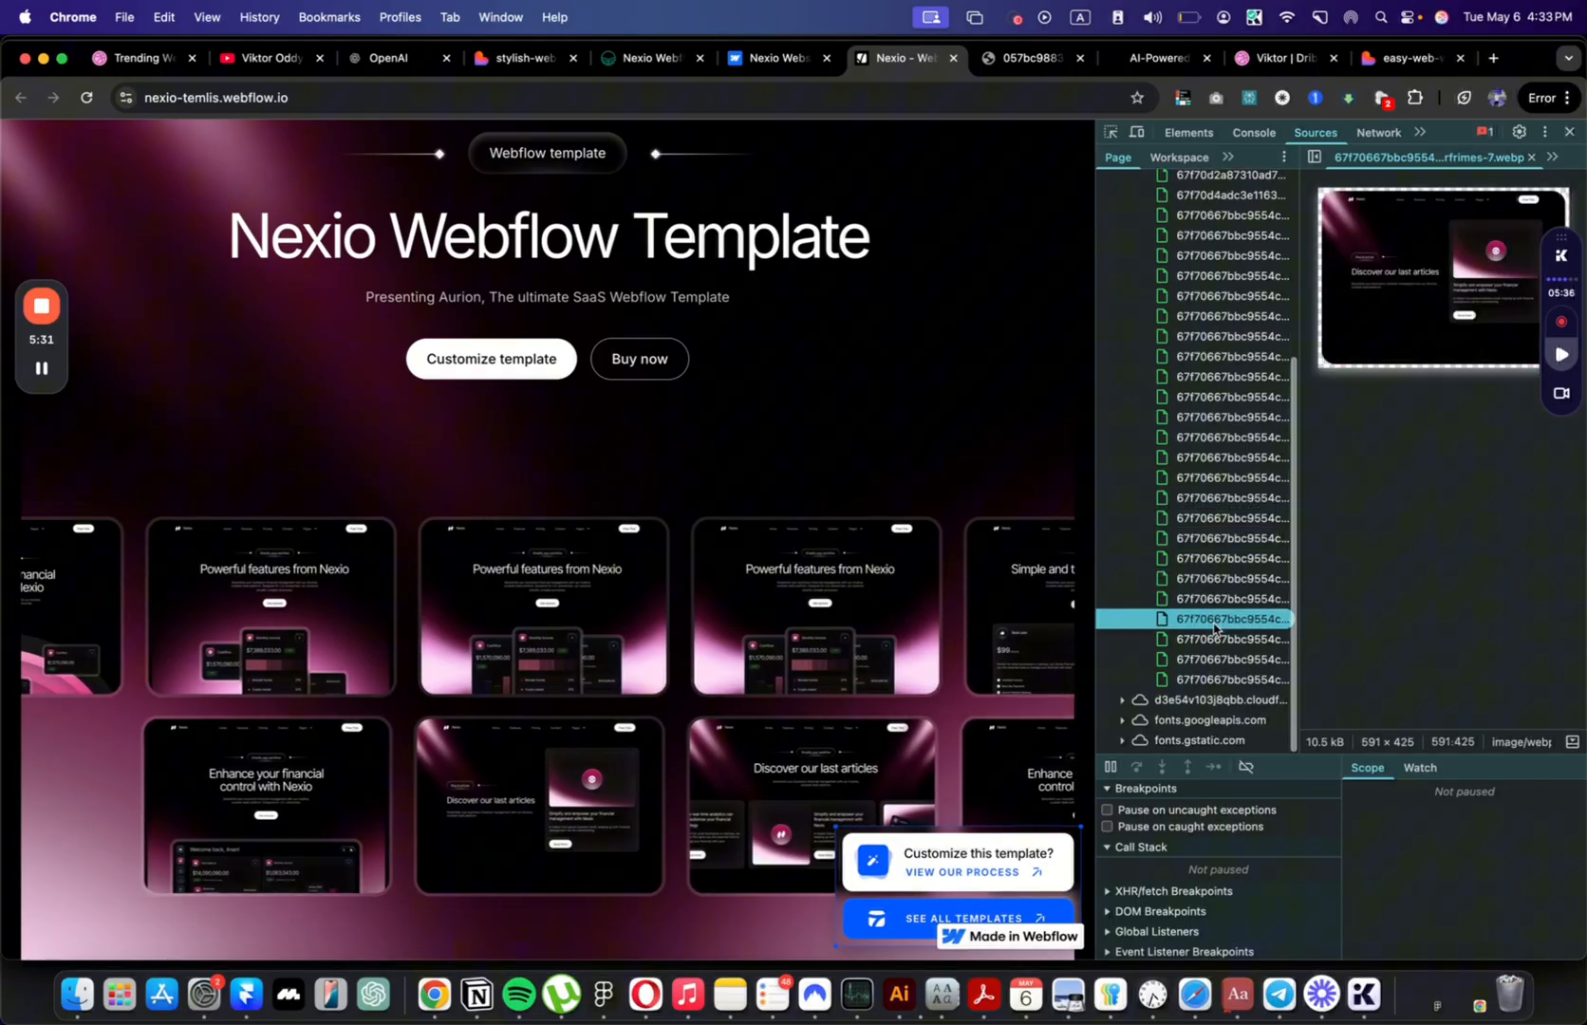
left_click(1226, 678)
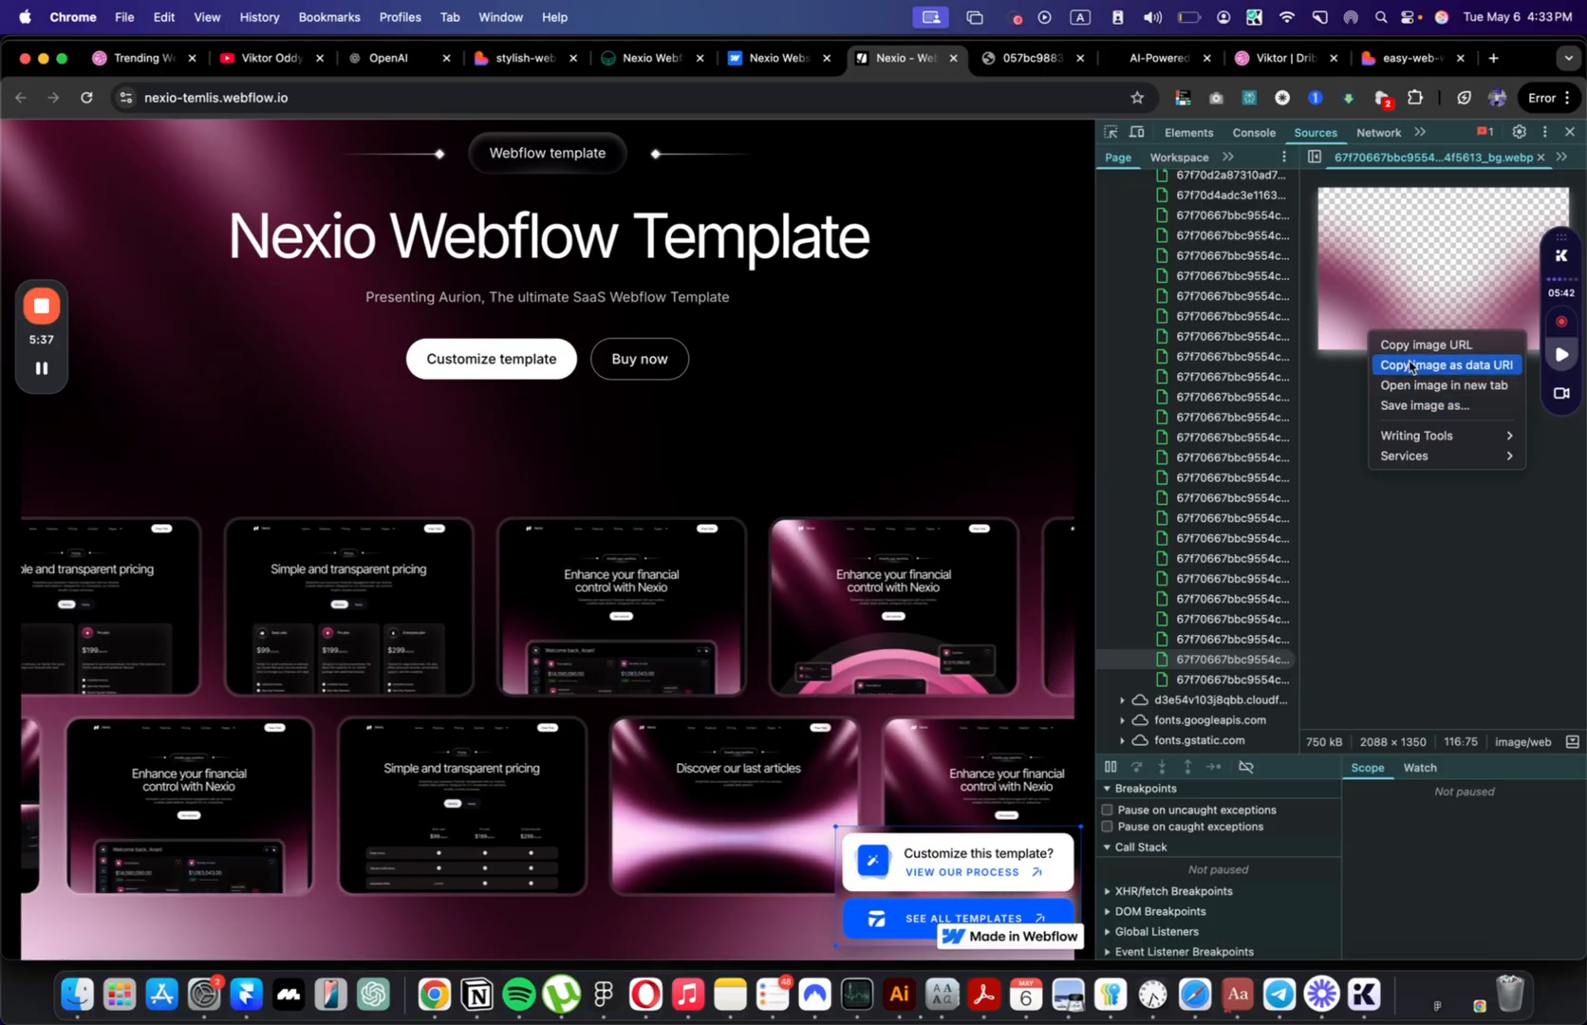
mouse_move(1415, 405)
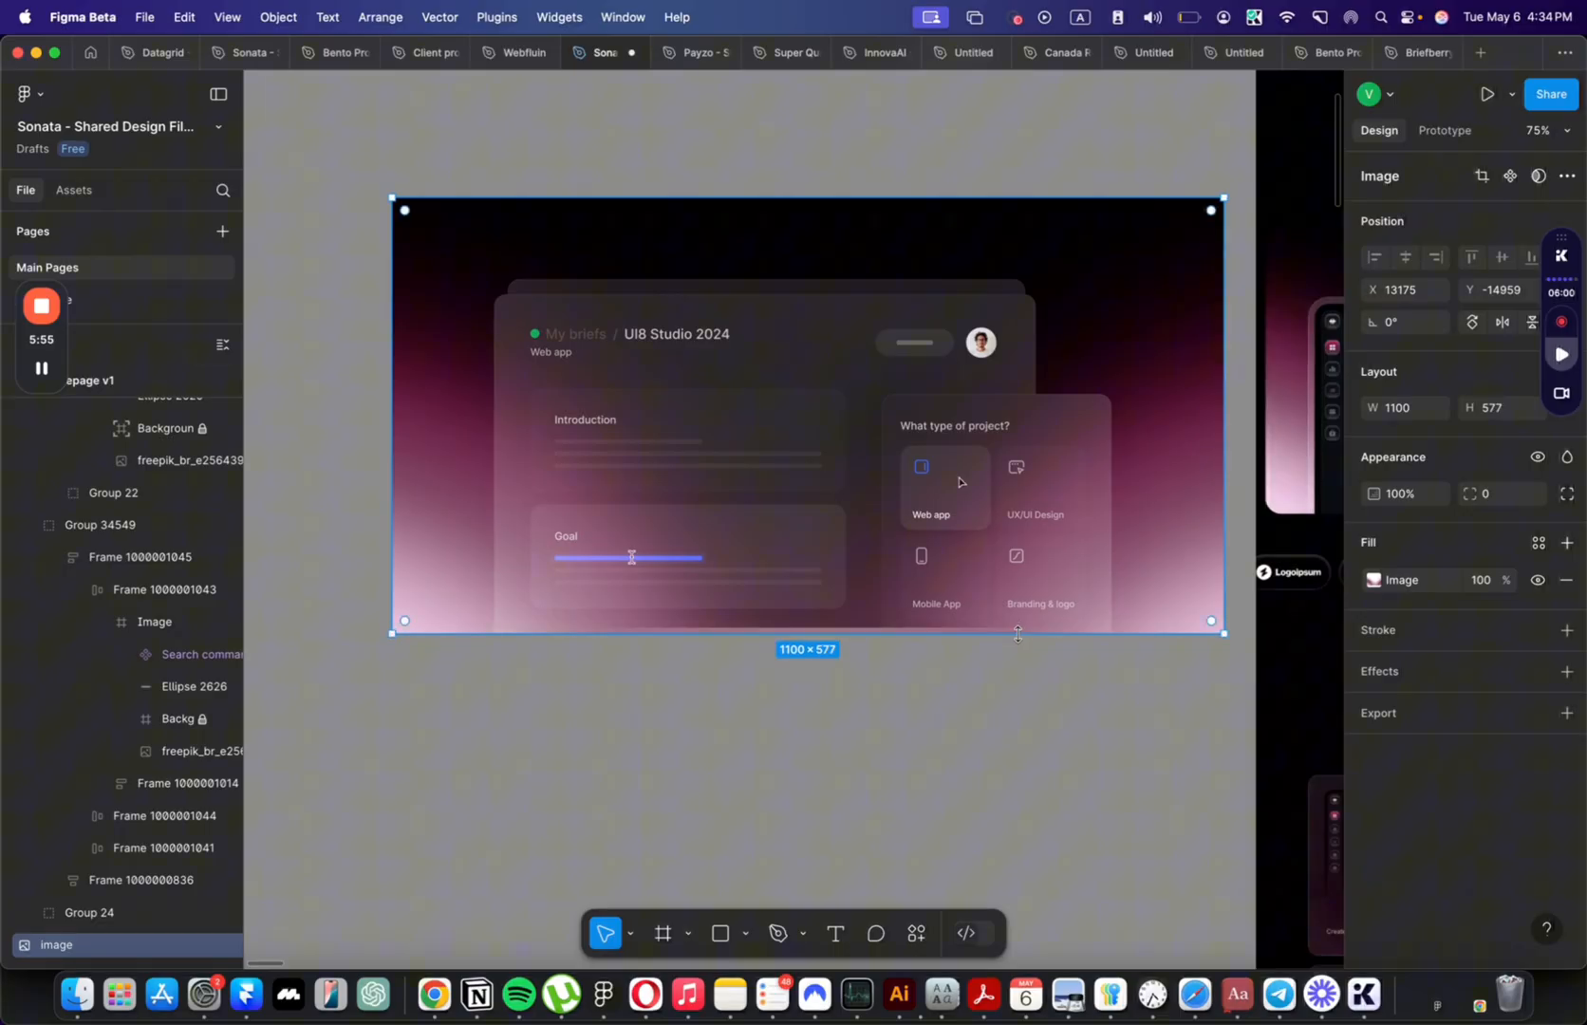
Step: Frame the gradient image and mockup together and resize the frame to about 1008 wide
scroll("down", 3)
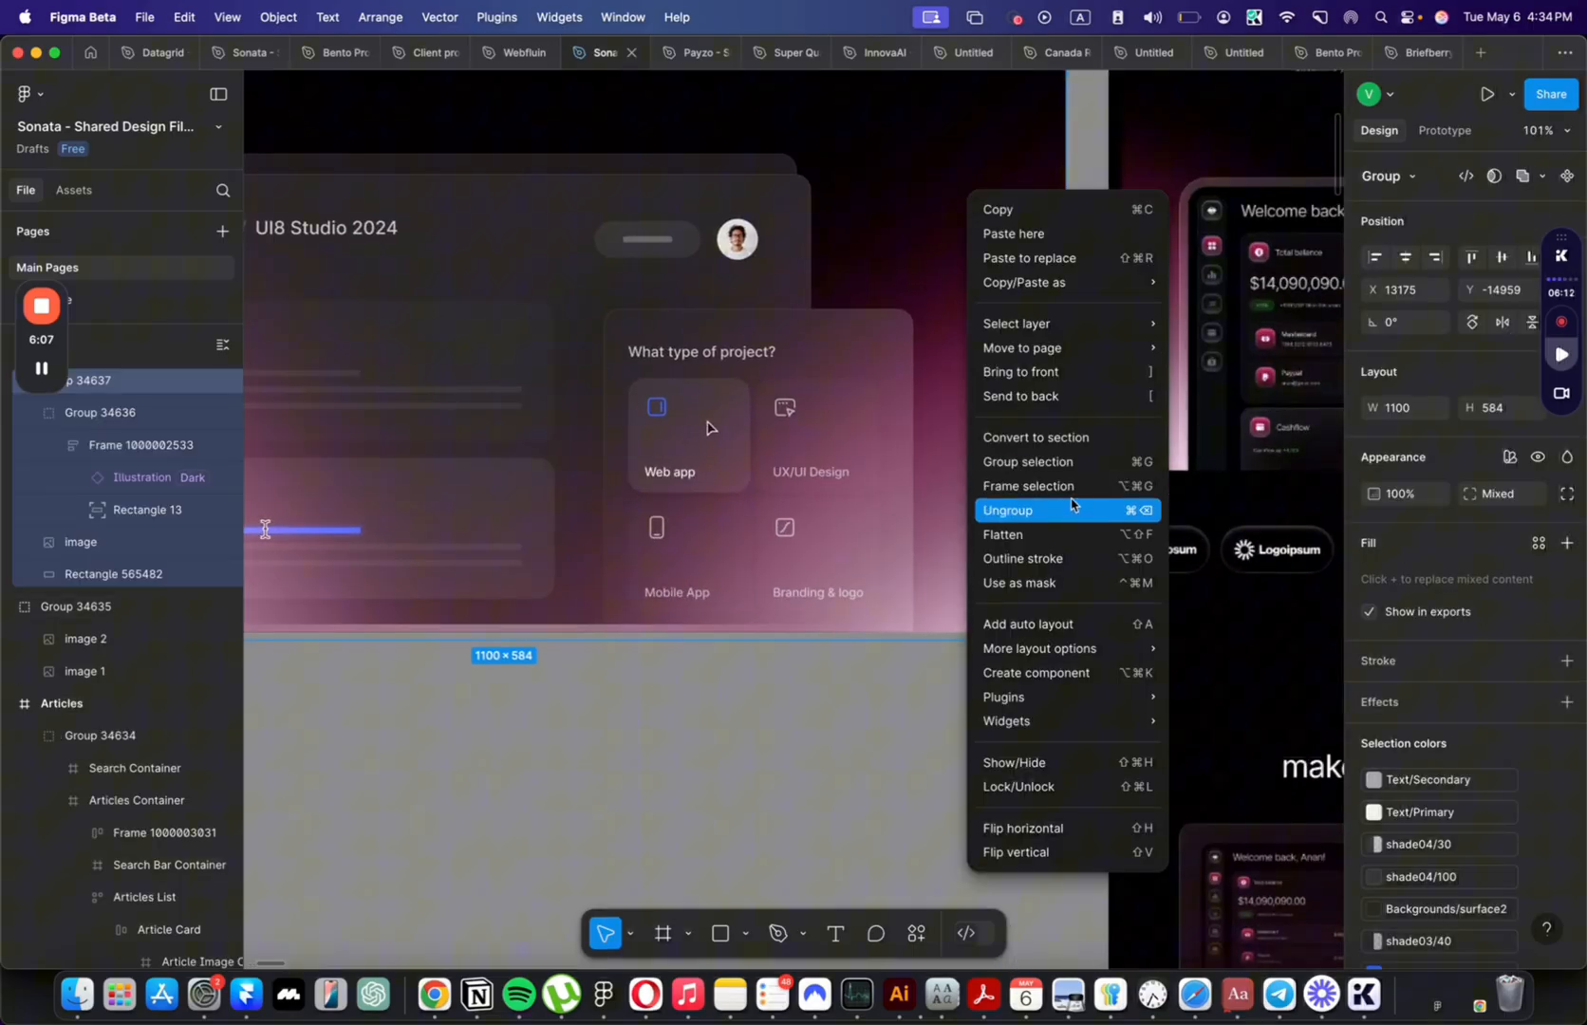
left_click(1029, 486)
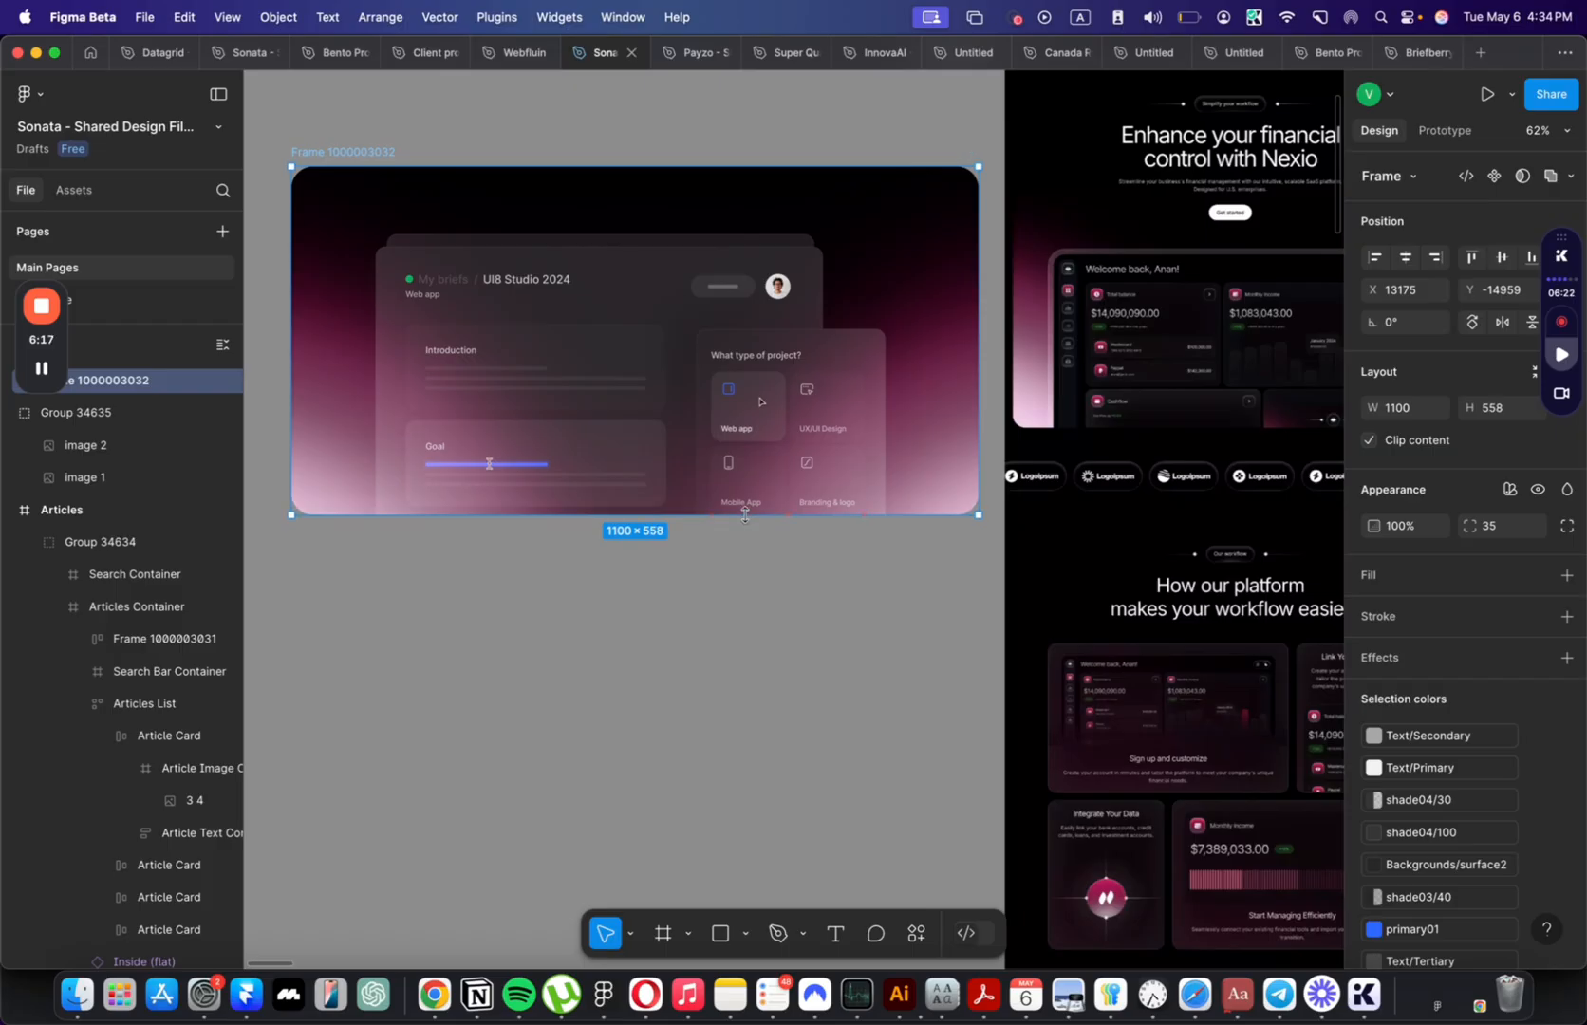
left_click_drag(978, 342, 917, 342)
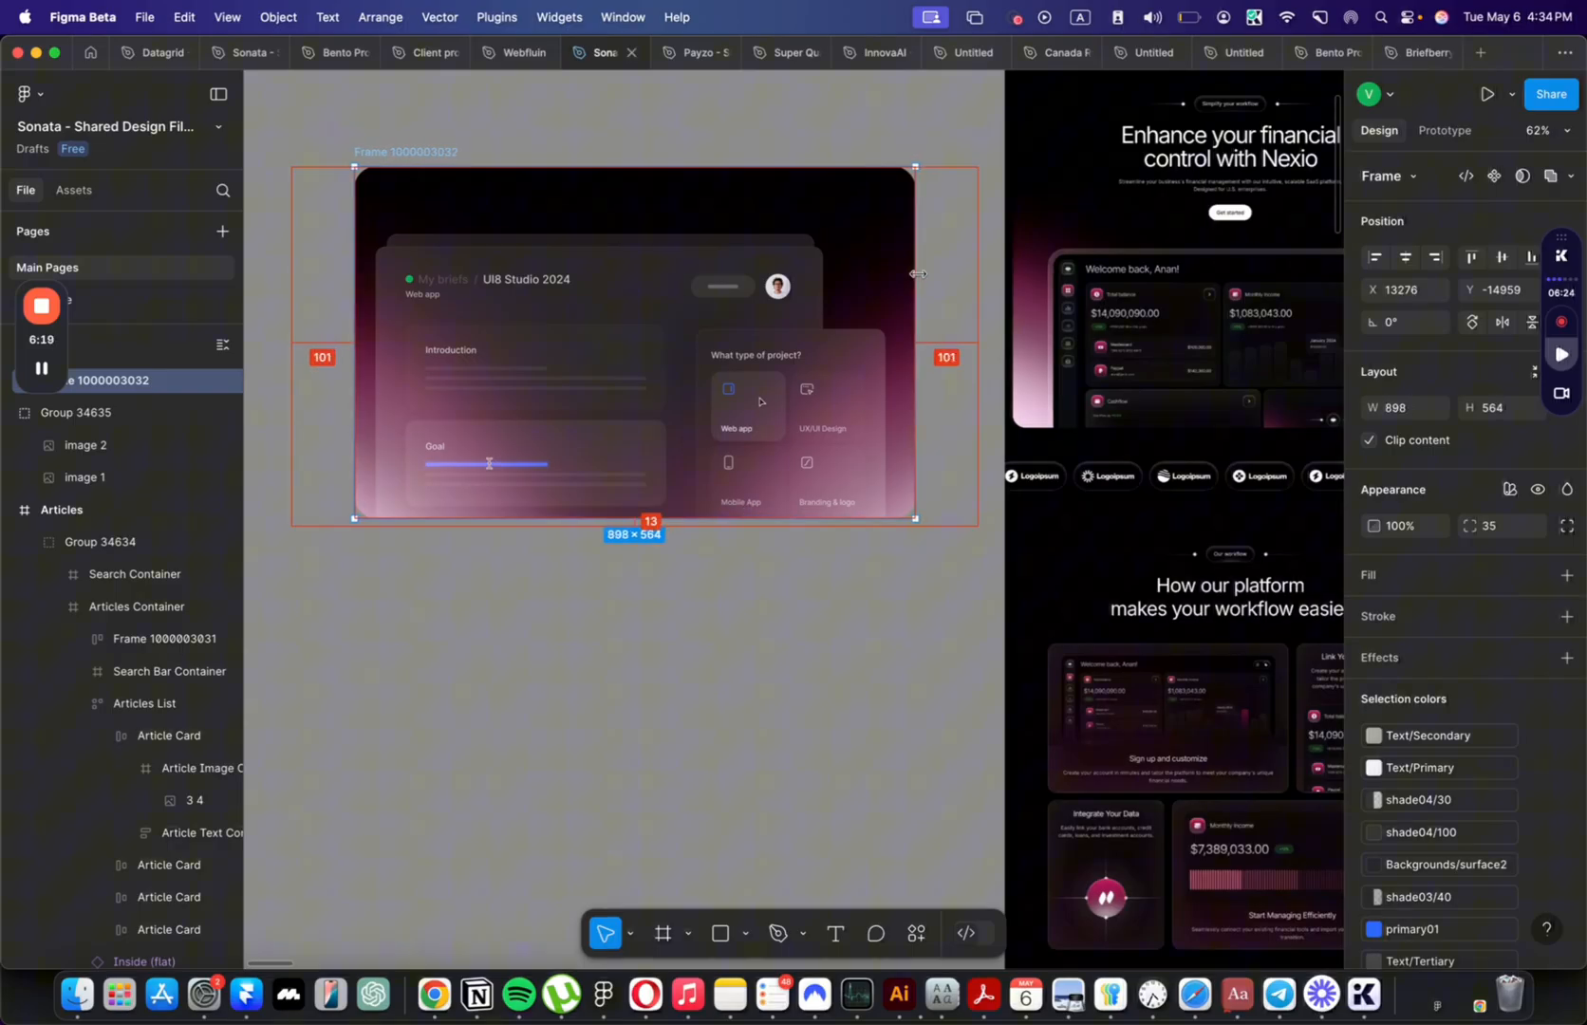
left_click_drag(913, 268, 942, 268)
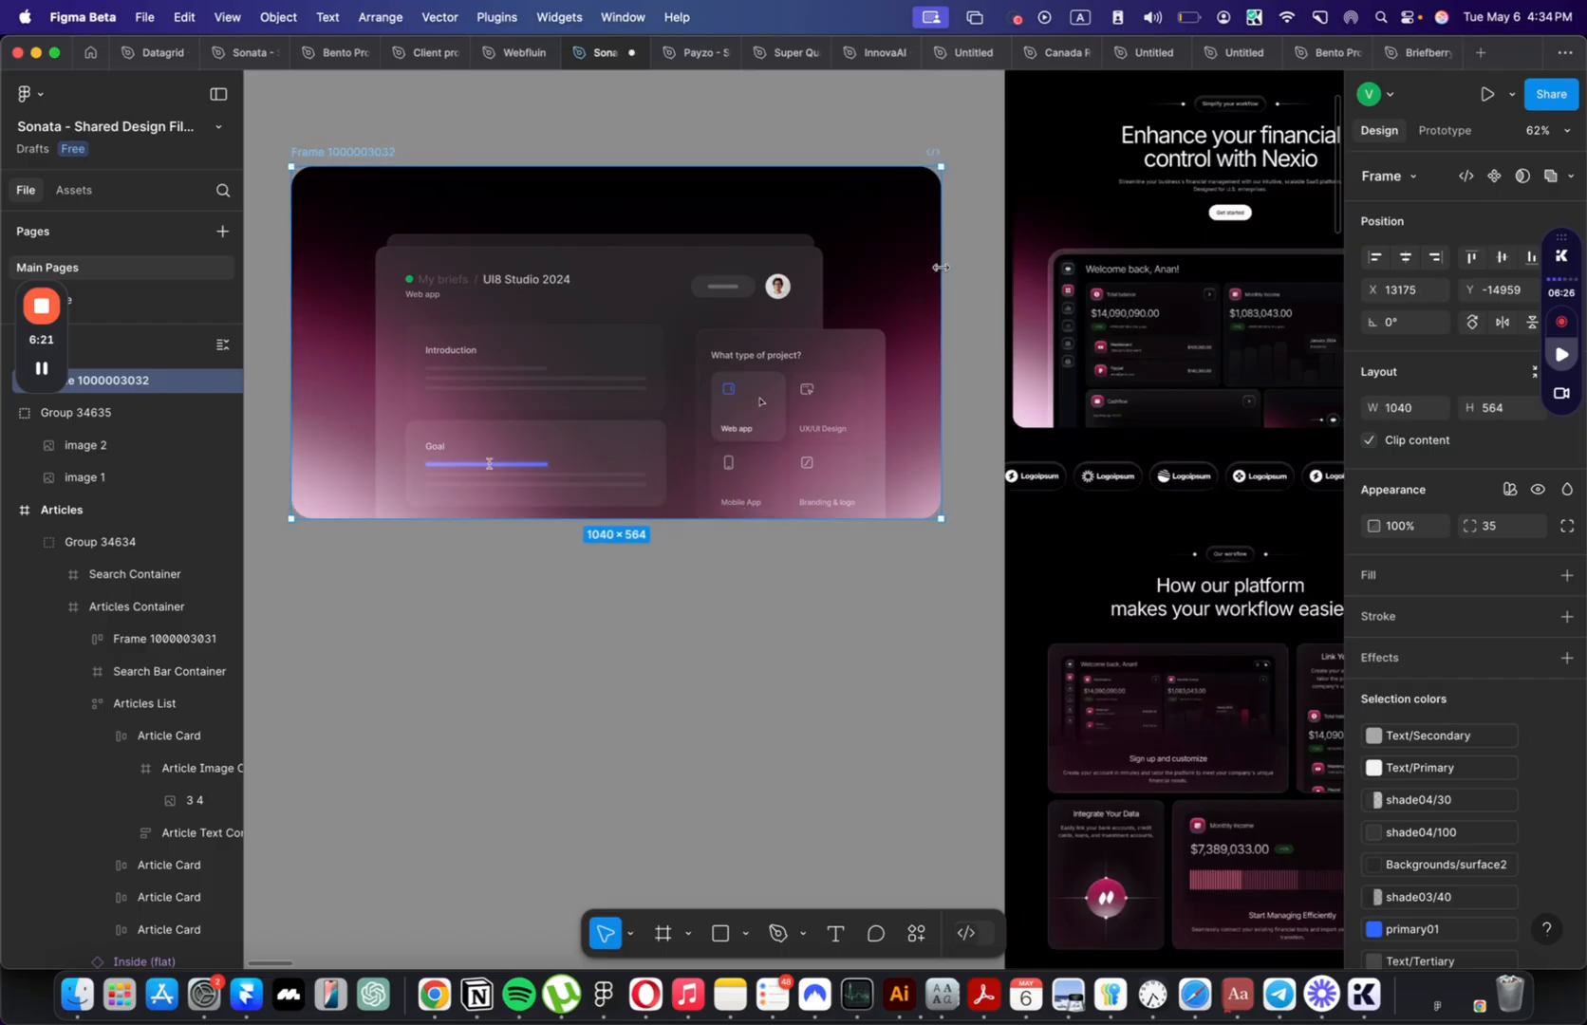
left_click_drag(293, 294, 319, 294)
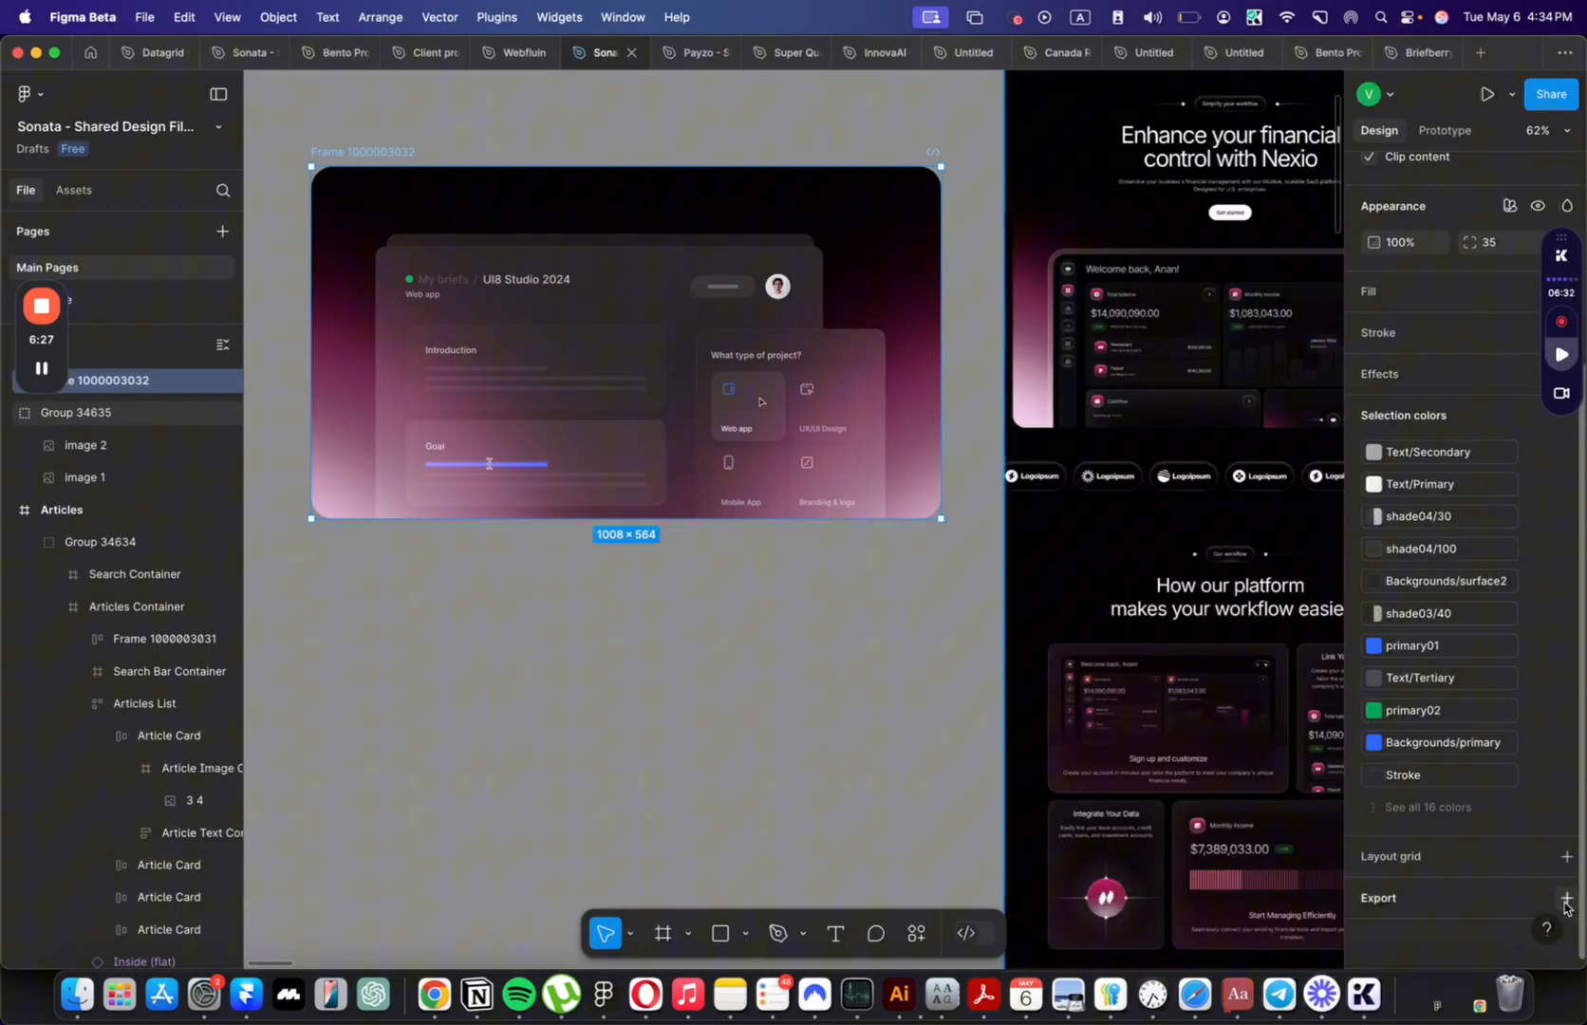
Step: Add an export setting for the frame and switch it from JPEG to PNG at 2x
left_click(1564, 898)
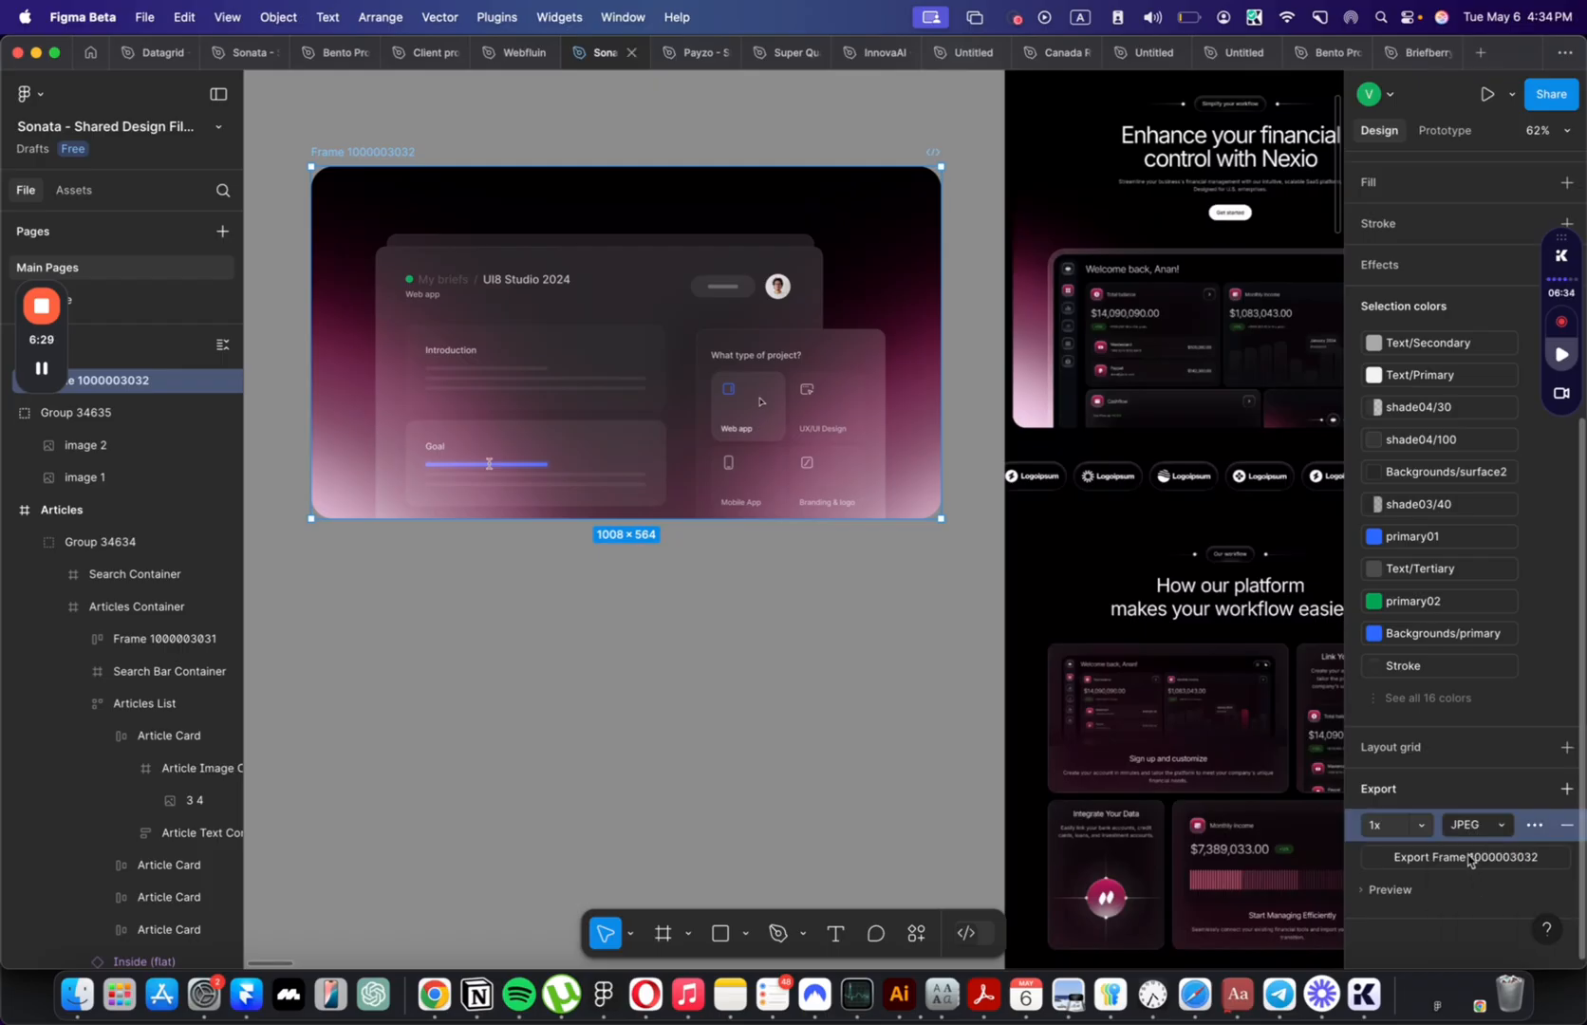
left_click(1466, 856)
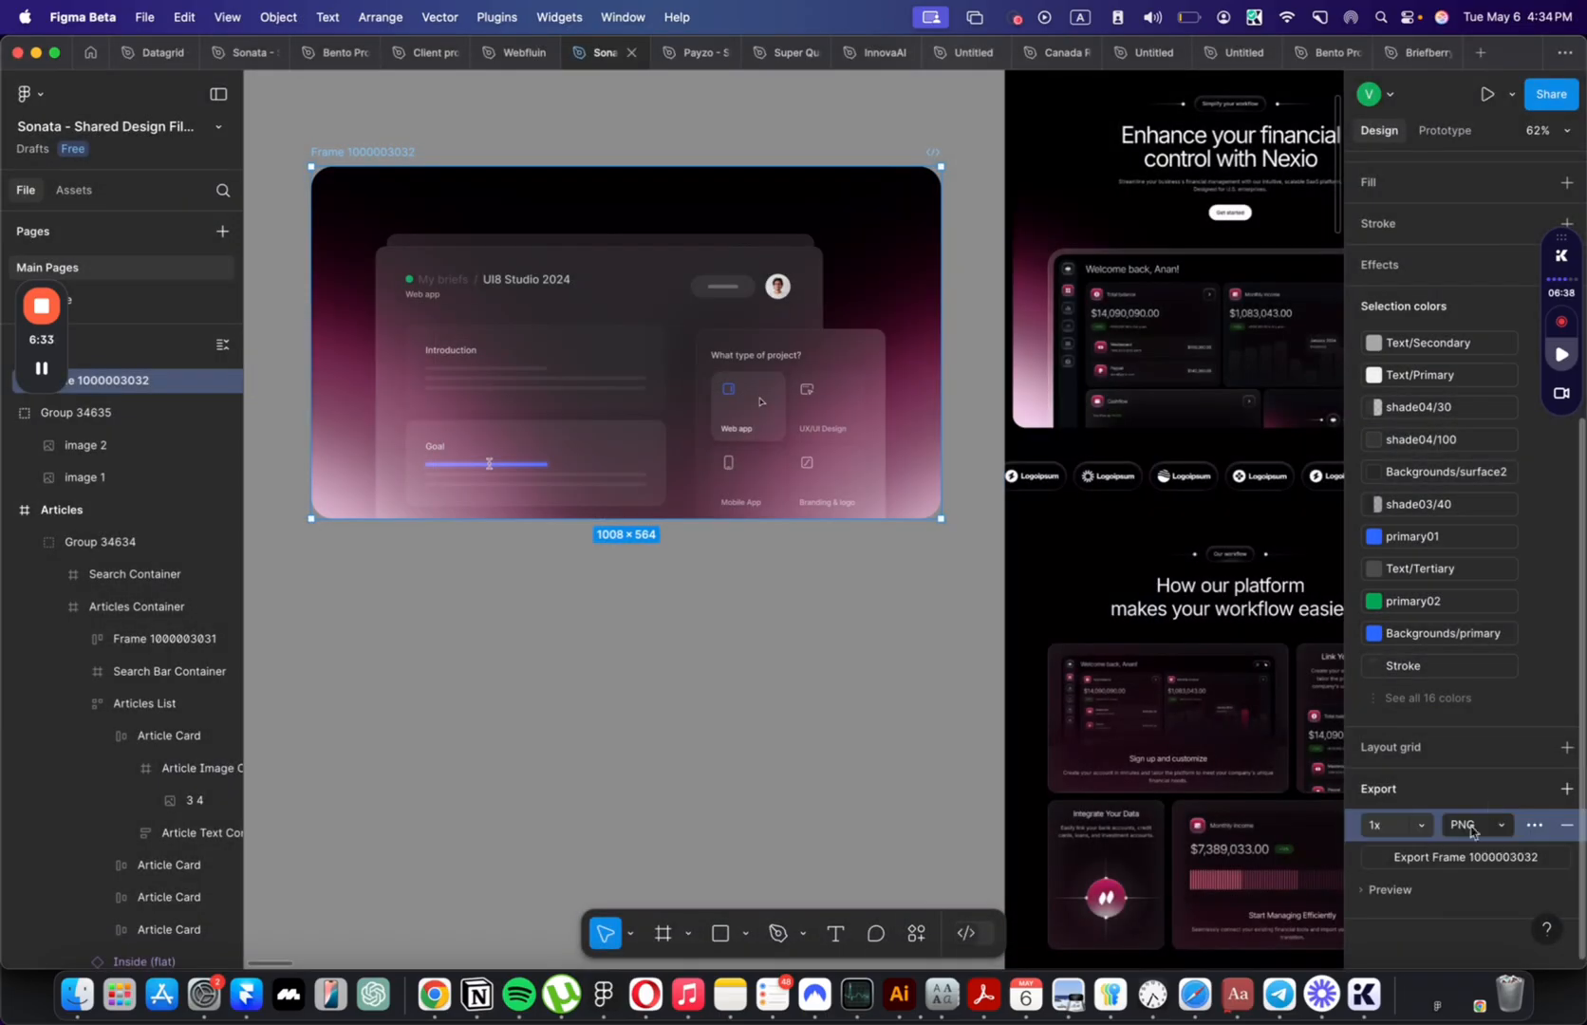
left_click(1466, 856)
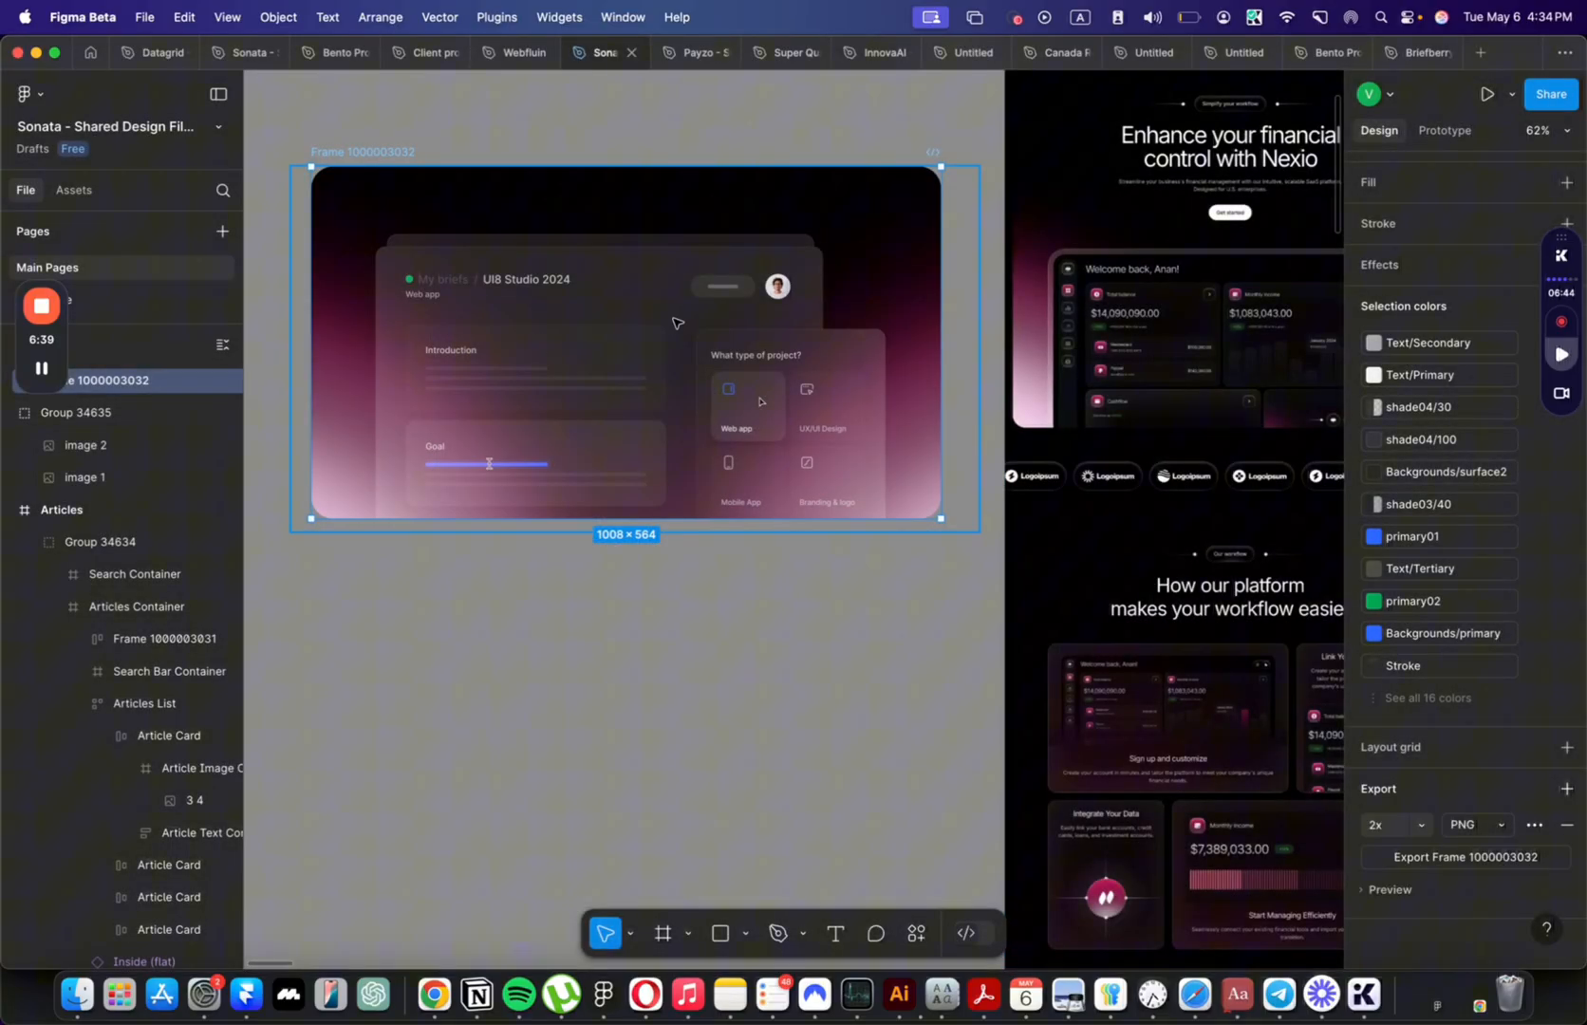
left_click(1466, 856)
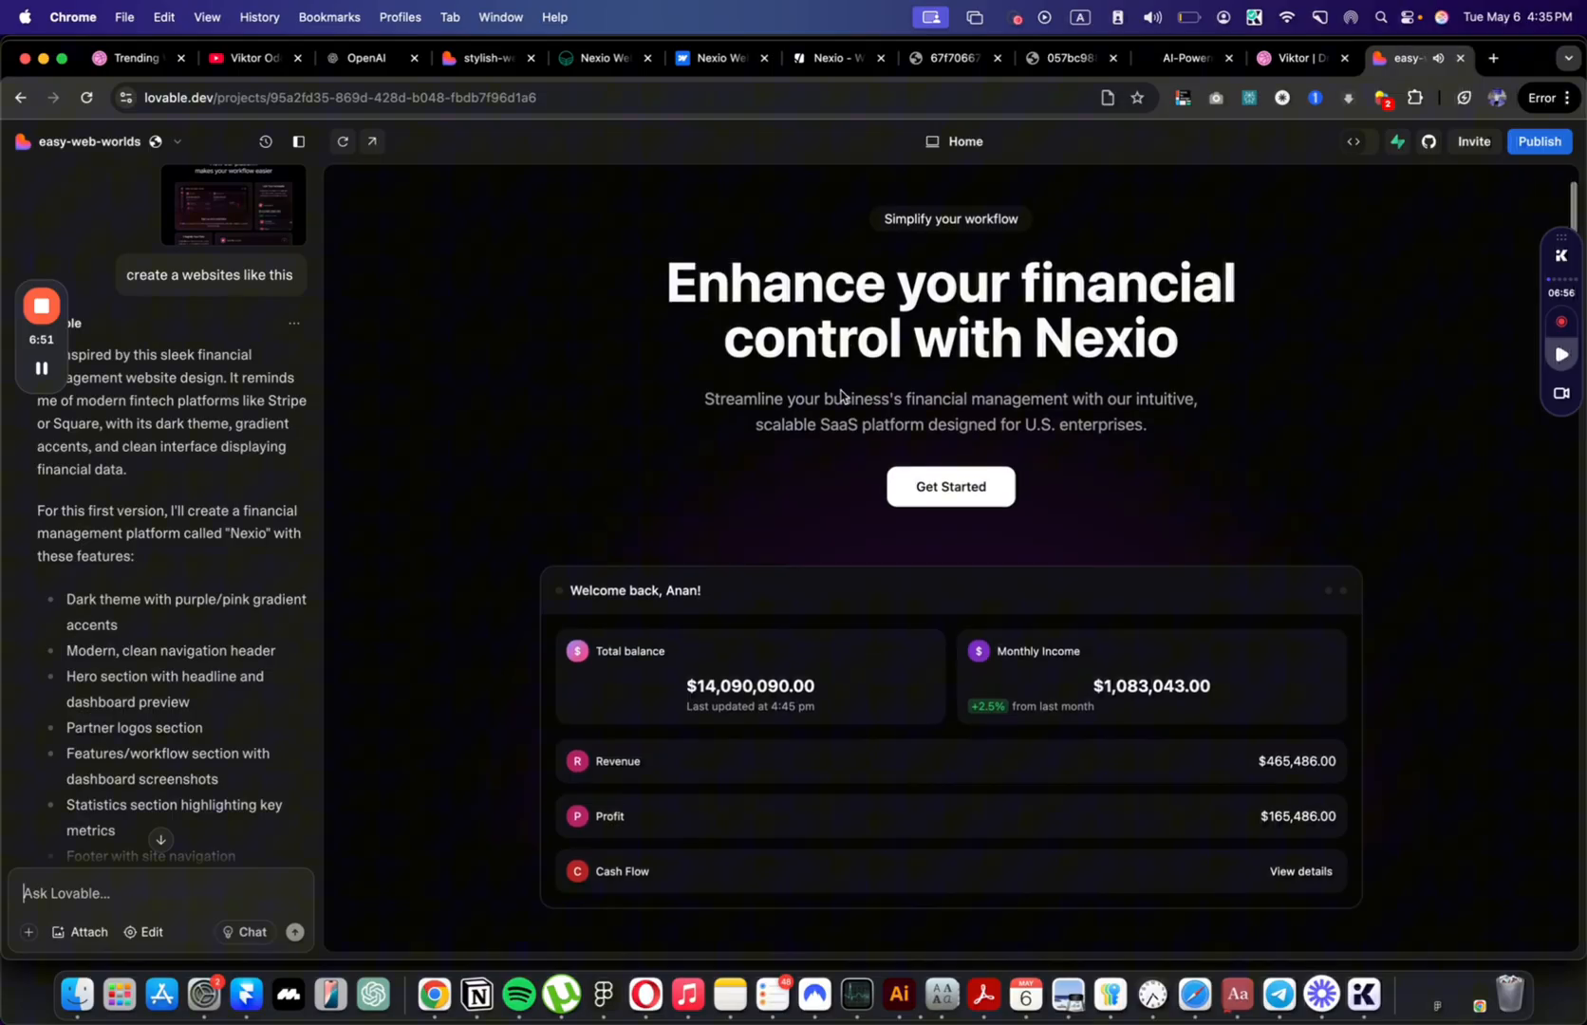
Step: Scroll through the generated Nexio preview and use WhatFont on the hero heading to identify its font
scroll("down", 3)
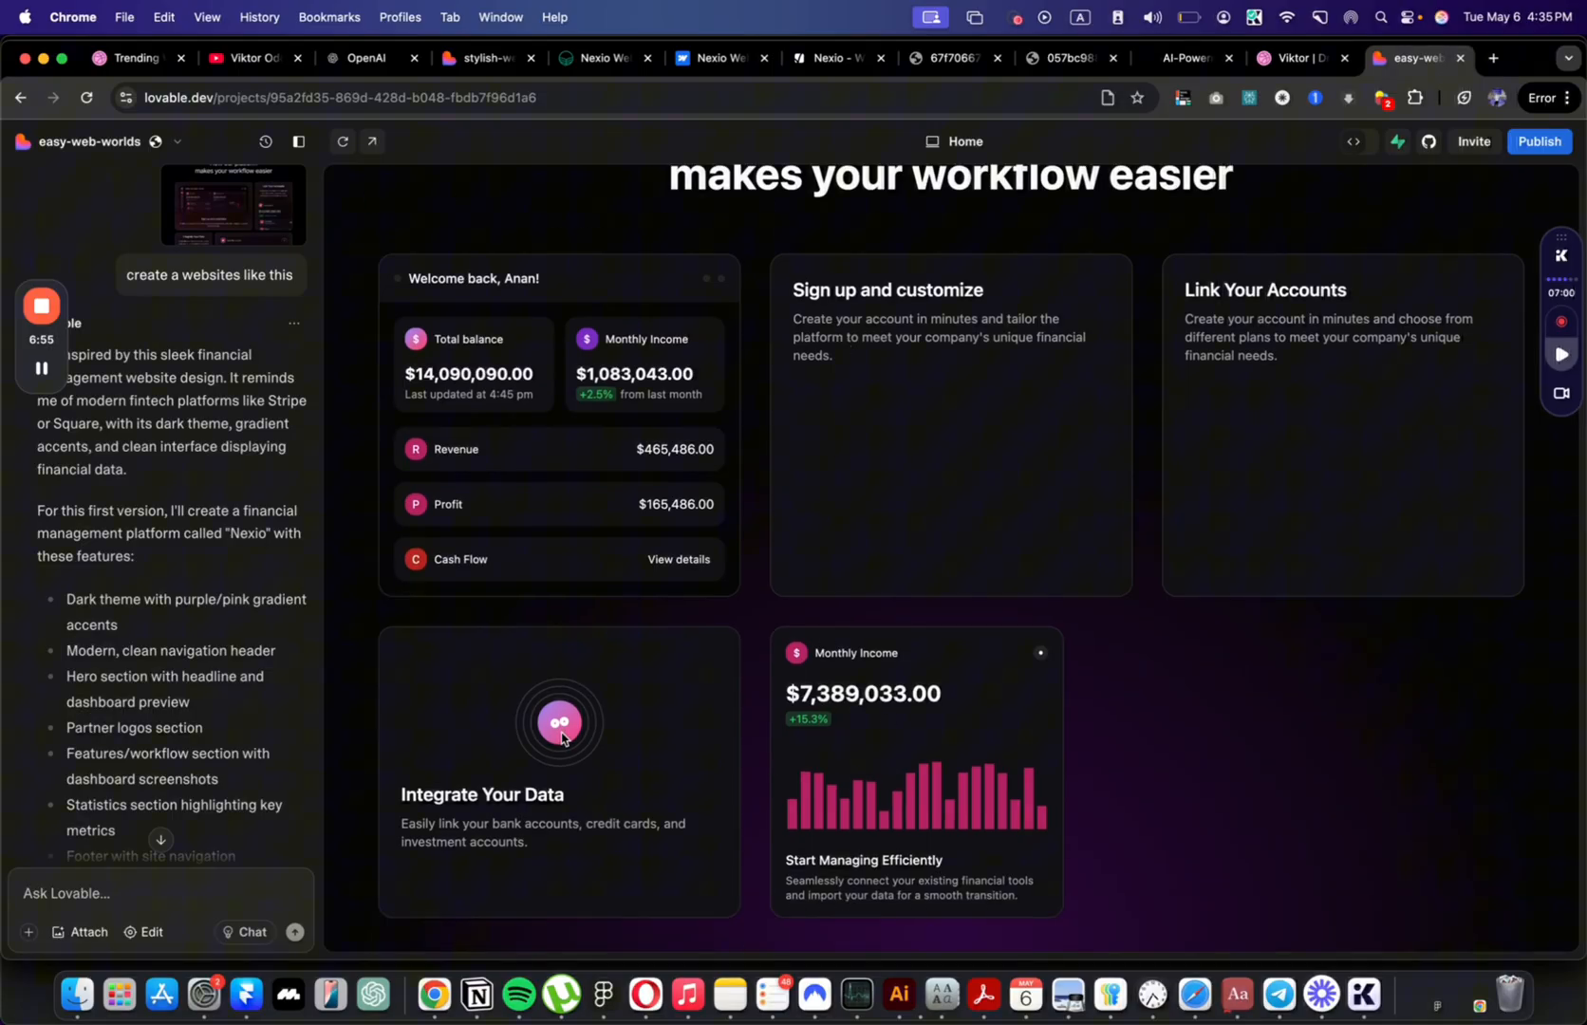
scroll("down", 3)
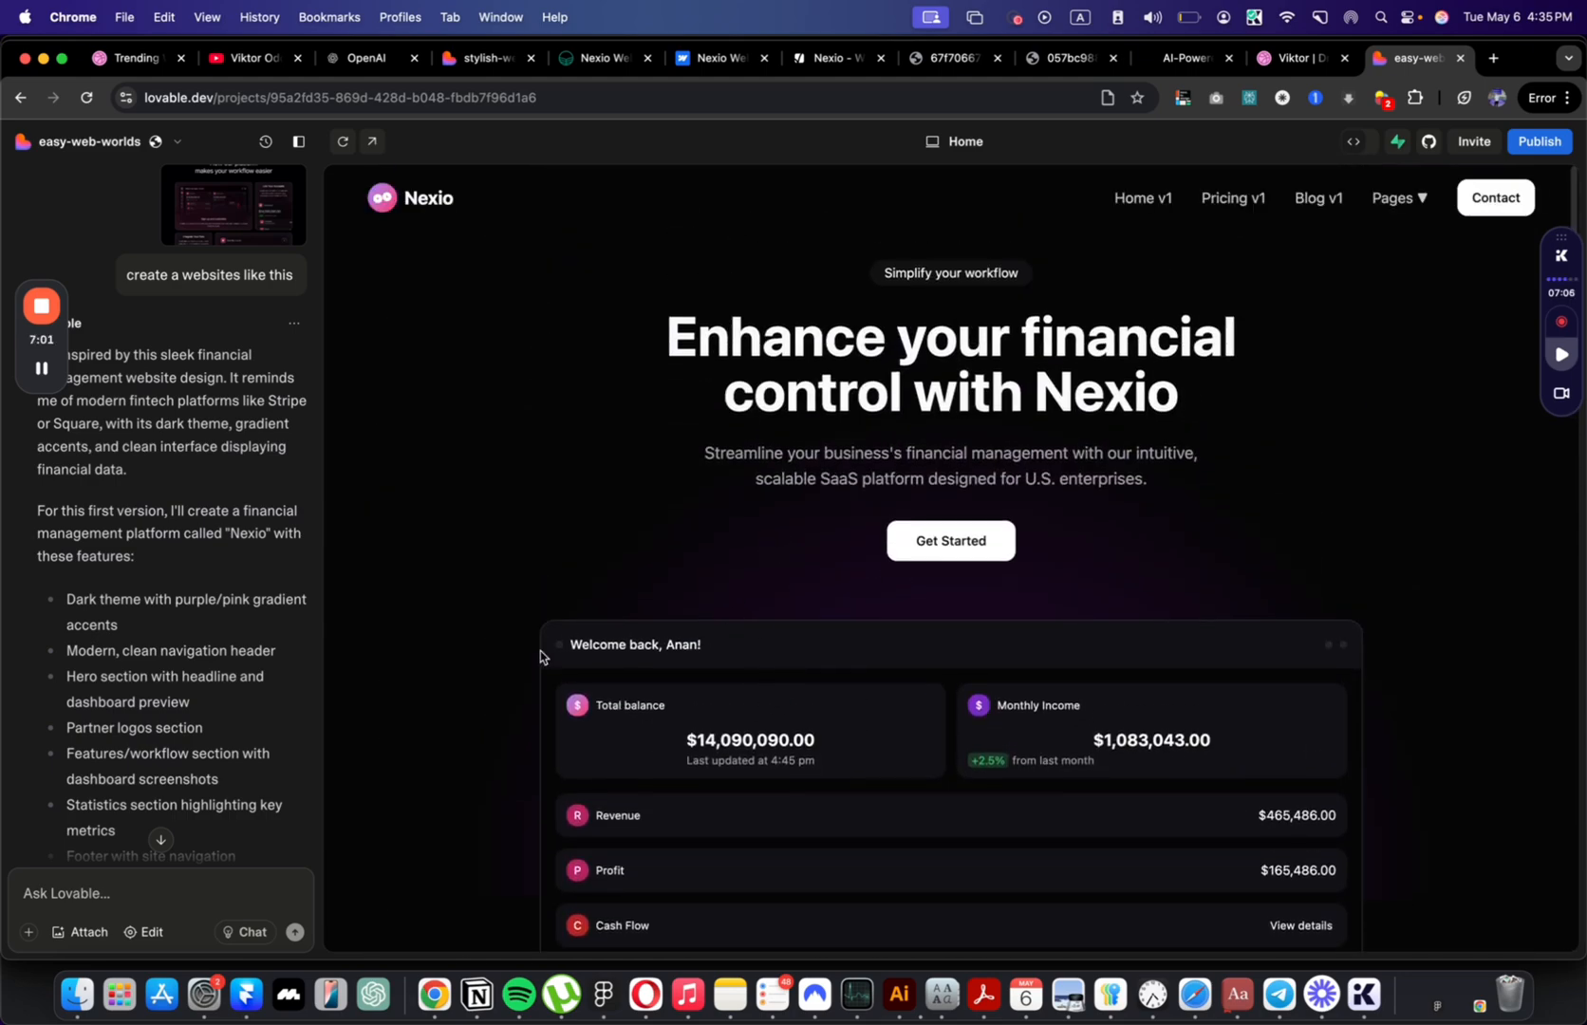
left_click(68, 892)
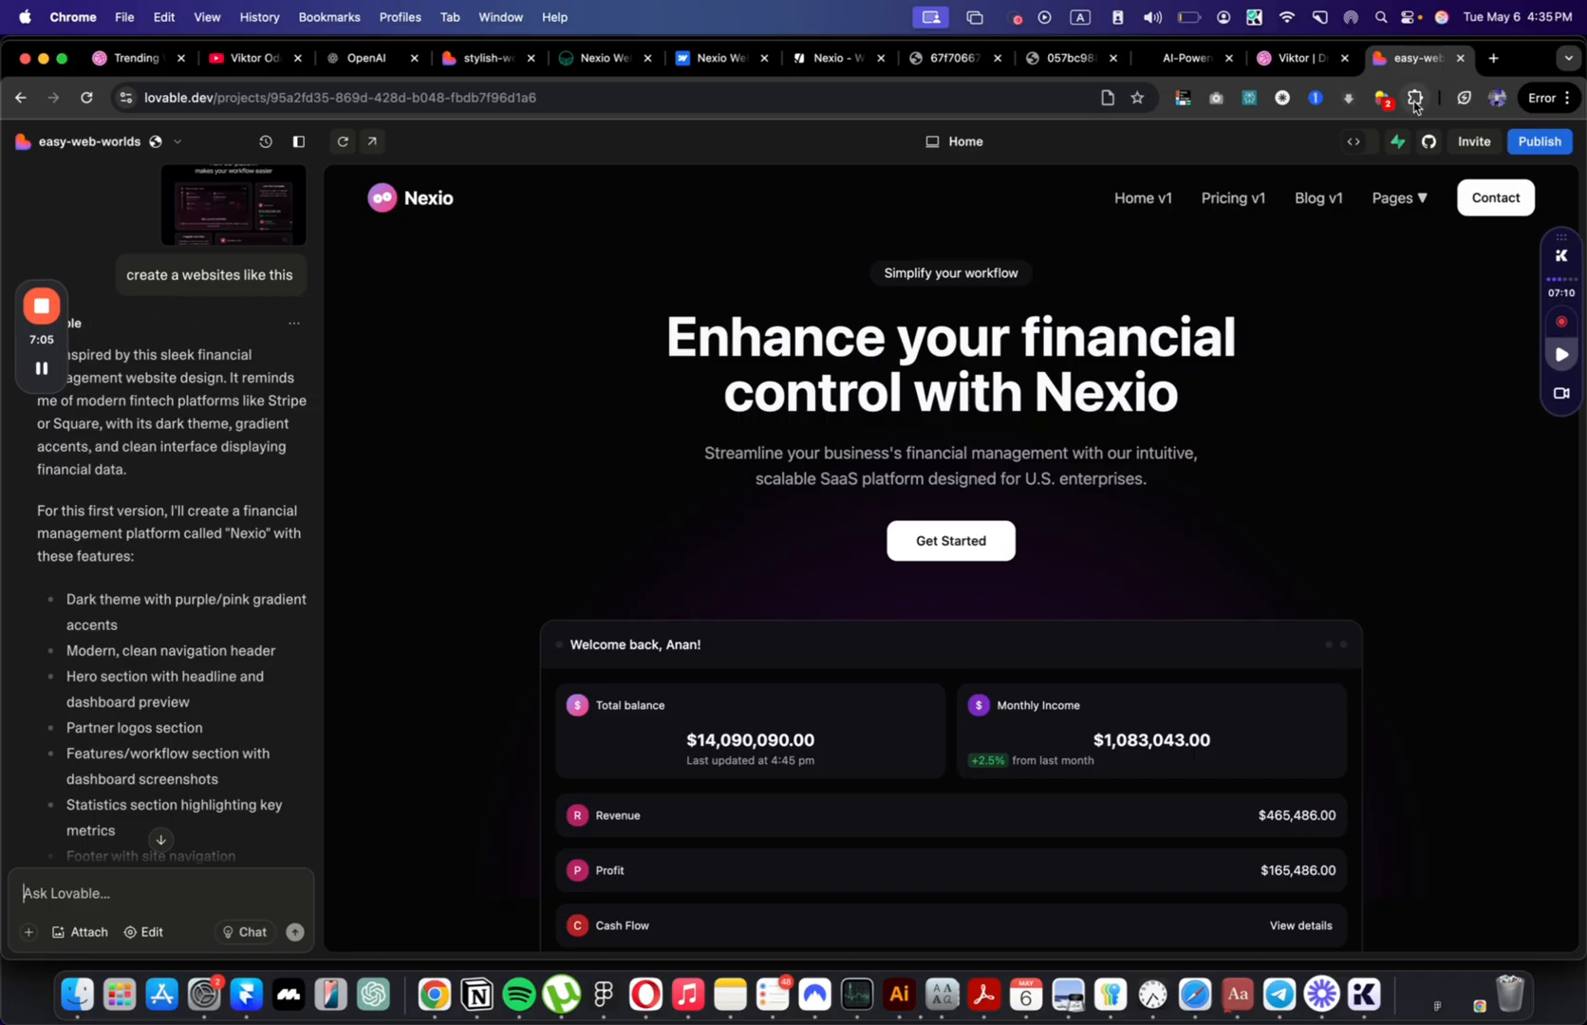
left_click(1438, 97)
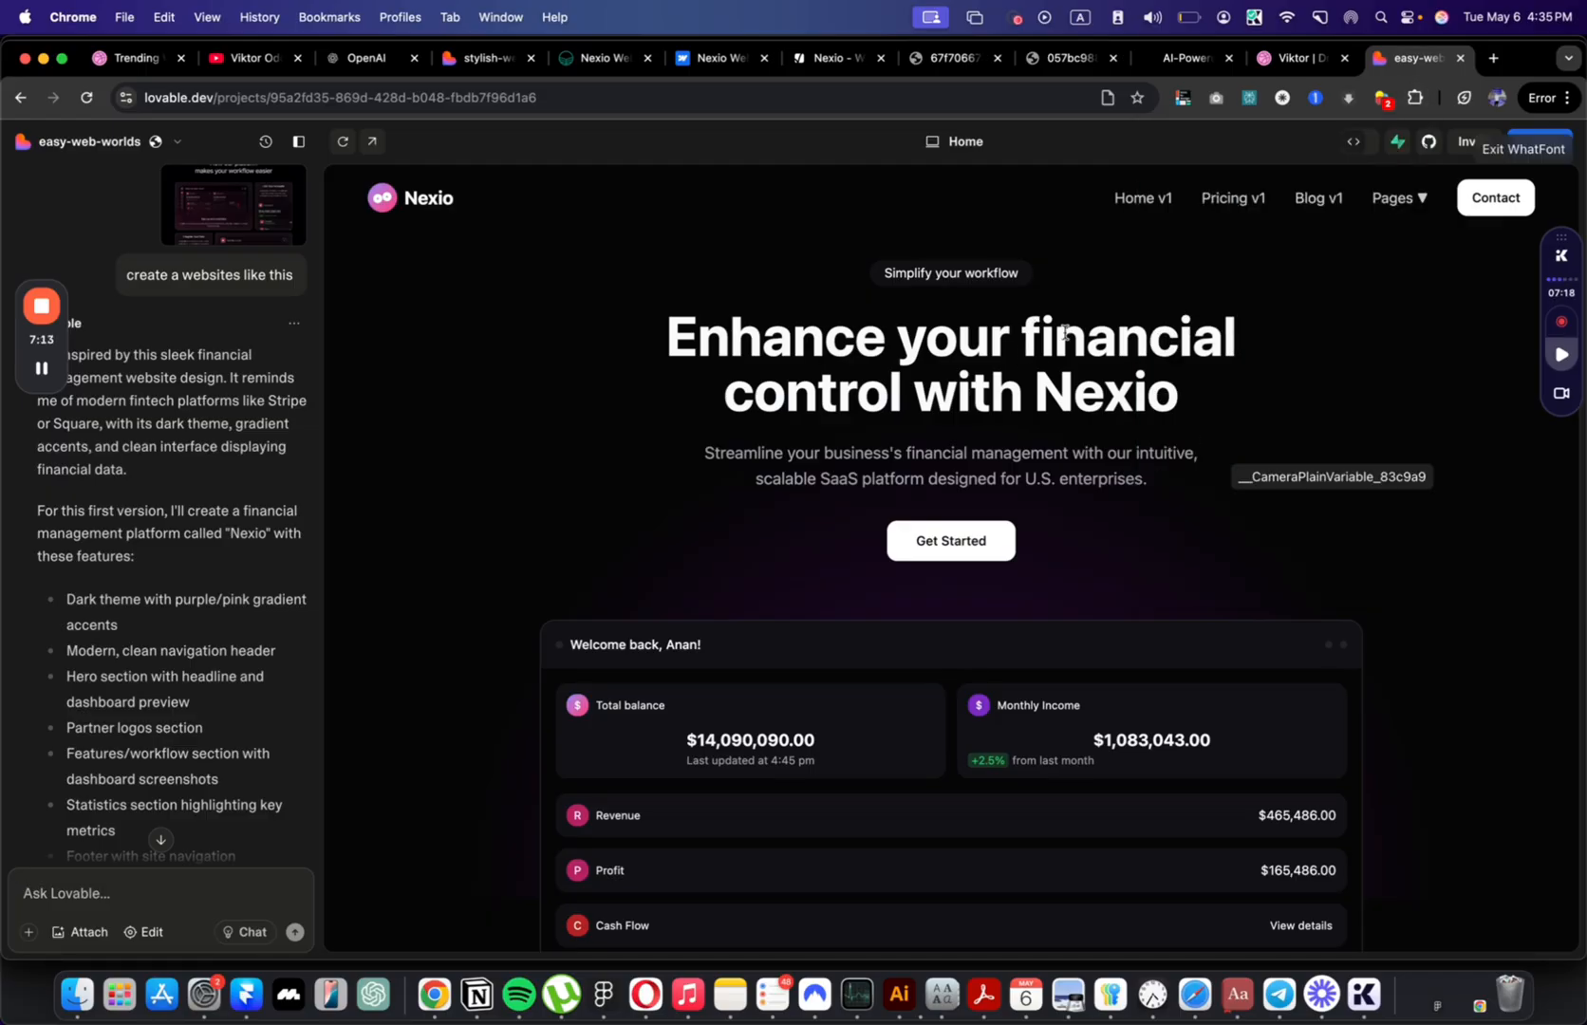
double_click(915, 336)
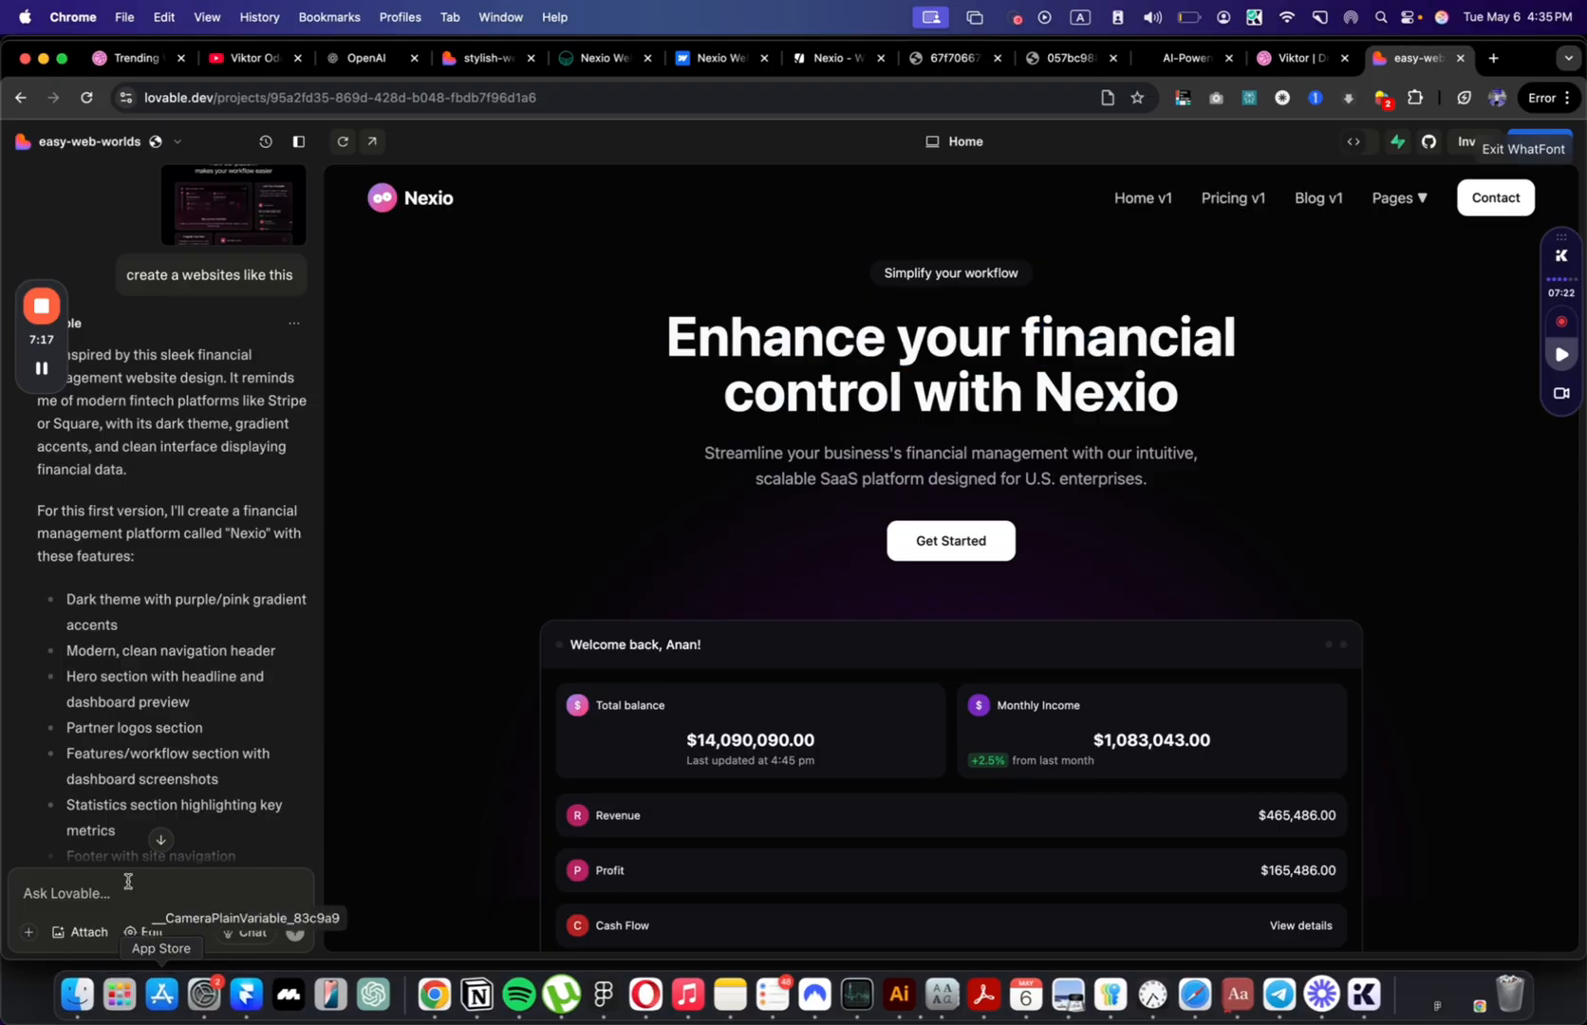
mouse_move(1044, 372)
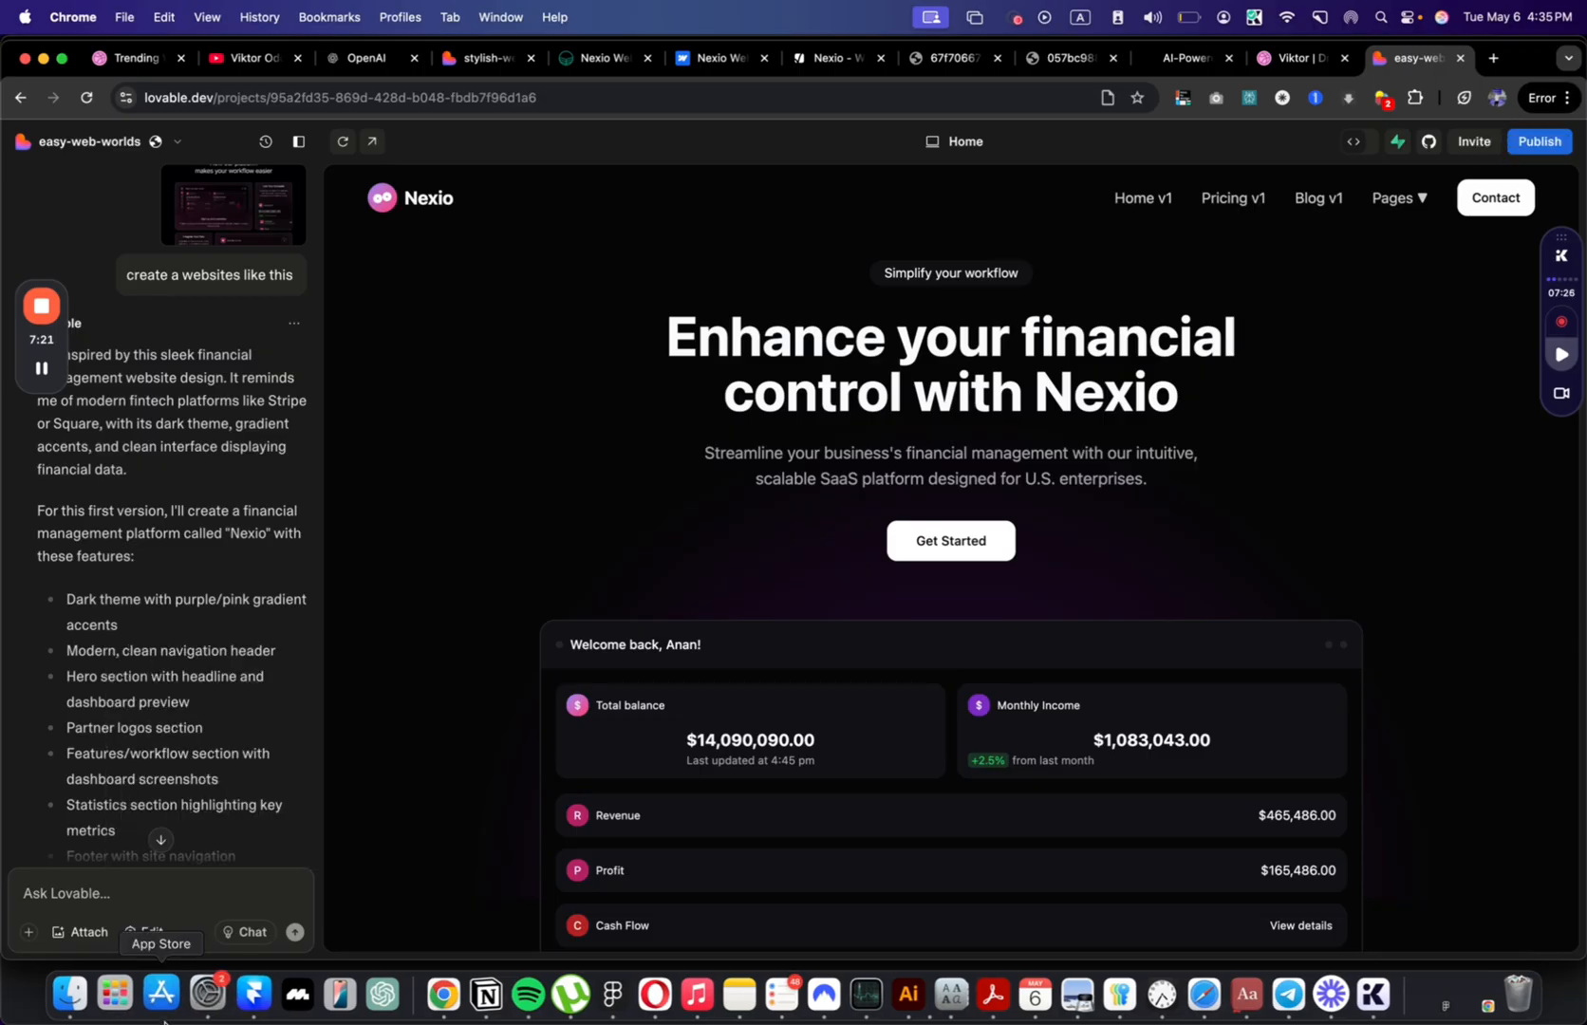
Step: Draft a prompt asking to change the font to Poppins and add a text gradient
type("change the fonts to")
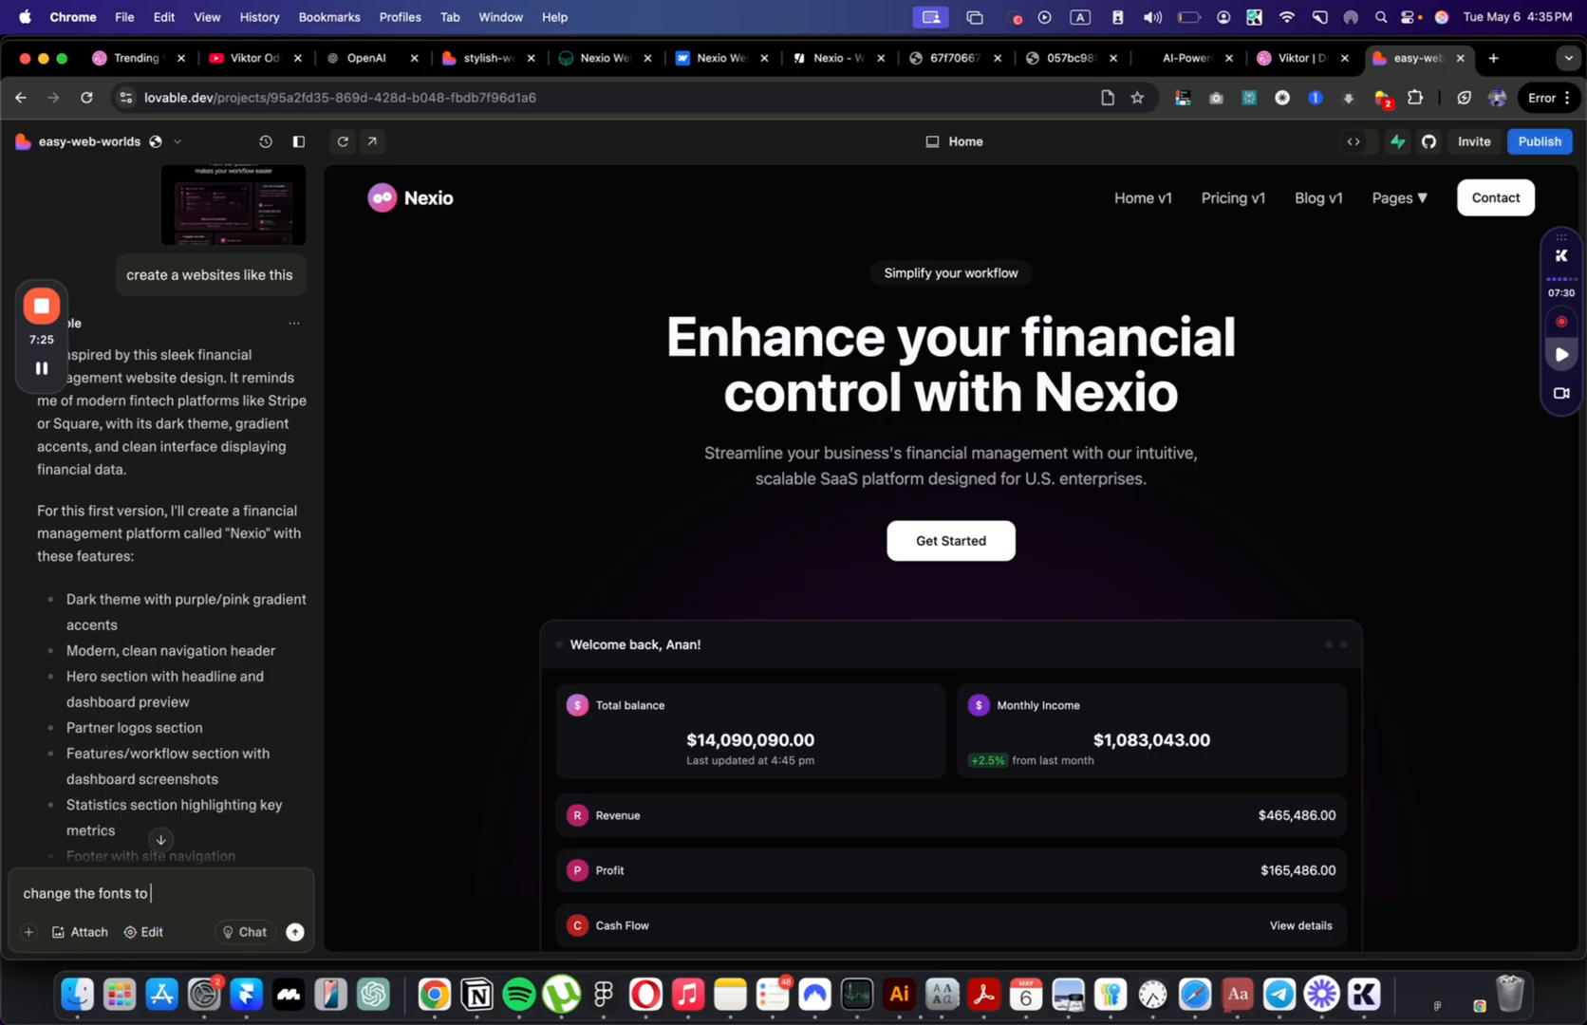
type("poppins, and add a gradeiint to the o")
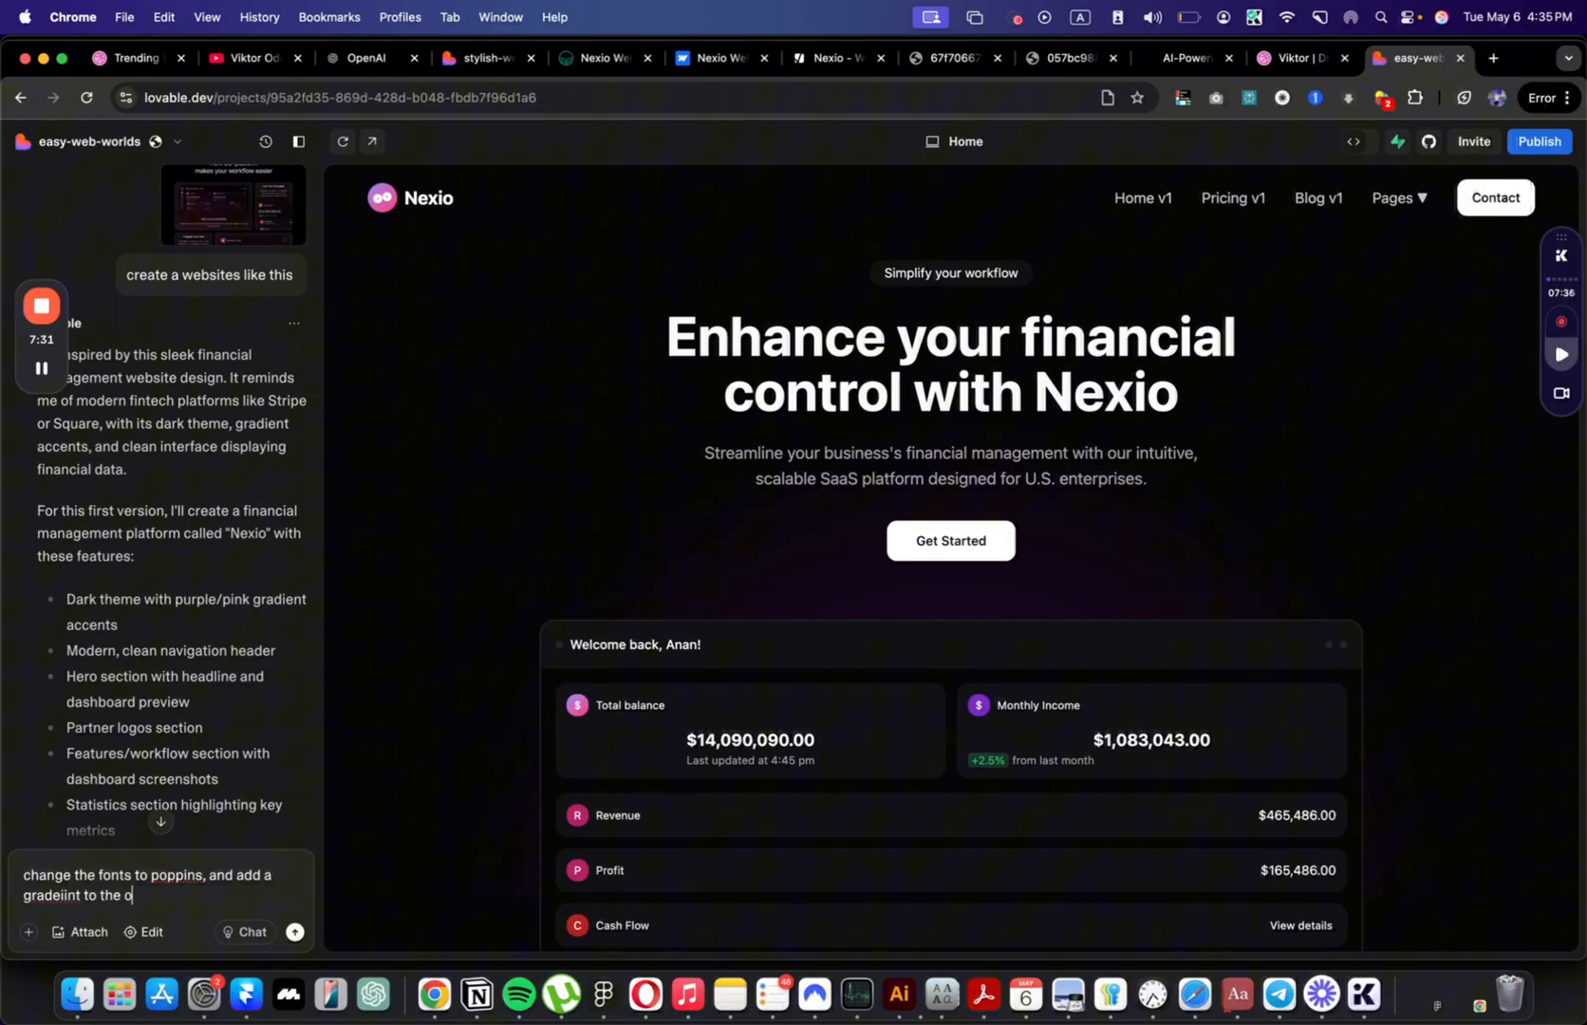
type("font, also")
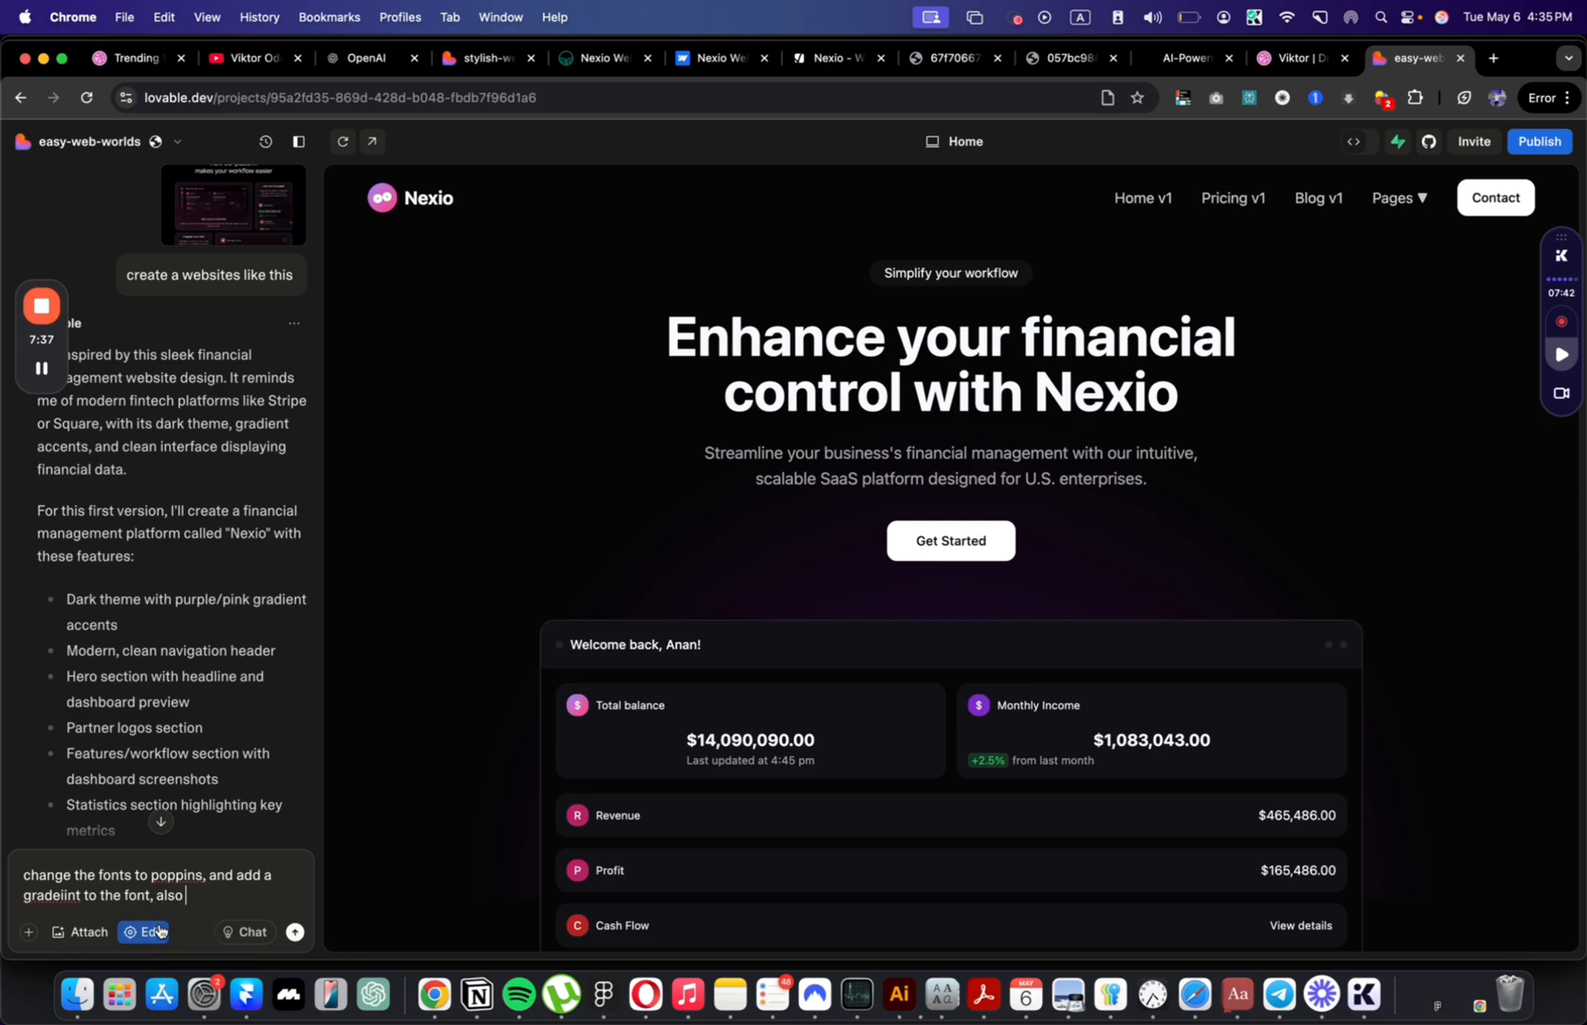
Step: Pick the hero section in the preview and ask to use the attached image there, then send
left_click(143, 932)
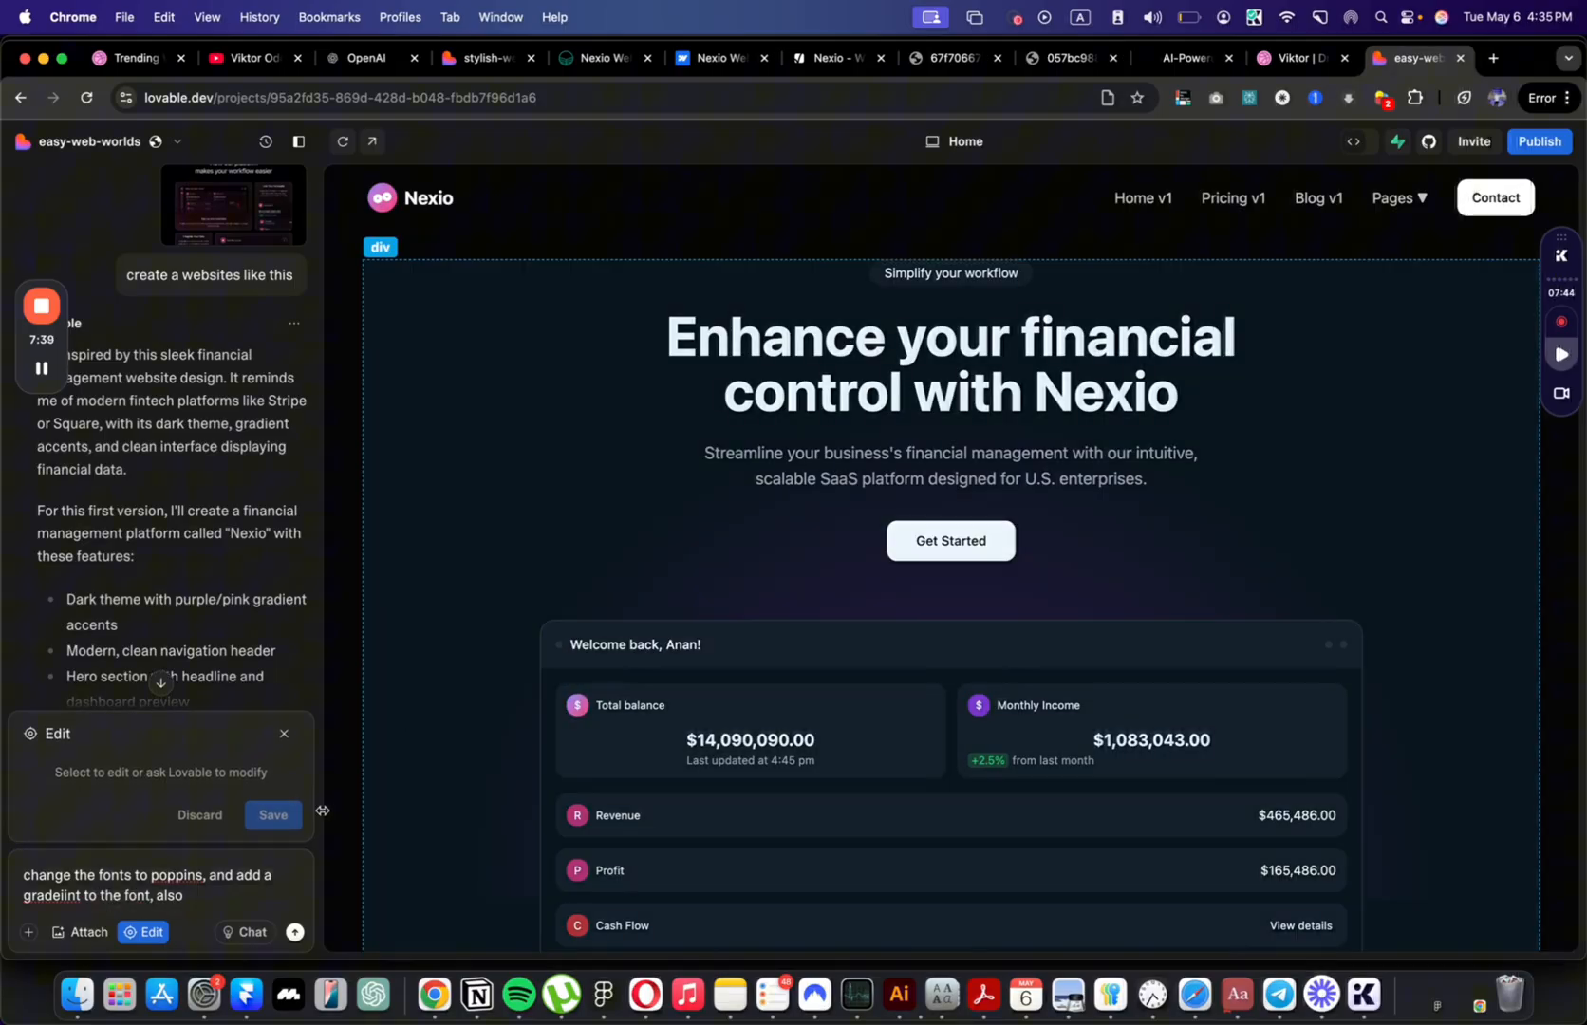
scroll("down", 3)
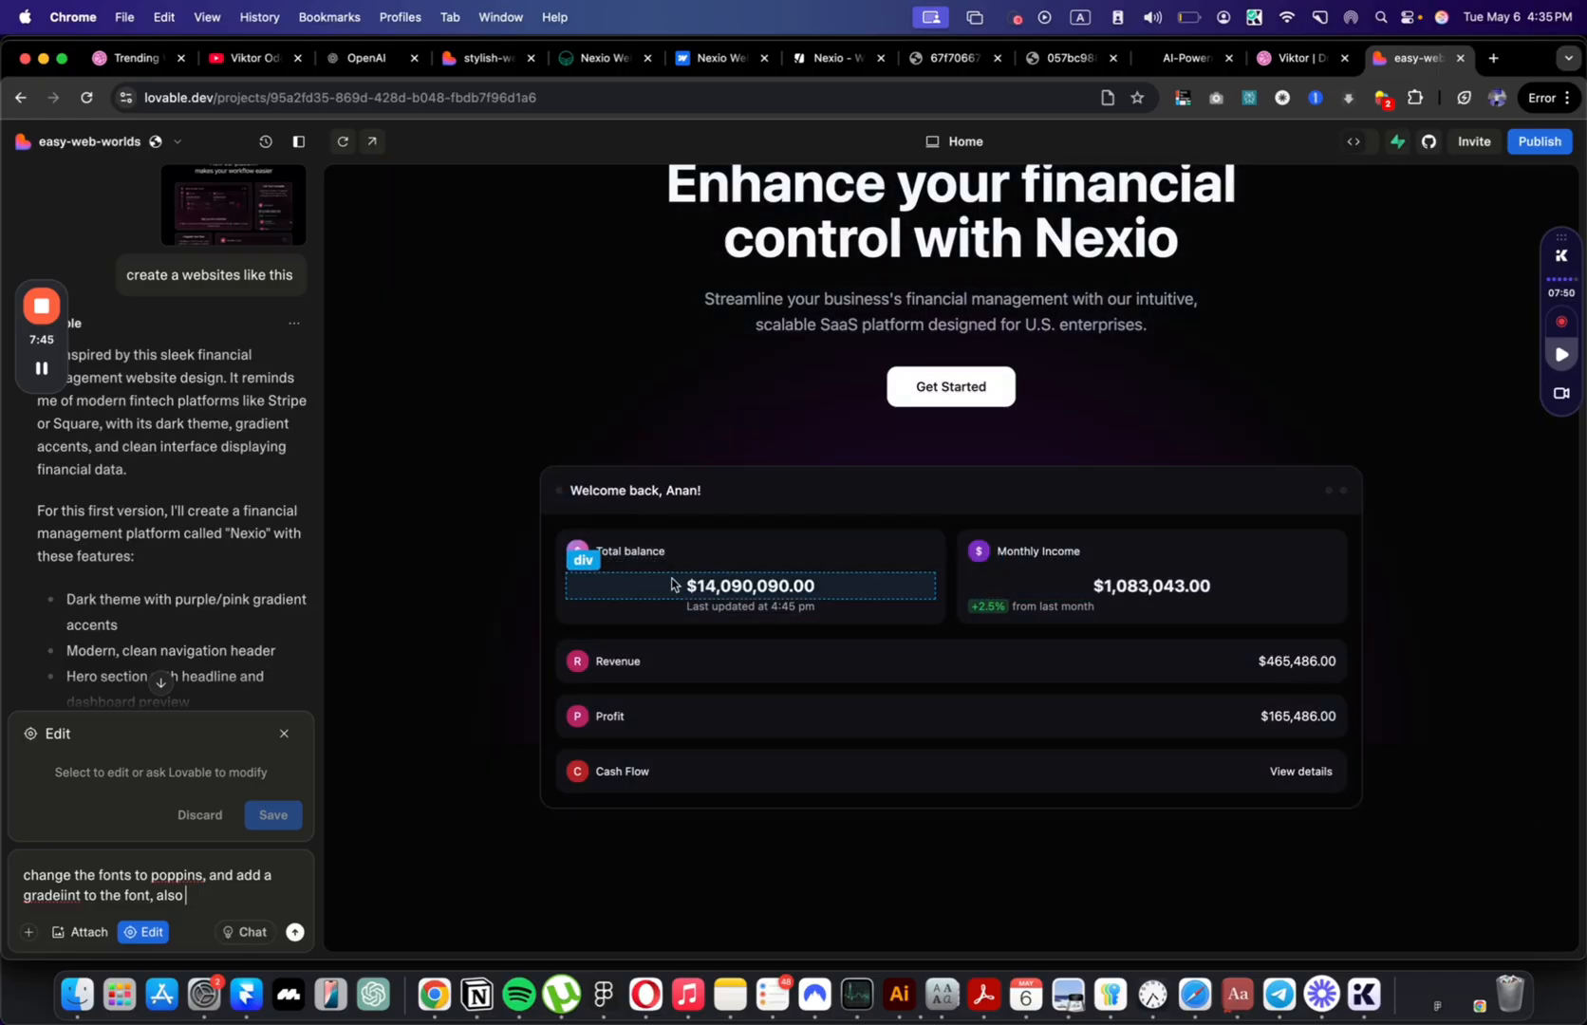
scroll("down", 3)
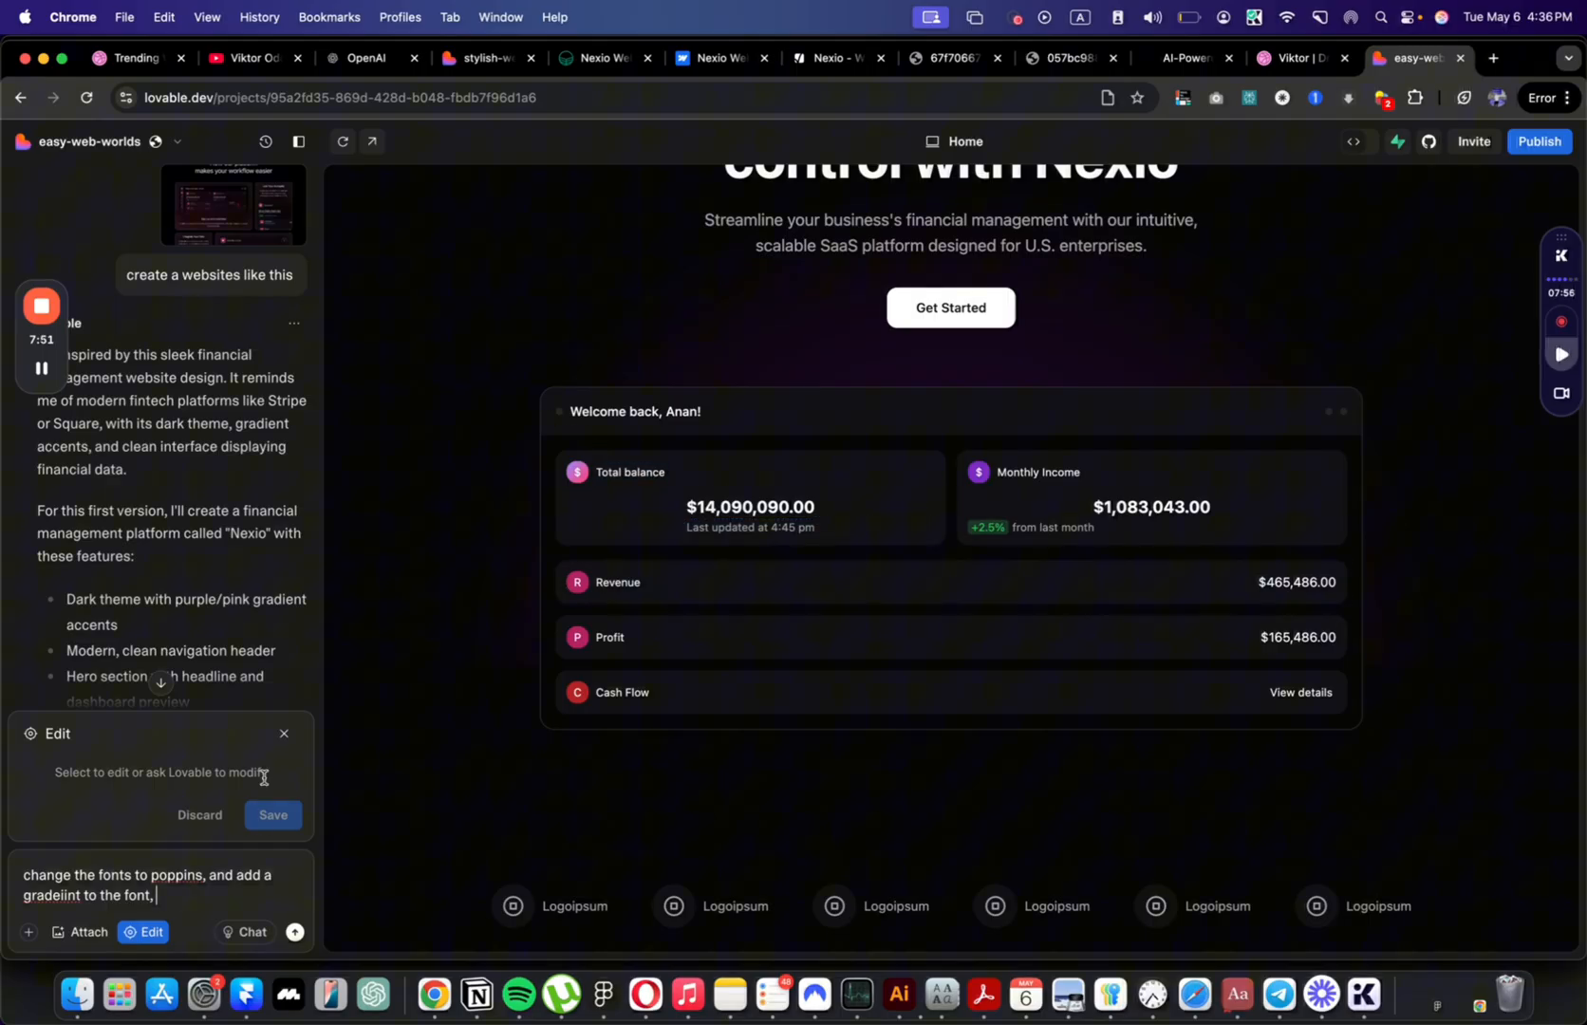
type("so upload this")
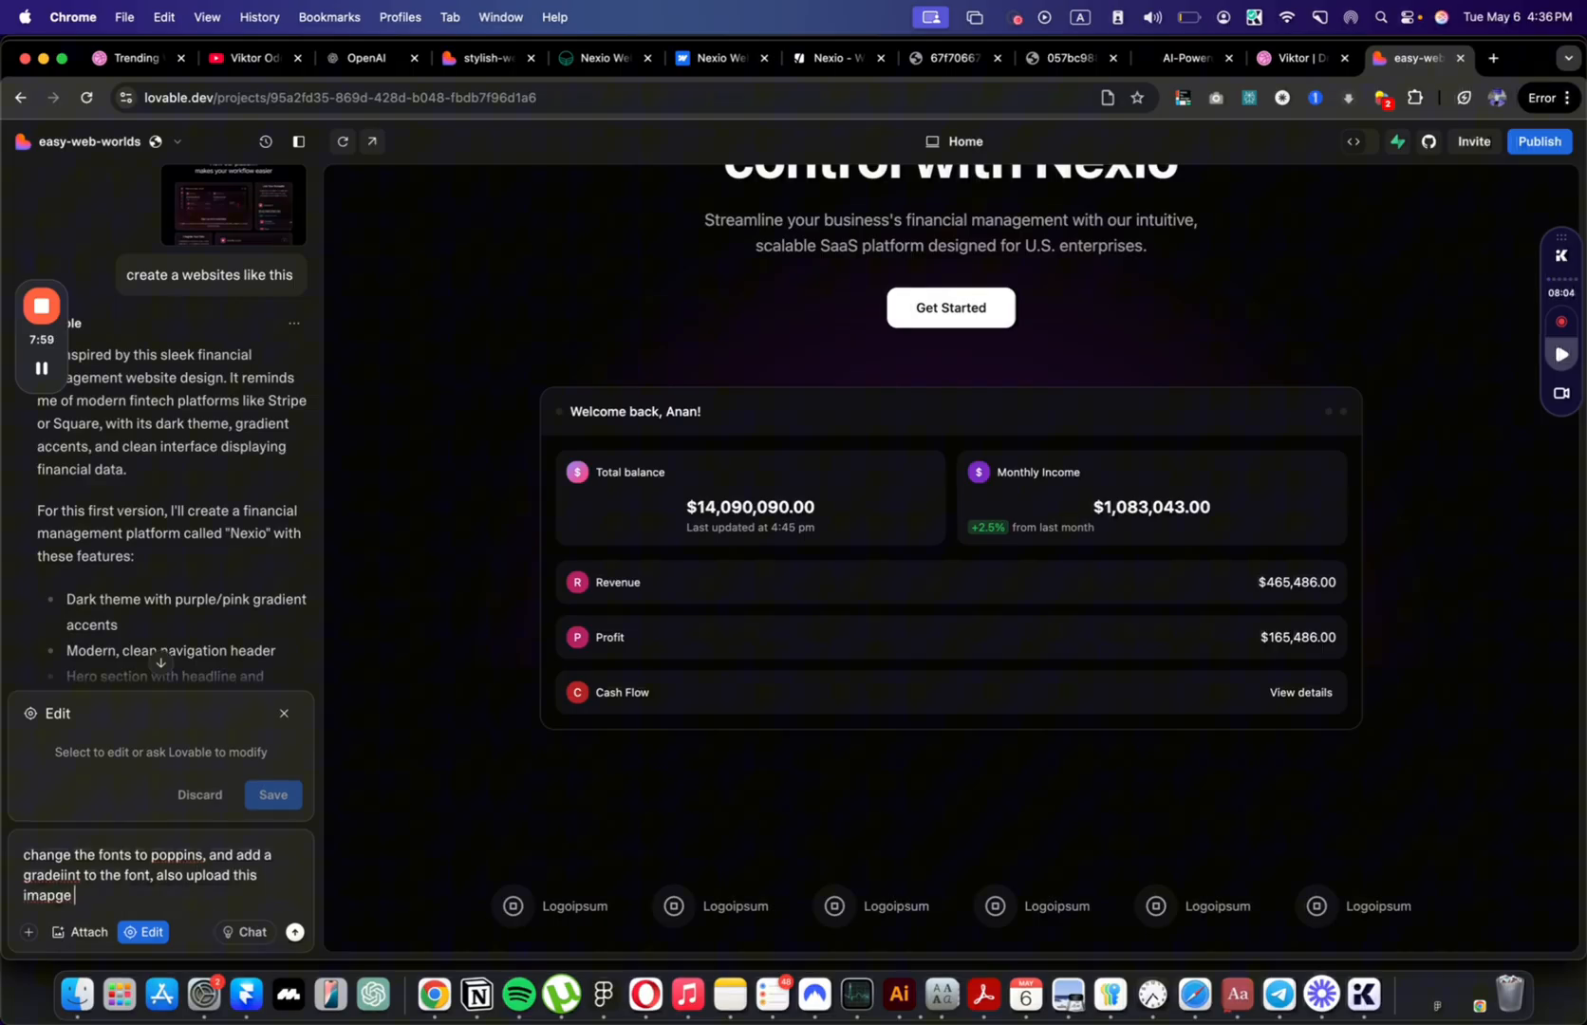
type("to the hero sec")
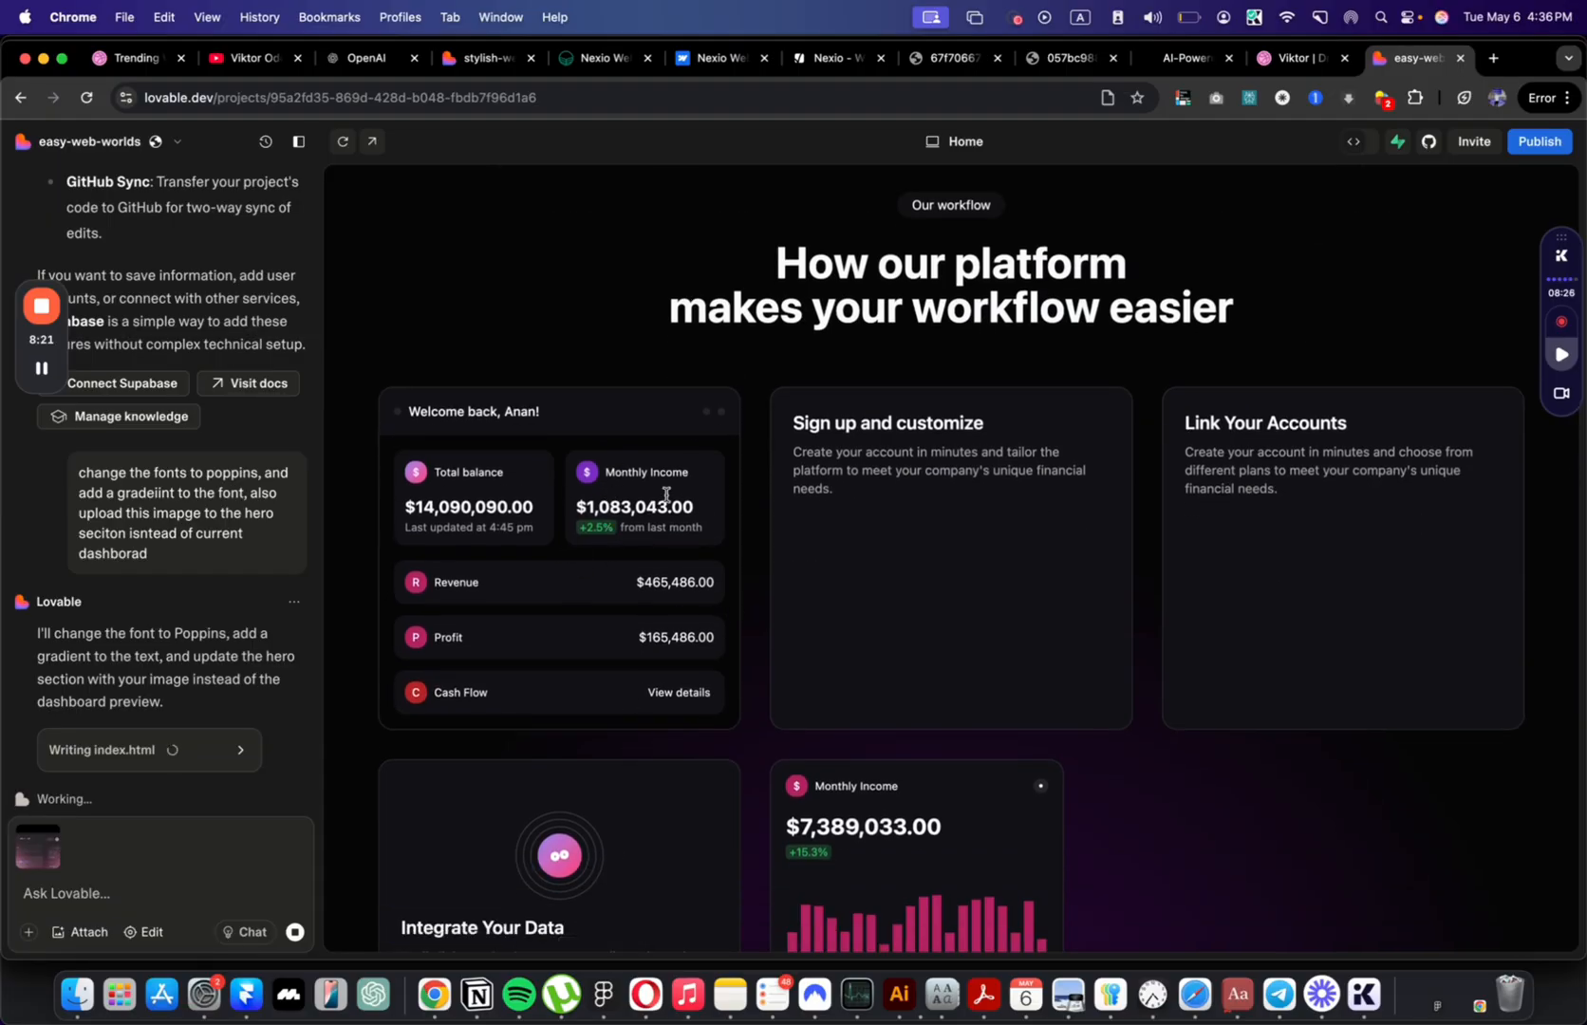
scroll("down", 3)
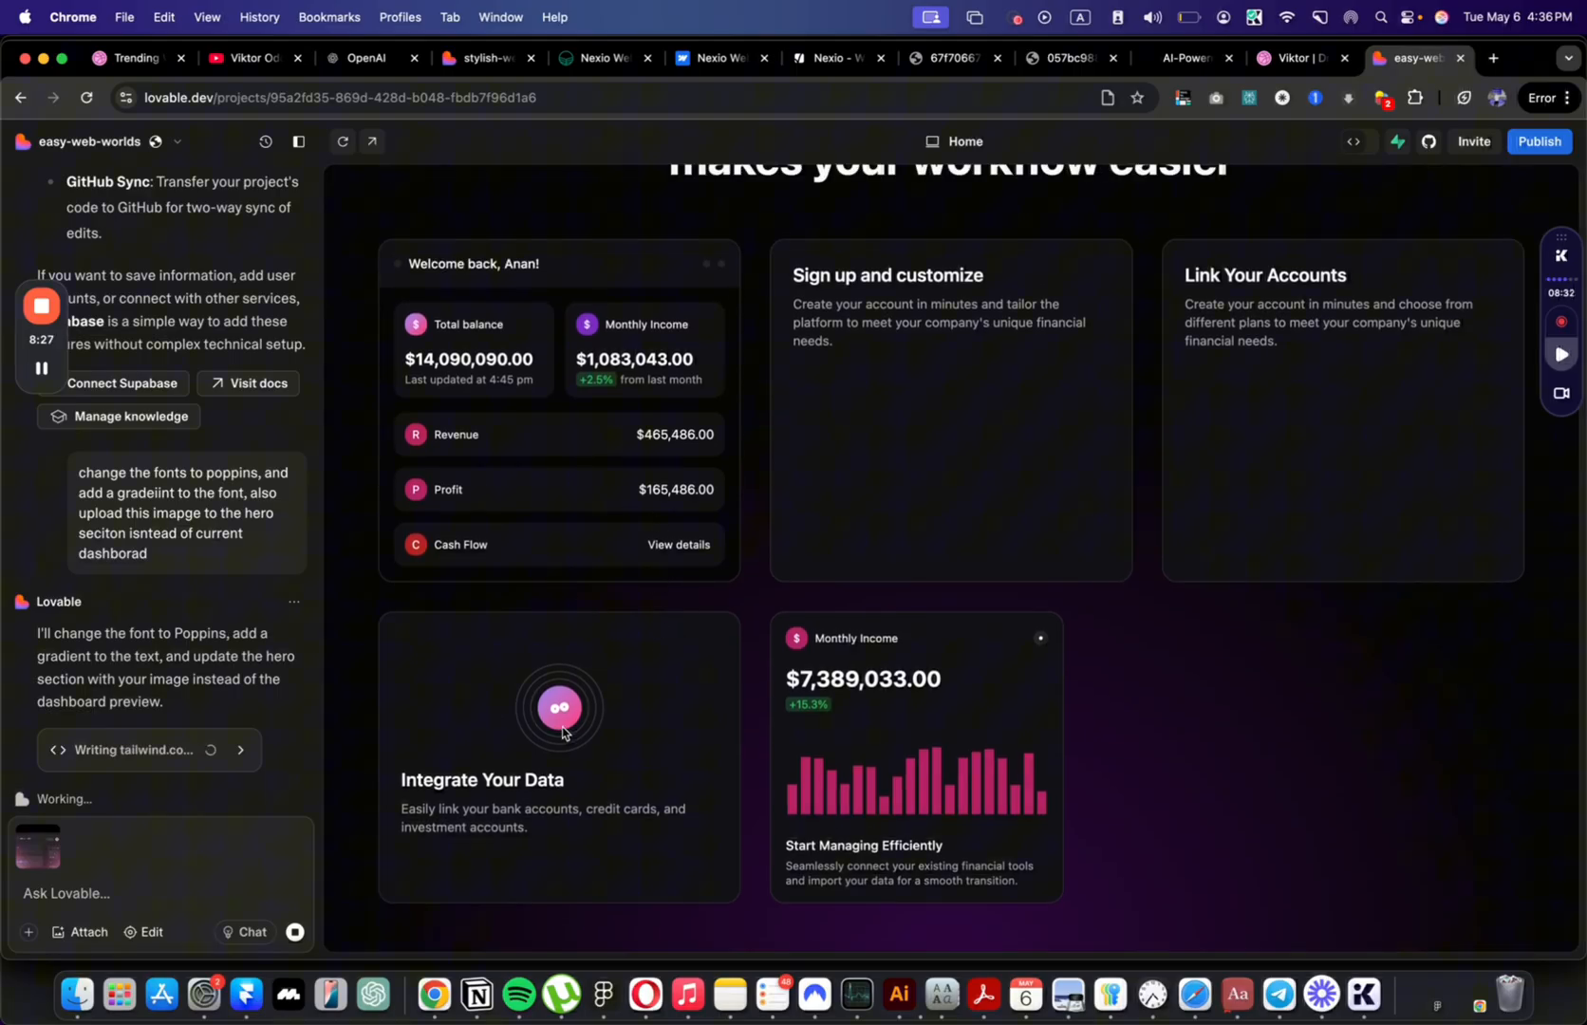
mouse_move(355, 871)
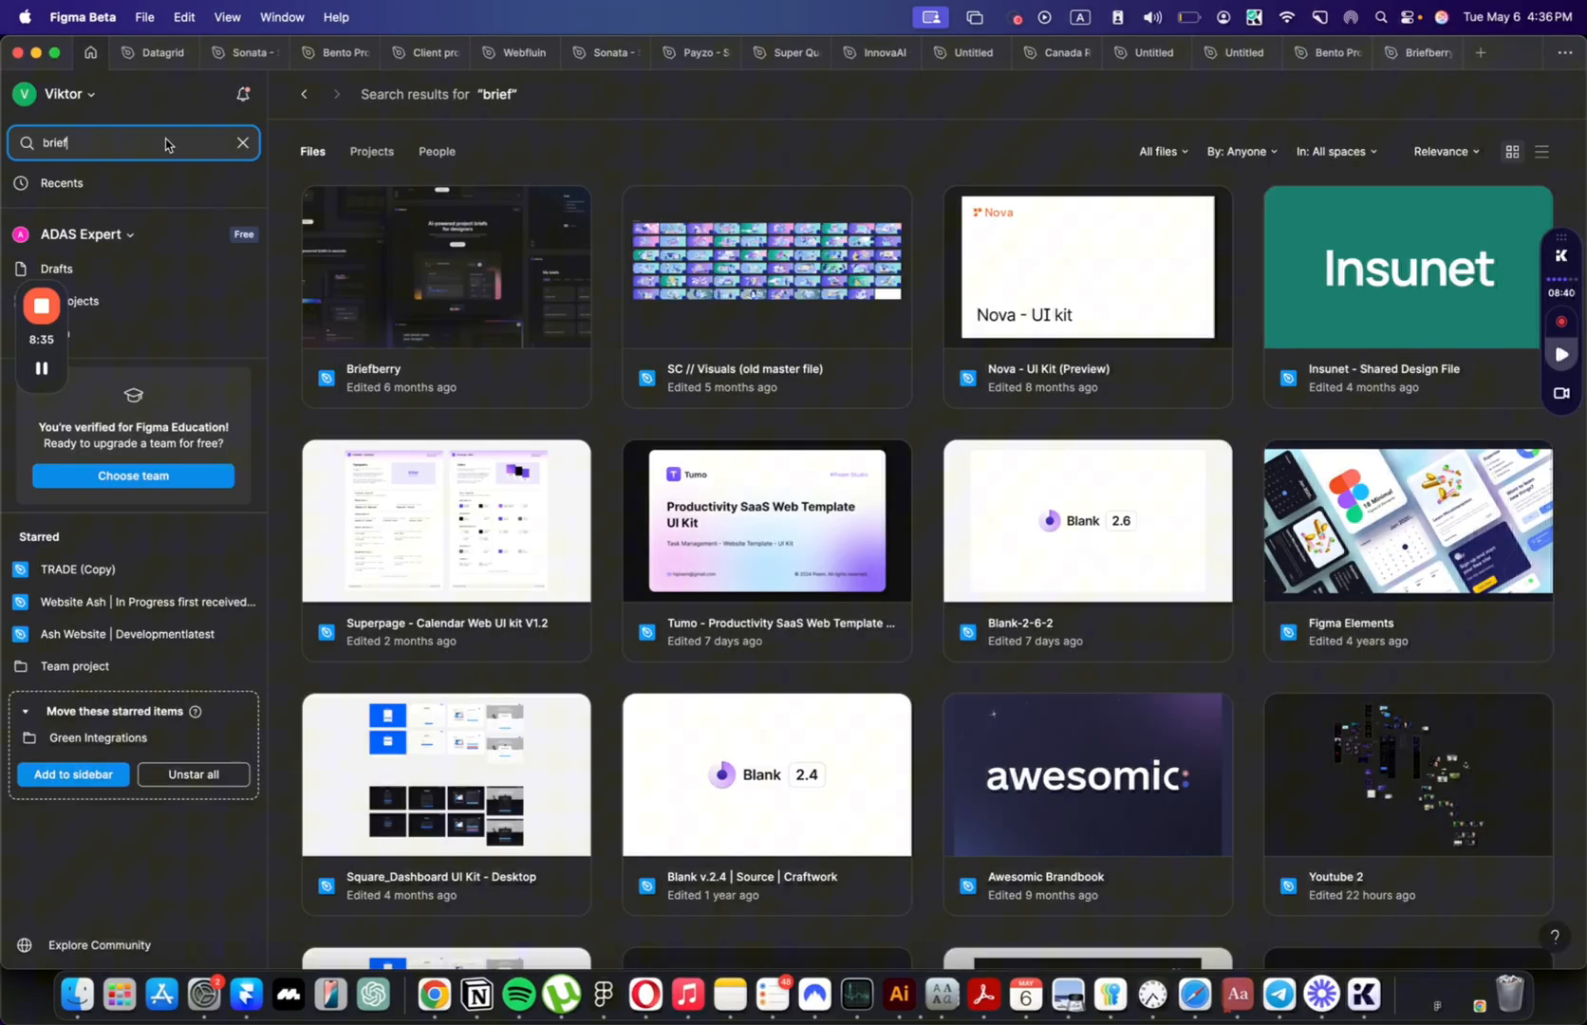
Step: Search the Figma file browser for 'bento' and locate the Bento Pro kits
type("bento")
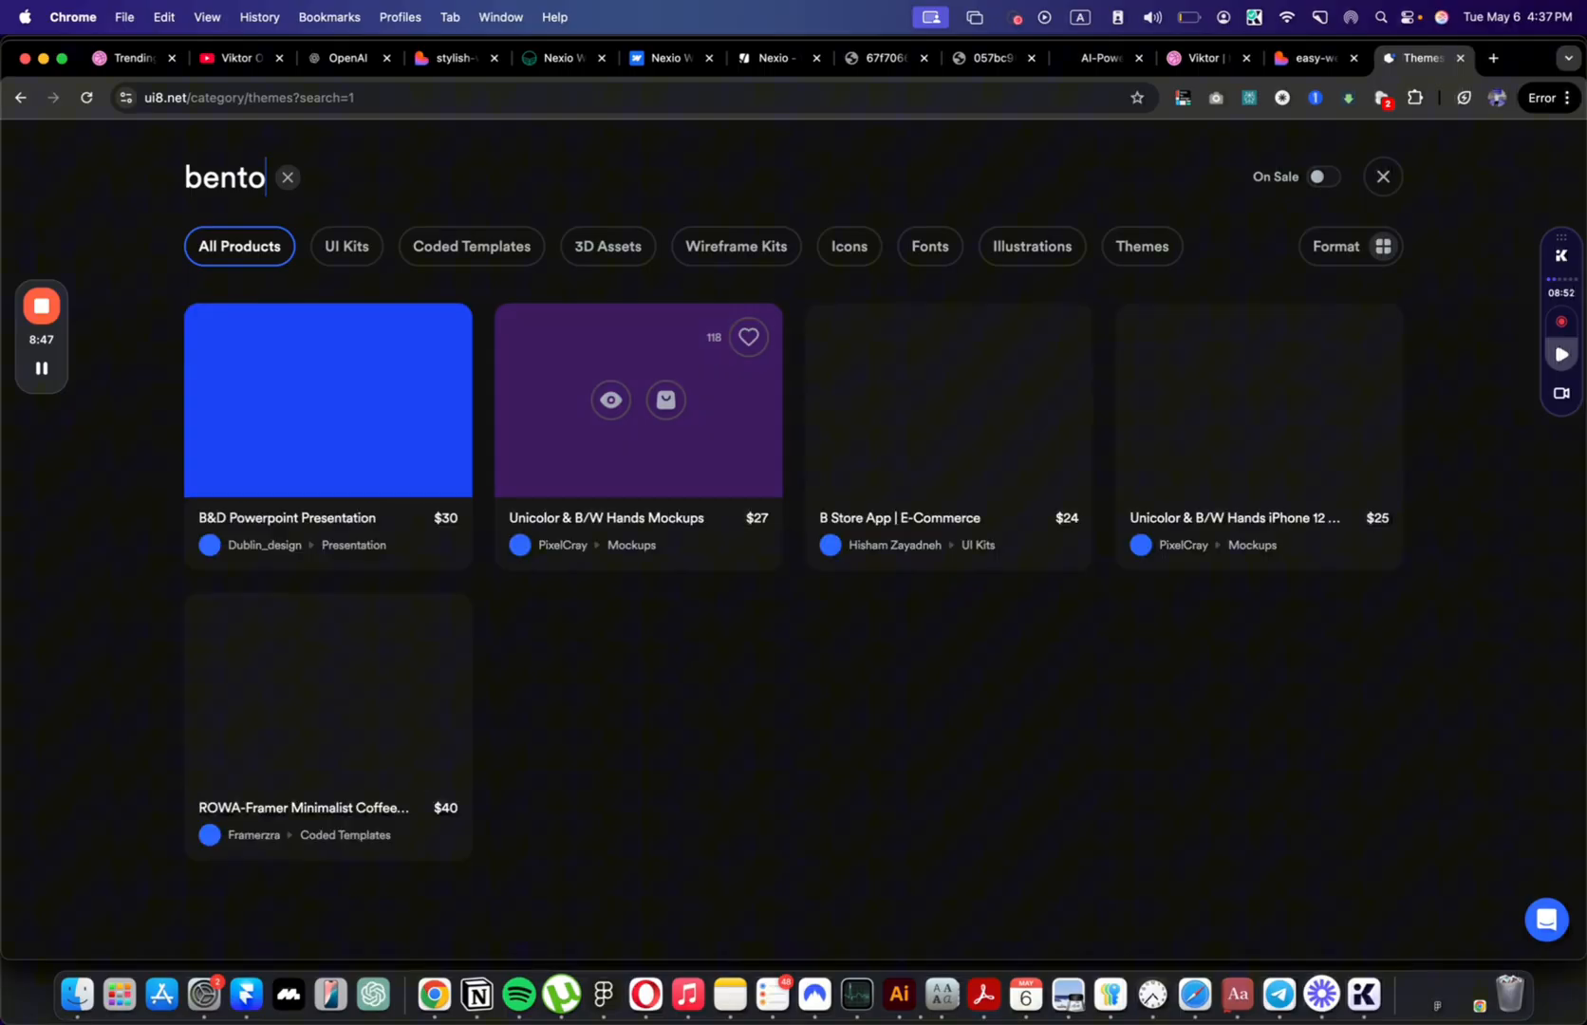
scroll("down", 3)
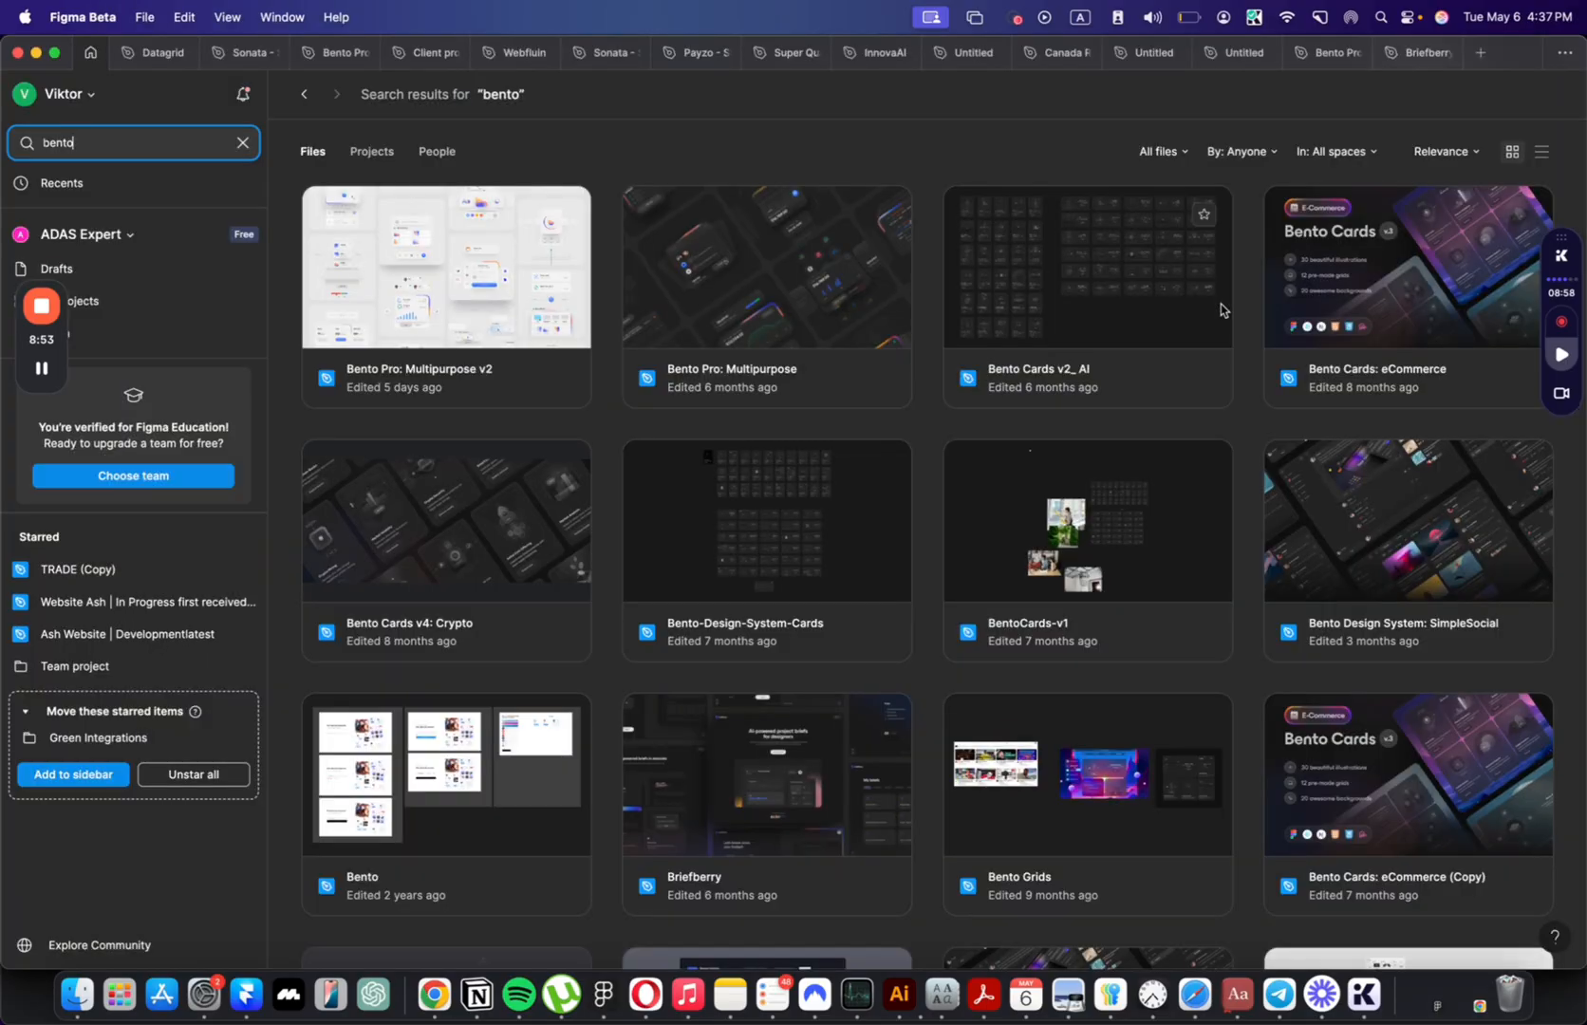
mouse_move(961, 288)
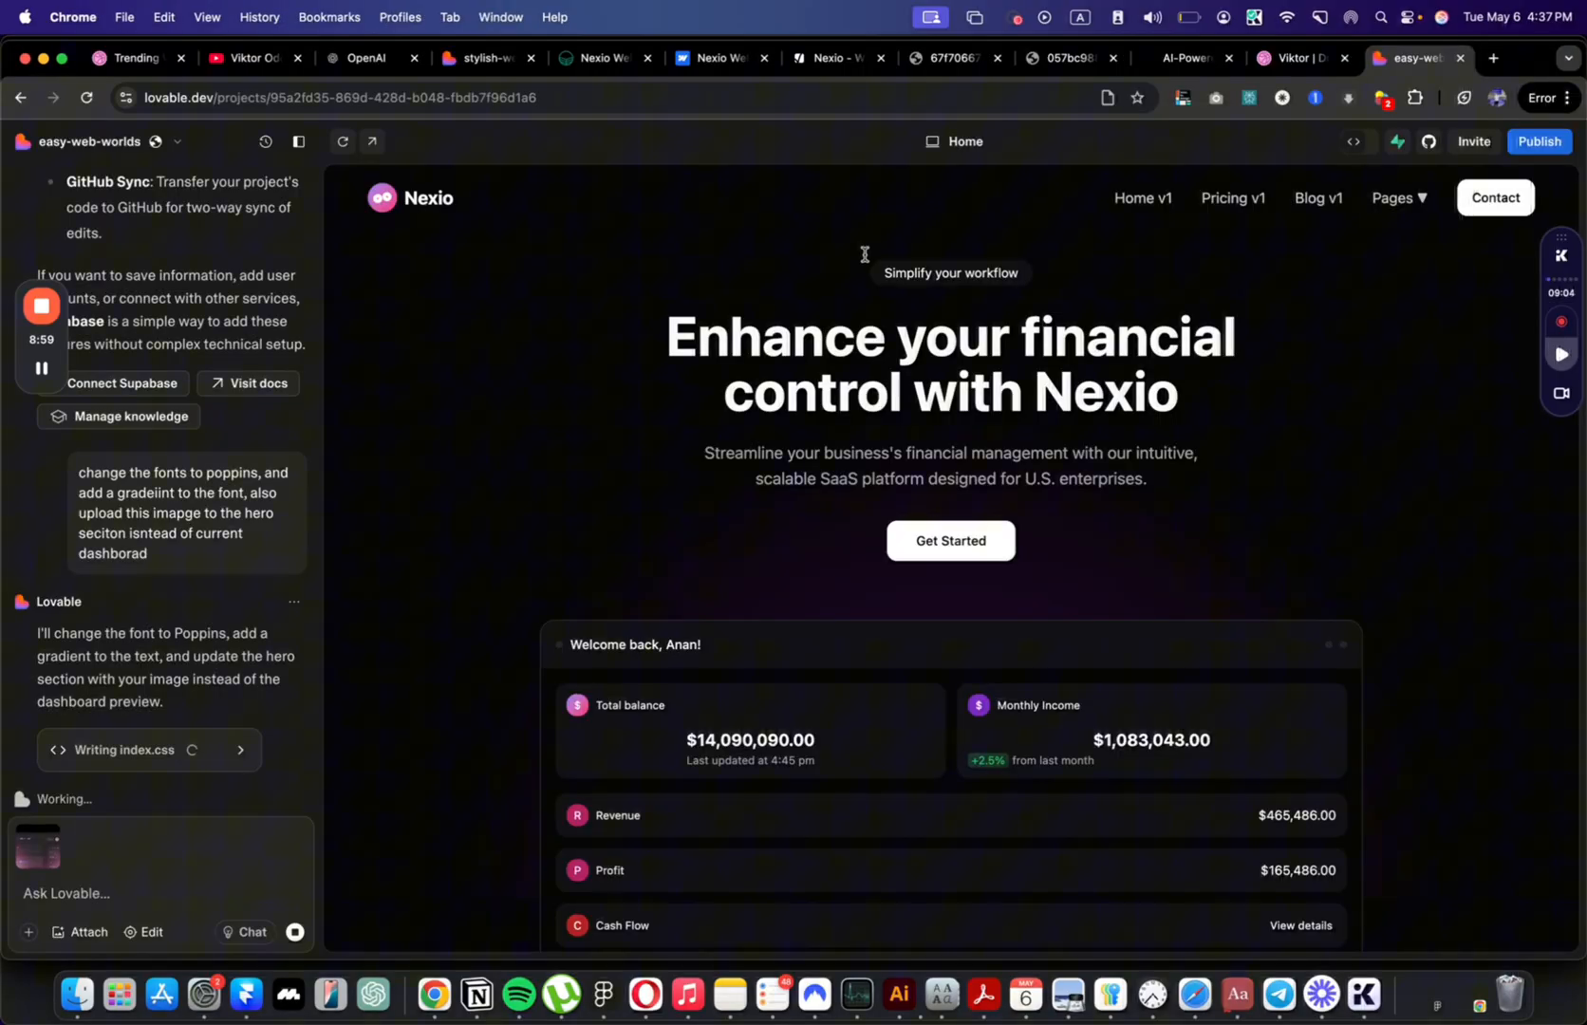
scroll("down", 3)
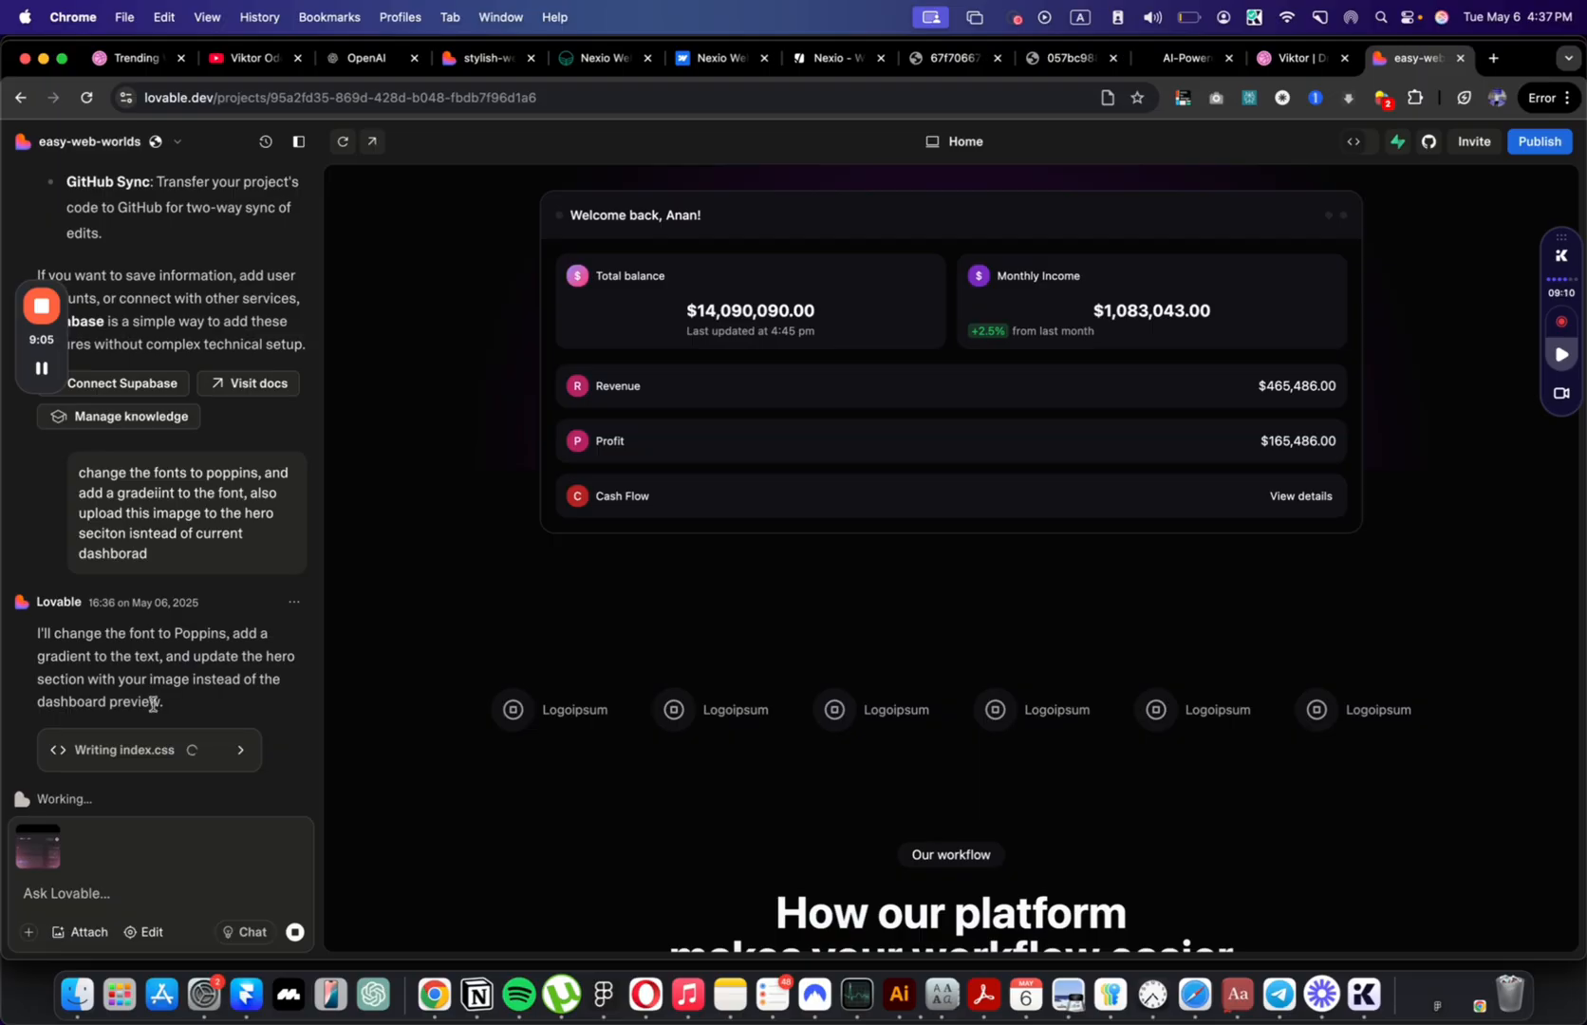
left_click_drag(64, 680, 161, 701)
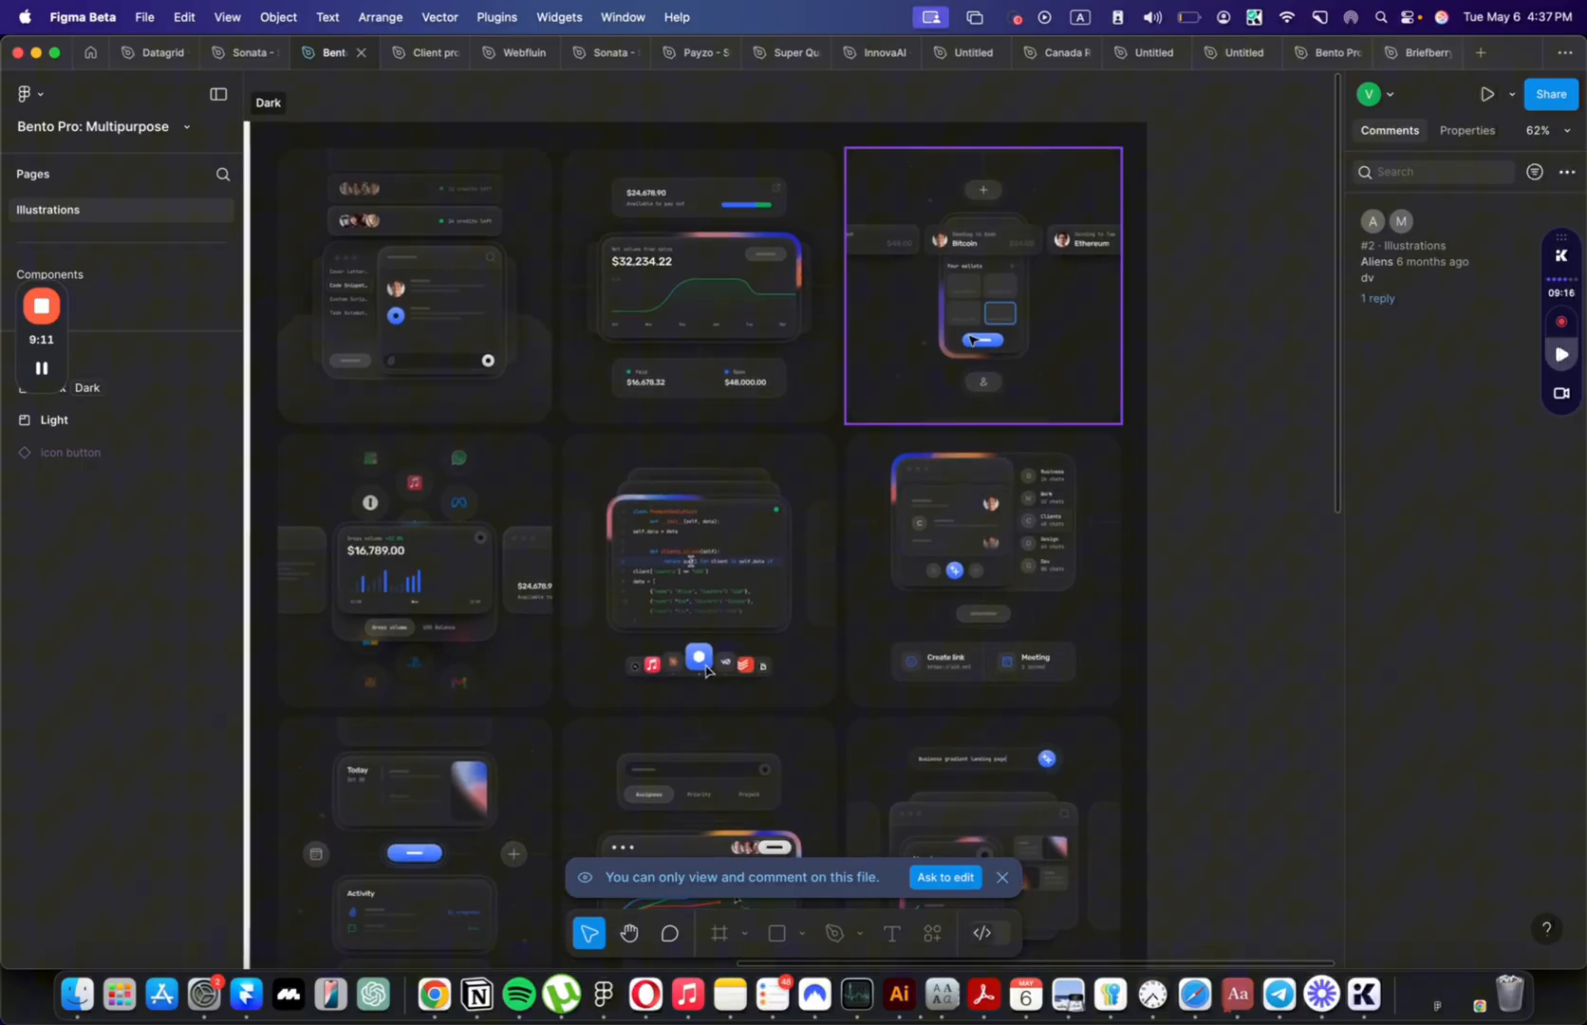
Step: Inspect the Launching App card and browse the Bento Pro and Bento Pro v2 files
left_click(699, 566)
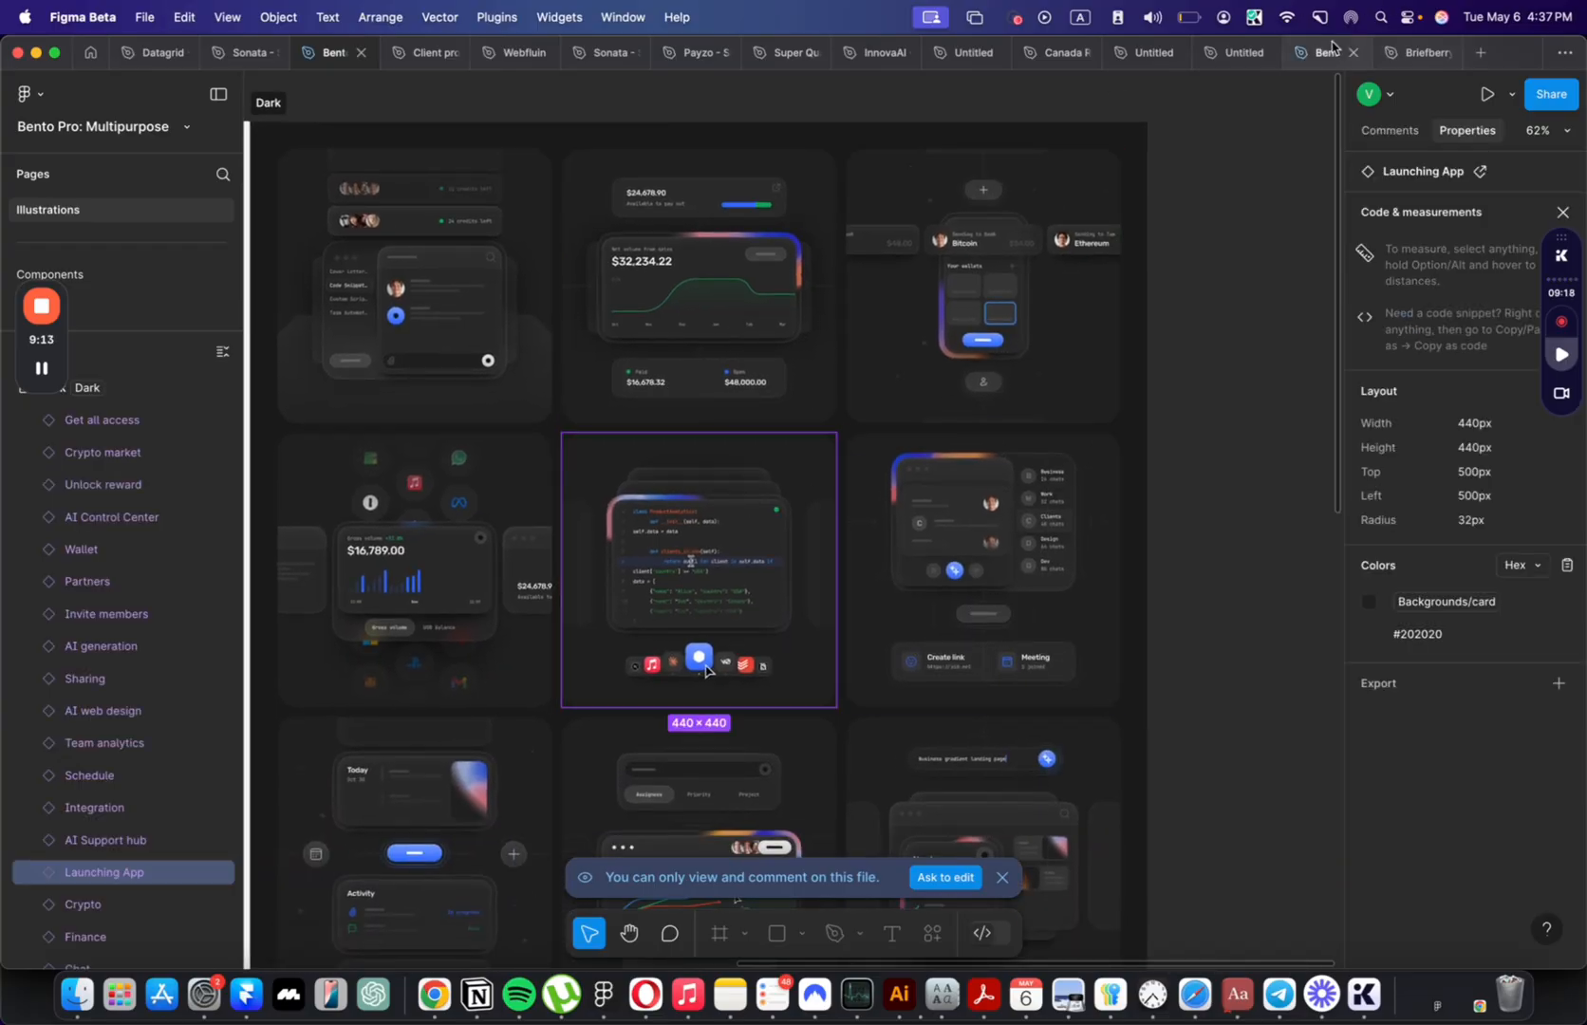
left_click(1185, 17)
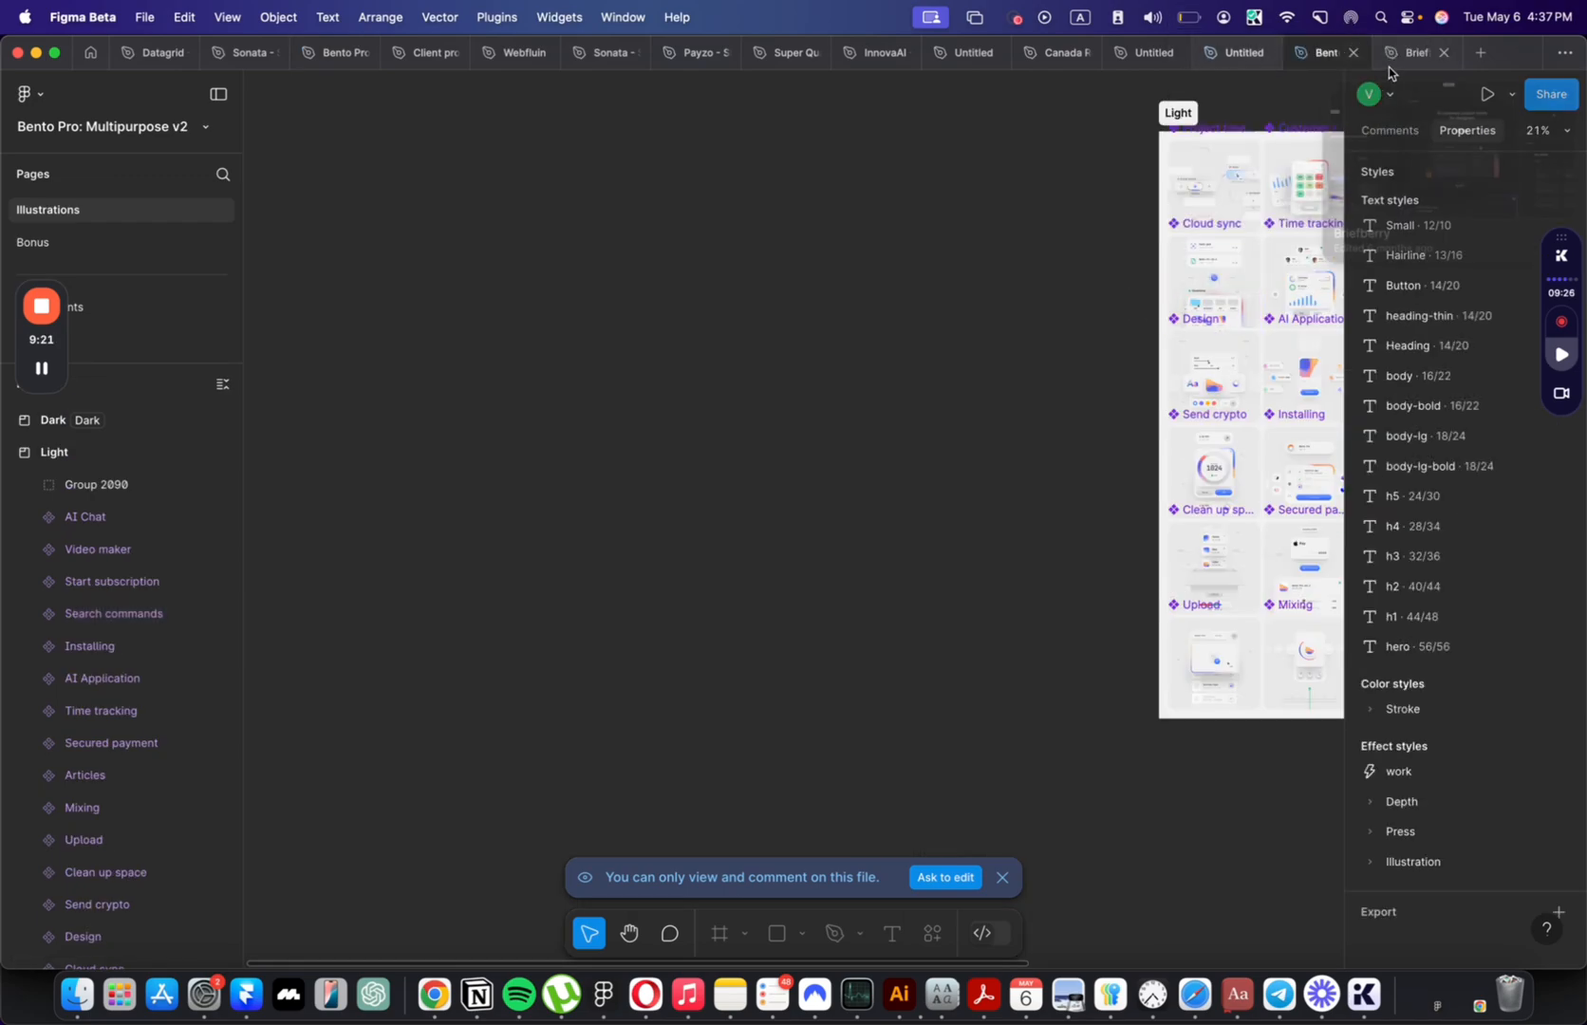
left_click(330, 51)
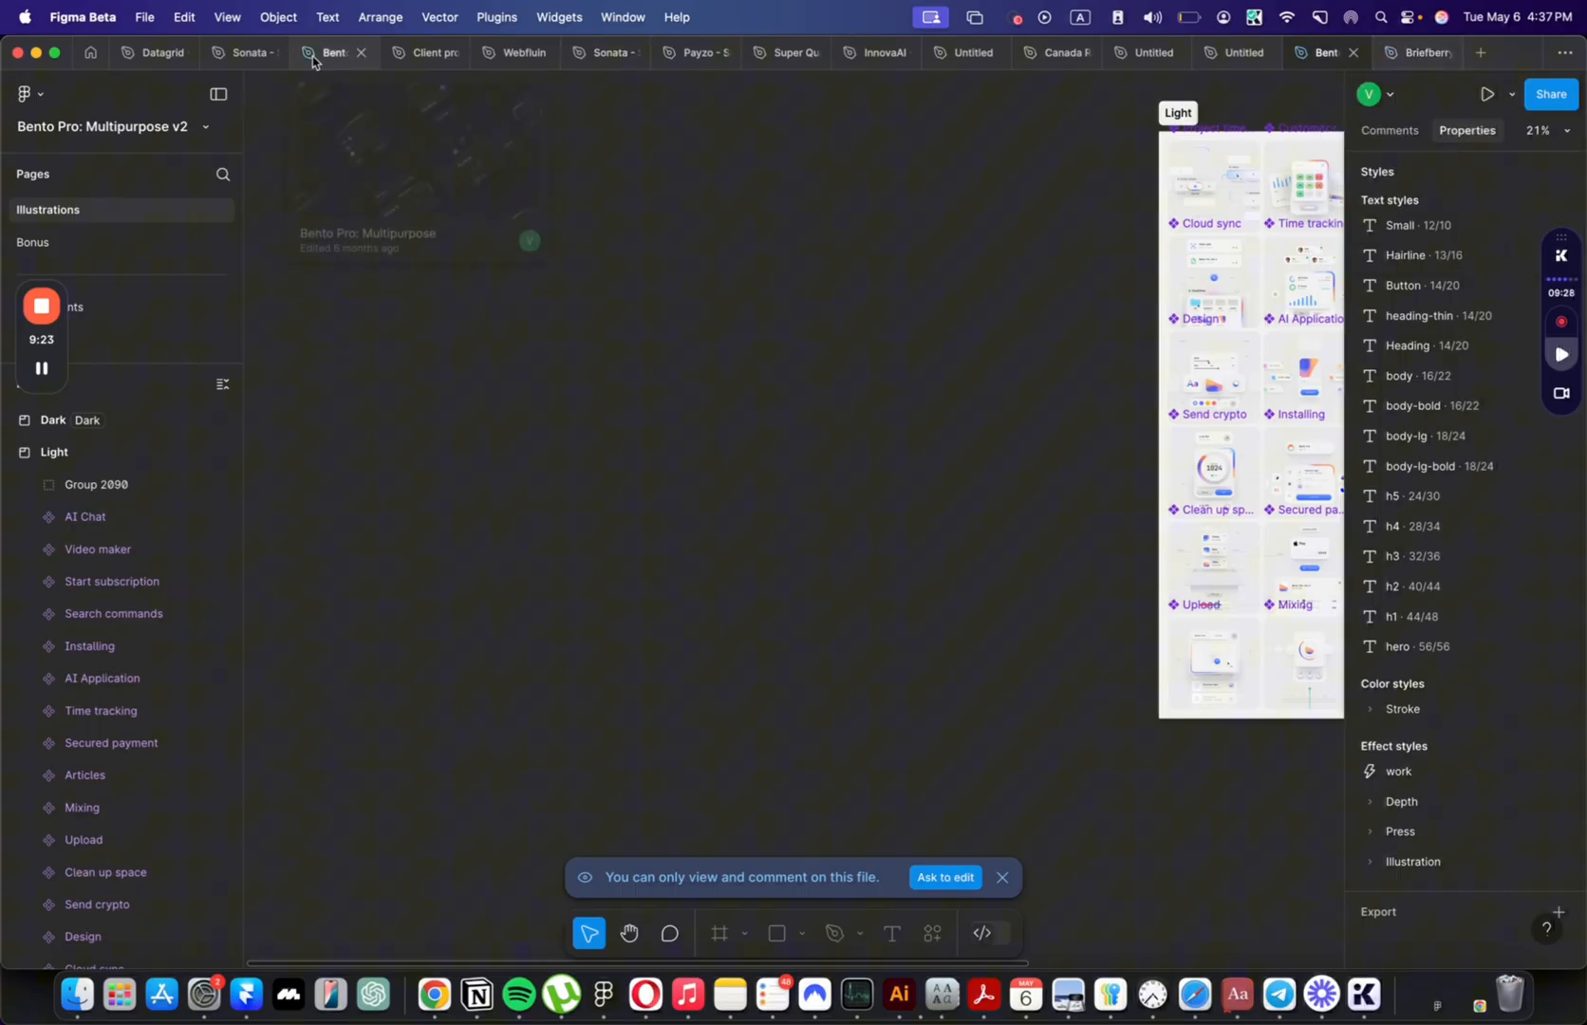
left_click(245, 51)
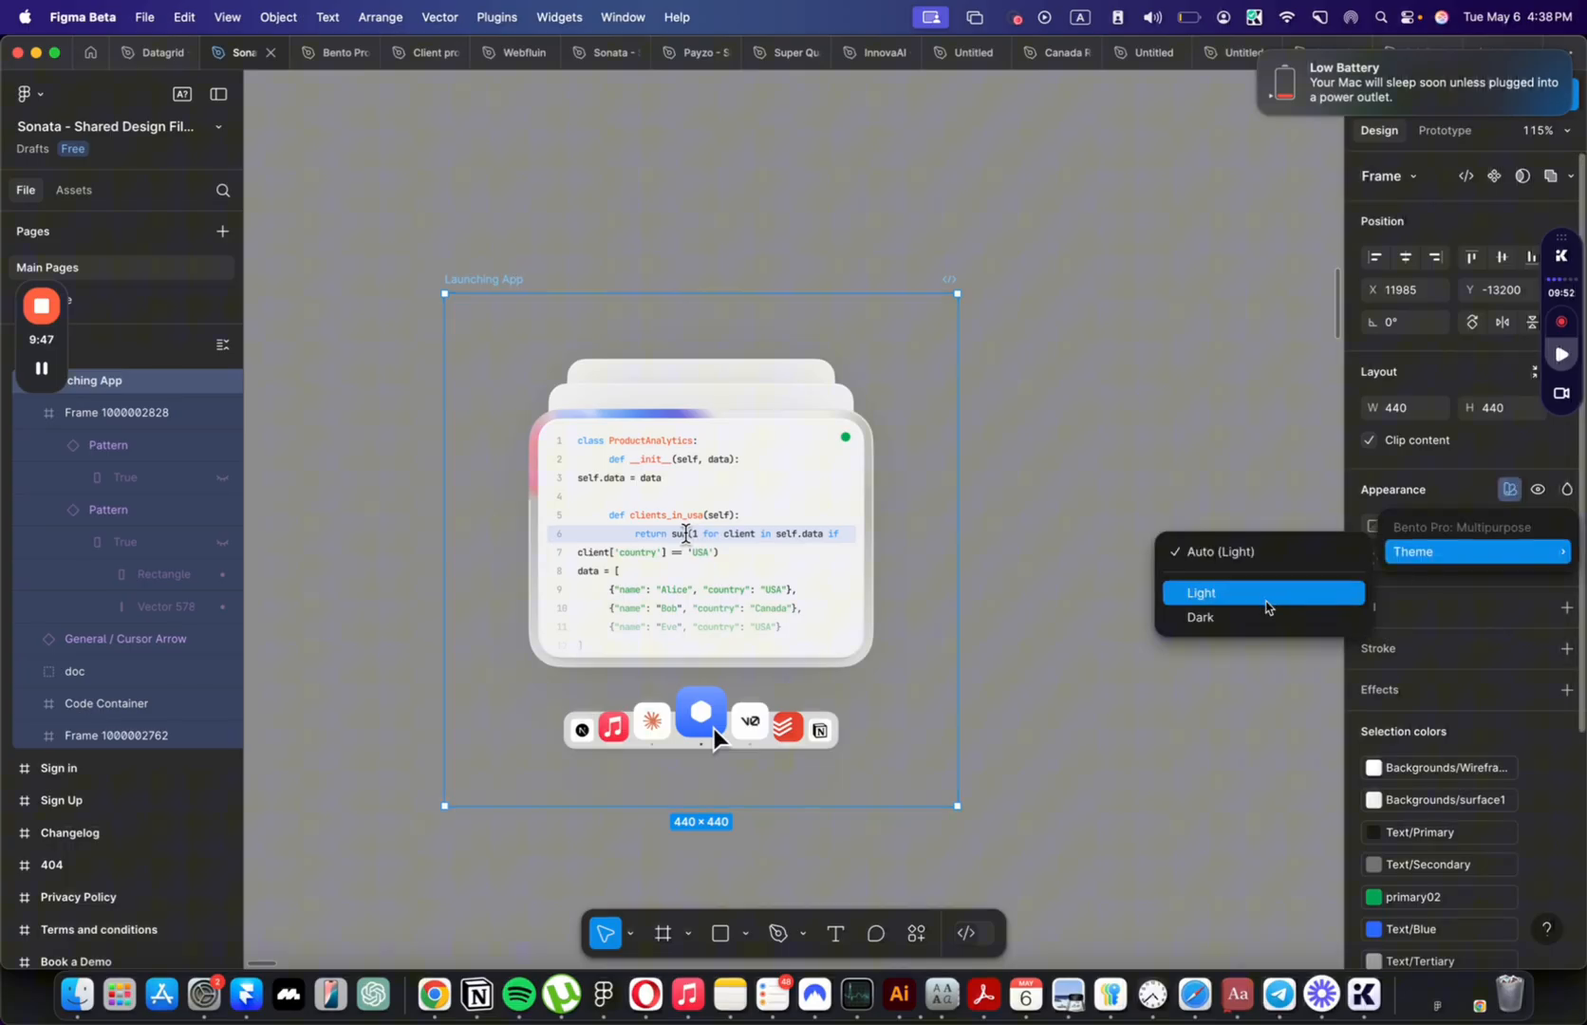
Step: Set the Launching App card and icon row to Dark theme and export the icon row as 2x PNG
left_click(1201, 617)
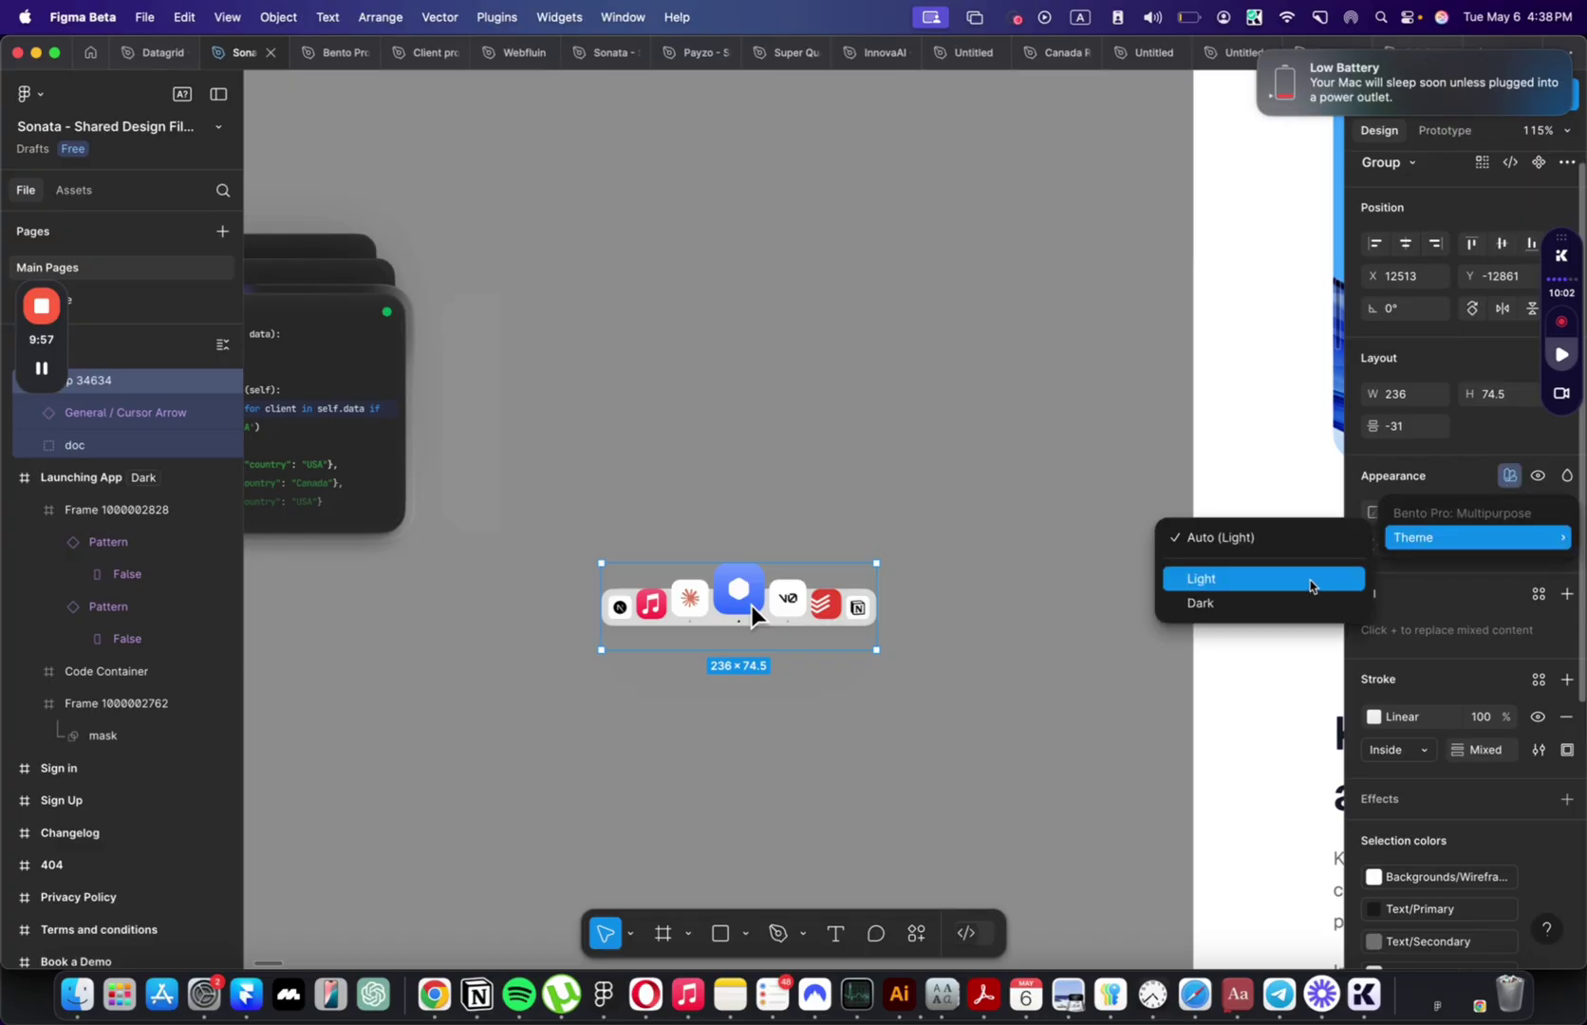
left_click(1200, 602)
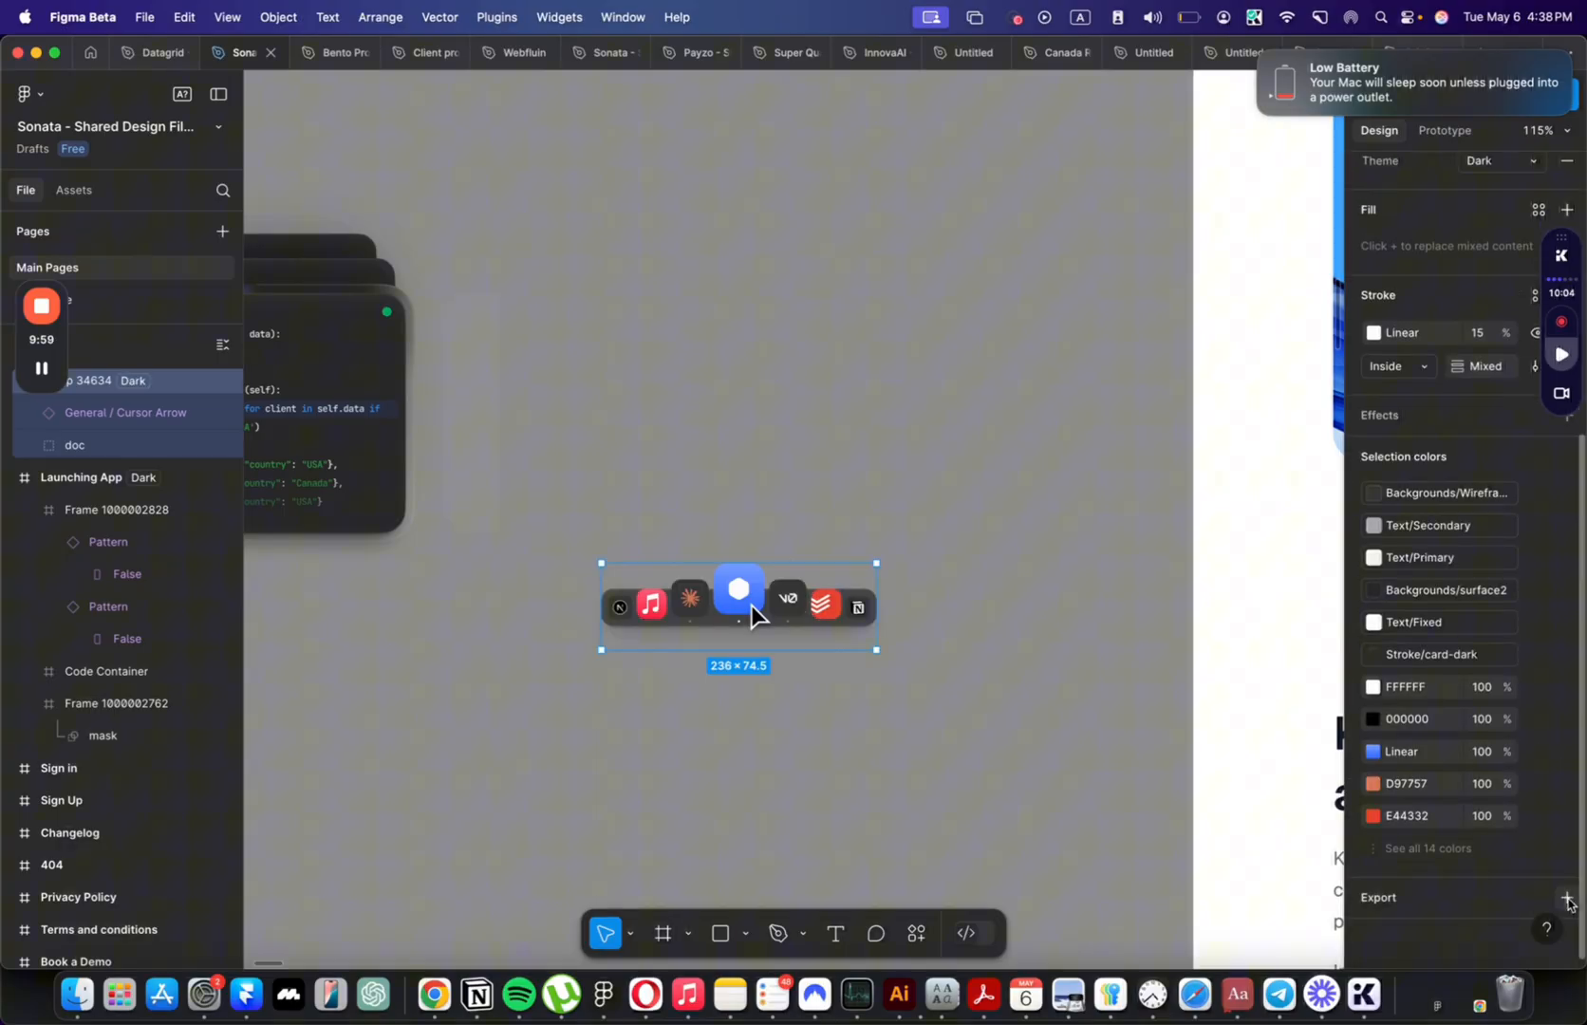
left_click(1568, 896)
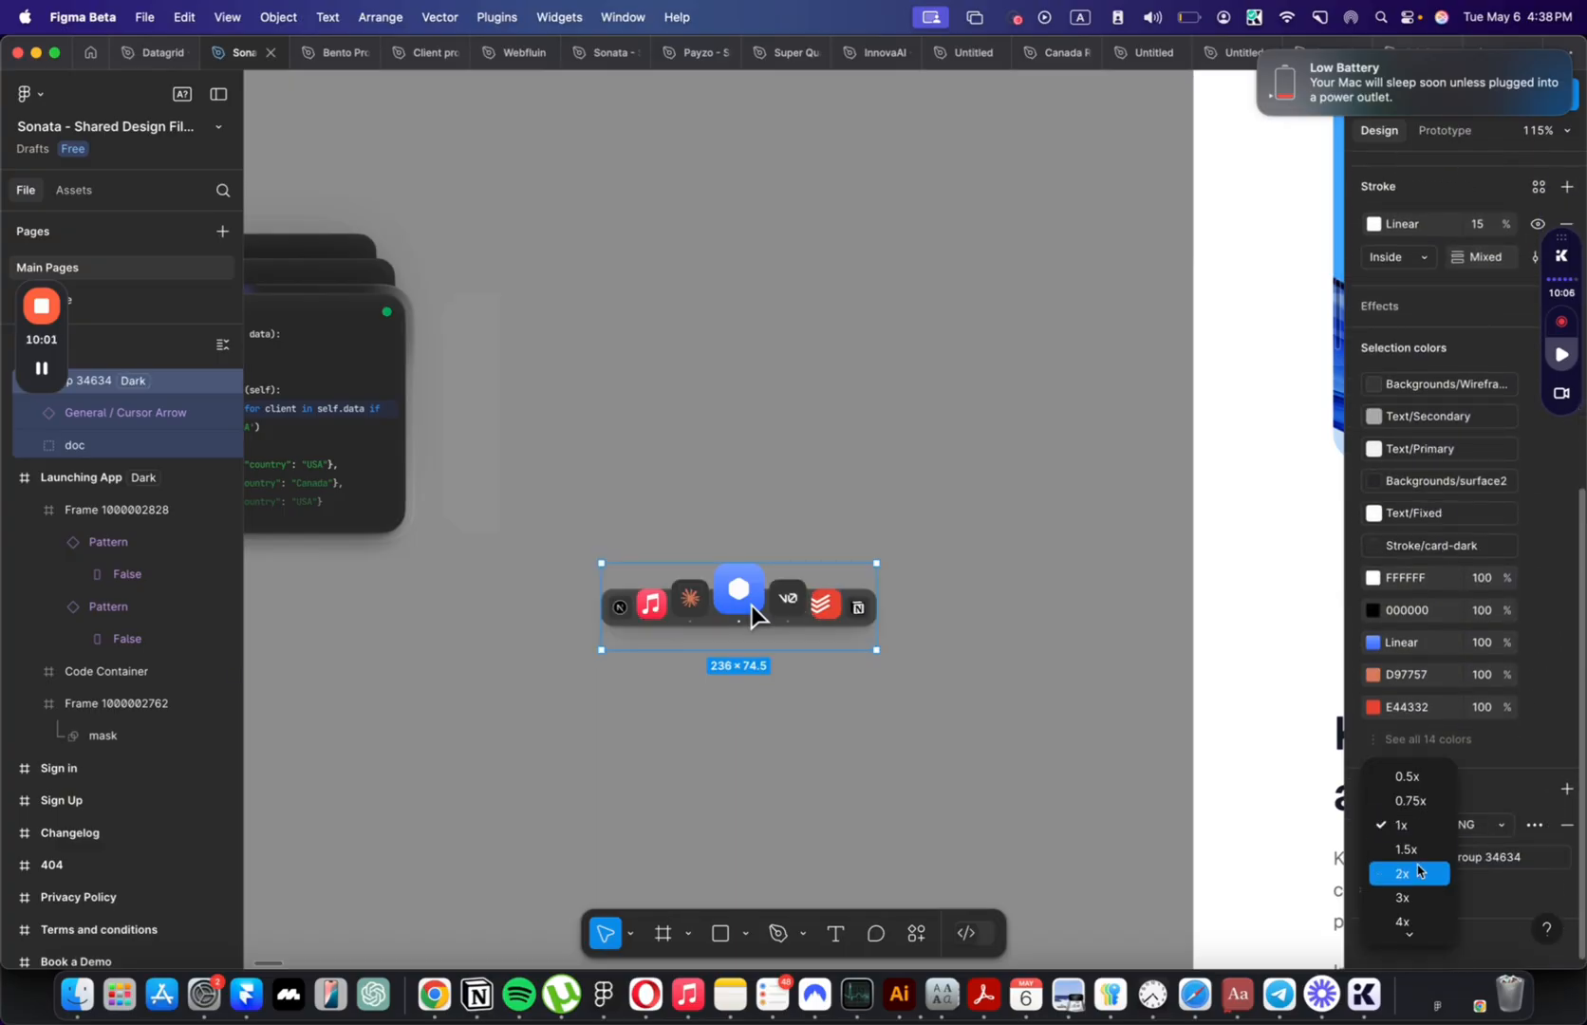
left_click(1401, 874)
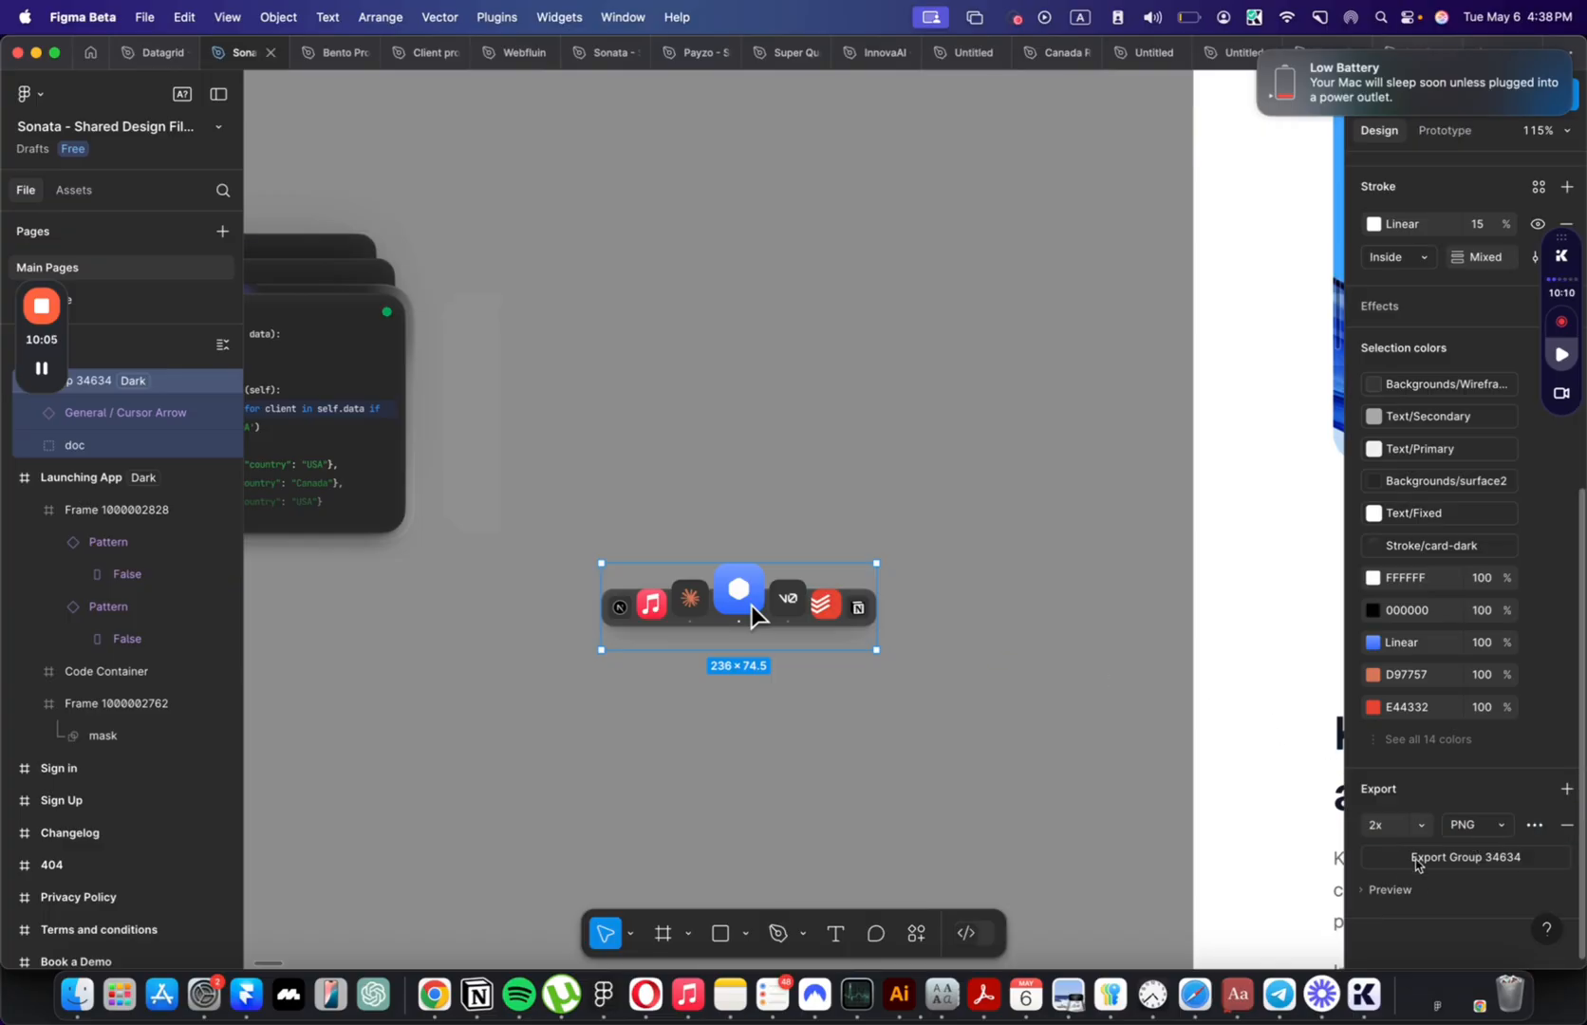
left_click(1466, 856)
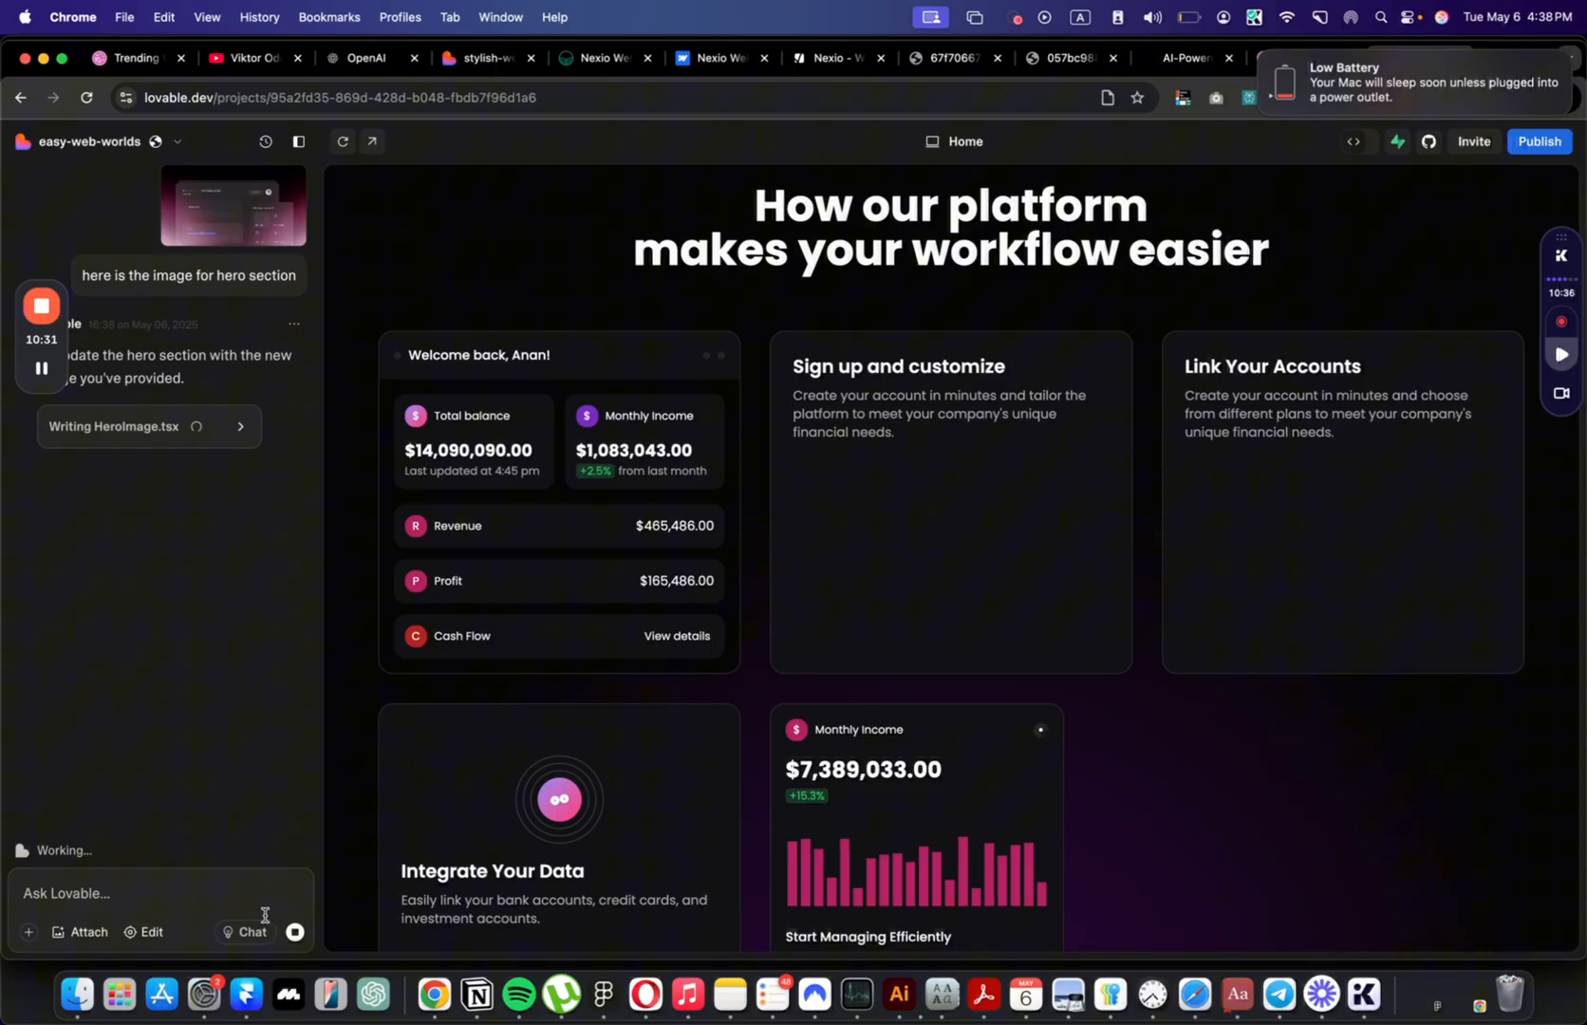
Step: Enable element editing in the preview and start a prompt about the second-section cards
left_click(144, 930)
type("for the cards")
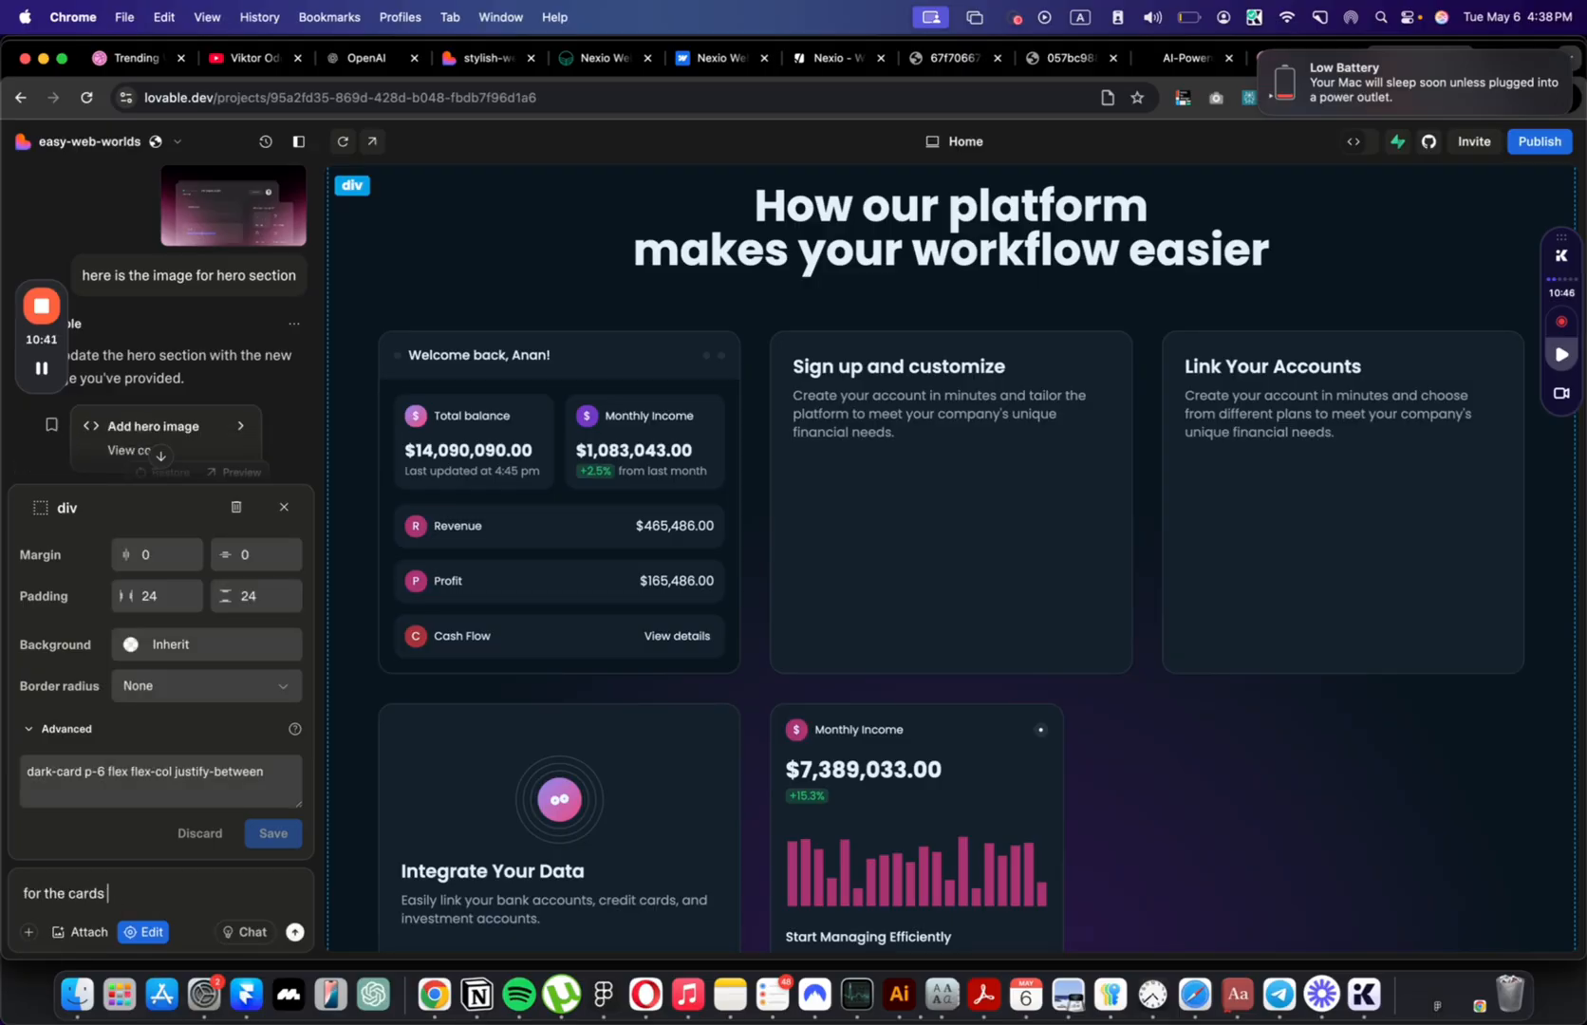
type("in the second")
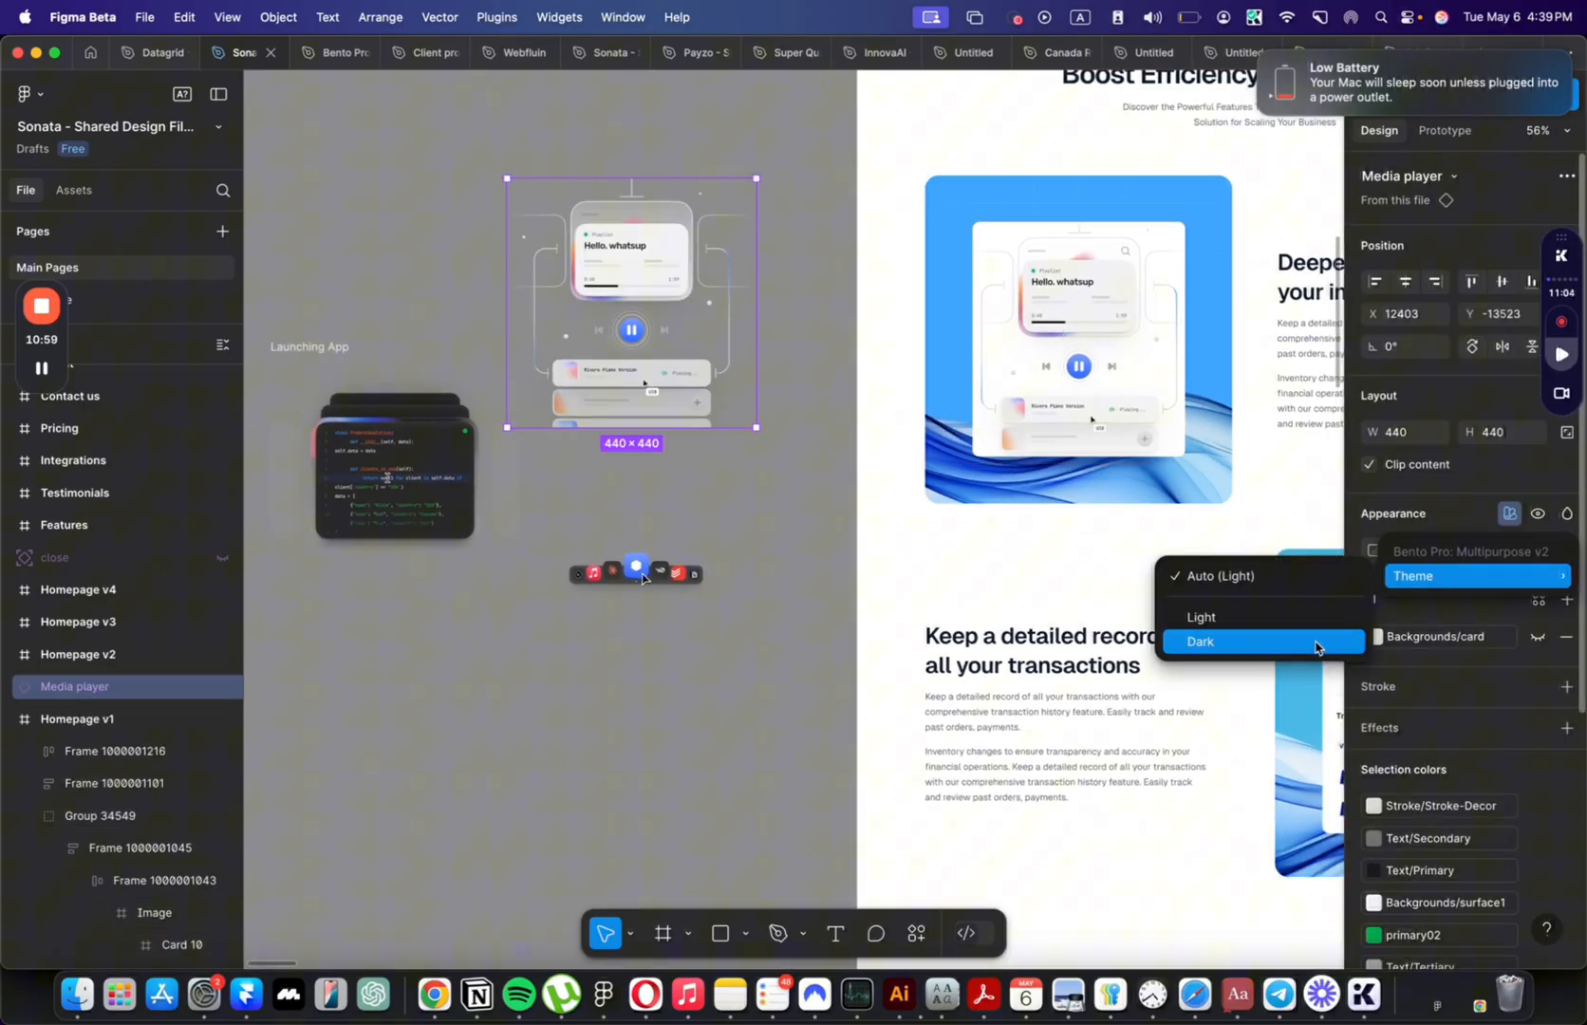
Step: Set the Media player card to Dark, group it with the other cards and export the 4 layers
left_click(1226, 642)
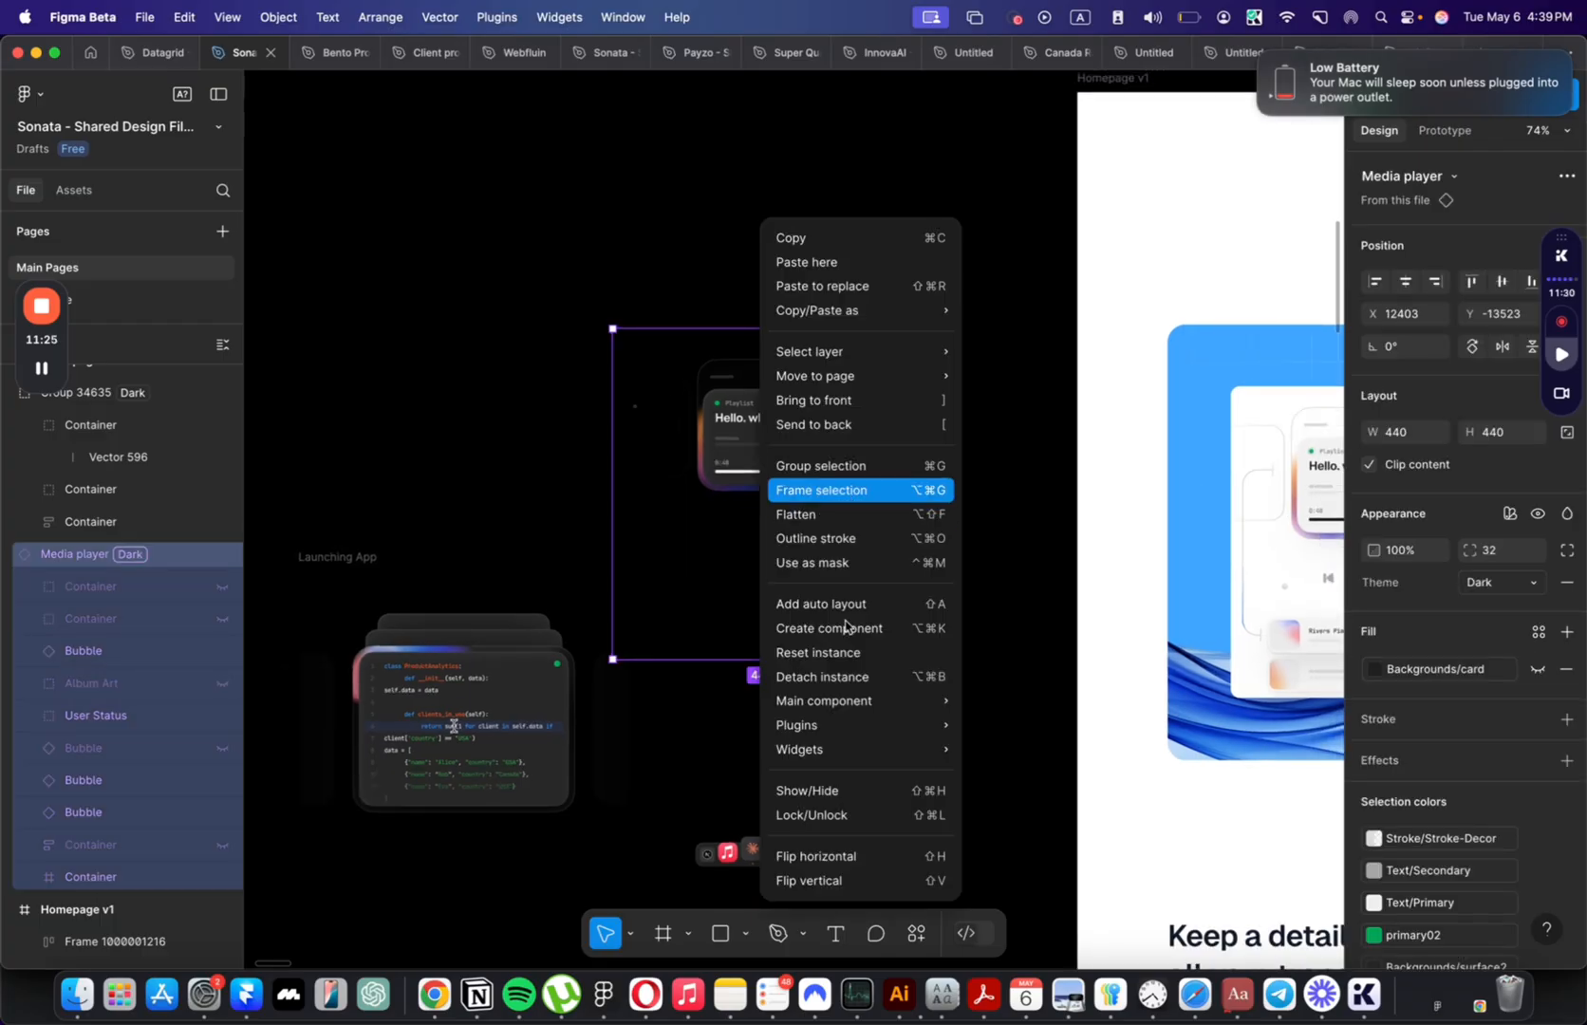
left_click(821, 490)
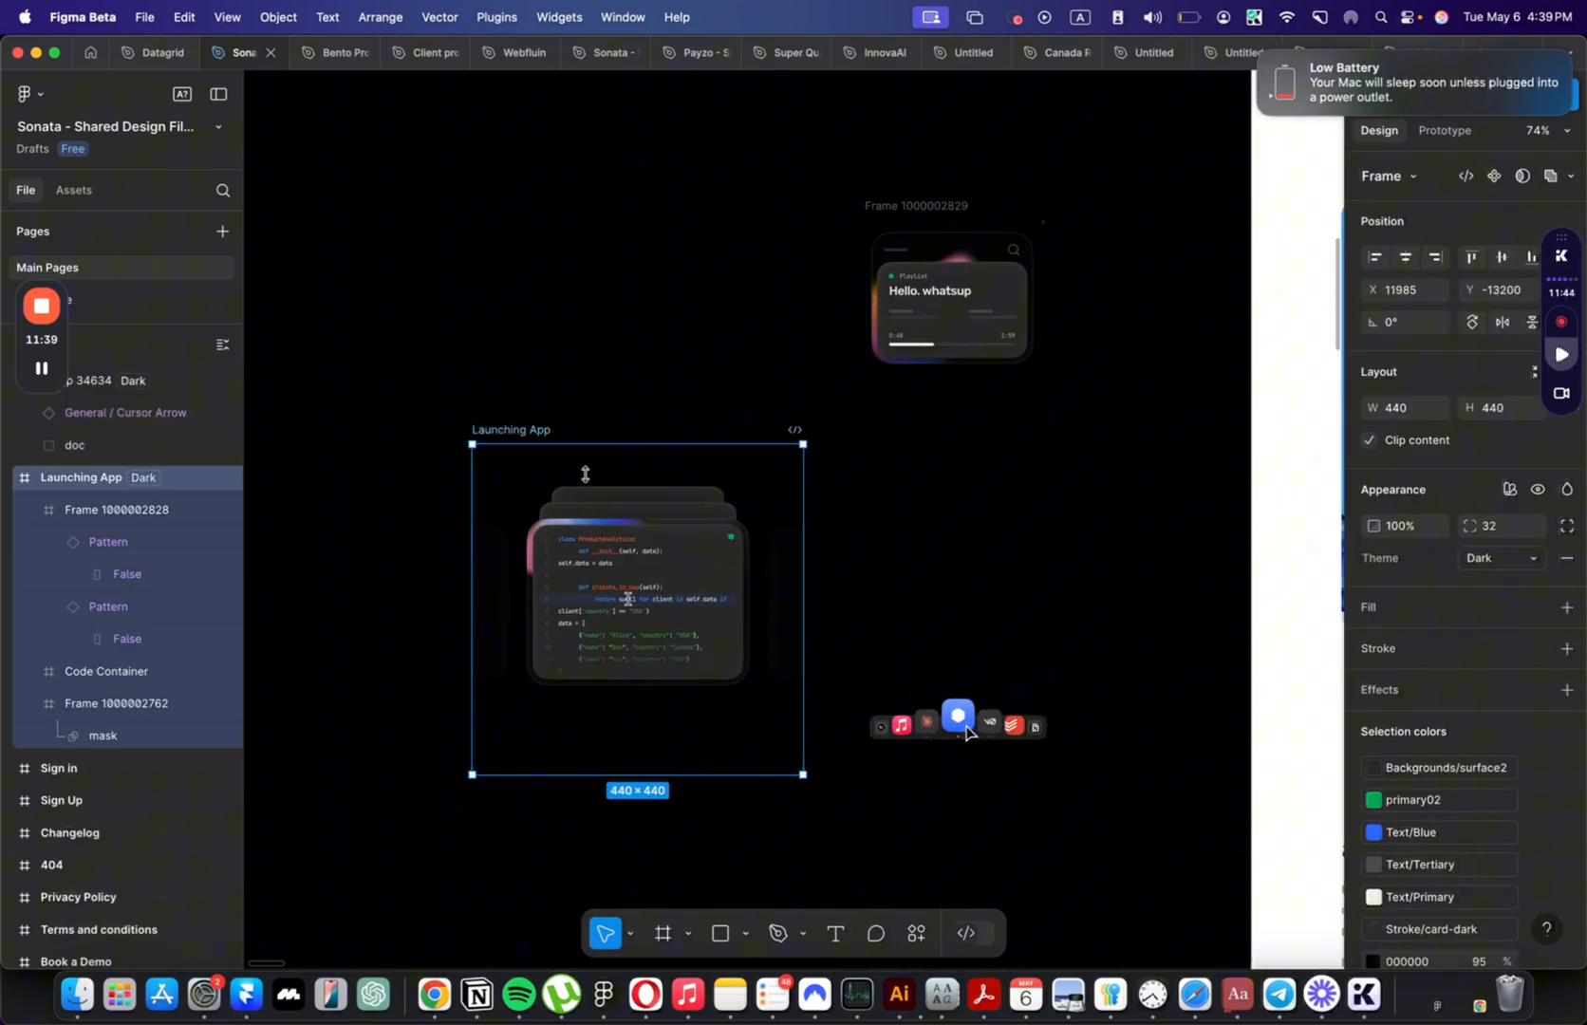
left_click_drag(638, 775, 638, 699)
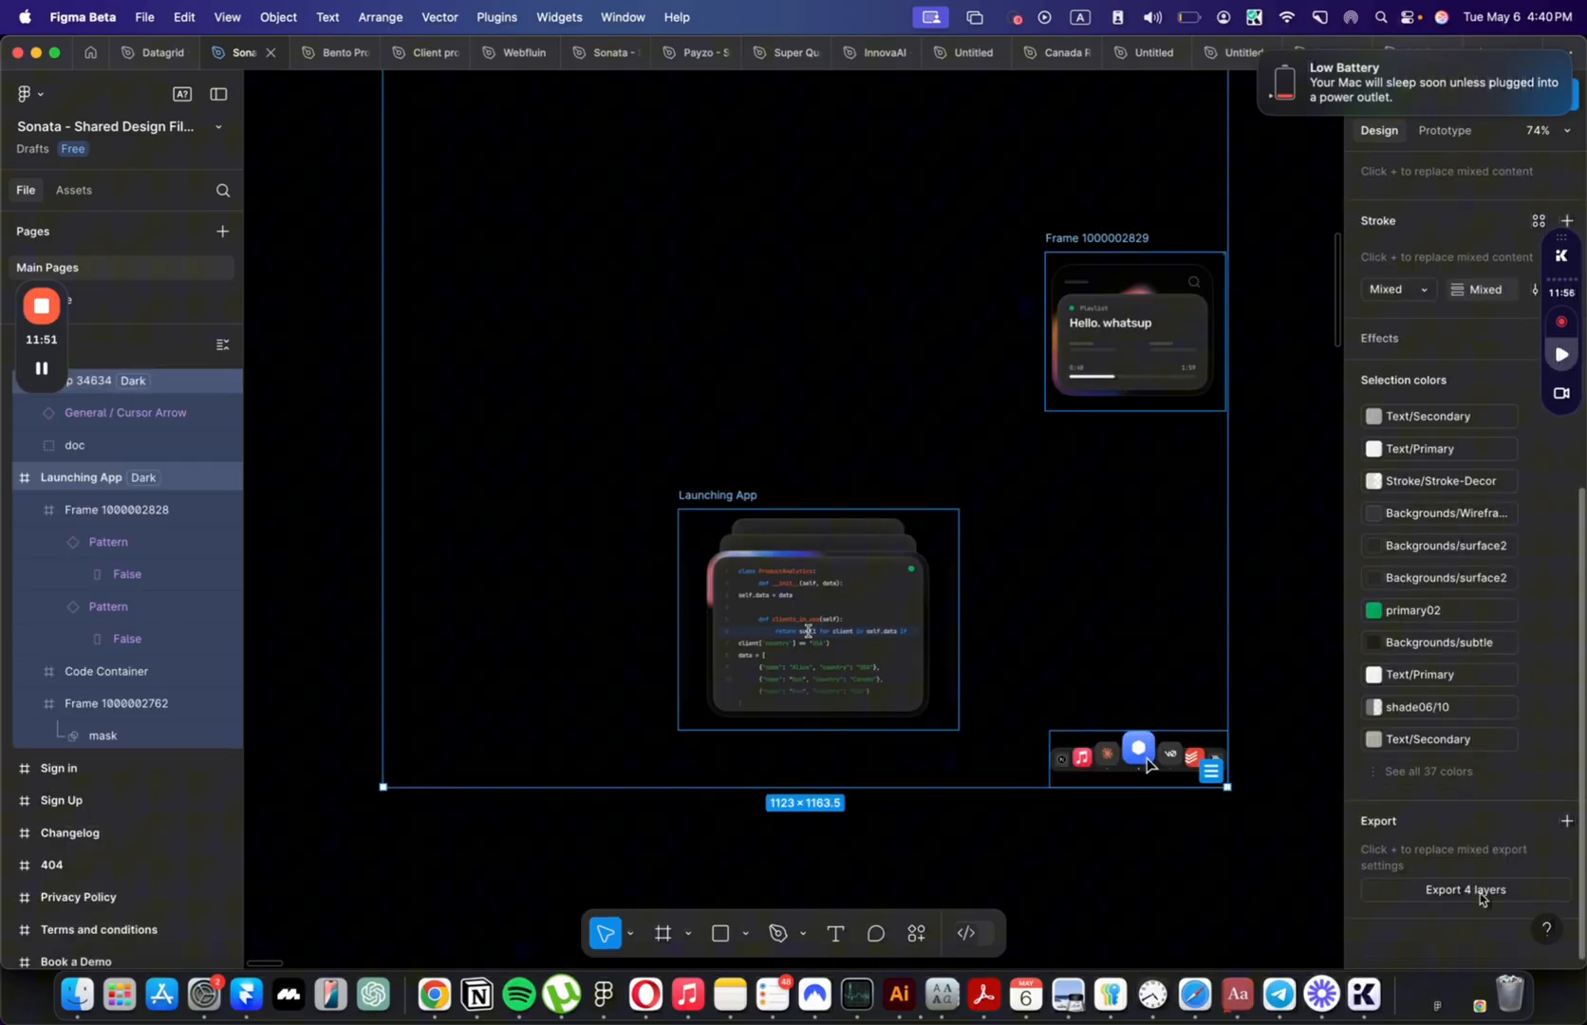
left_click(1466, 889)
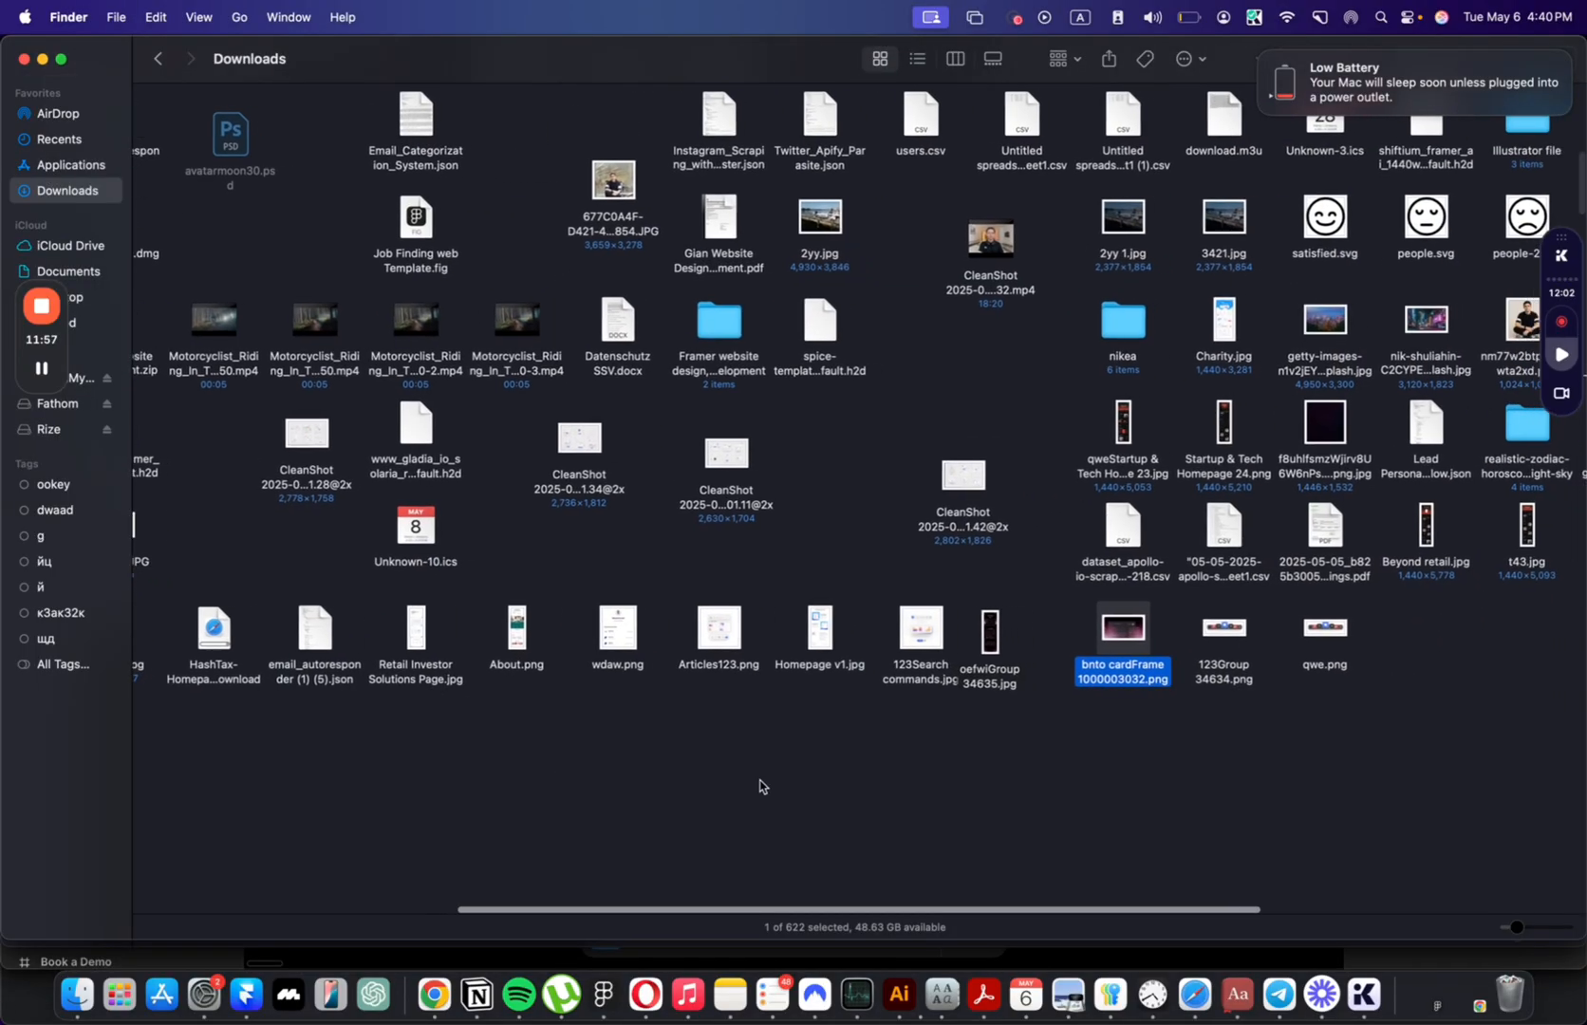
Step: Check the gradient hero preview, gather the four exported PNGs in Downloads and return to the browser
scroll("down", 3)
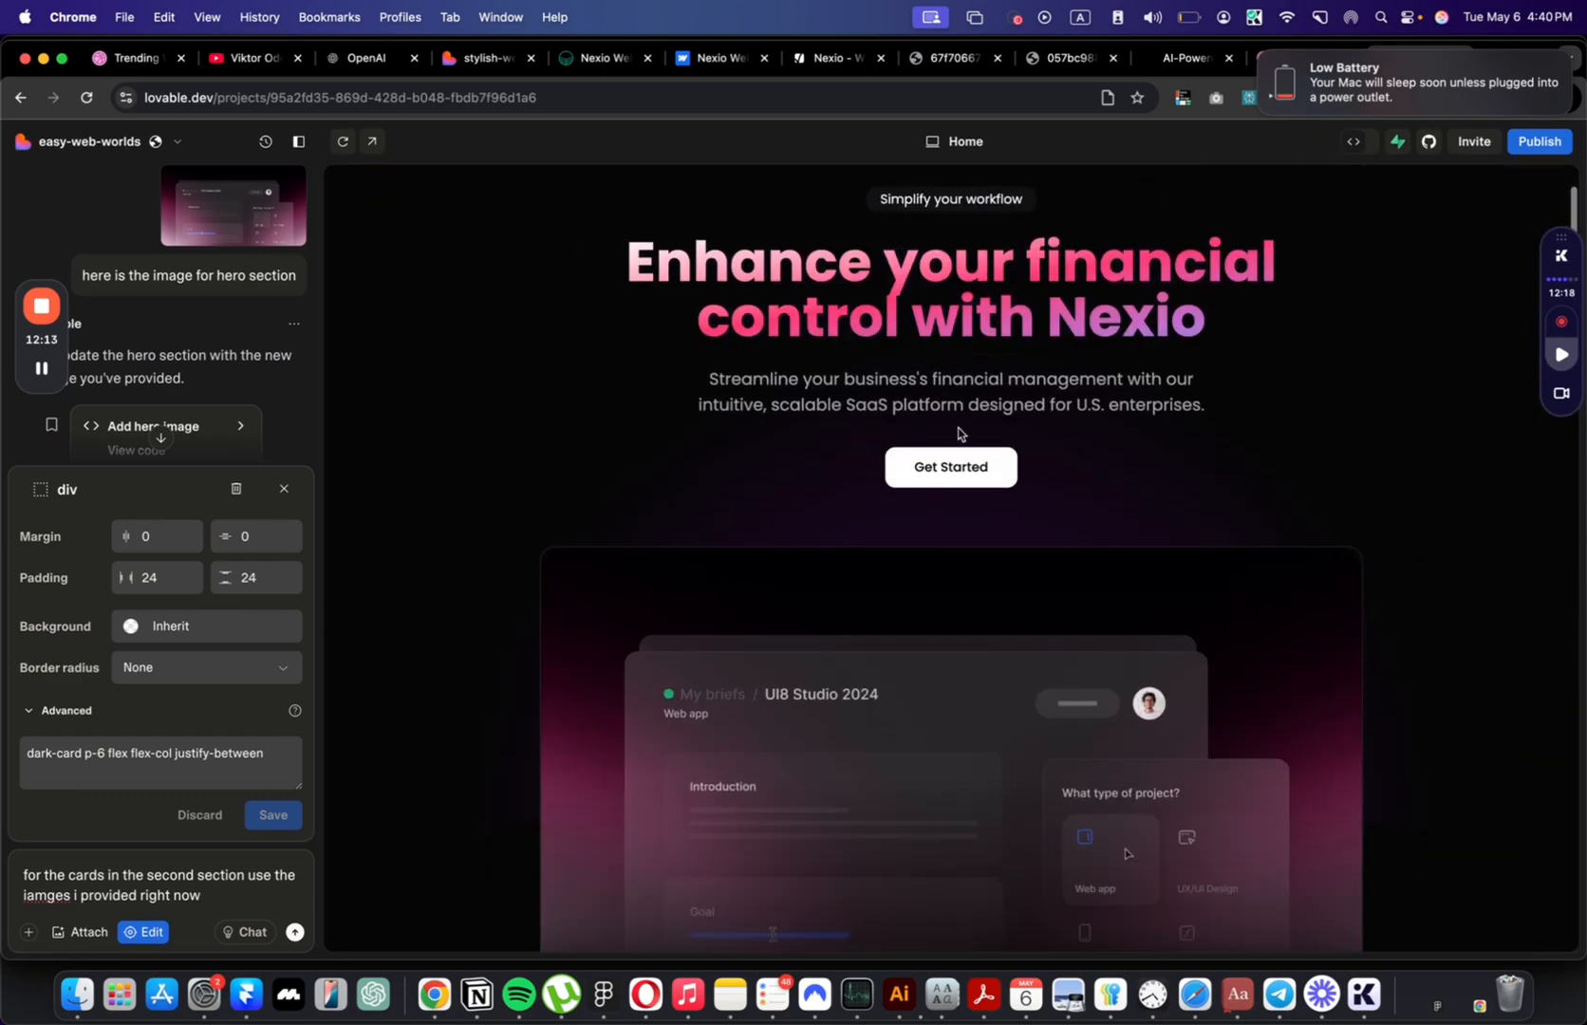
left_click(1185, 17)
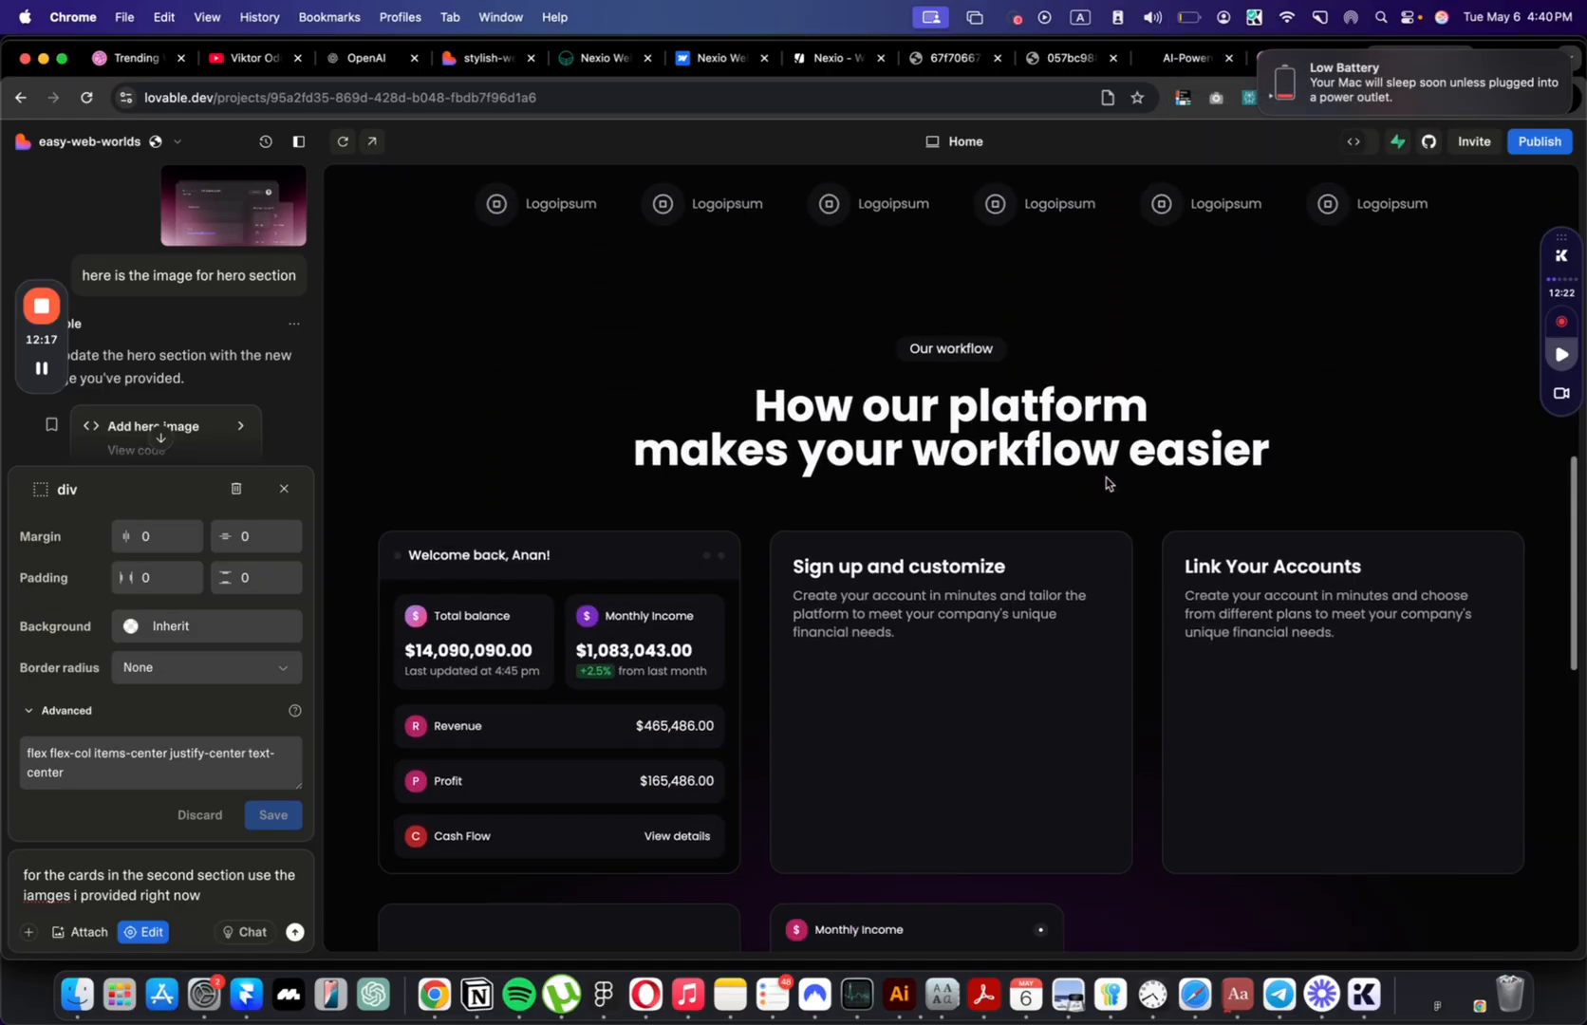
scroll("down", 3)
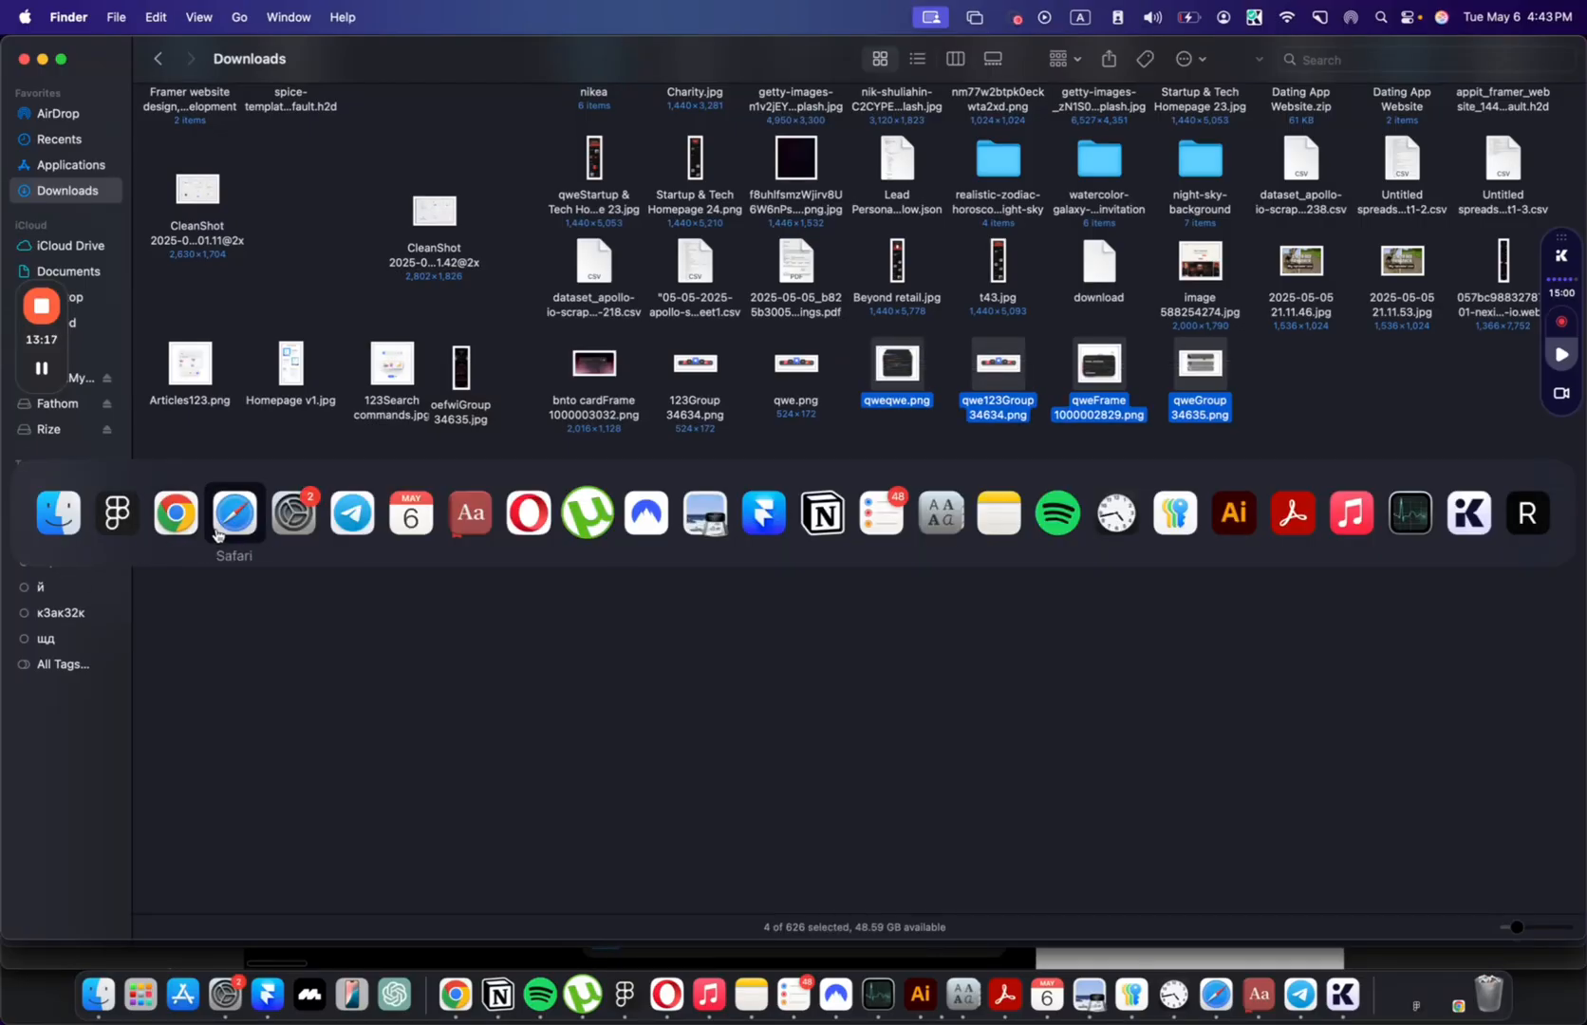
left_click(233, 513)
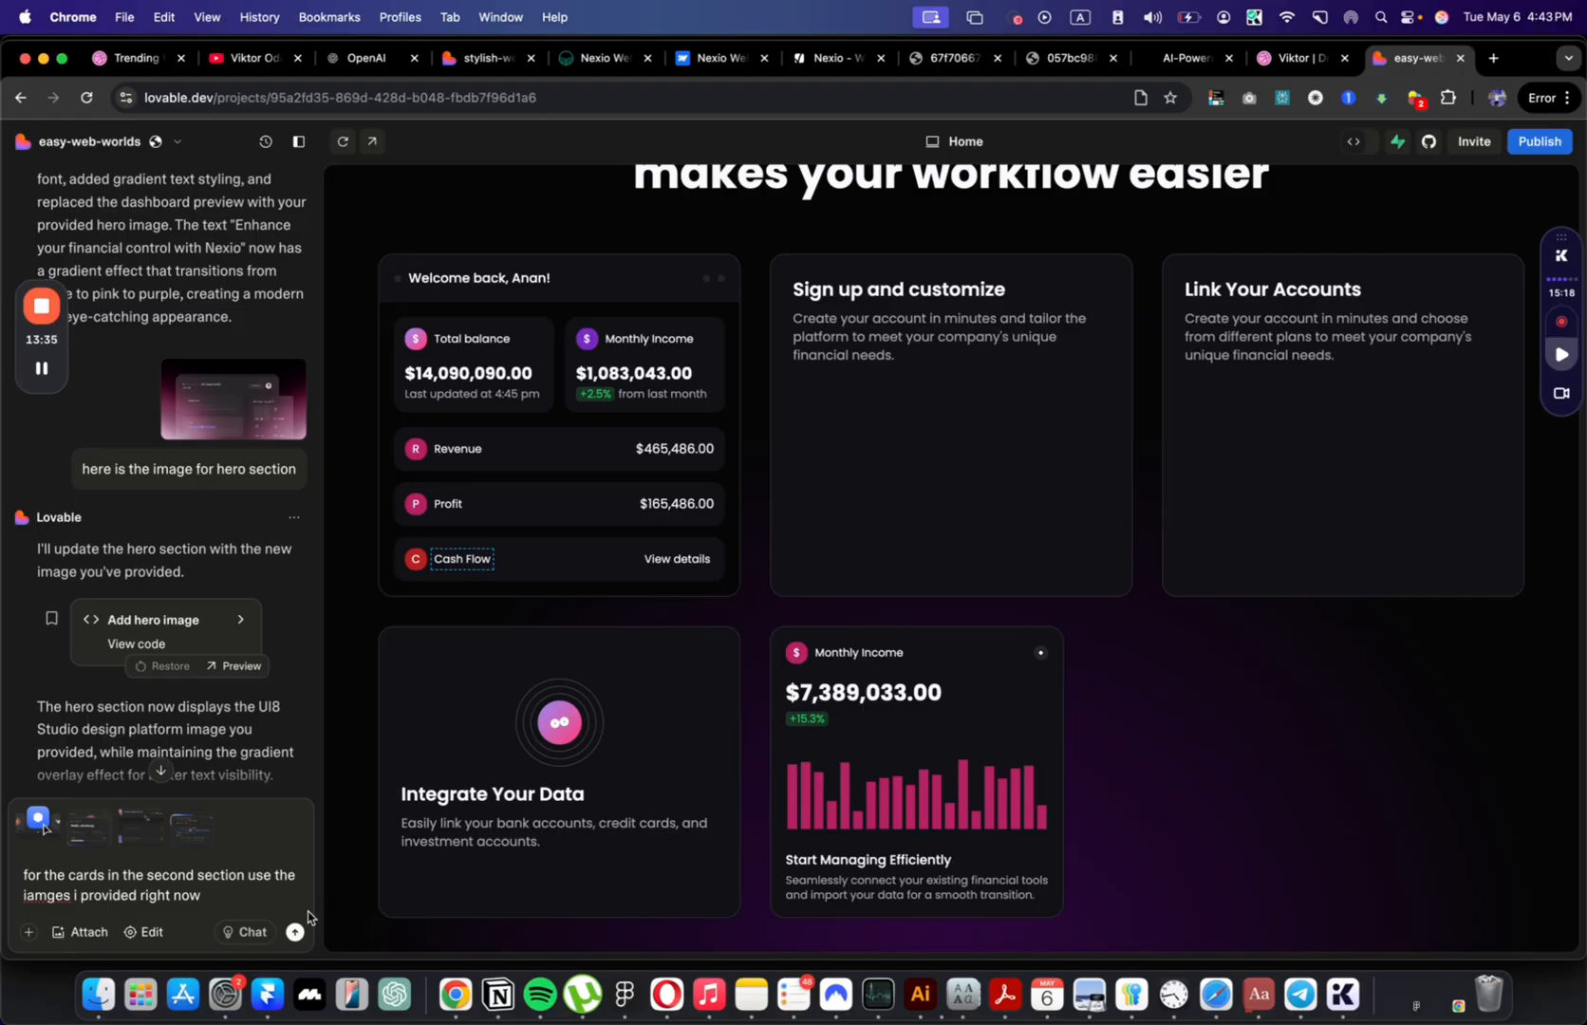
Step: Send the request to rebuild the second-section cards with the provided images and review the preview
left_click(296, 932)
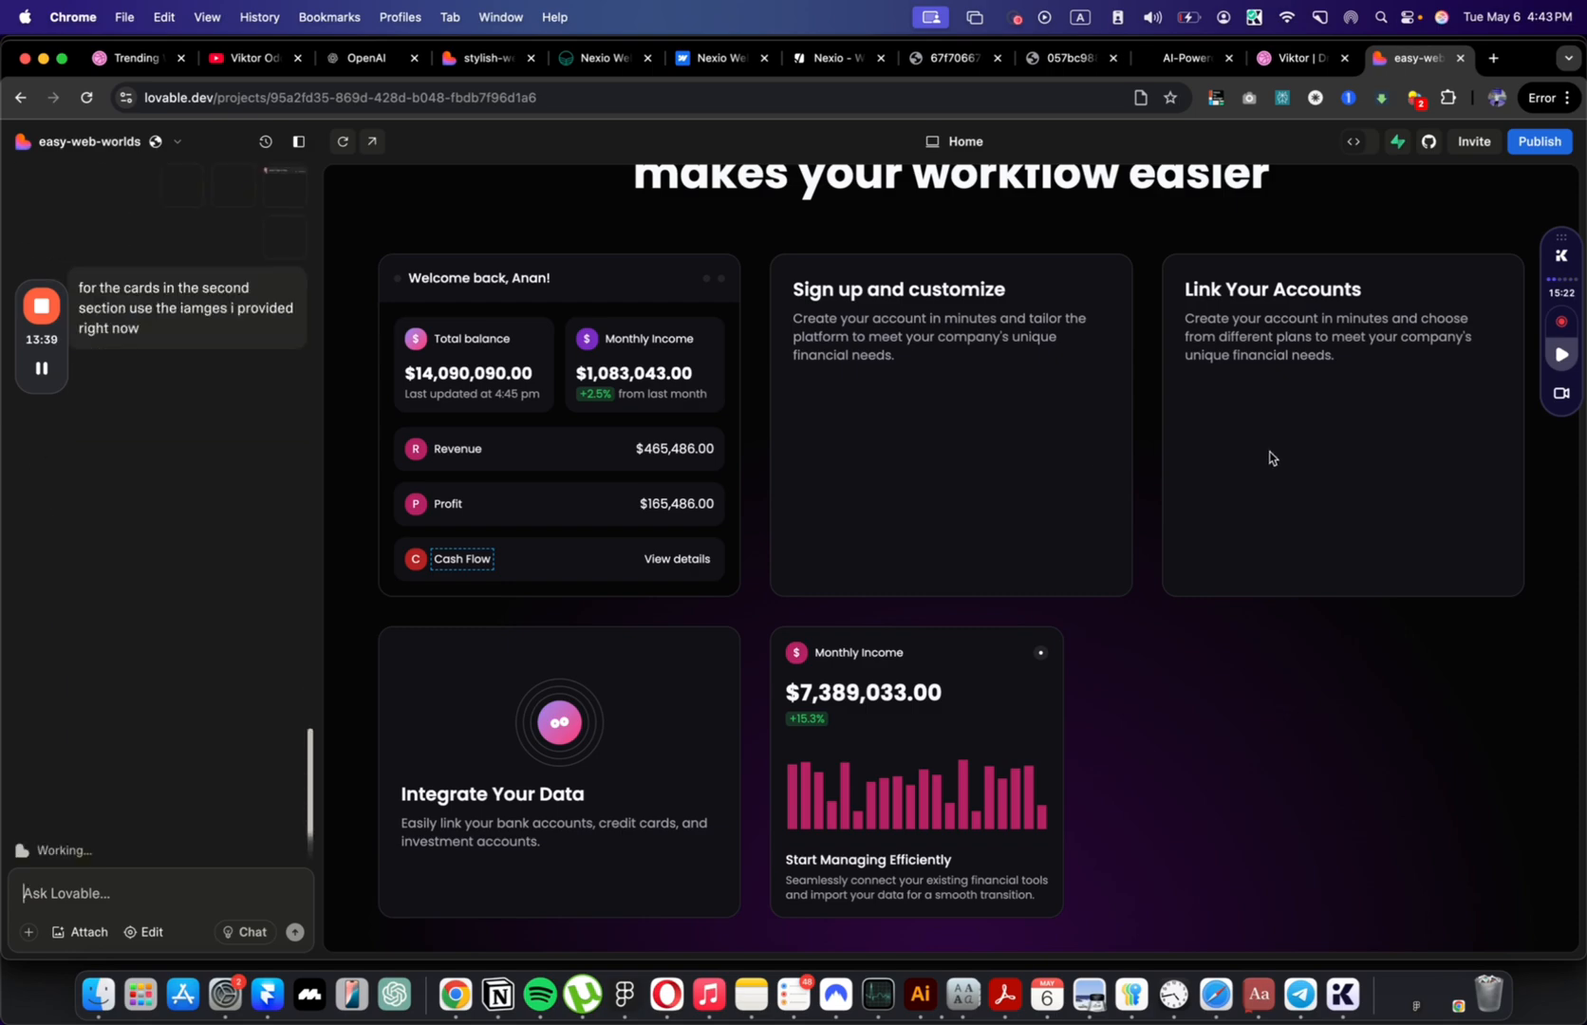
scroll("down", 3)
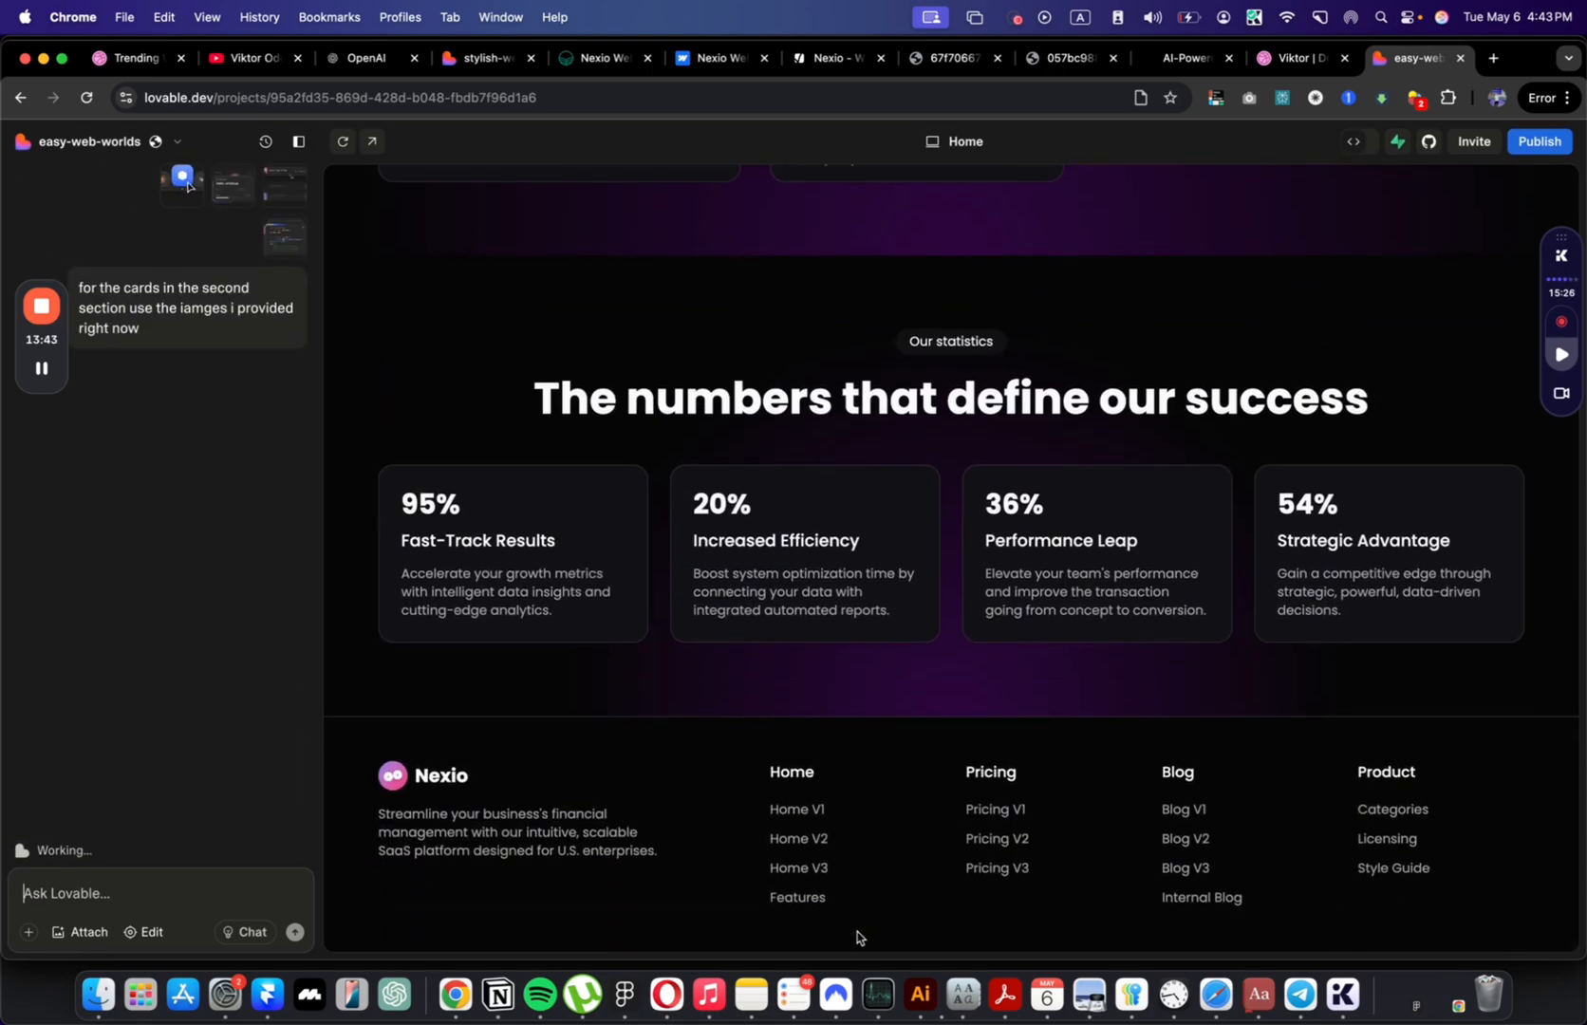
mouse_move(680, 645)
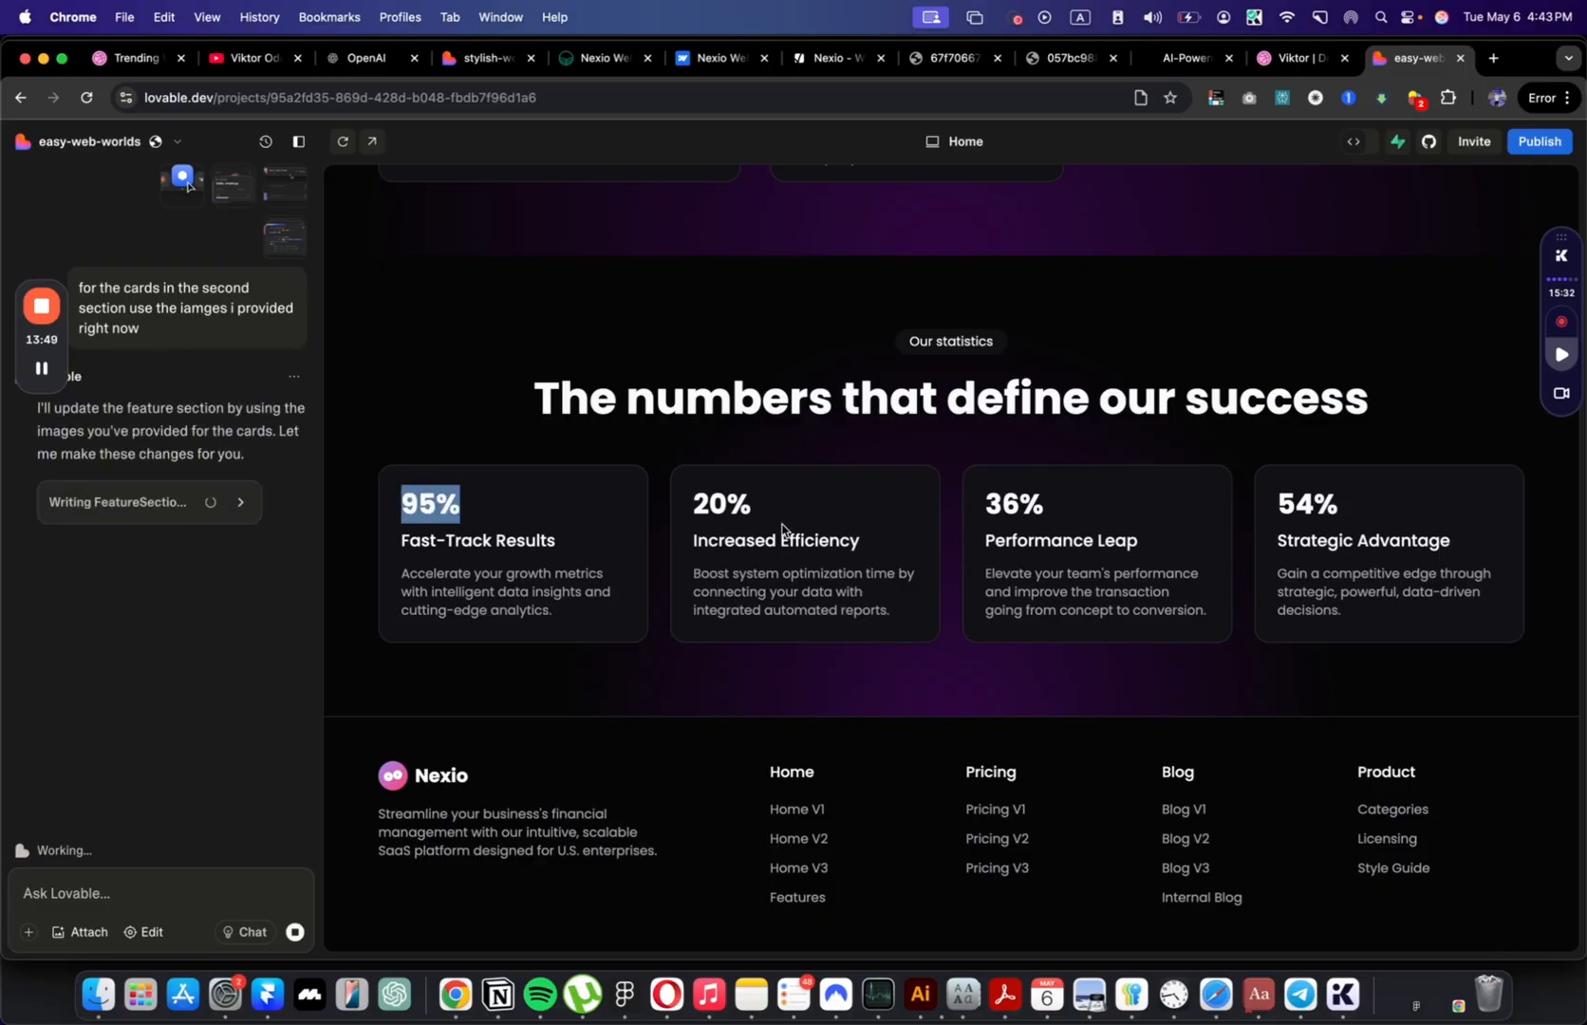
scroll("up", 3)
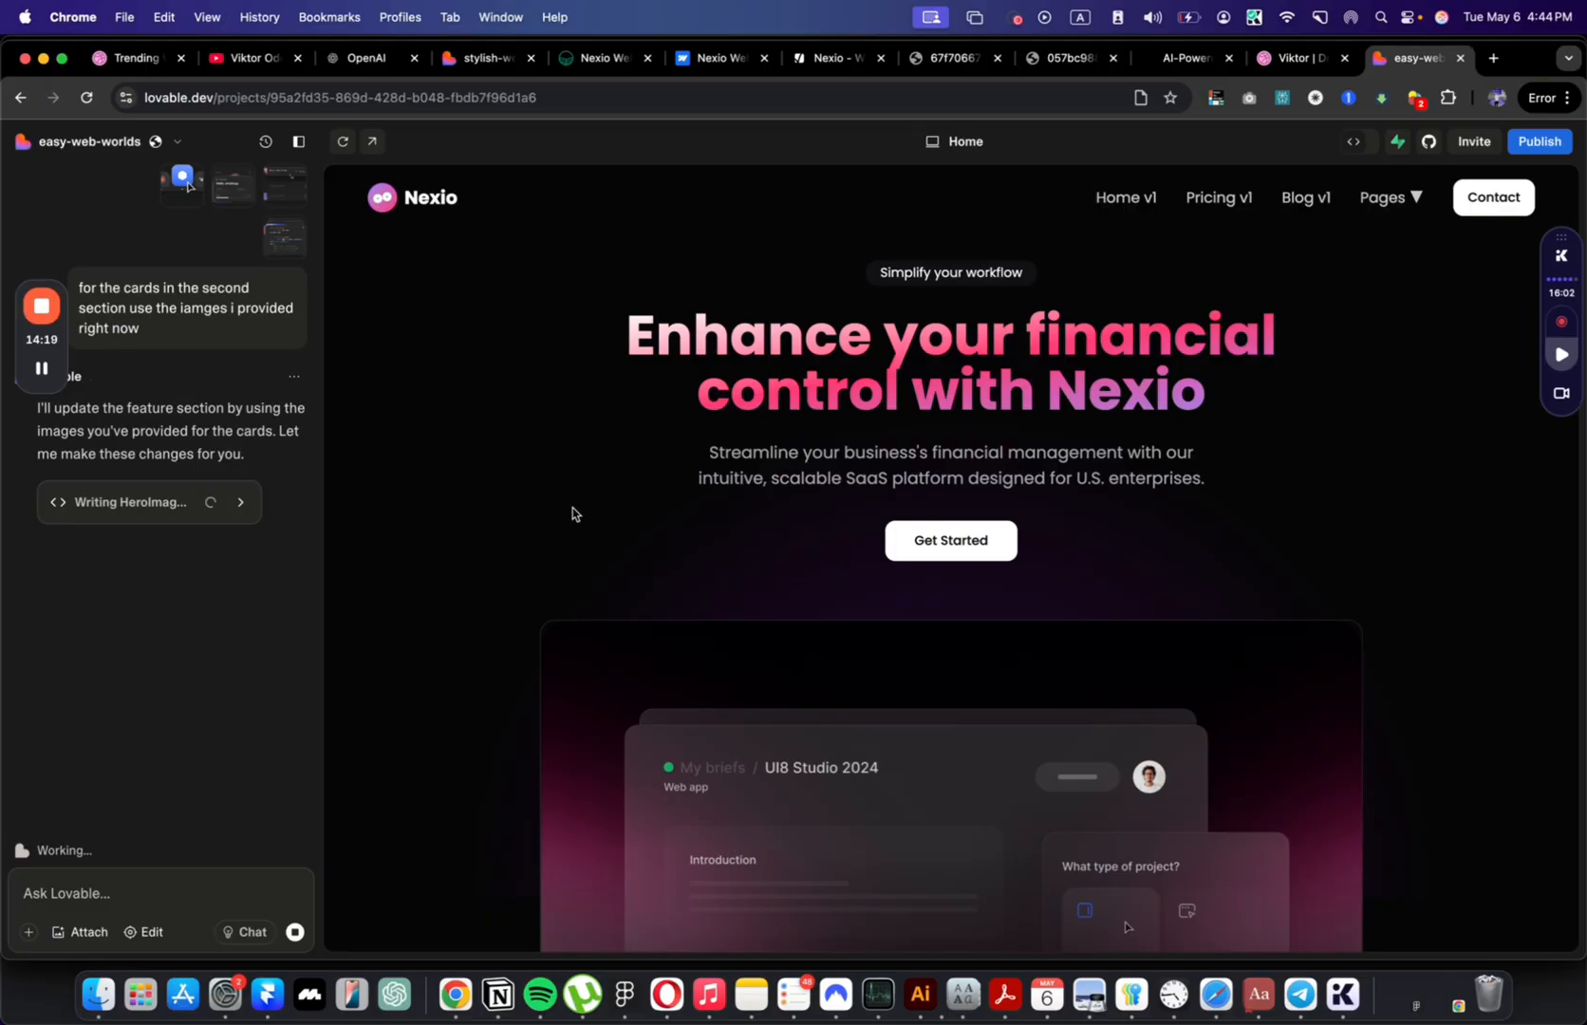
Step: Draft a request to add animations using frame motion and look the phrase up on Google
scroll("down", 3)
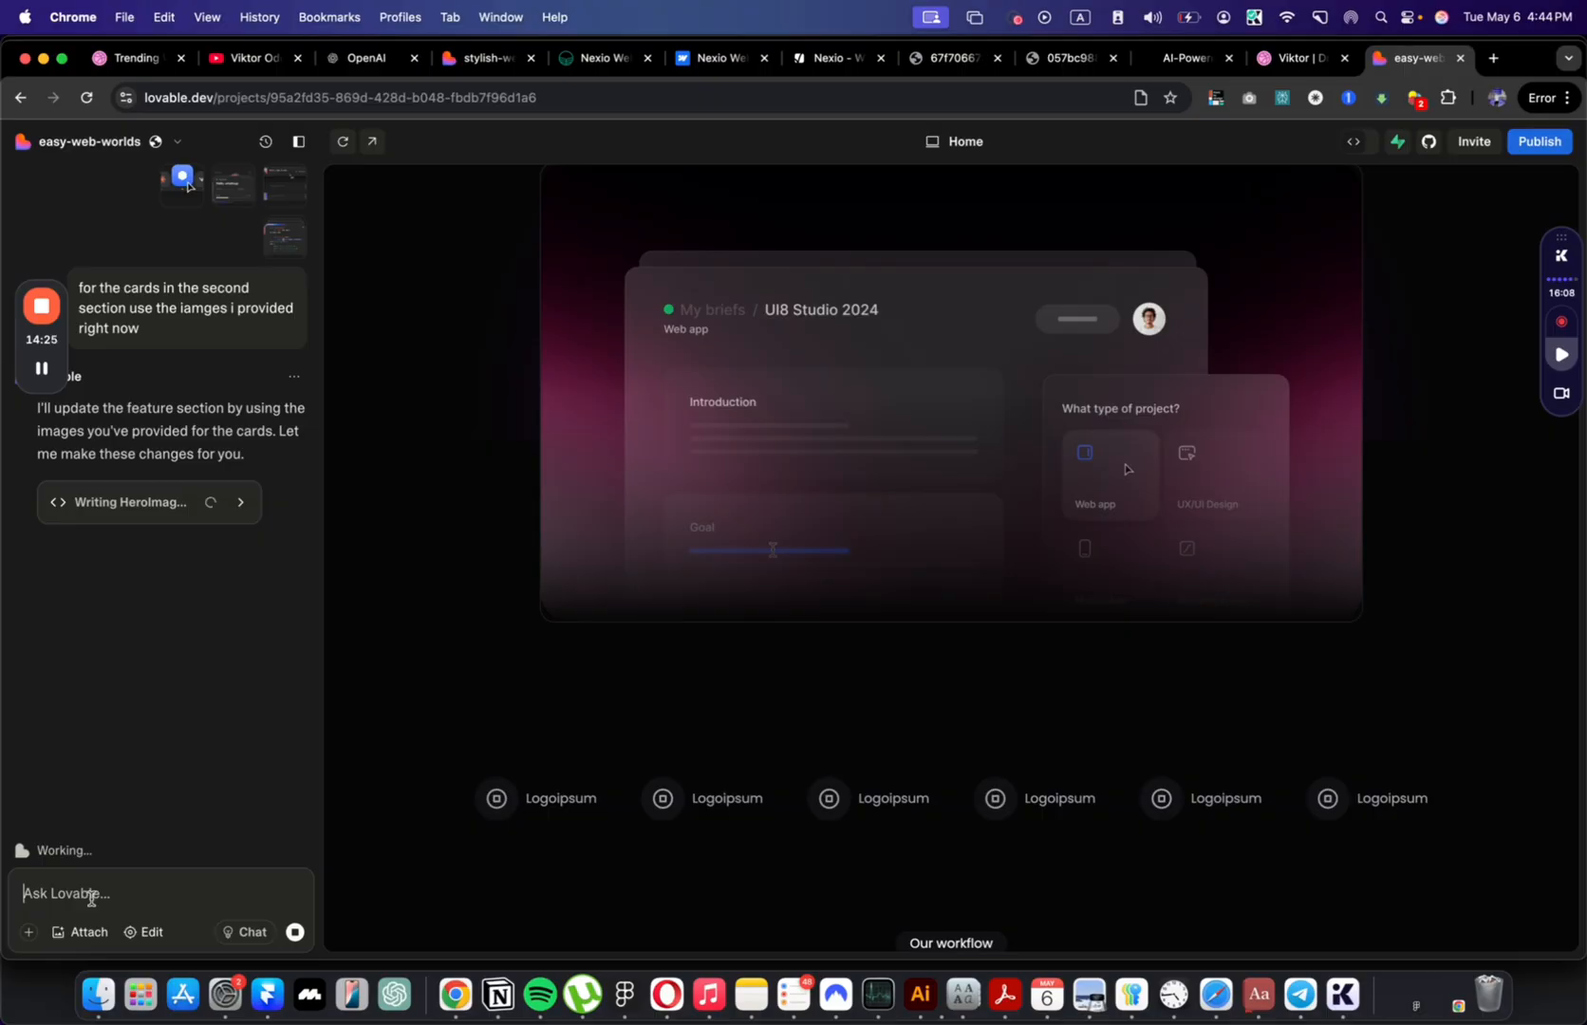
type("add some animtaion the website, maybe use frame motion")
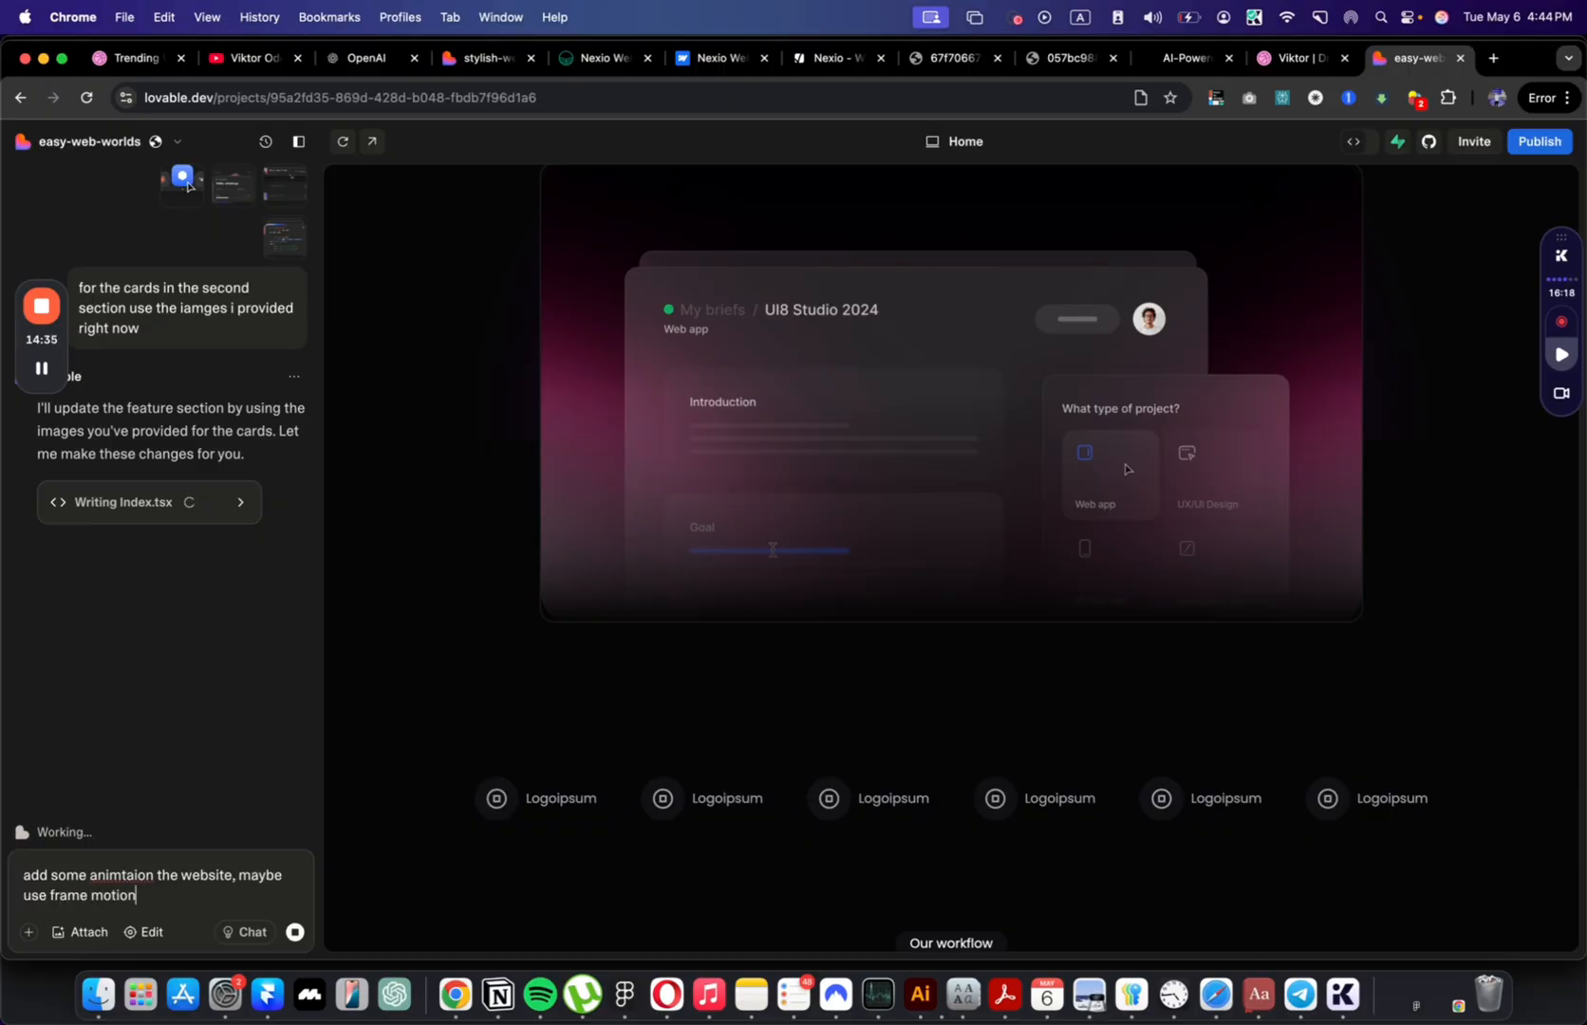
double_click(72, 897)
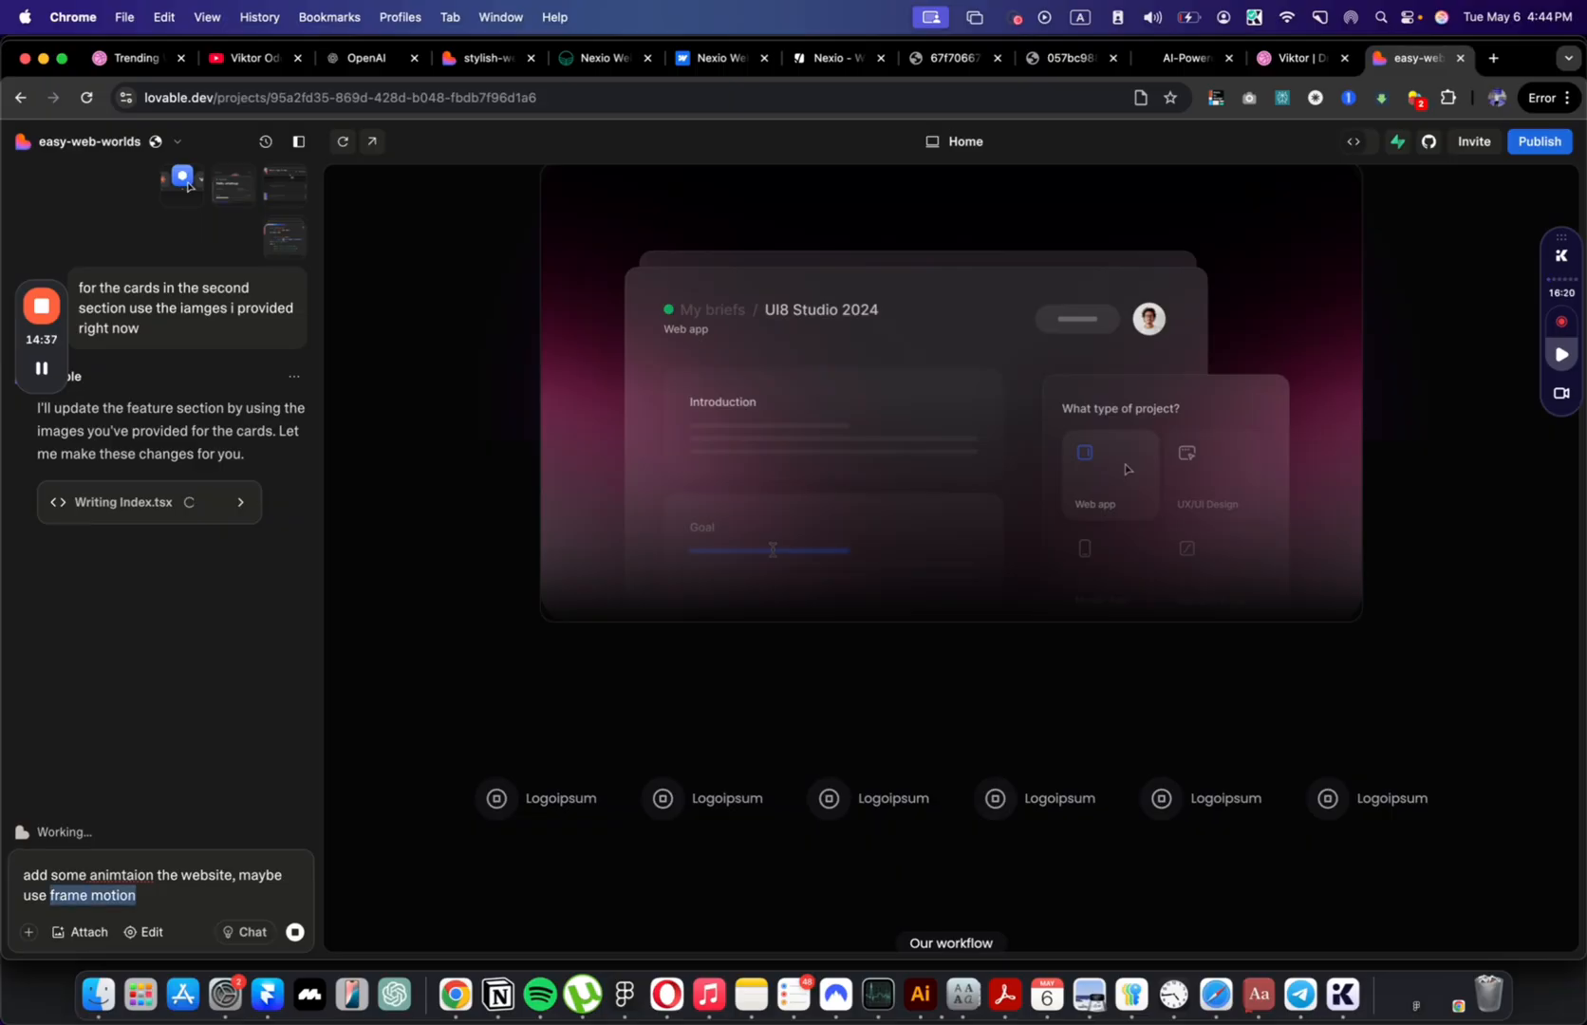
left_click(1489, 59)
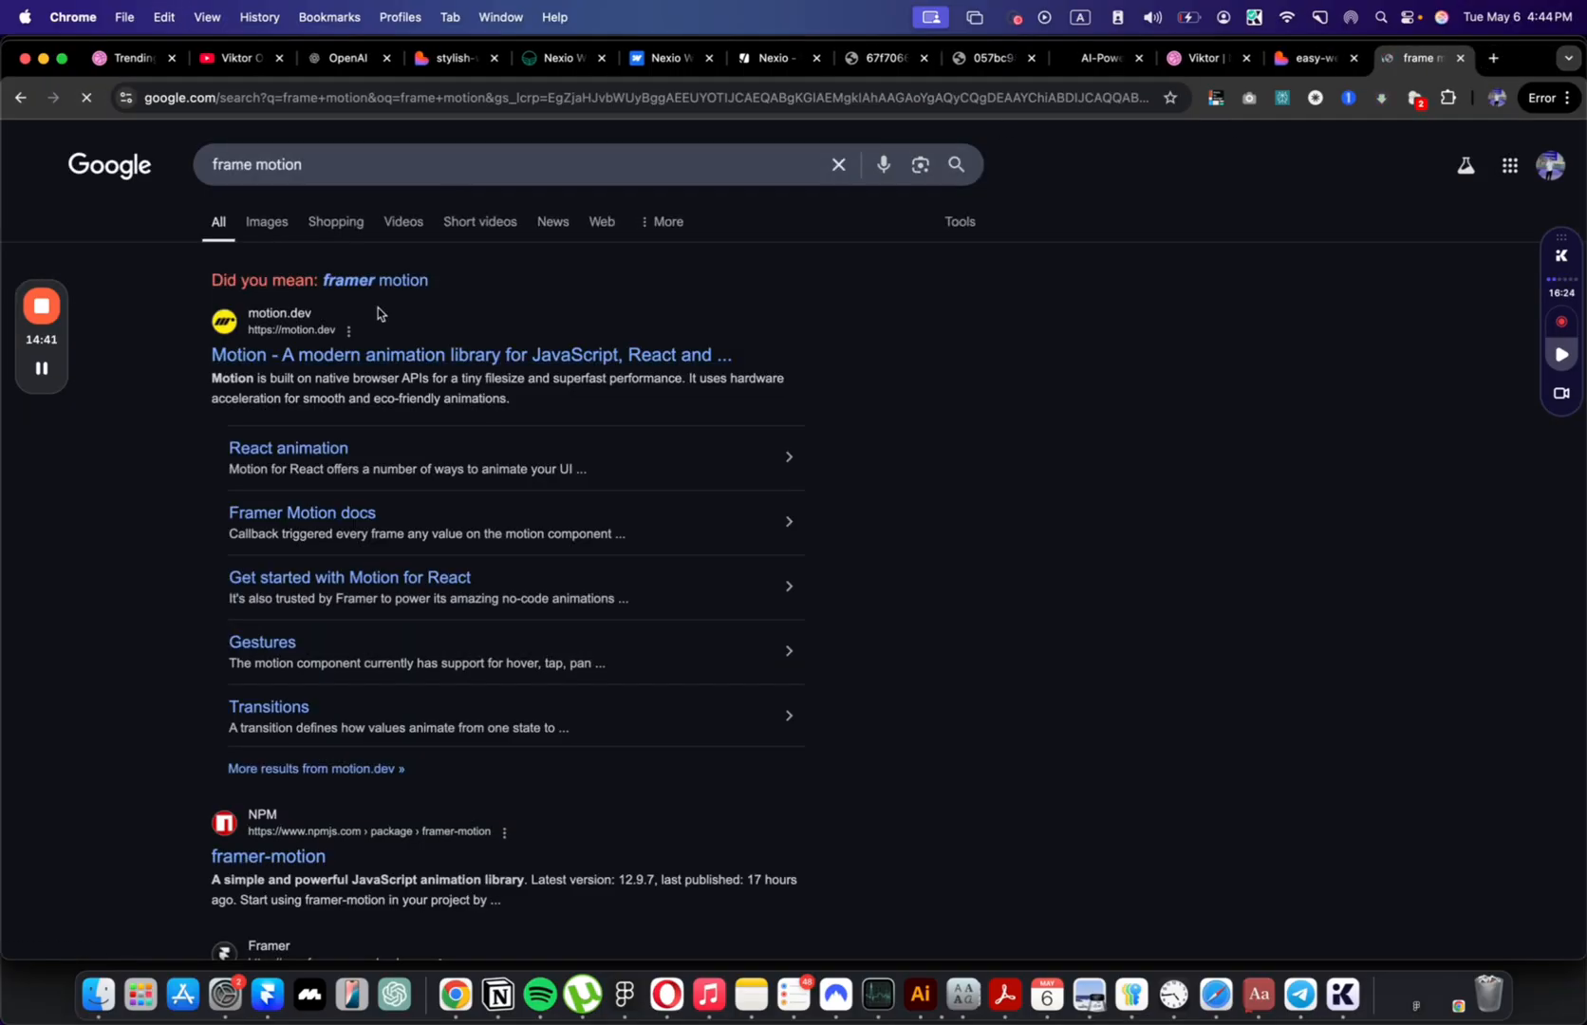
Step: Accept Google's 'framer motion' correction and return to the Lovable project
left_click(376, 279)
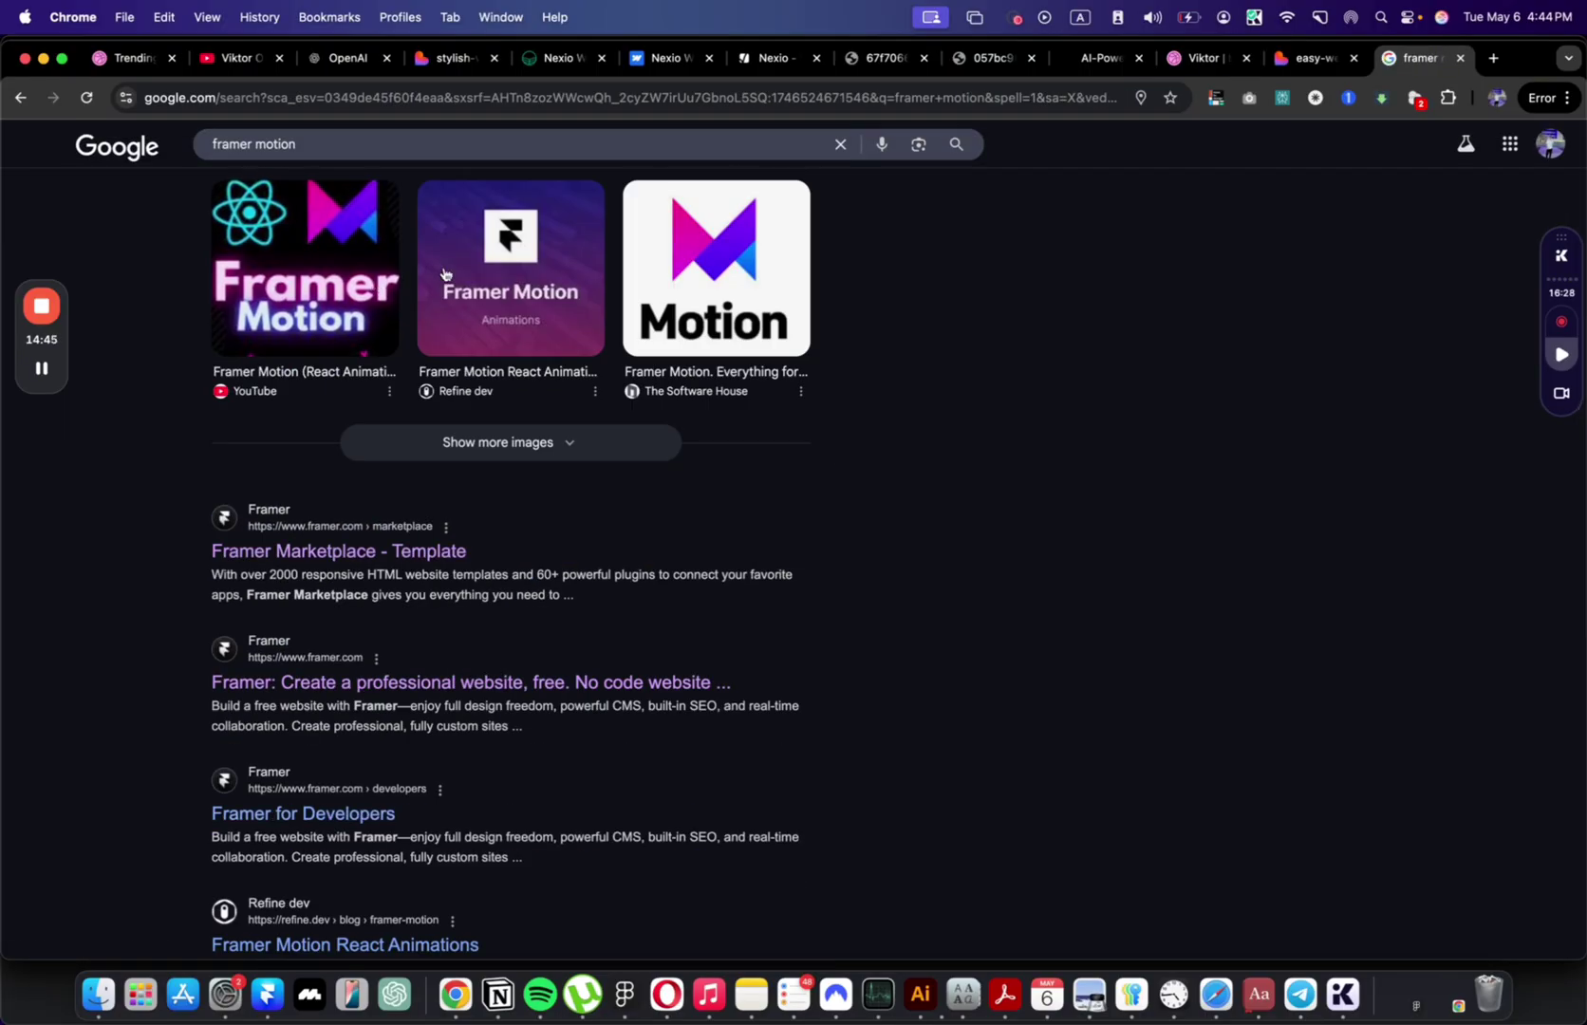
left_click(1316, 59)
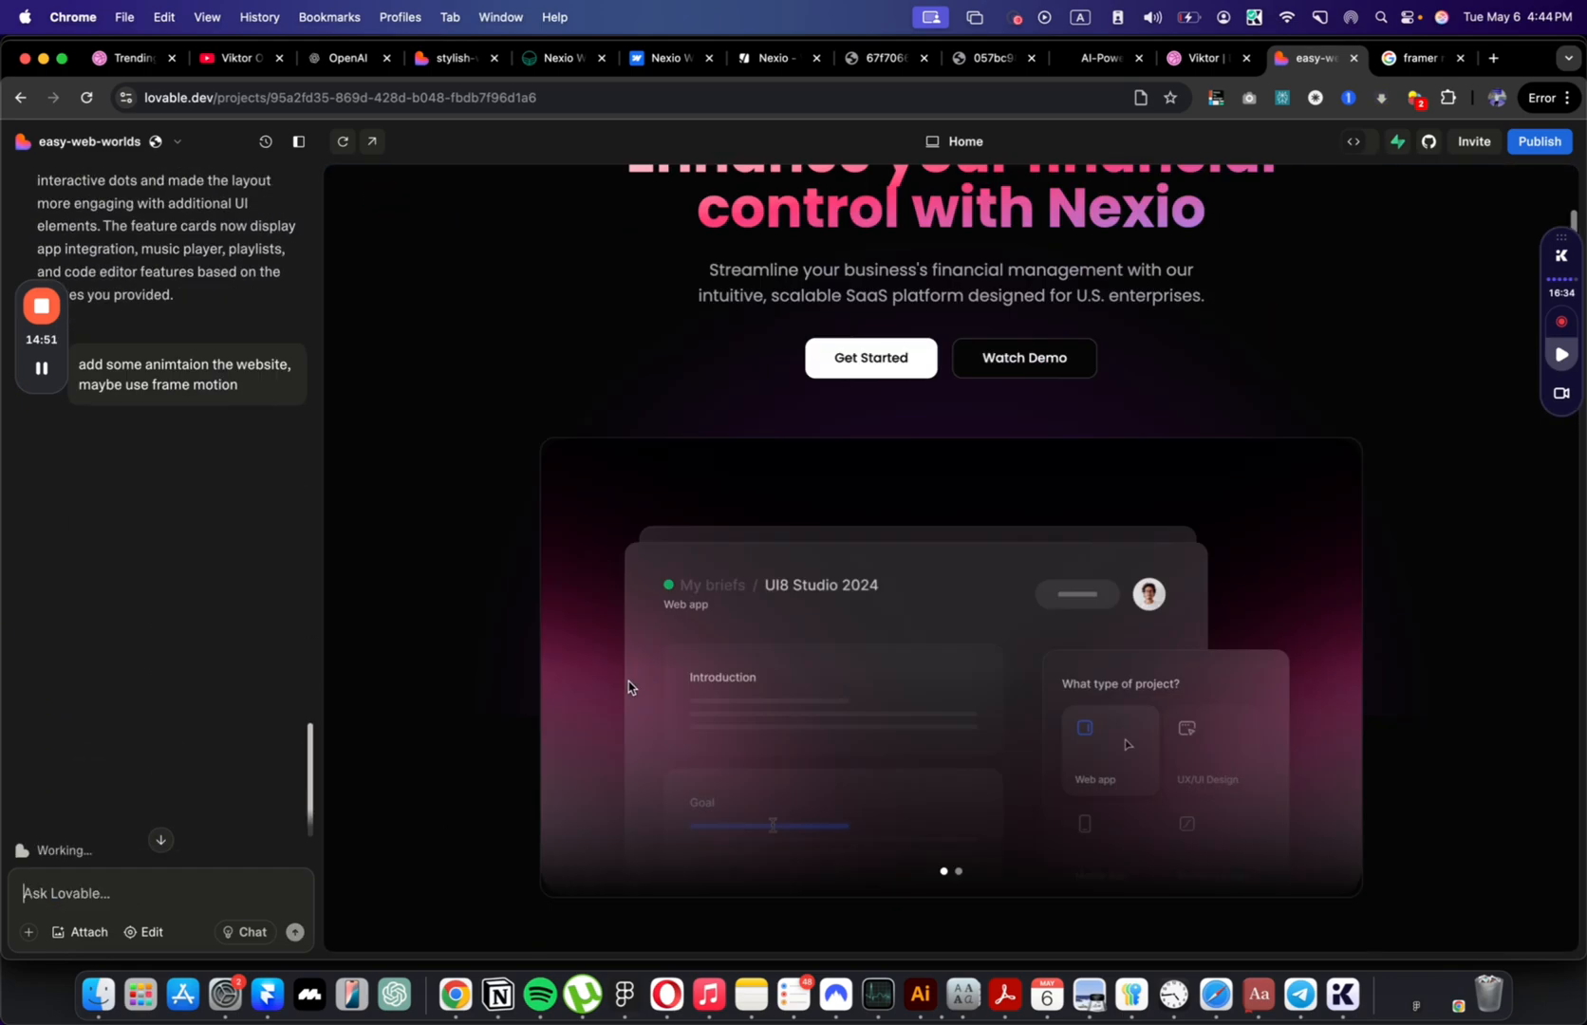
Step: Scroll through the feature section to review the new image-based cards
scroll("down", 3)
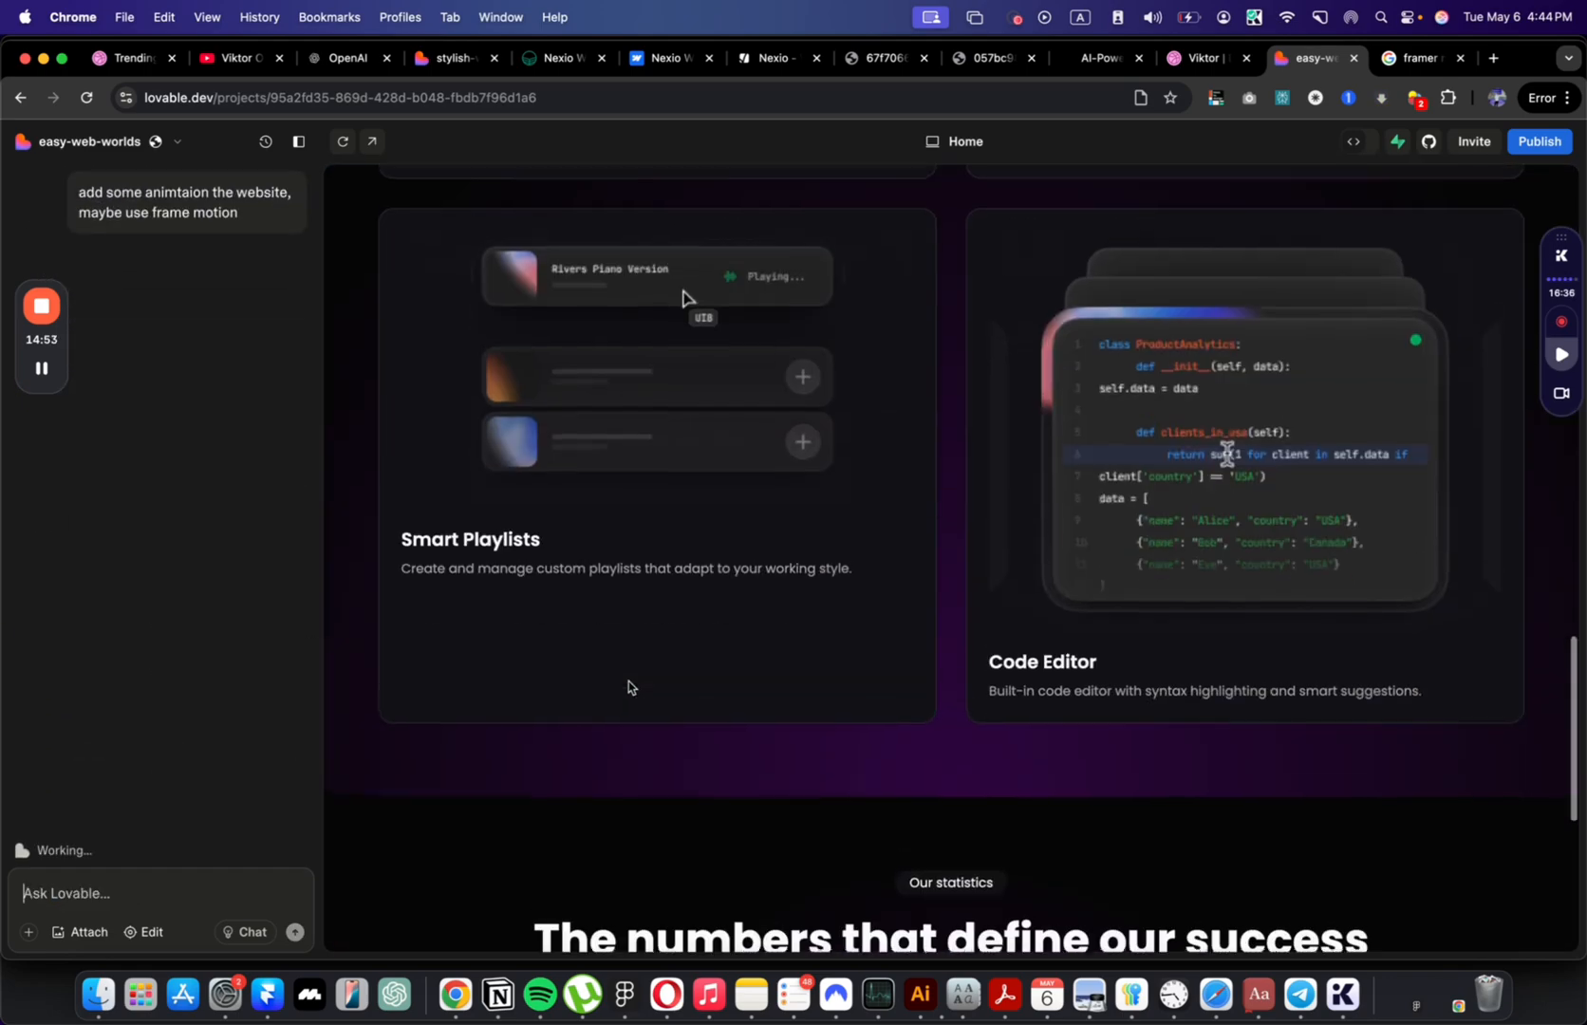
scroll("up", 3)
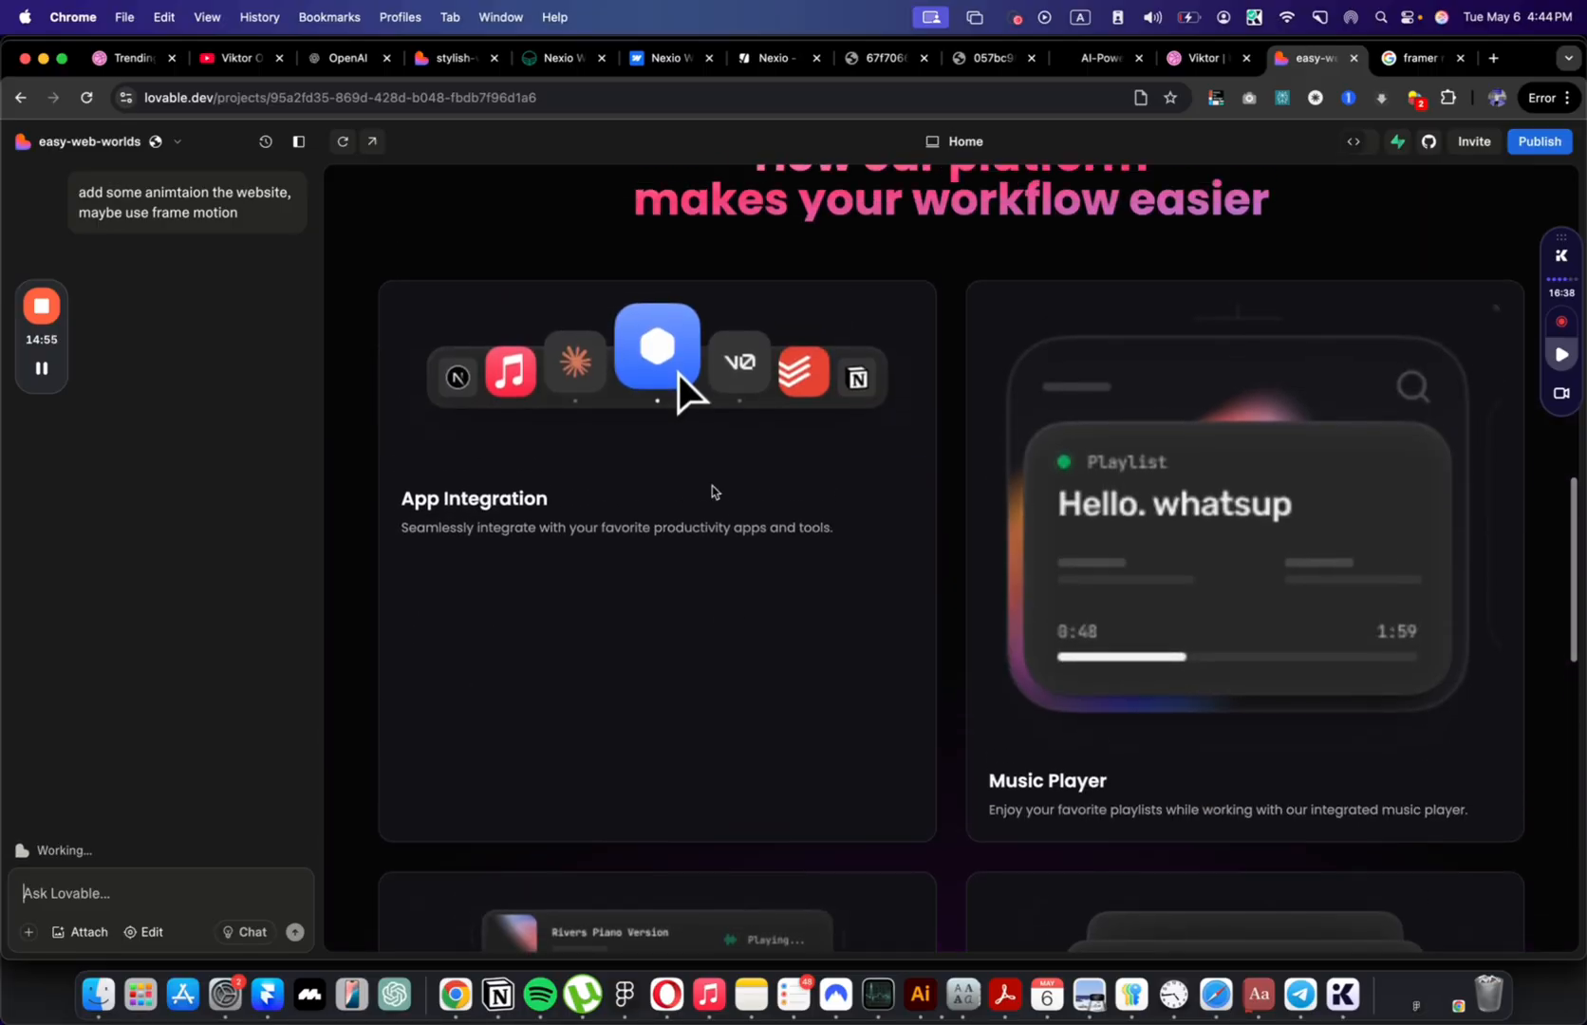
scroll("down", 3)
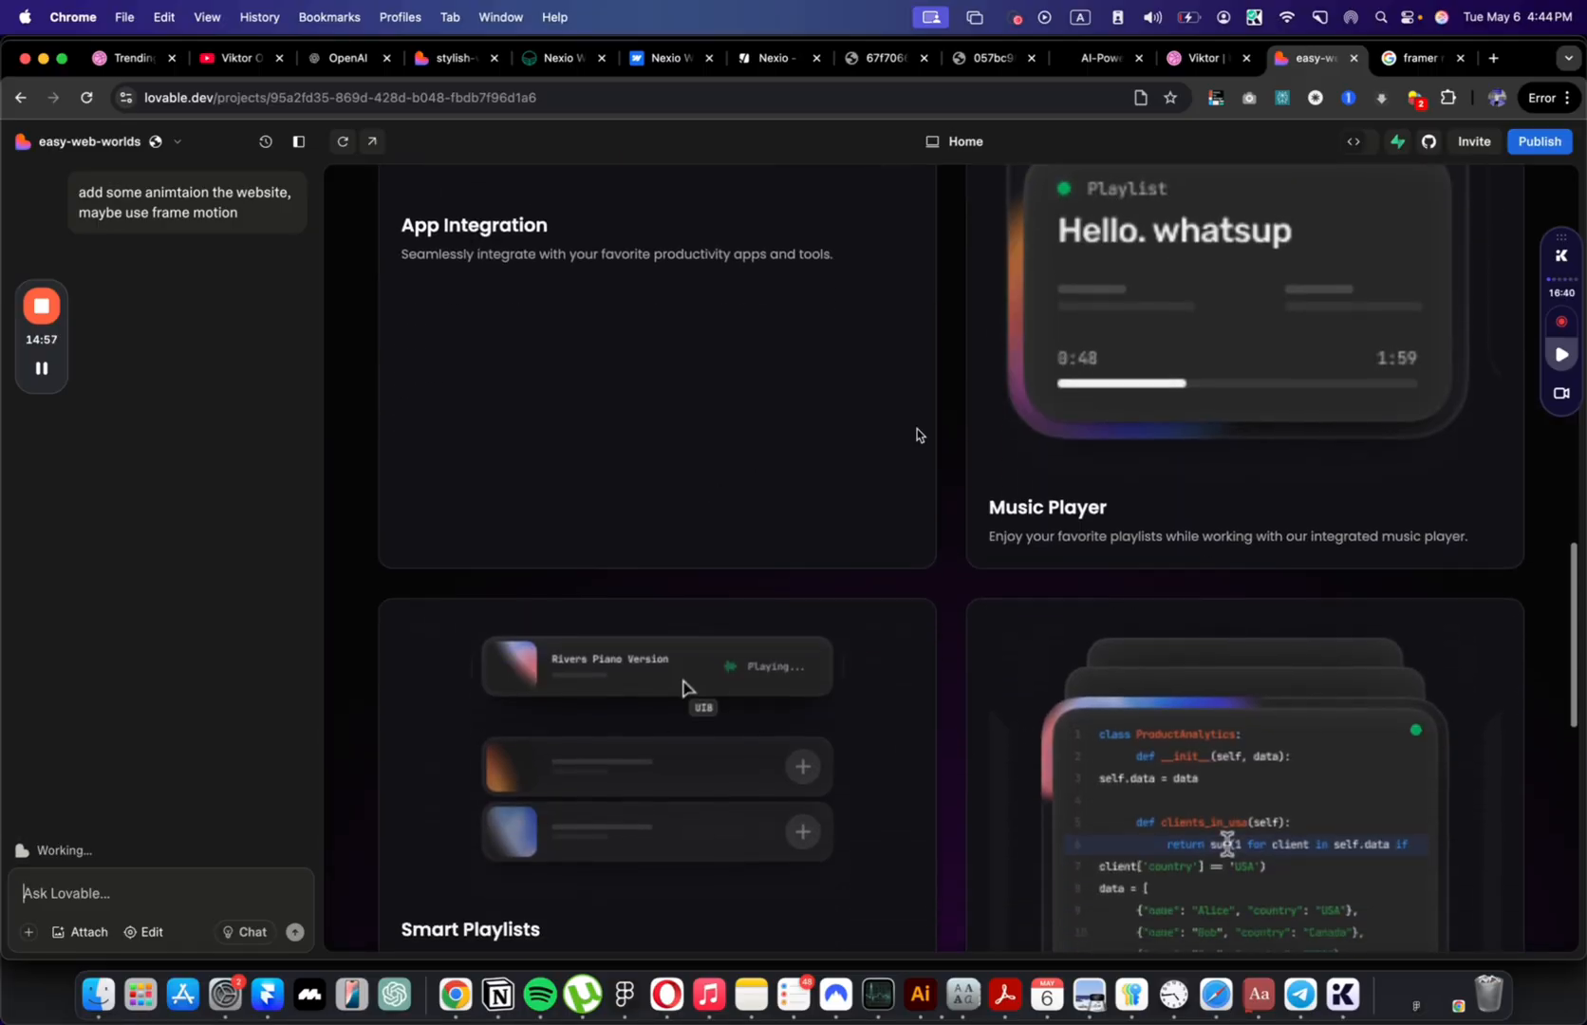
scroll("down", 3)
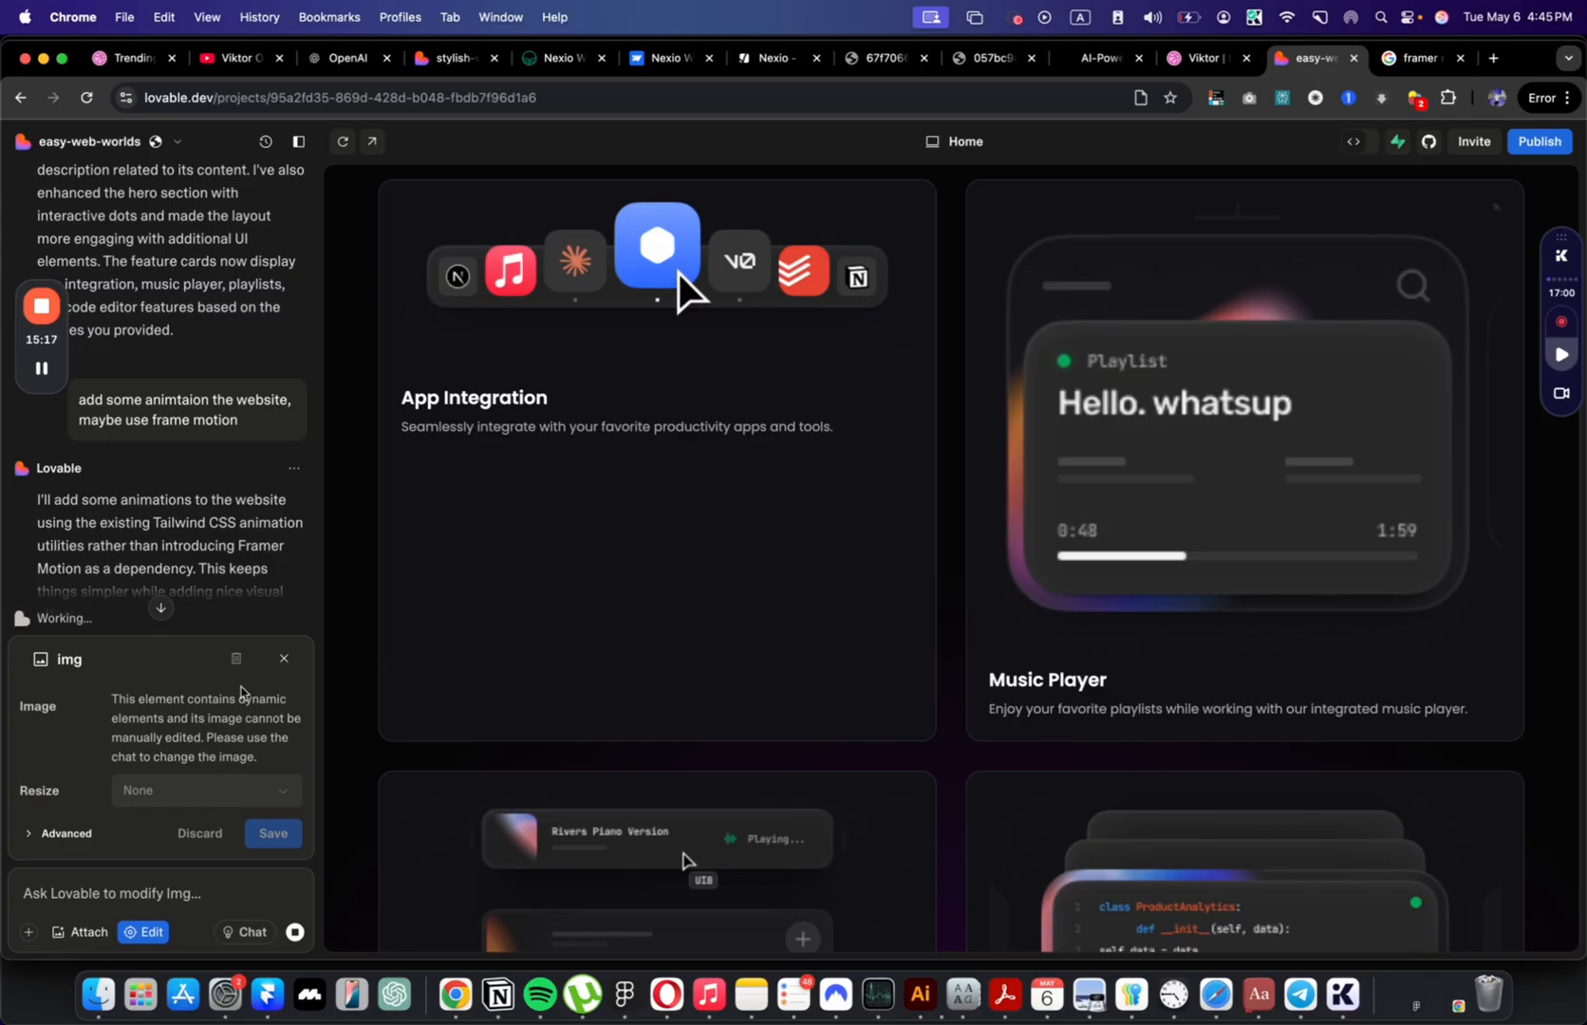
scroll("down", 3)
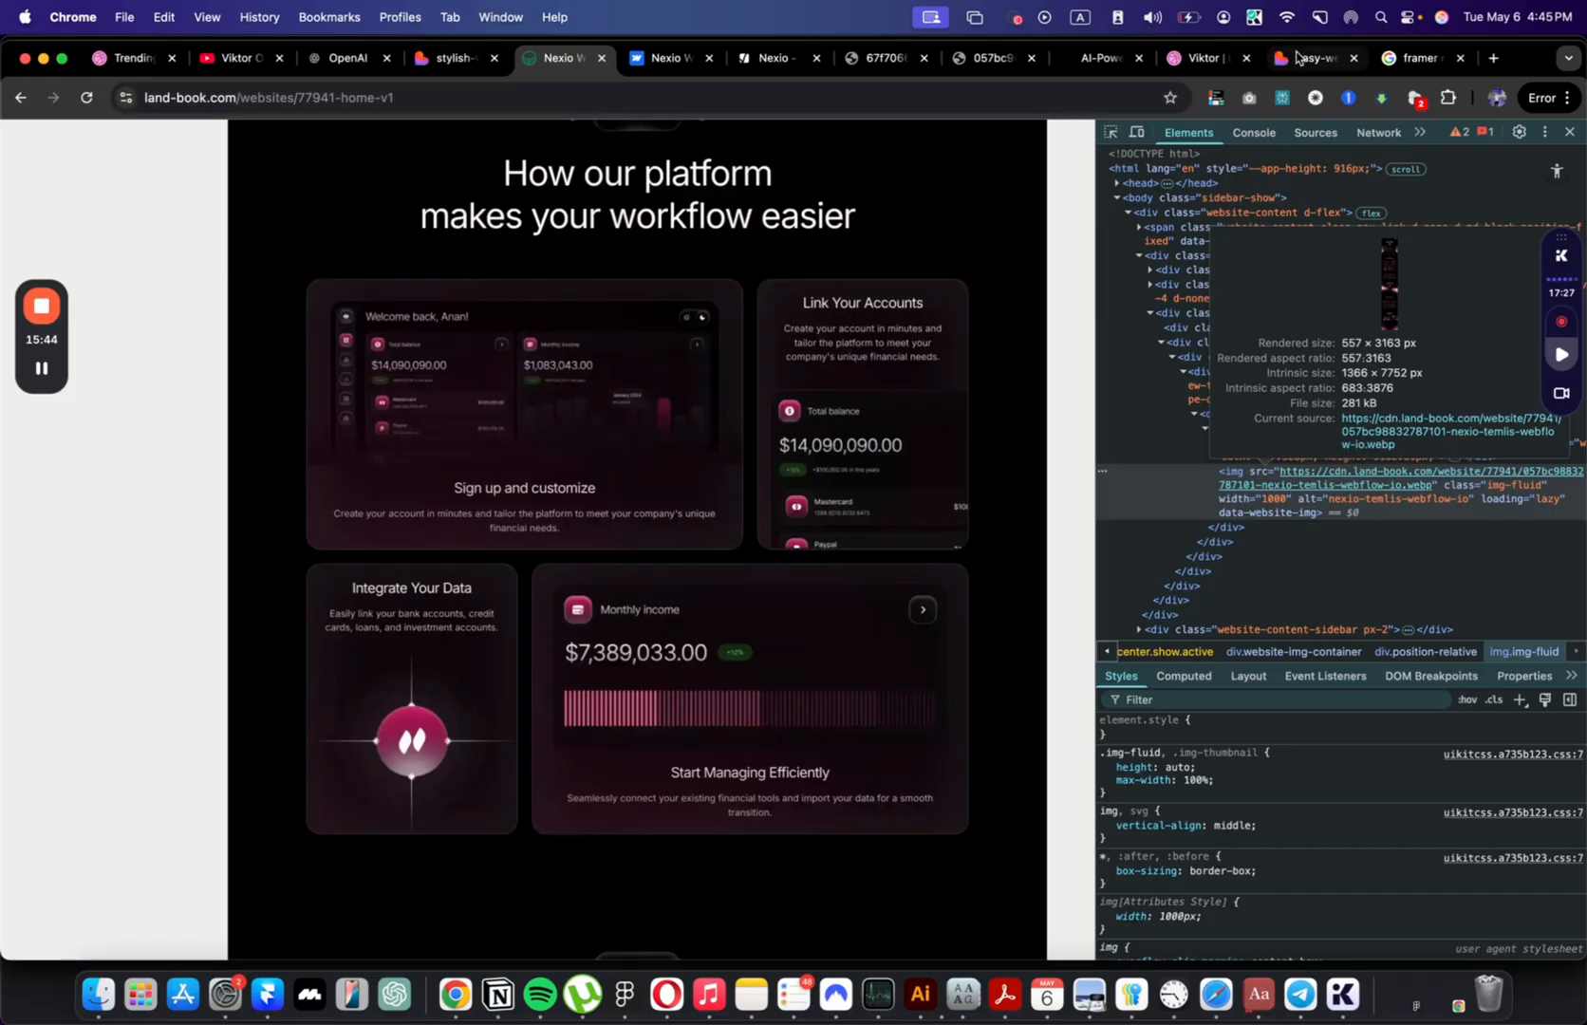
Step: Return to the Lovable project and scroll to the card image being edited
left_click(1312, 57)
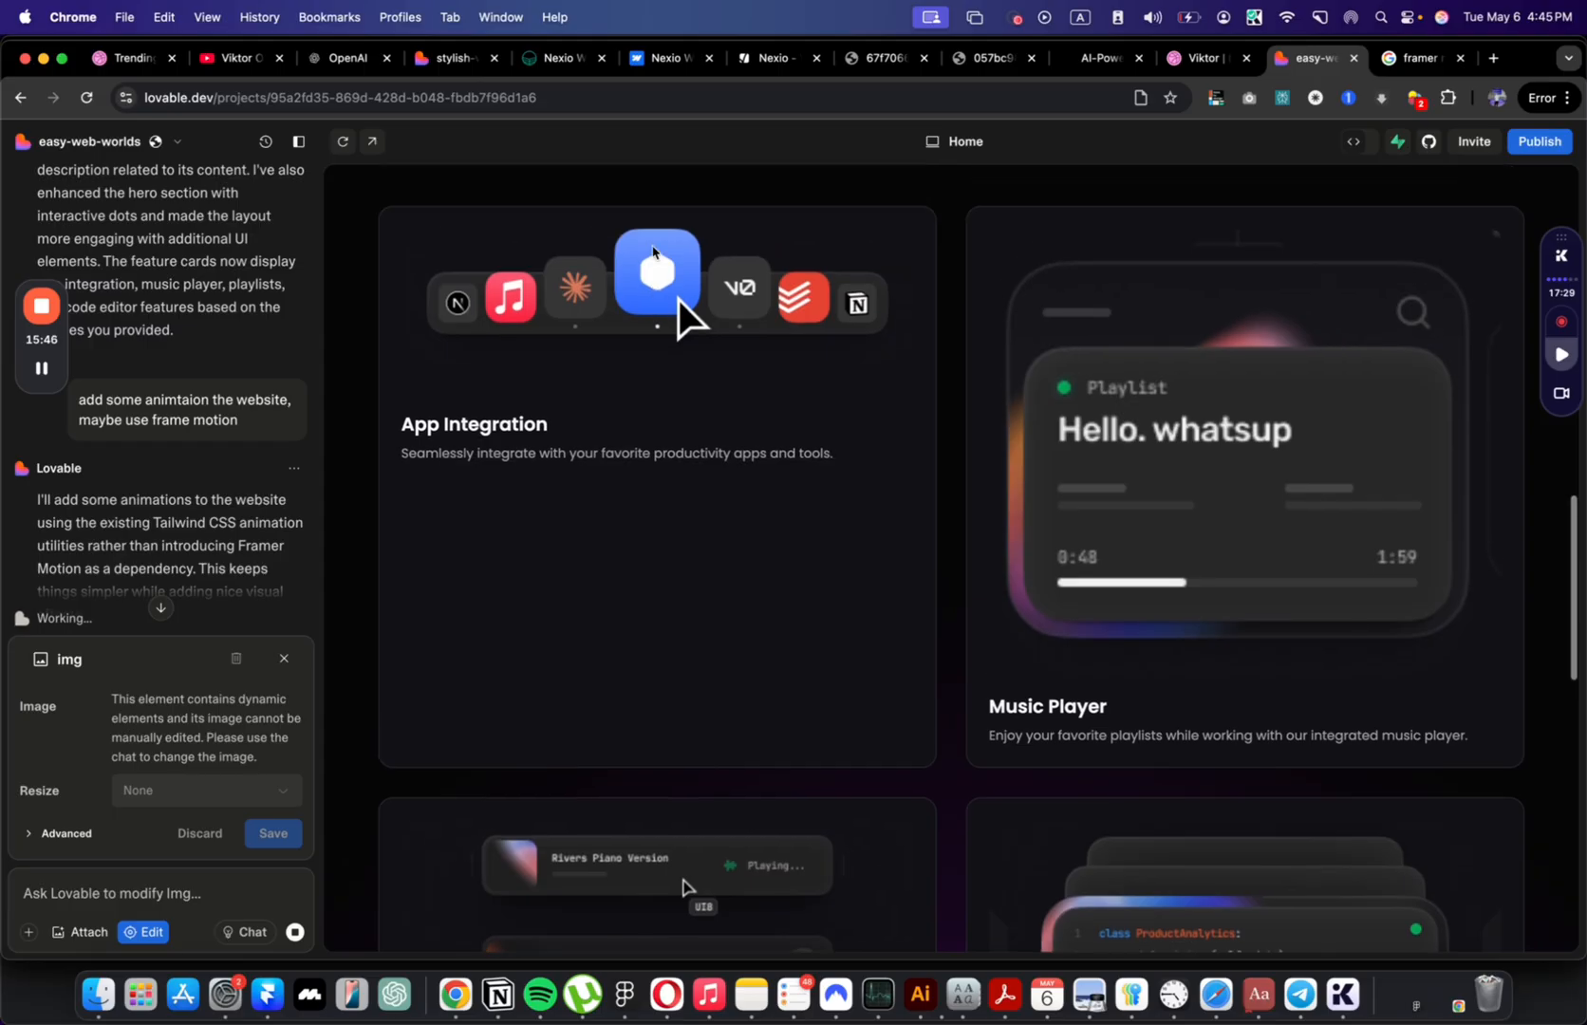
scroll("down", 3)
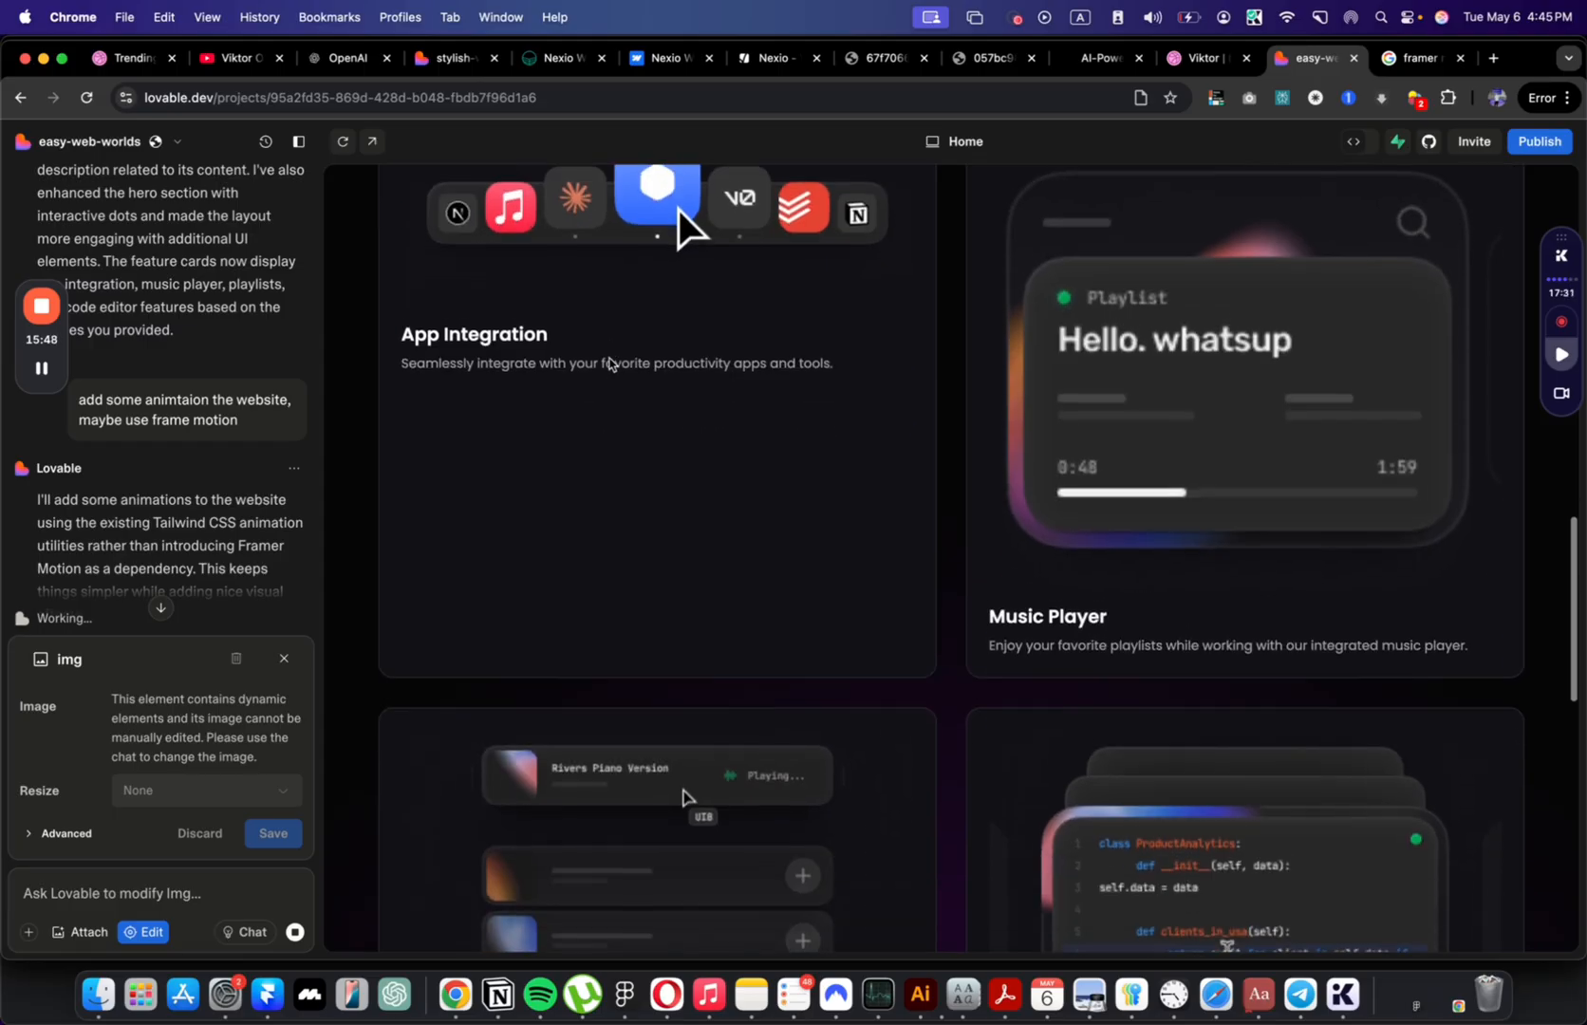
scroll("down", 3)
type("add")
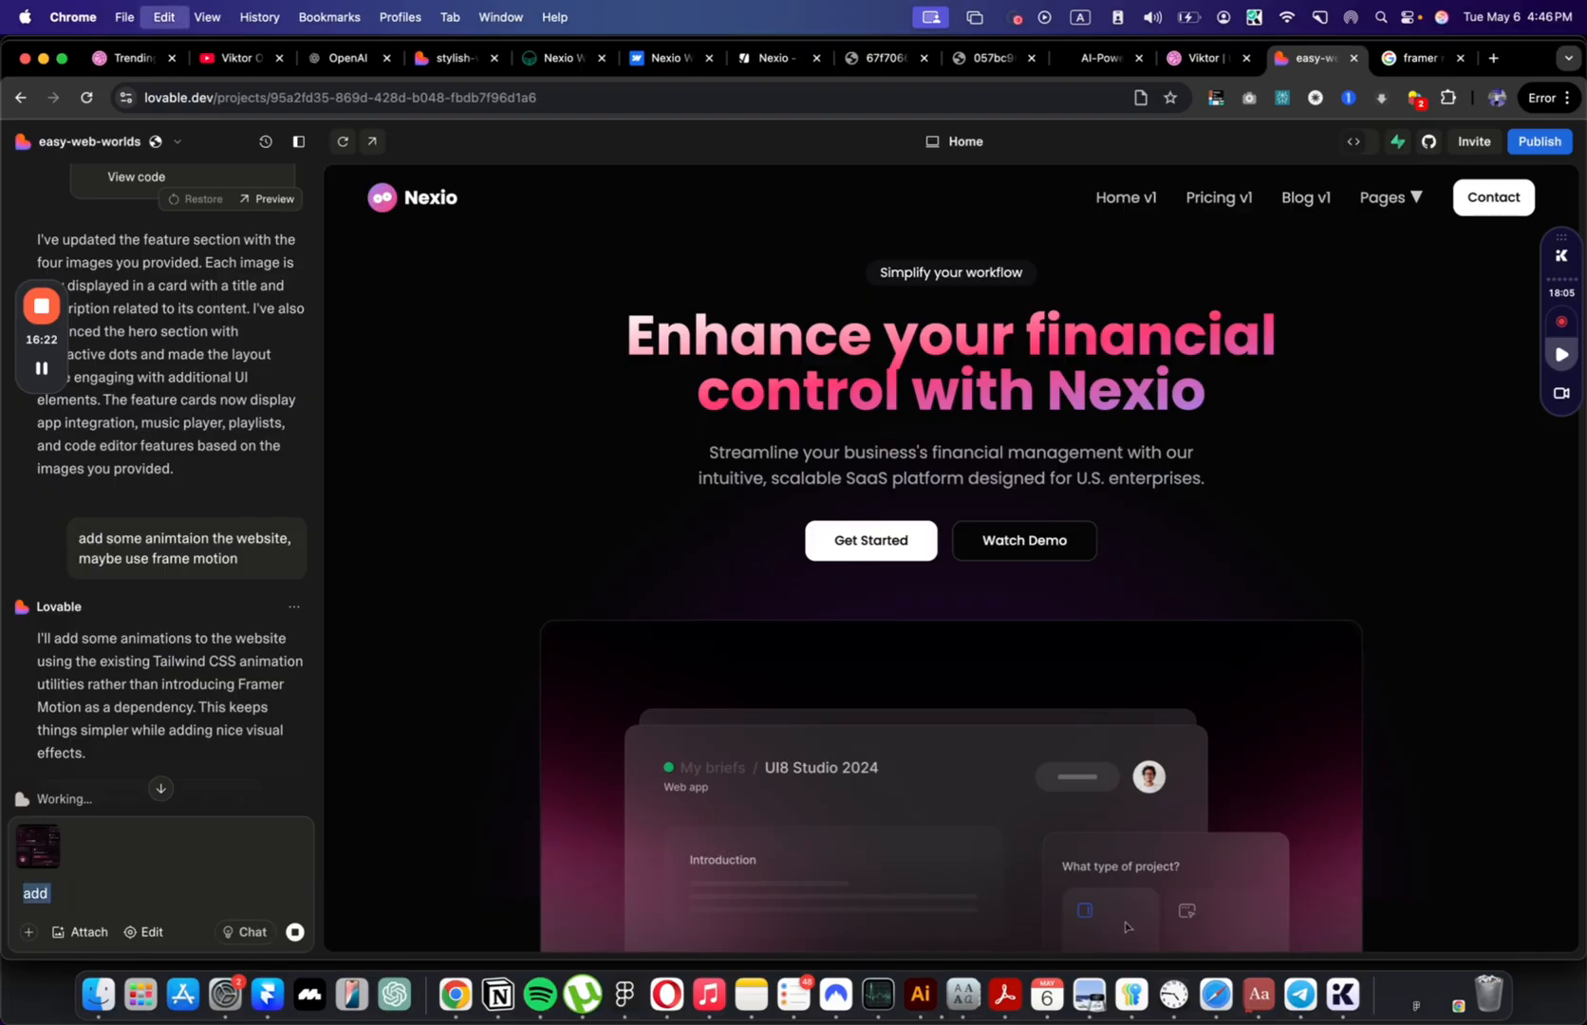
Step: Write and send the prompt asking for second-section cards of varied sizes matching the reference image
type("in the second")
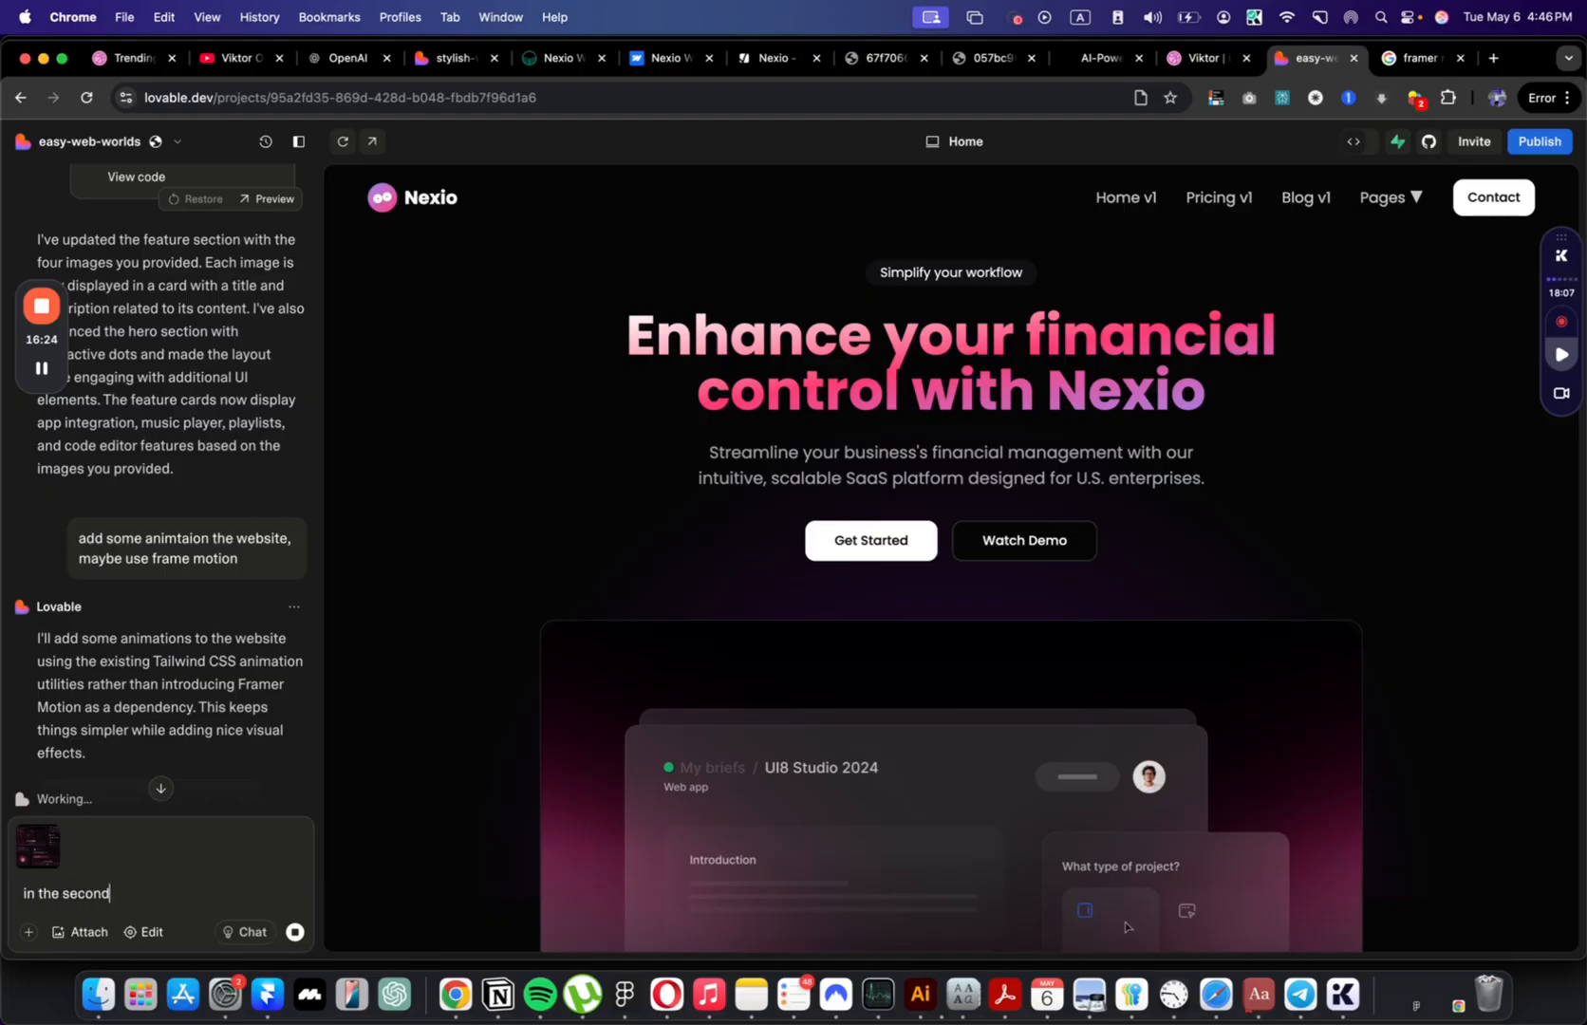
type("create cards to look")
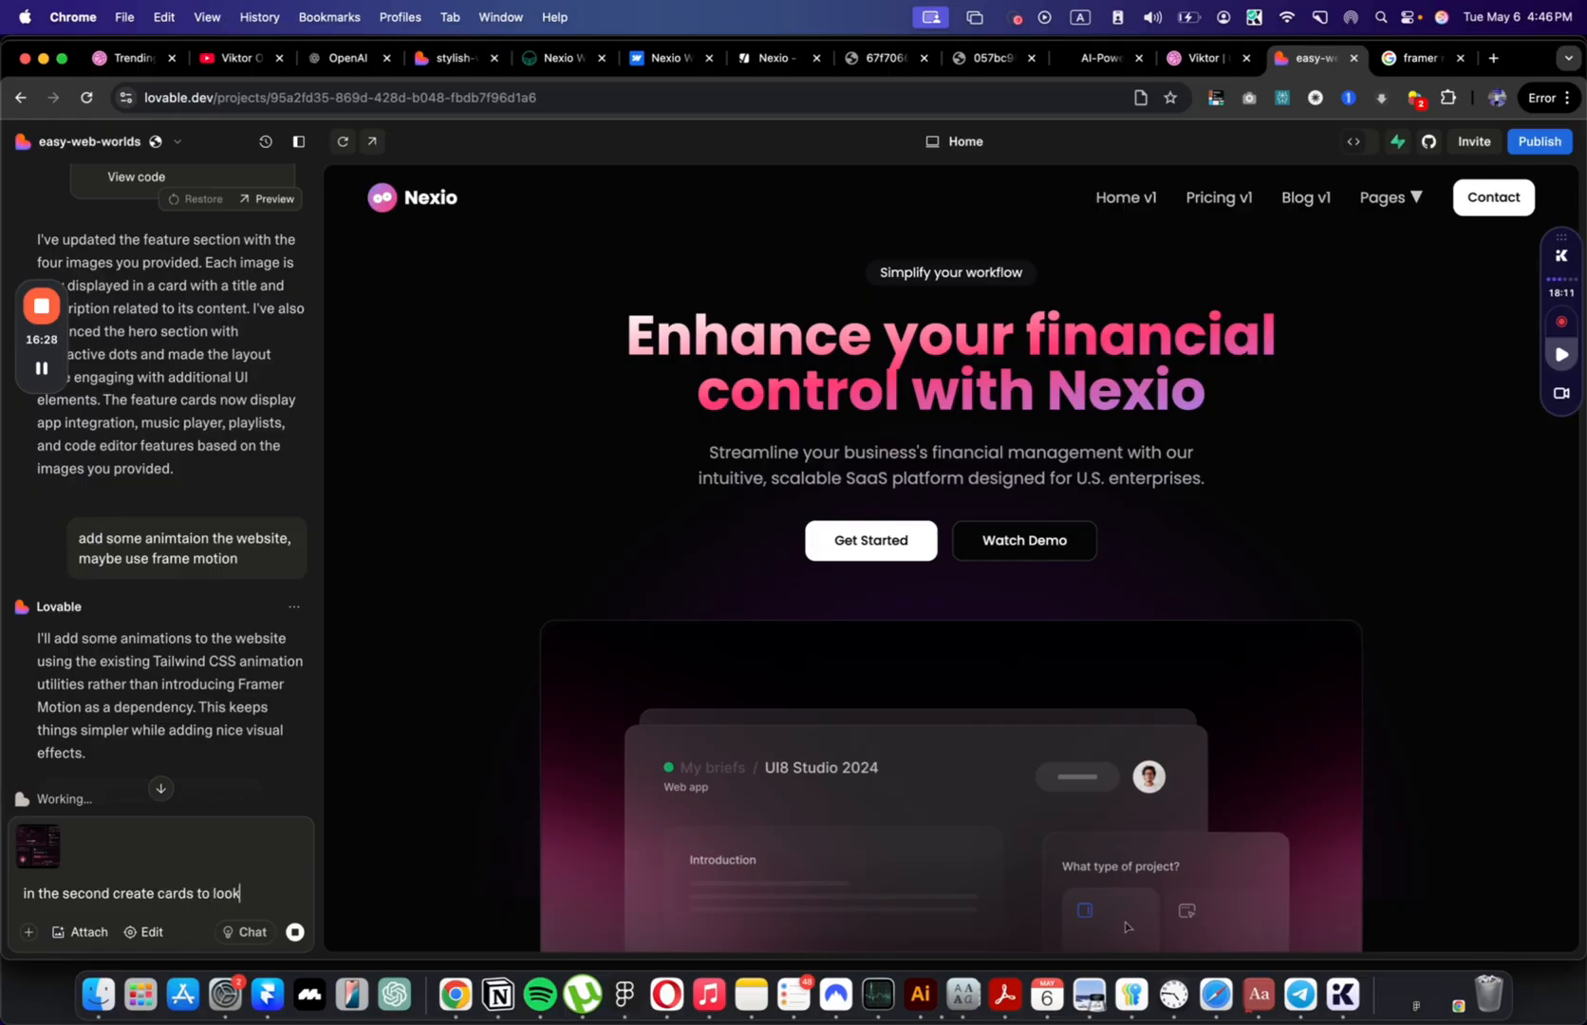
type("this n")
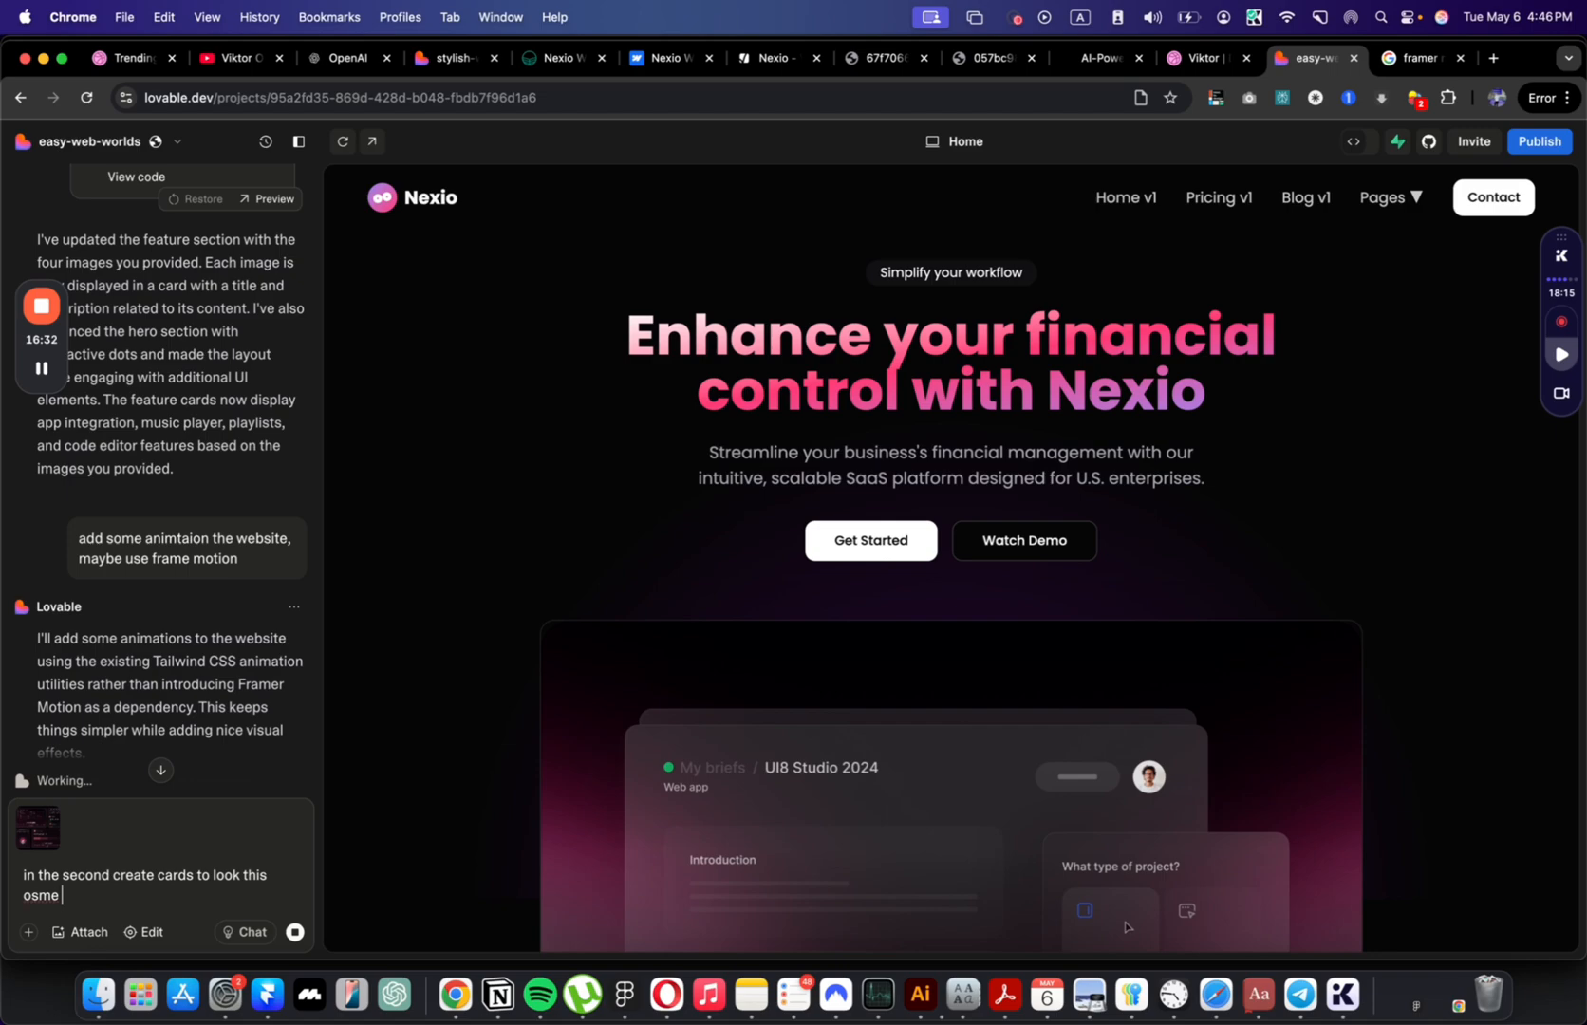
type("cards sjo")
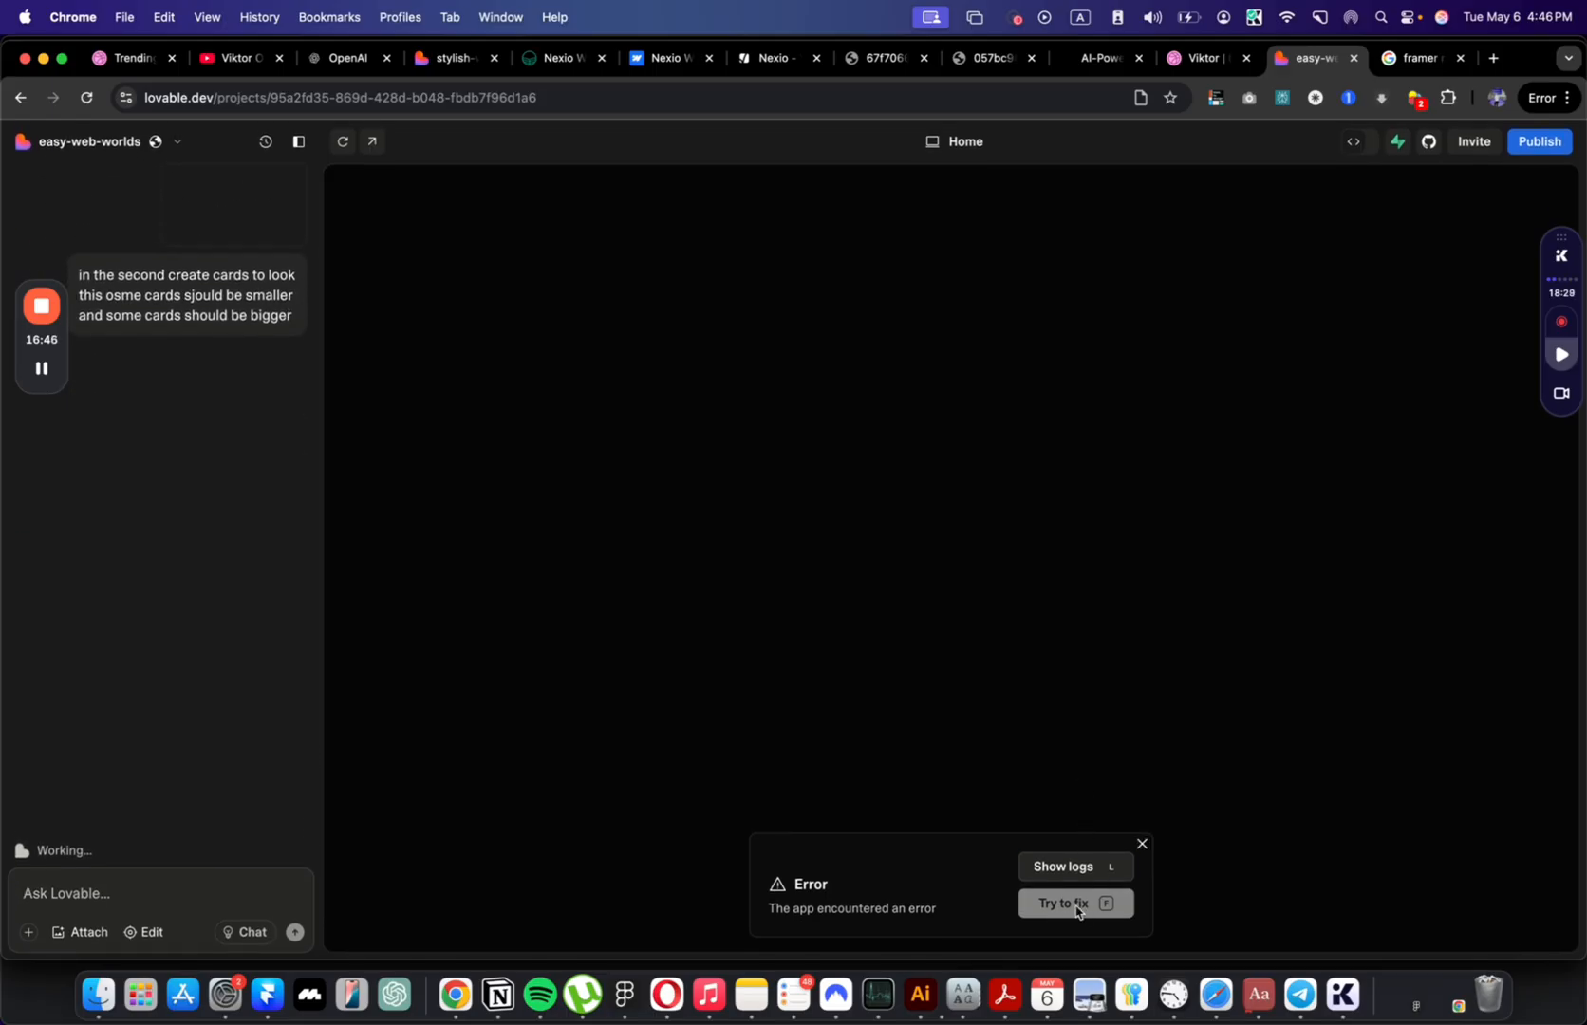
Step: Let the builder try to fix the app error and bring up the Publish panel
left_click(1064, 866)
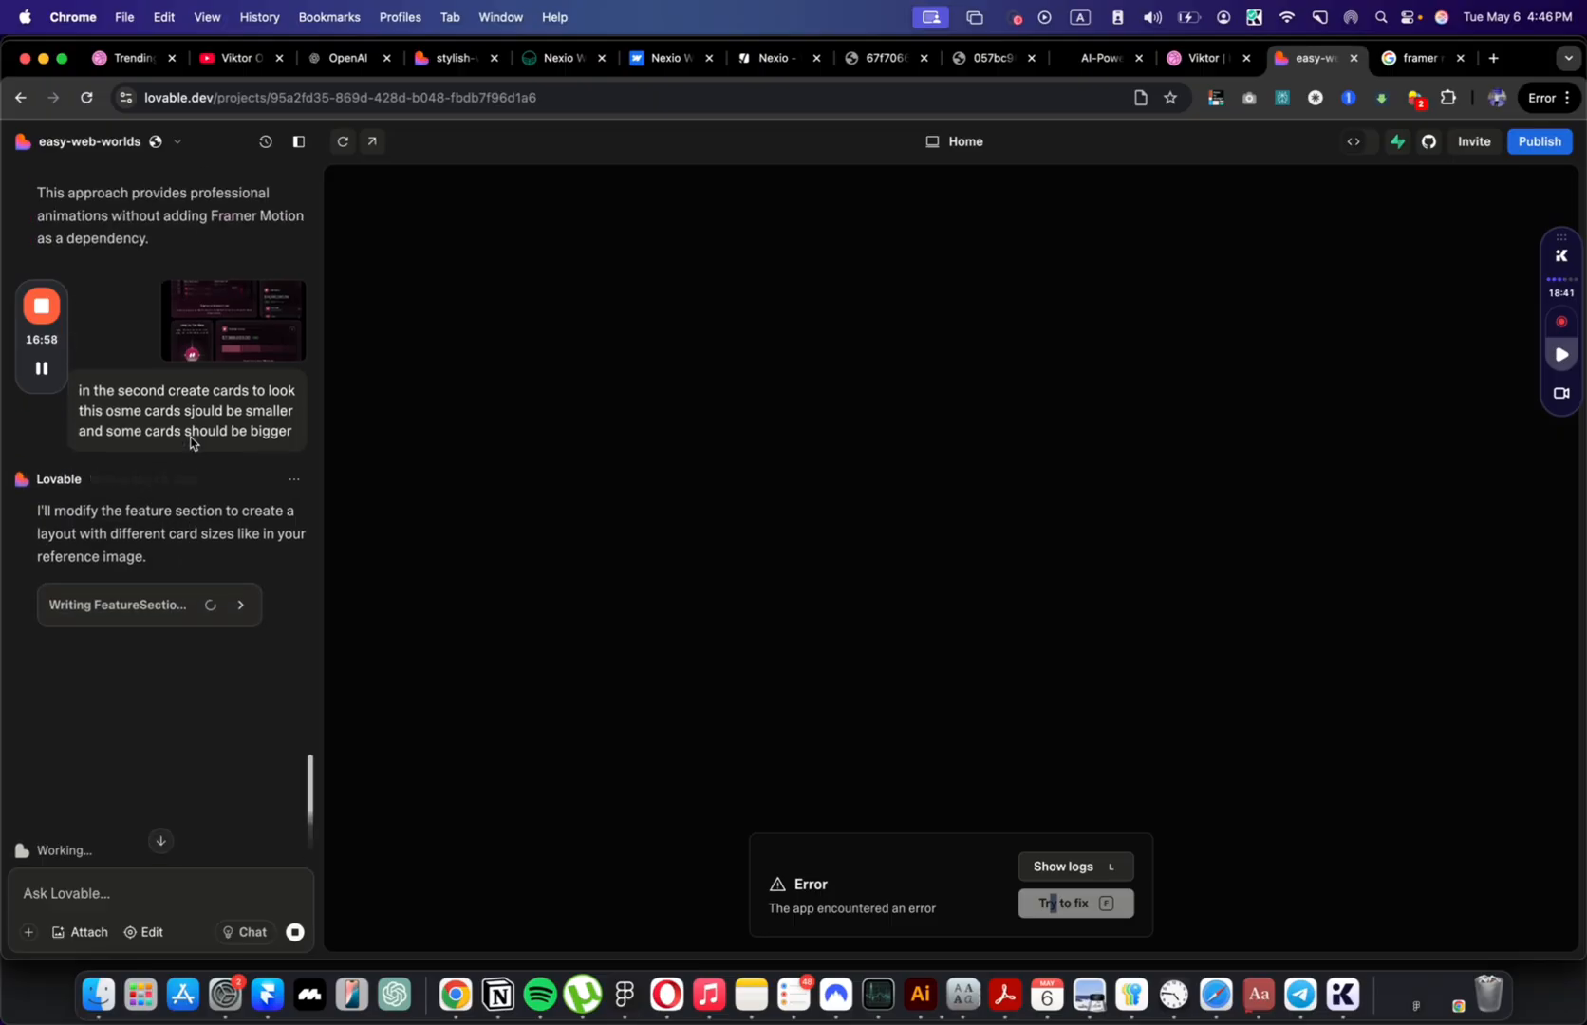
left_click(1538, 140)
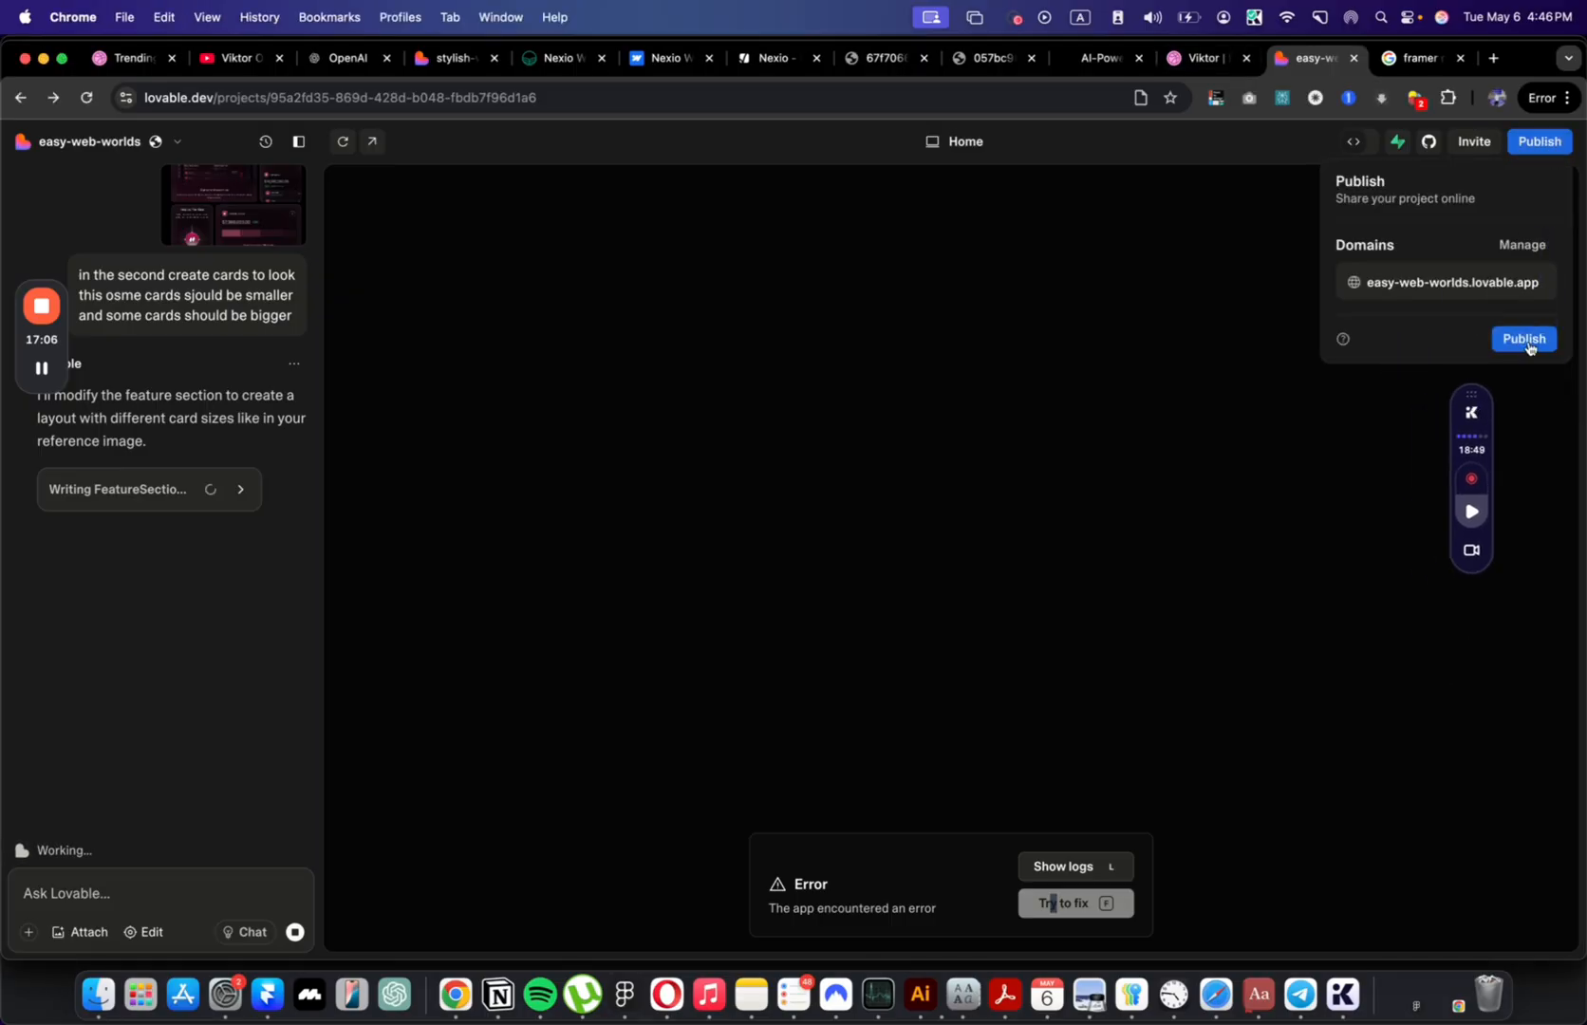
Step: Publish the site and browse the live page at easy-web-worlds.lovable.app
left_click(1523, 338)
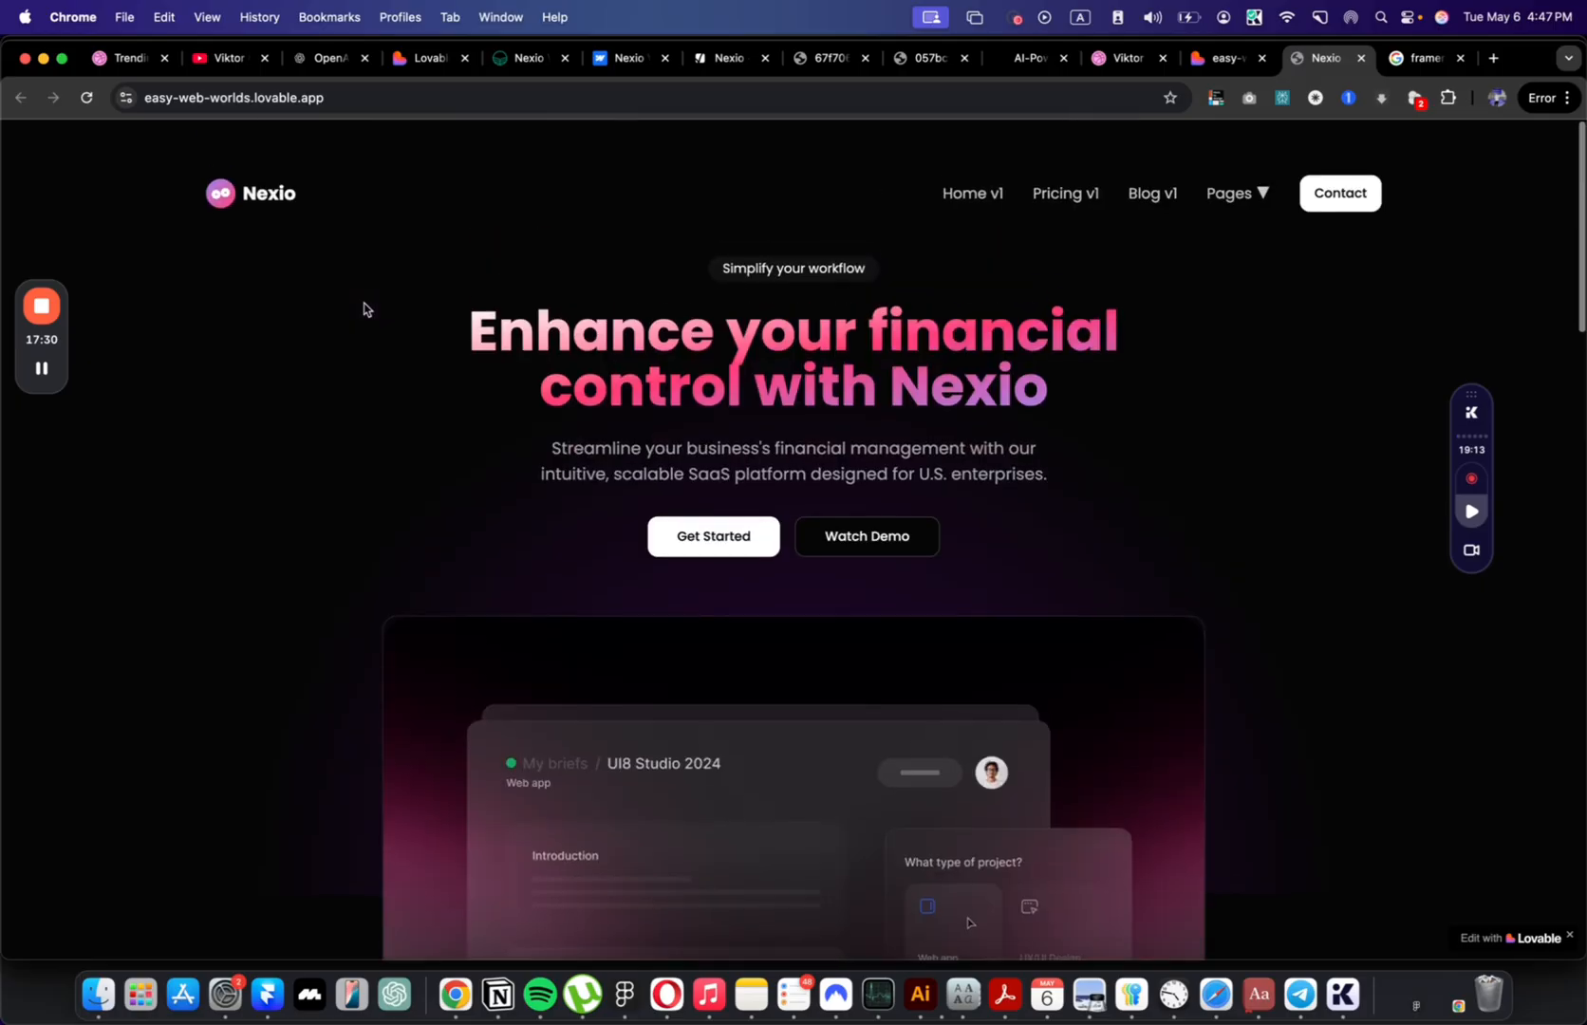
scroll("down", 3)
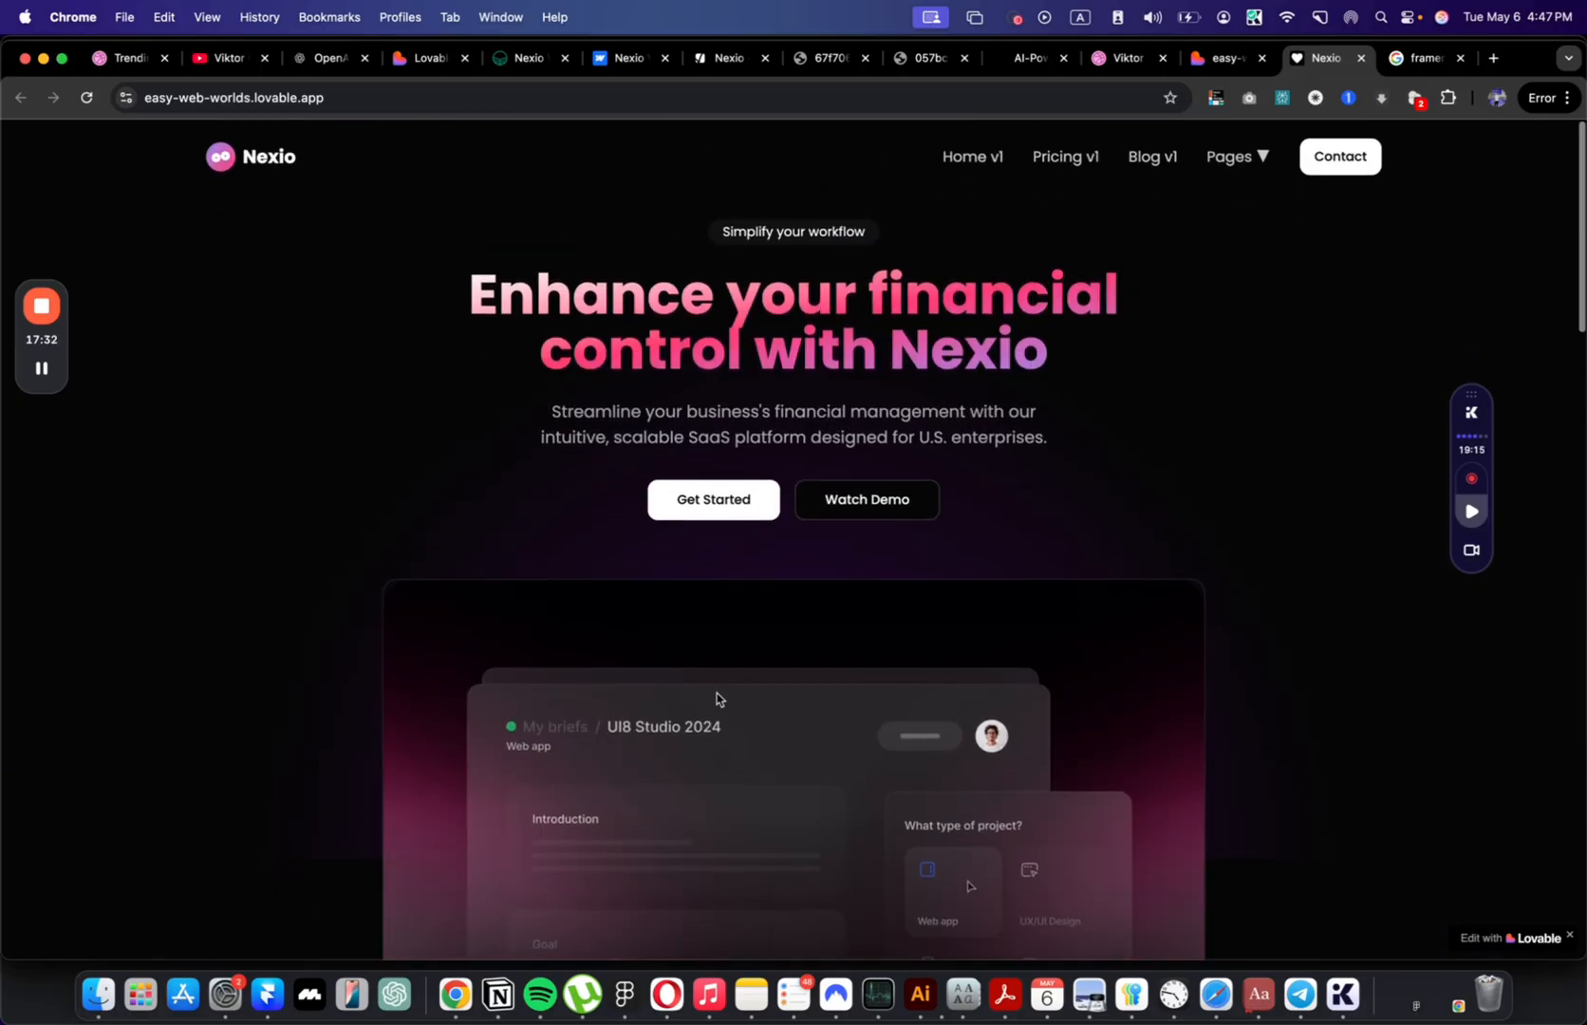
scroll("down", 3)
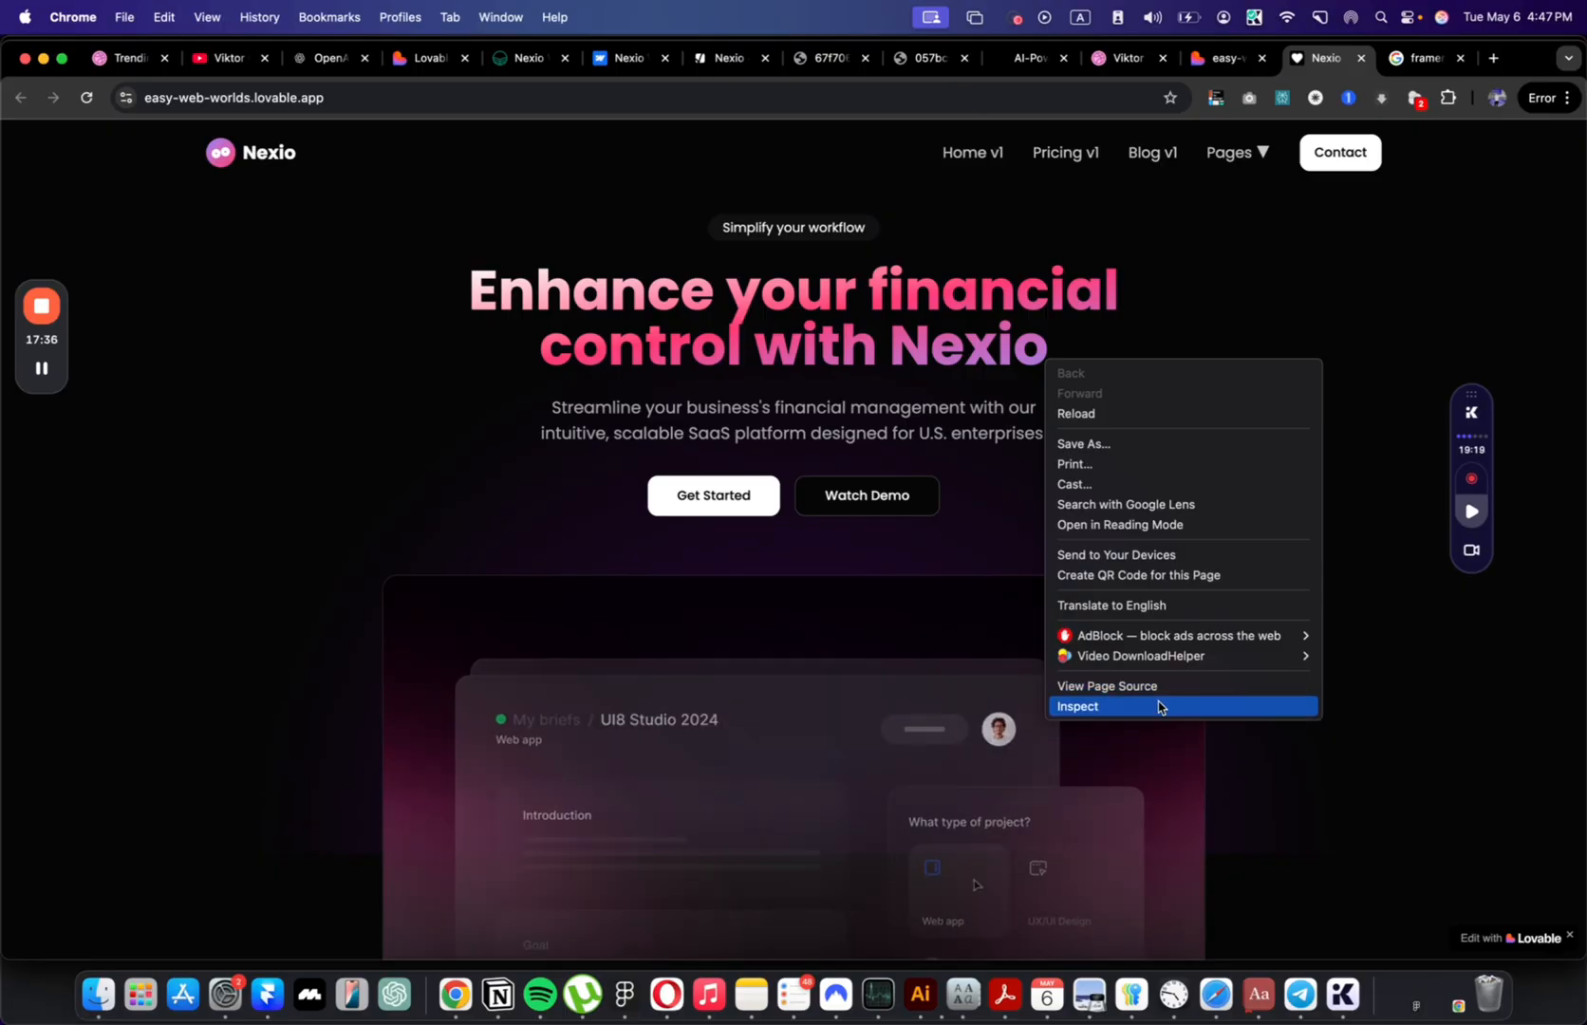
Step: Review the whole Nexio page in iPhone 12 Pro emulation from hero to footer and back
left_click(1079, 707)
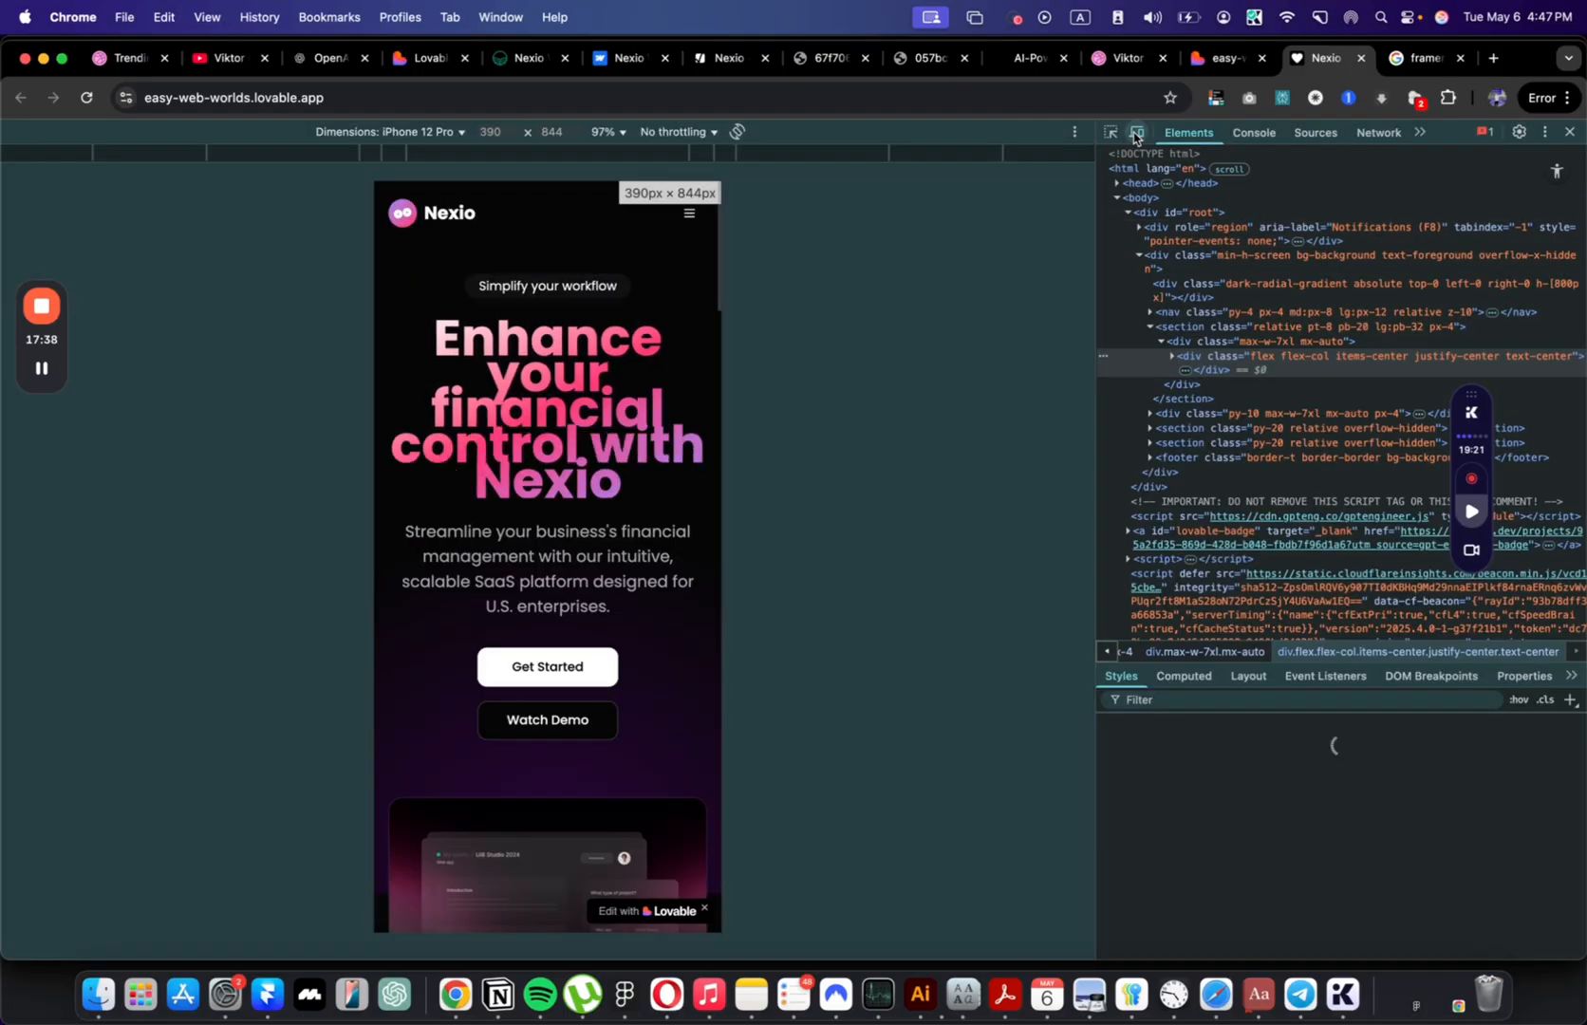
scroll("down", 3)
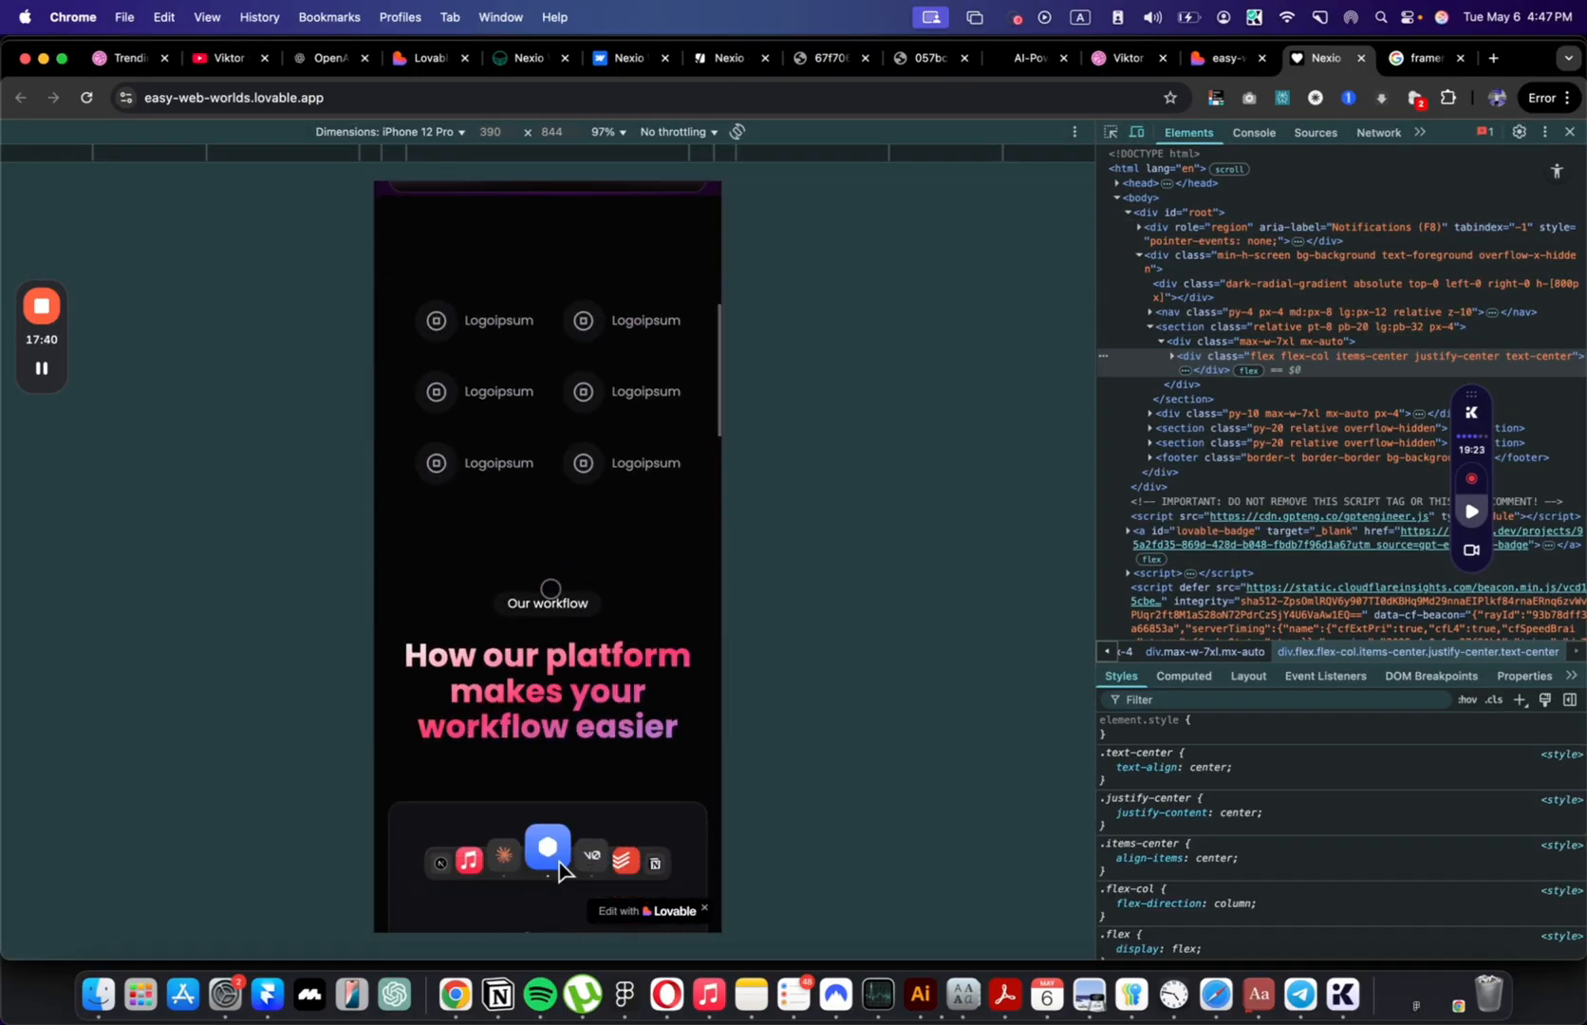
scroll("down", 3)
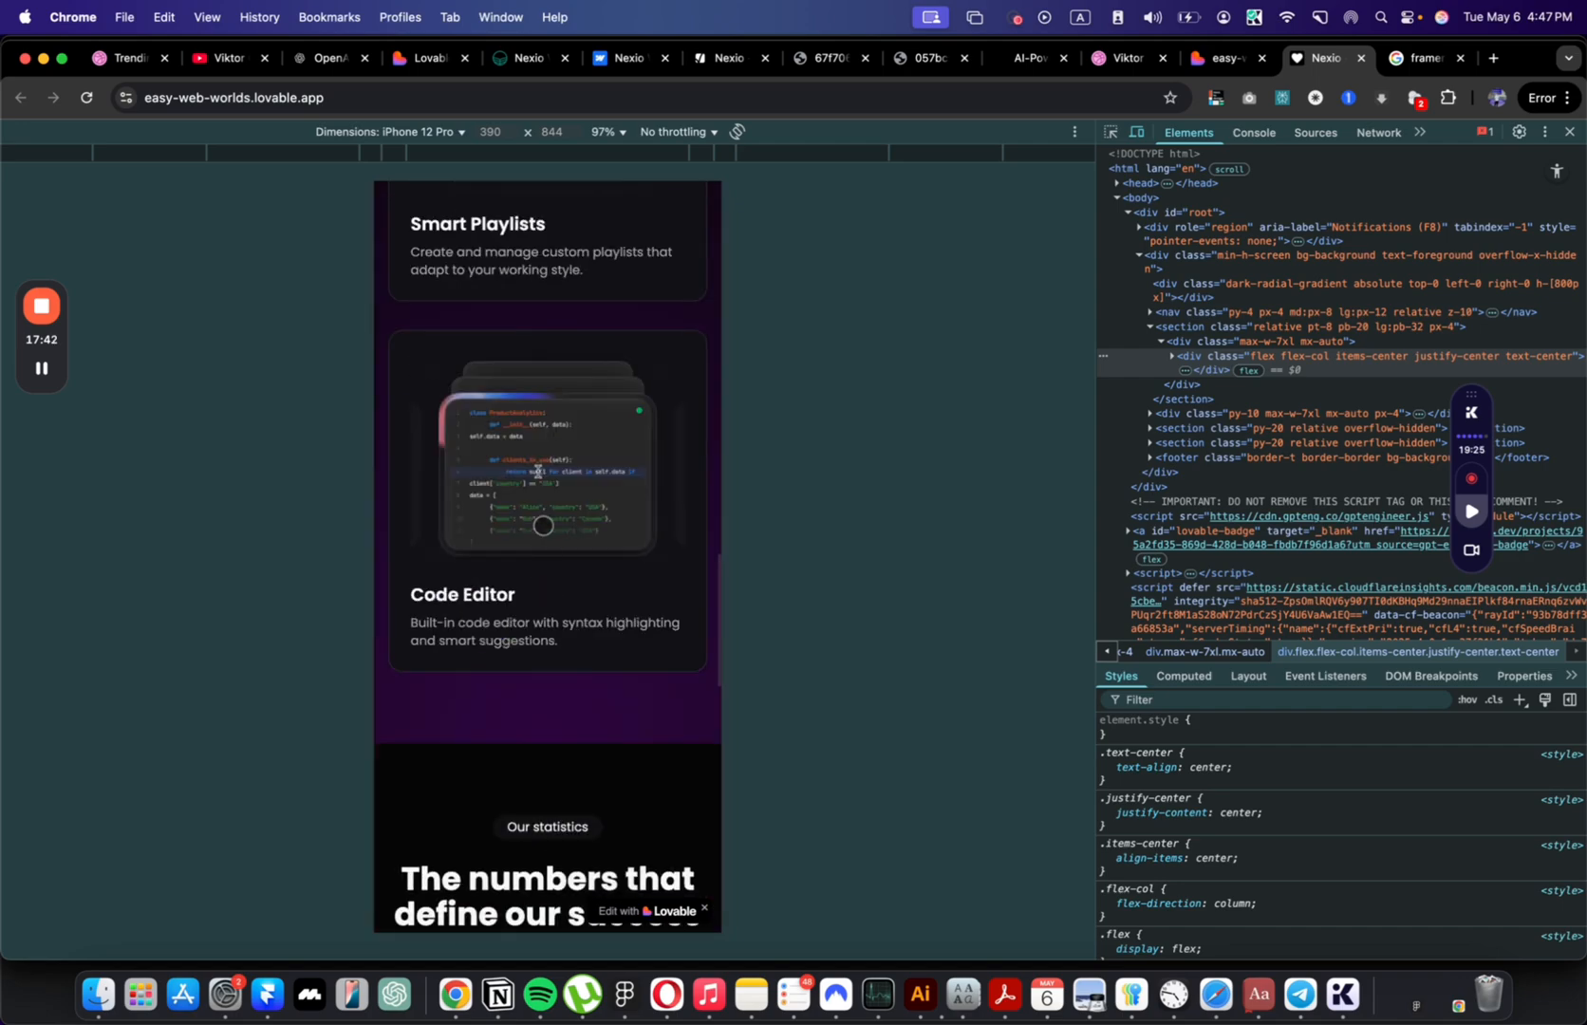
scroll("down", 3)
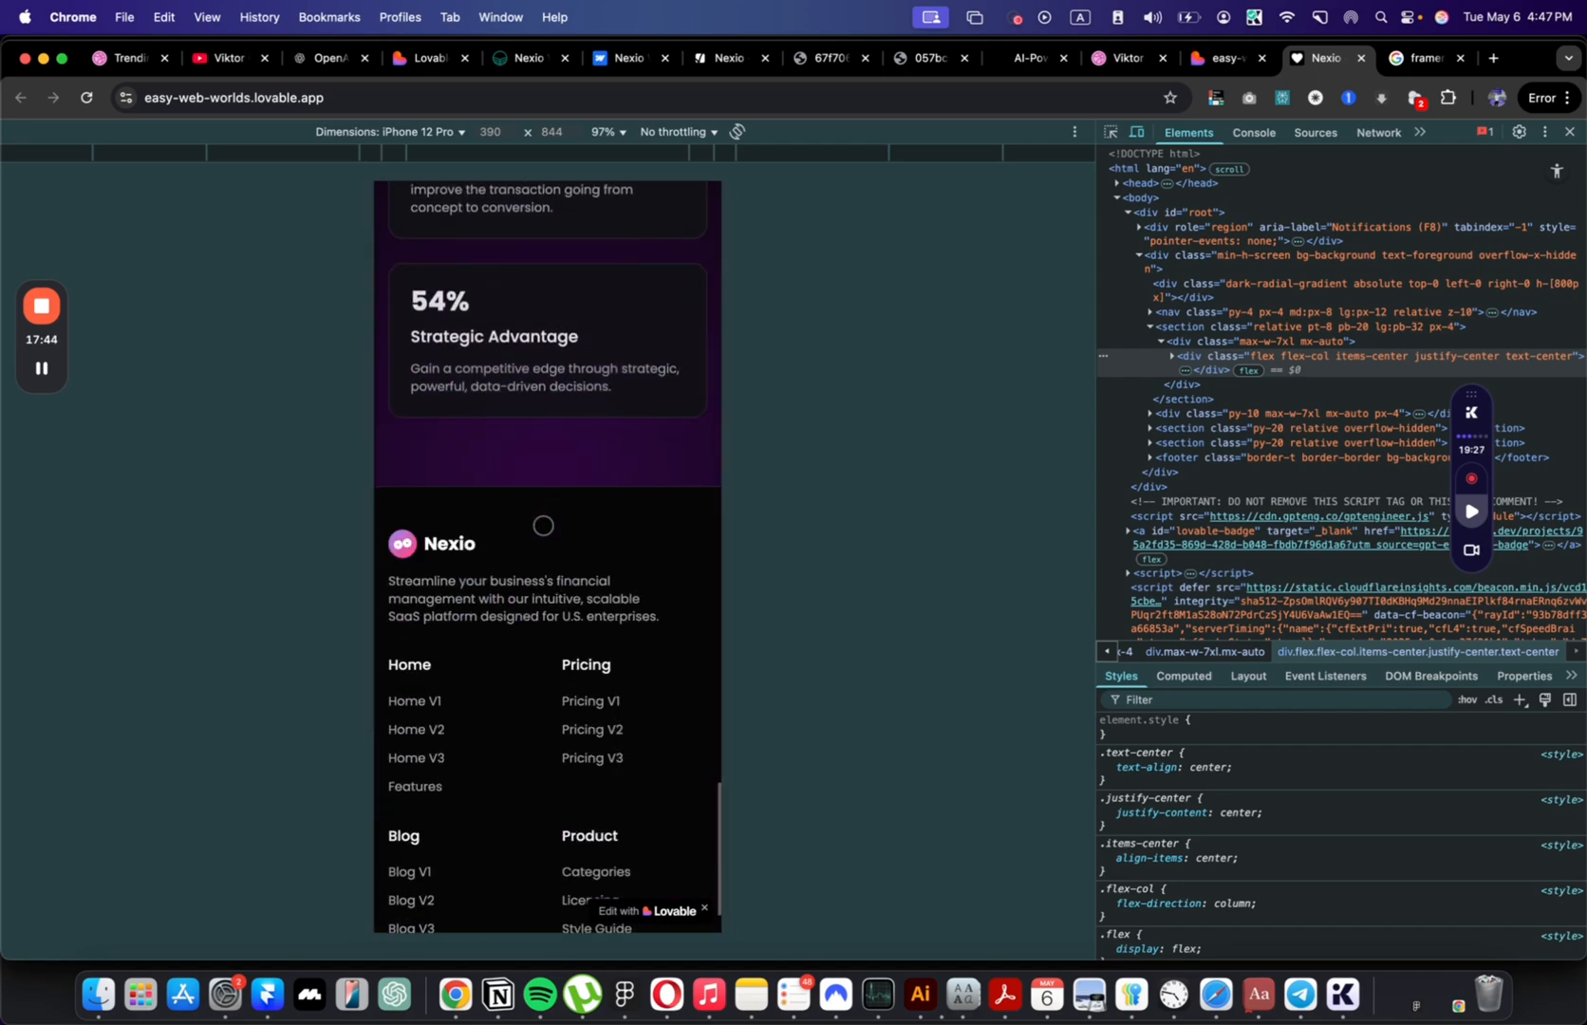
scroll("down", 3)
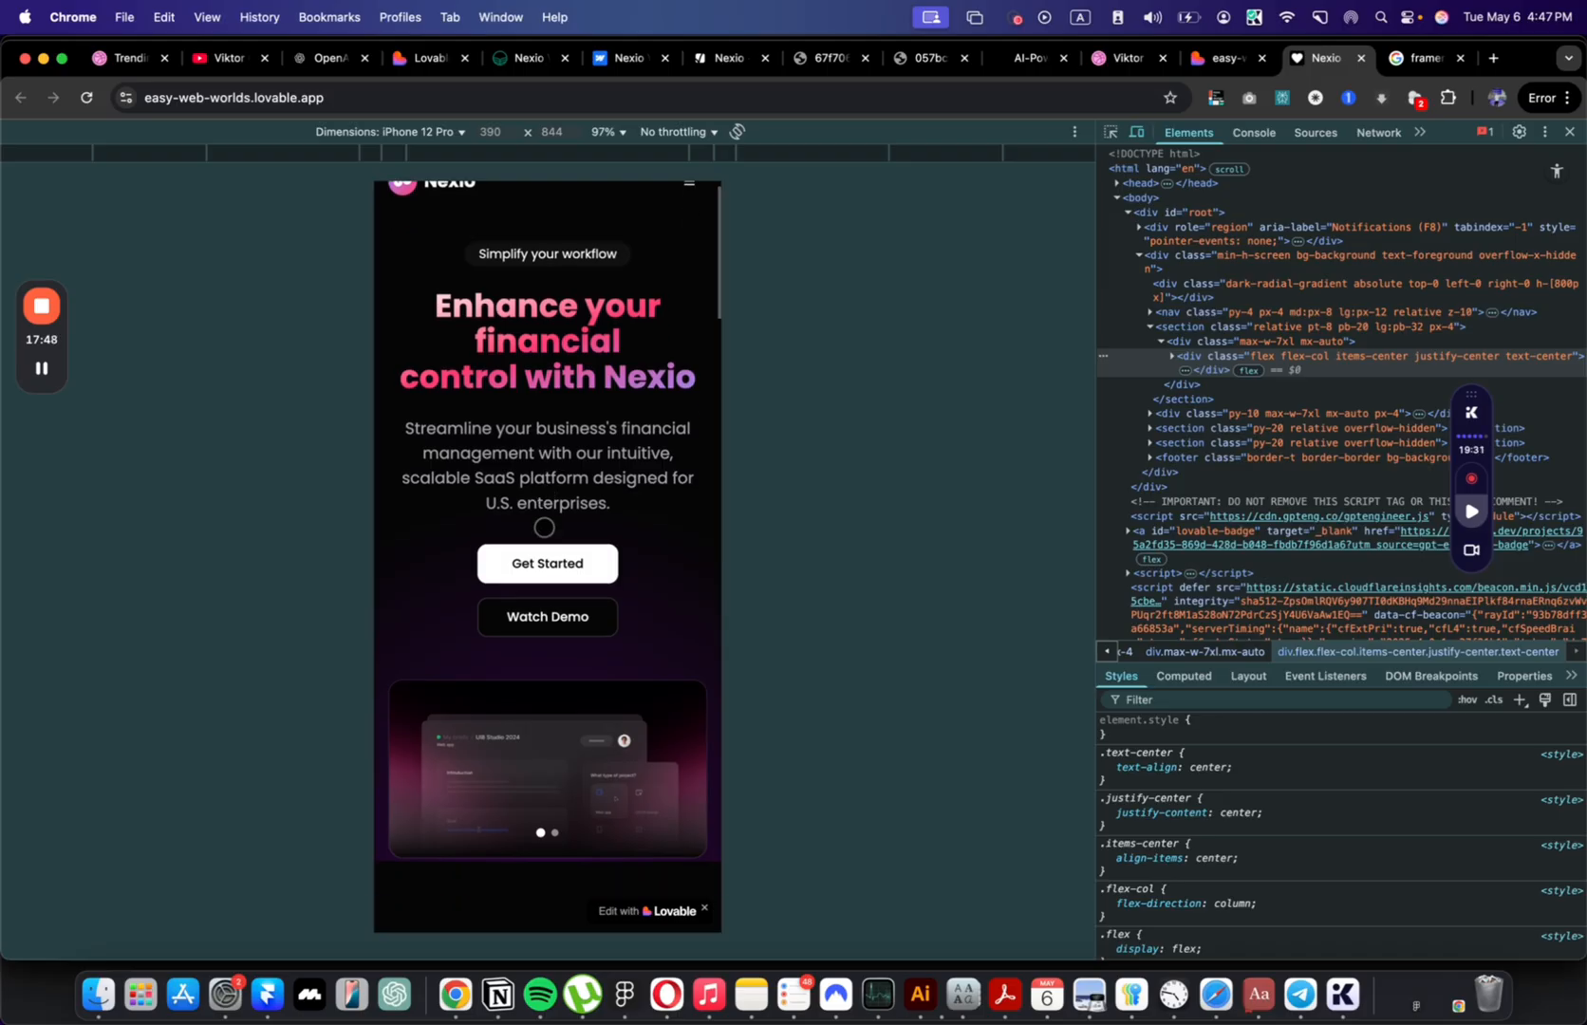
scroll("down", 3)
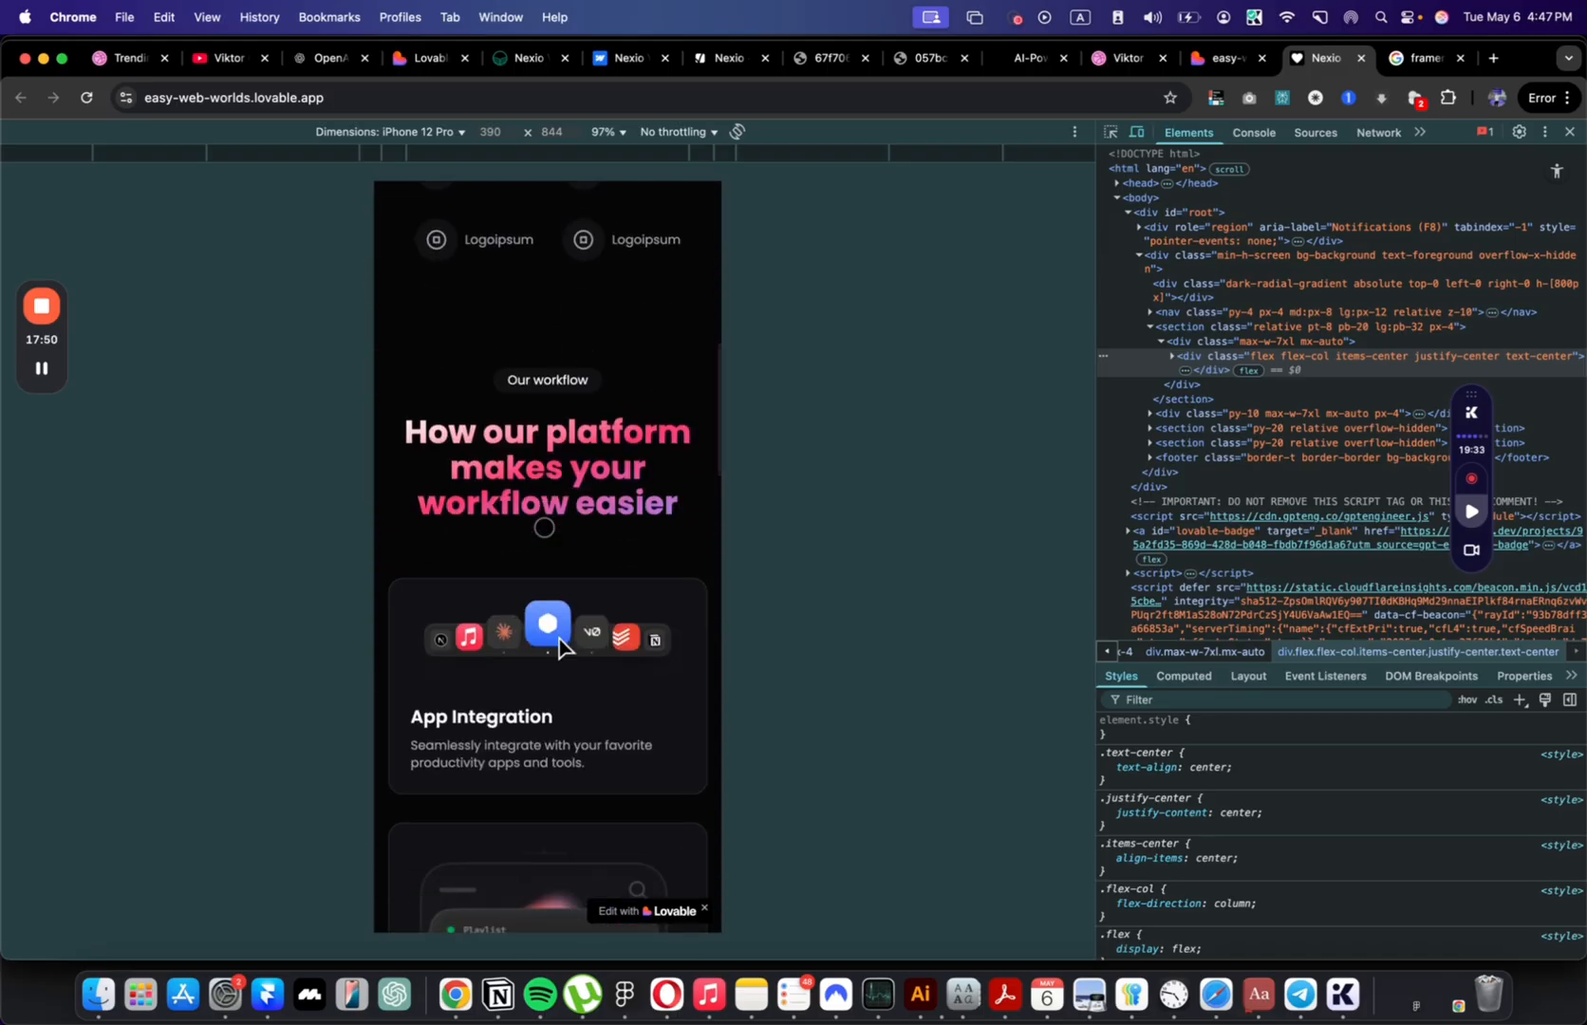
scroll("down", 3)
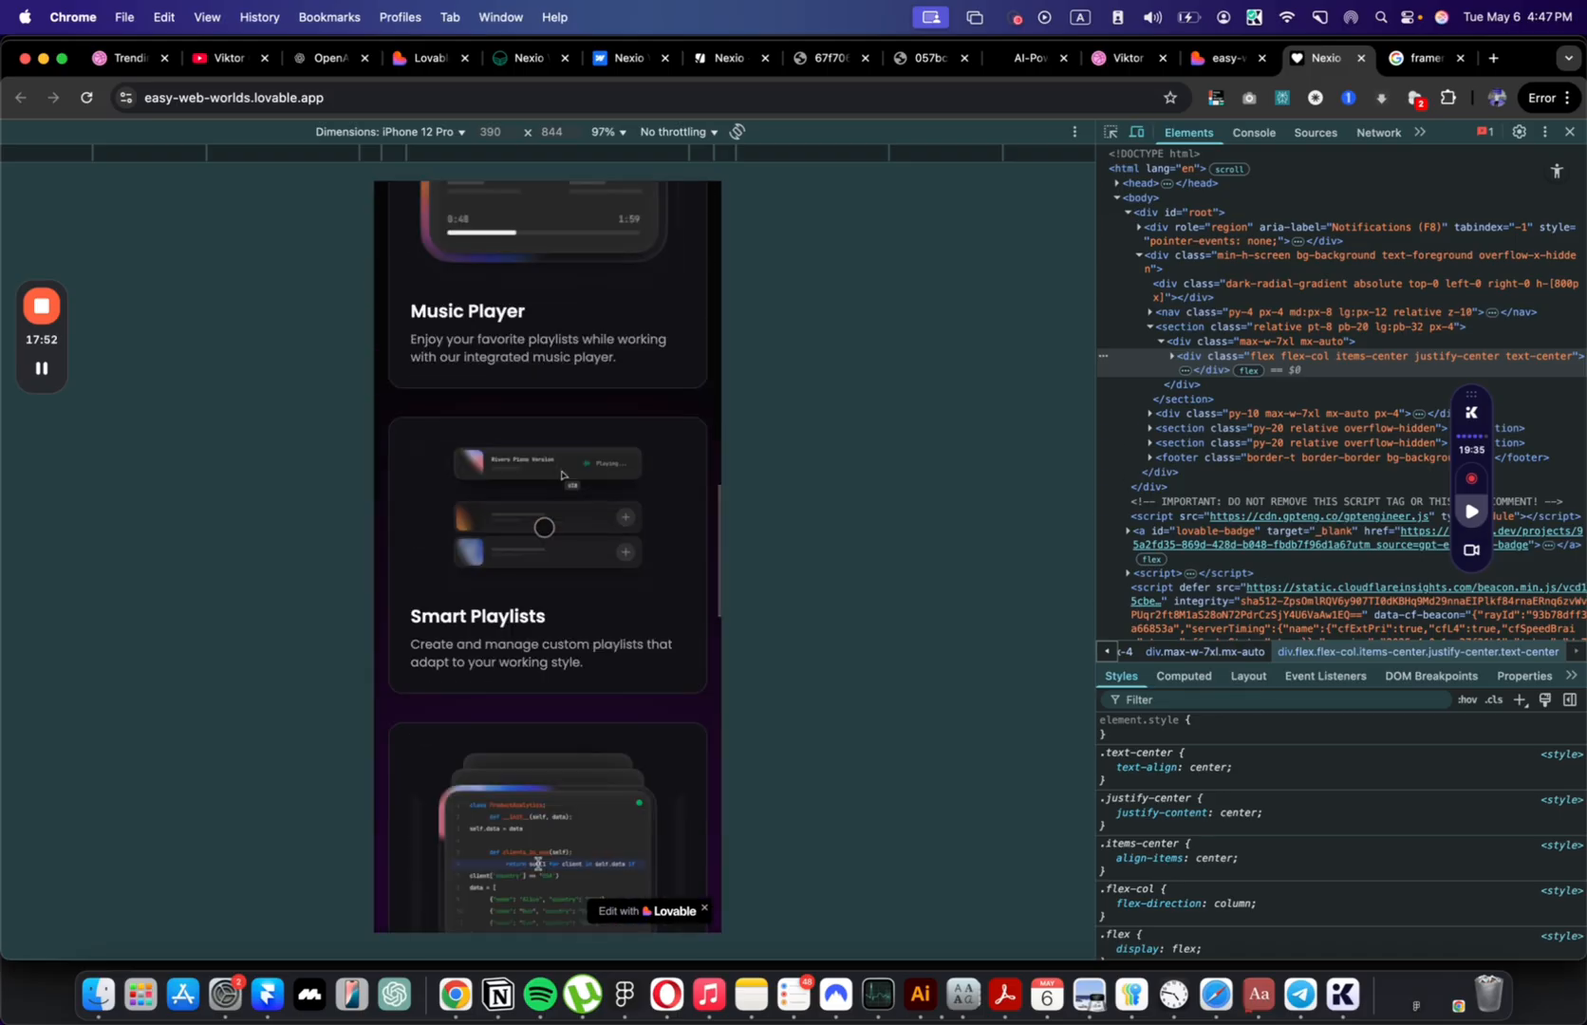
scroll("down", 3)
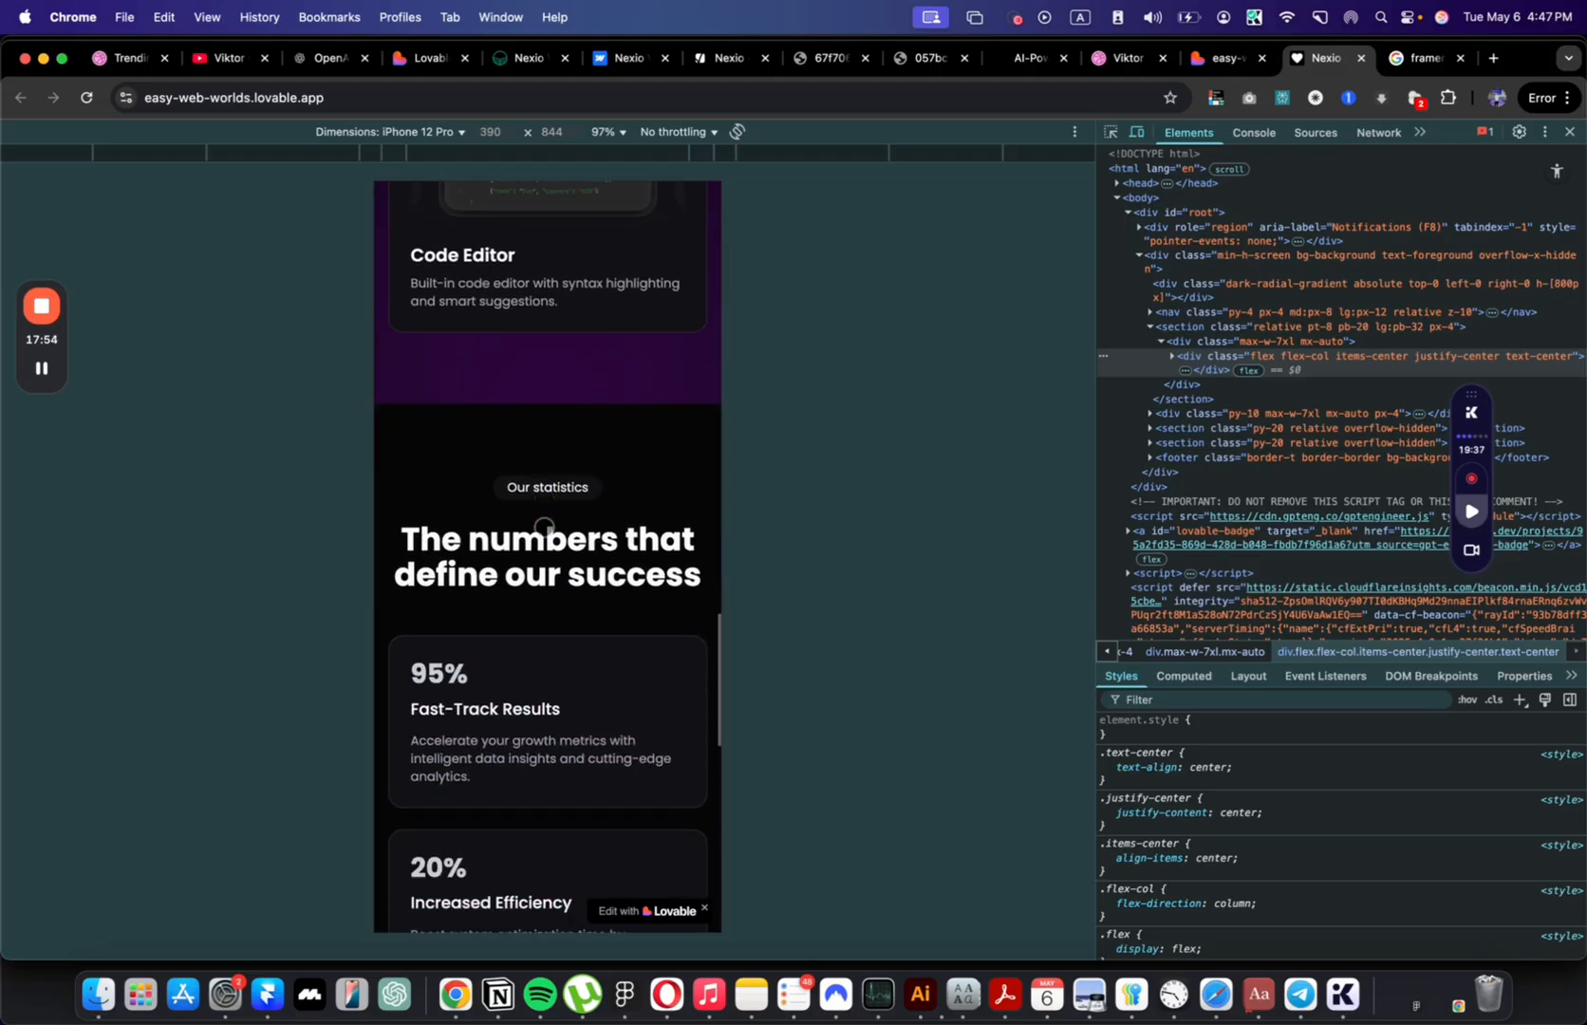
scroll("down", 3)
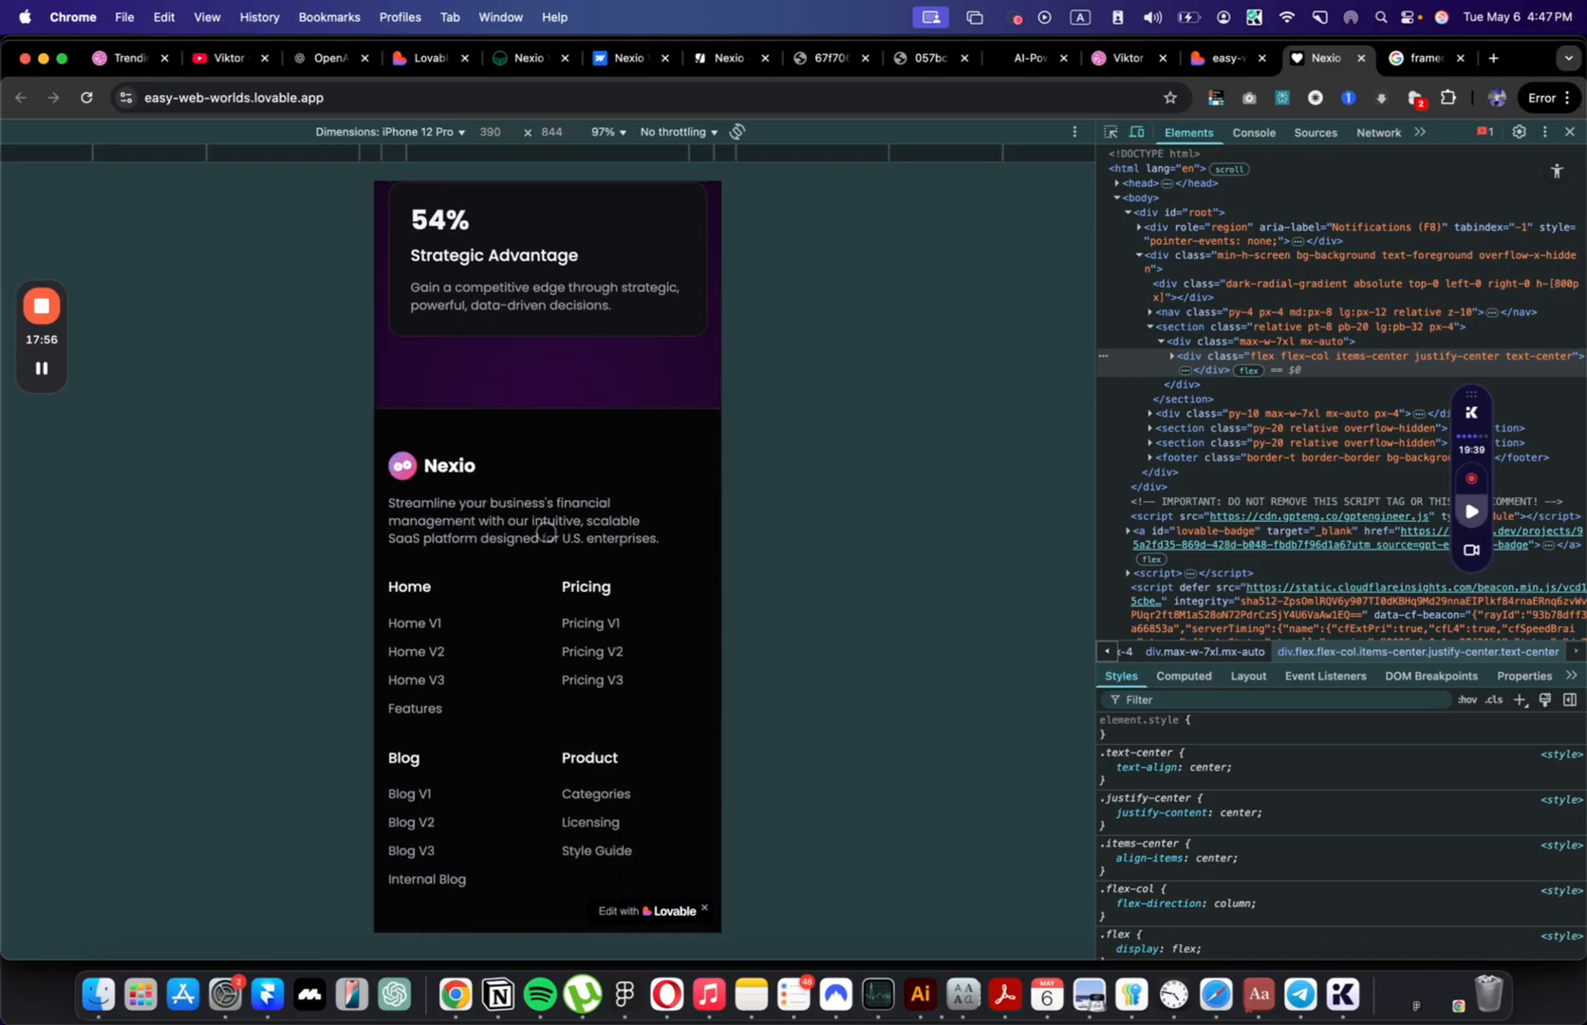
scroll("up", 3)
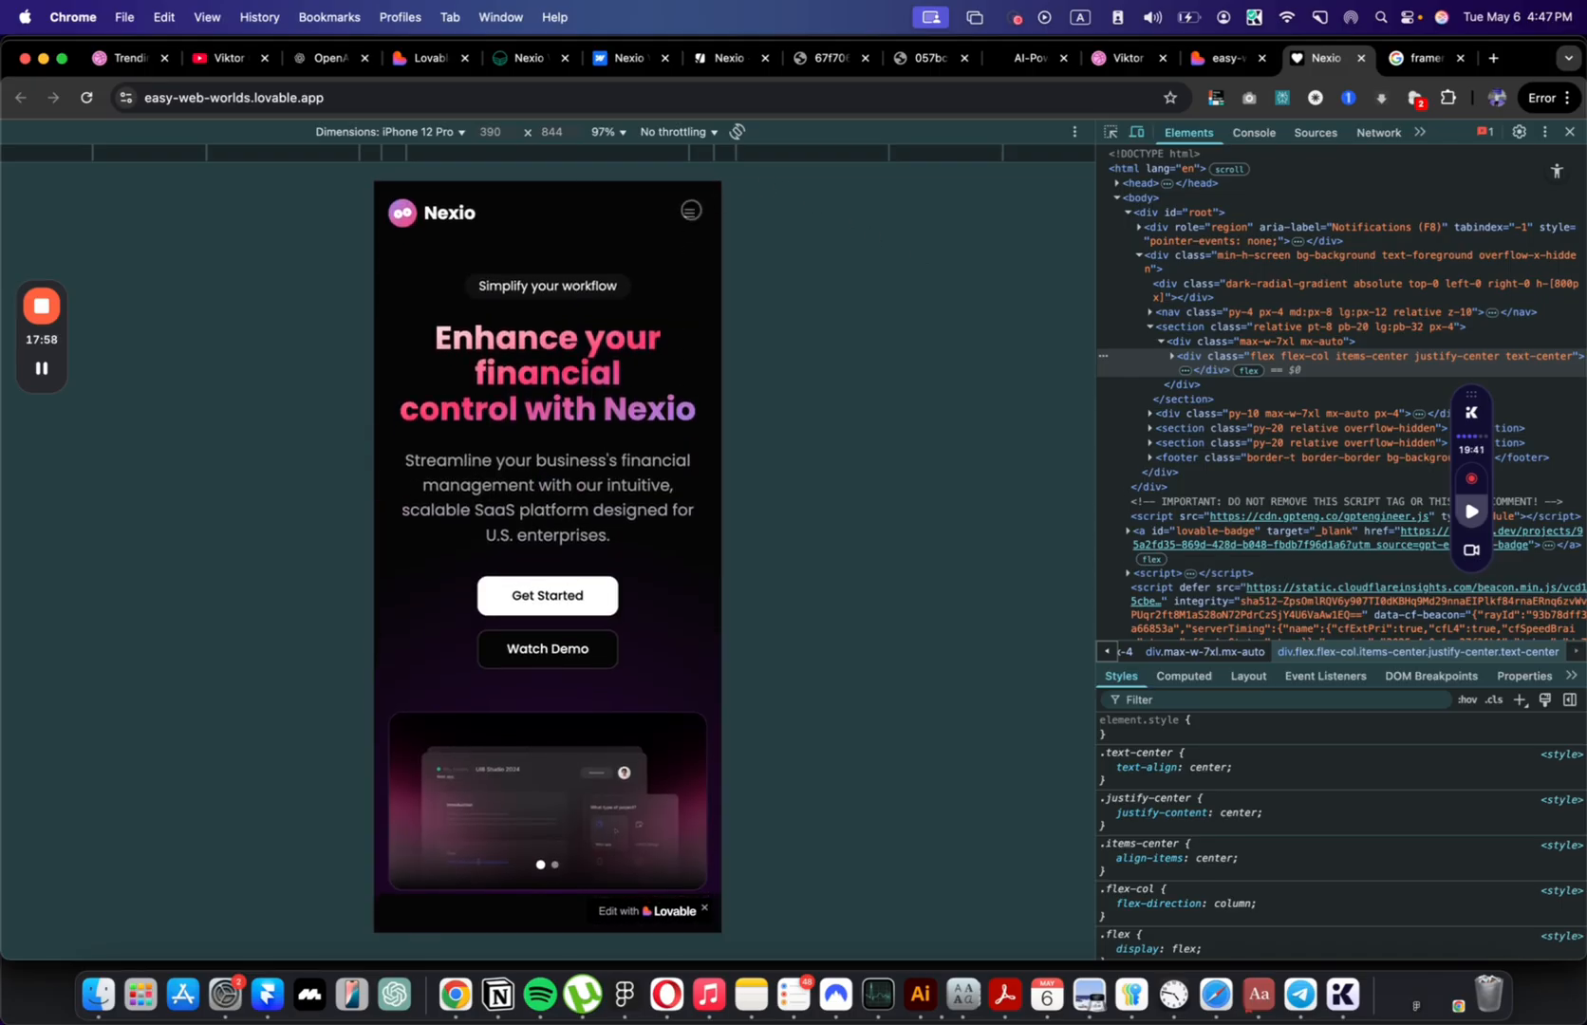
Step: Check the mobile hamburger menu's navigation links, then return to the desktop view
left_click(689, 211)
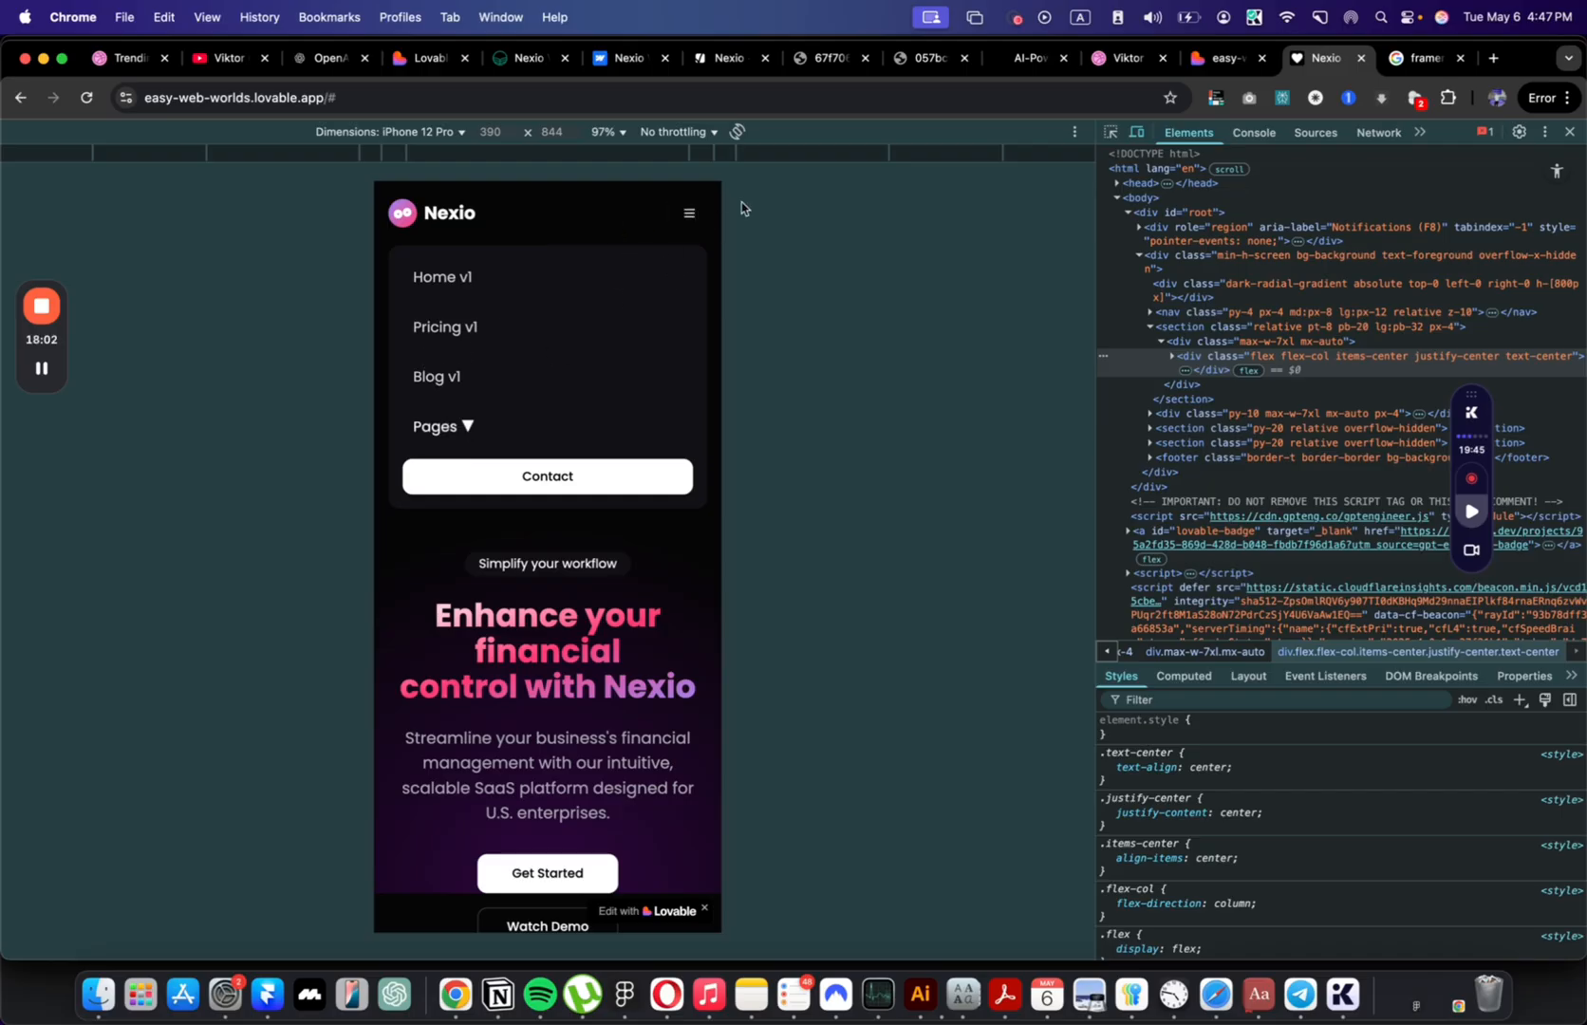
left_click(687, 211)
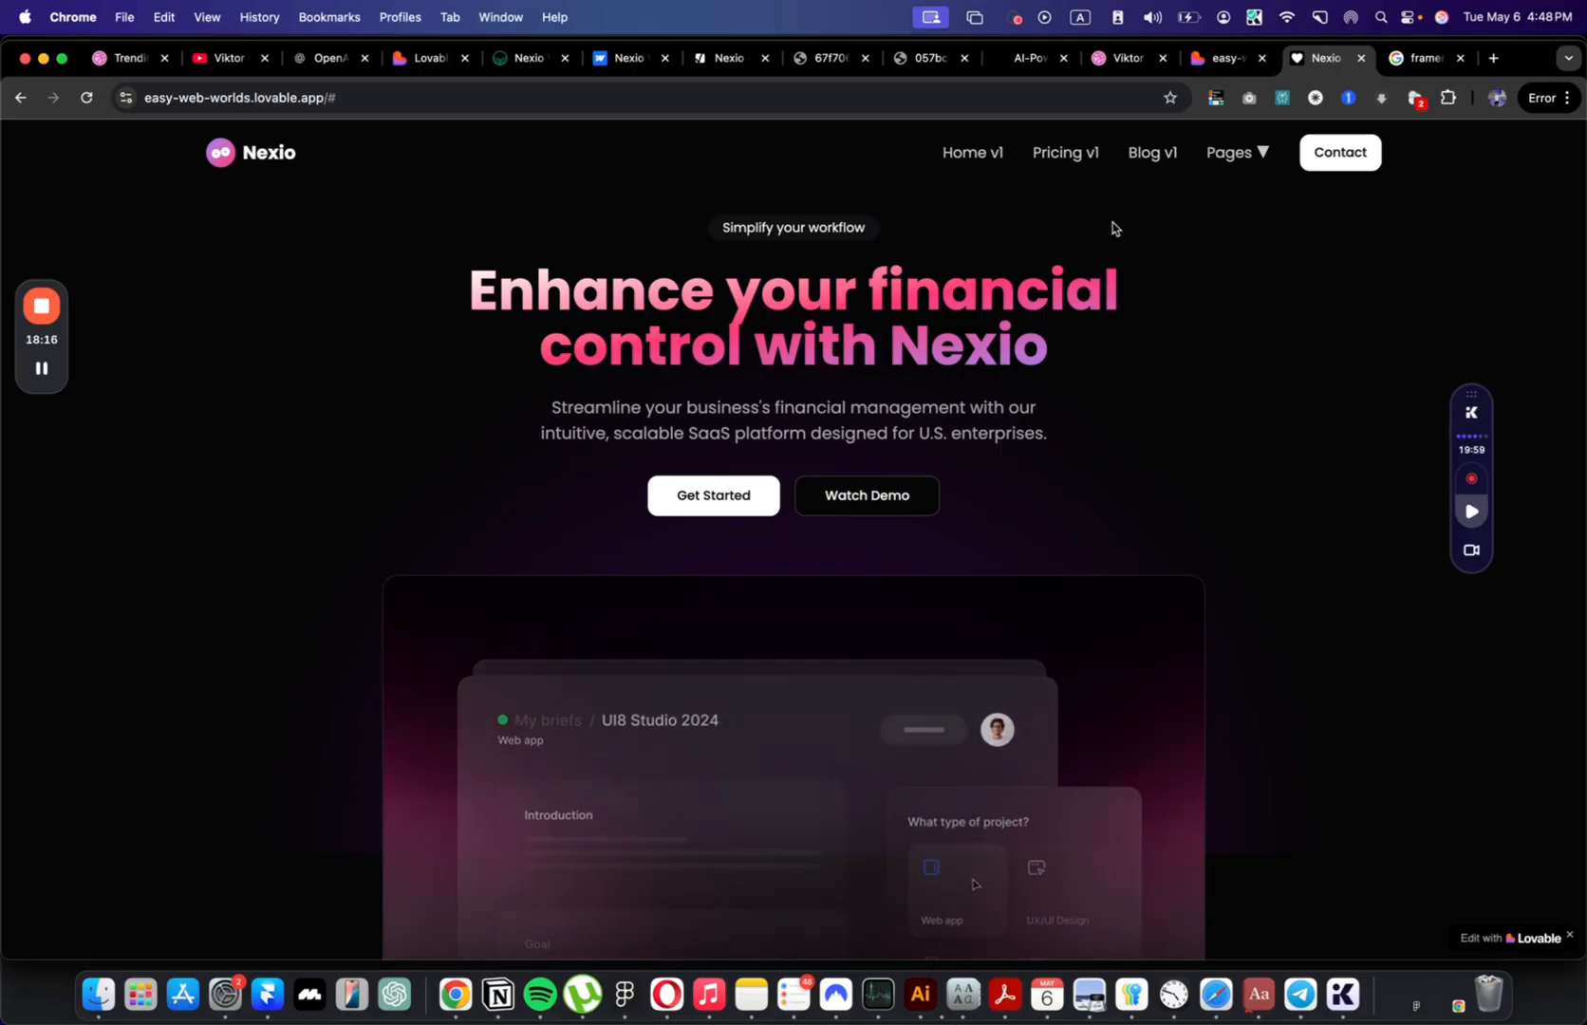
mouse_move(1226, 59)
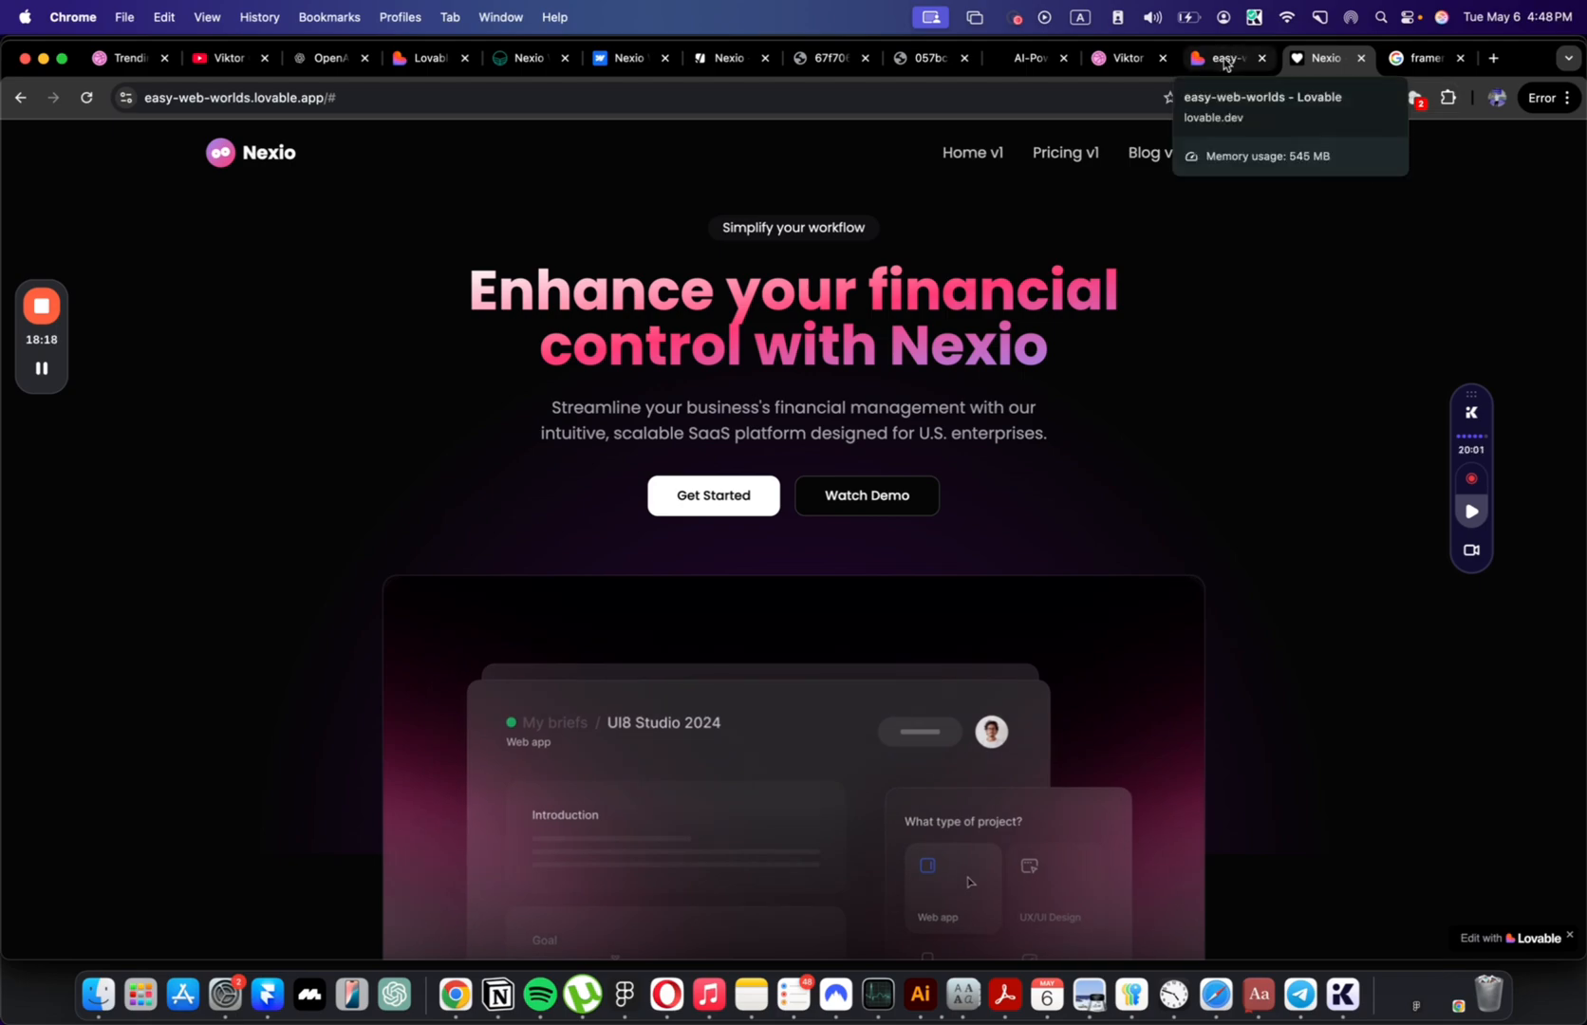
Step: Return to the Lovable editor and view the rebuilt feature section with different card sizes
left_click(1223, 57)
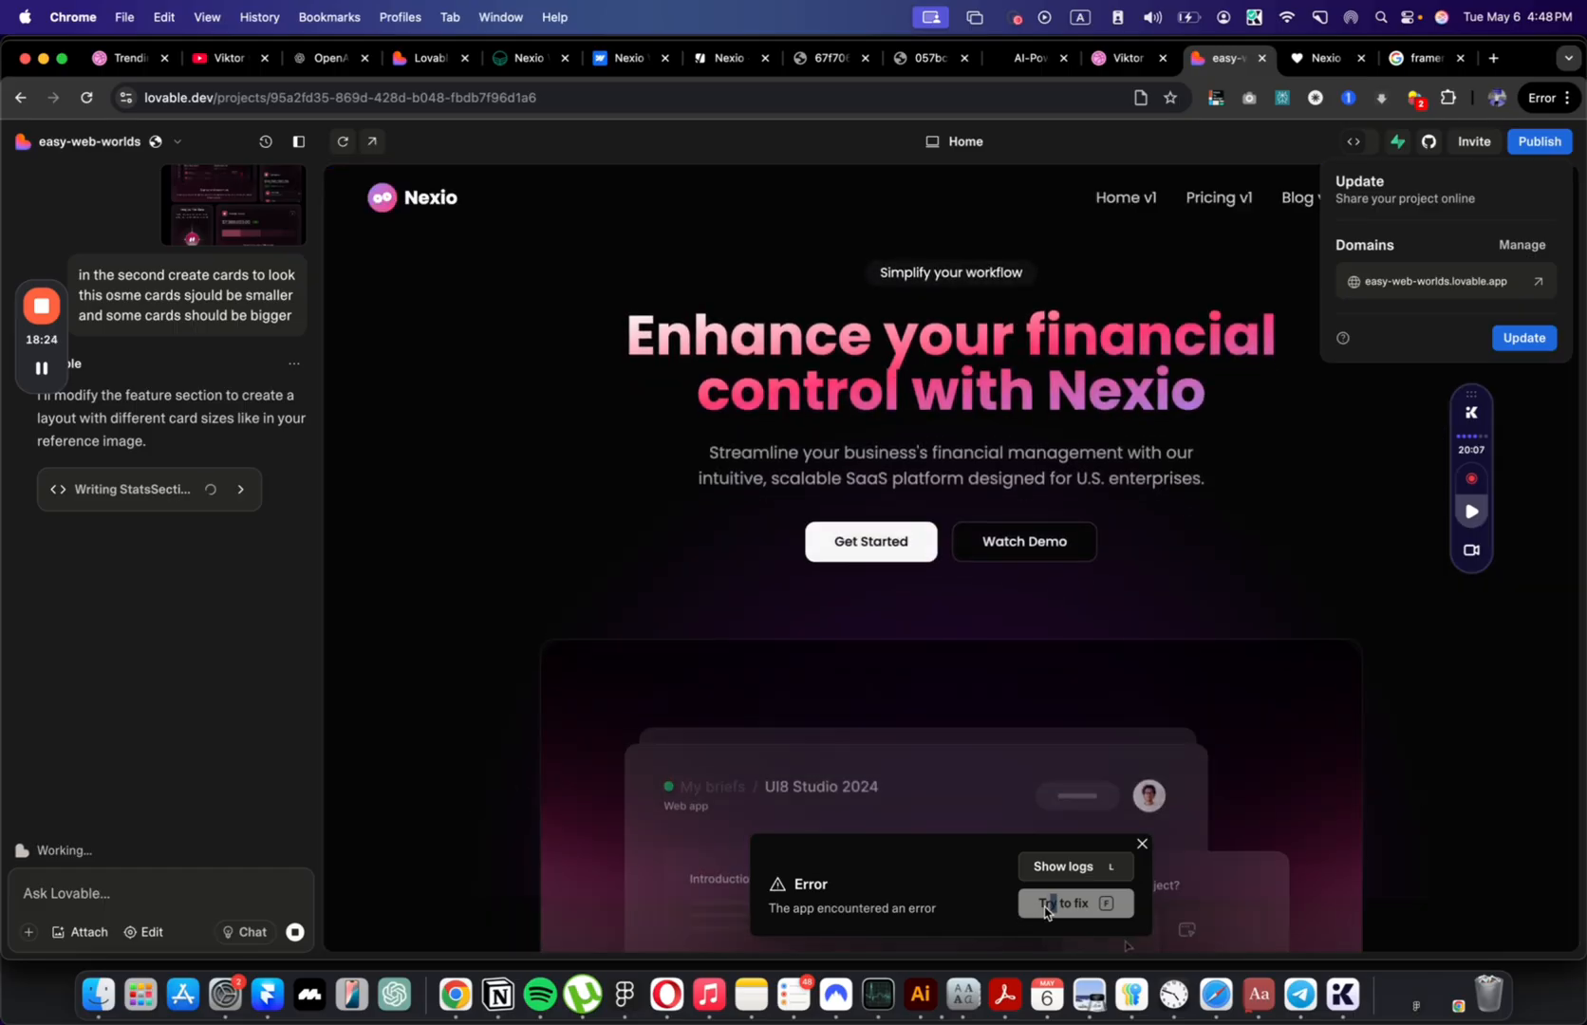
scroll("down", 3)
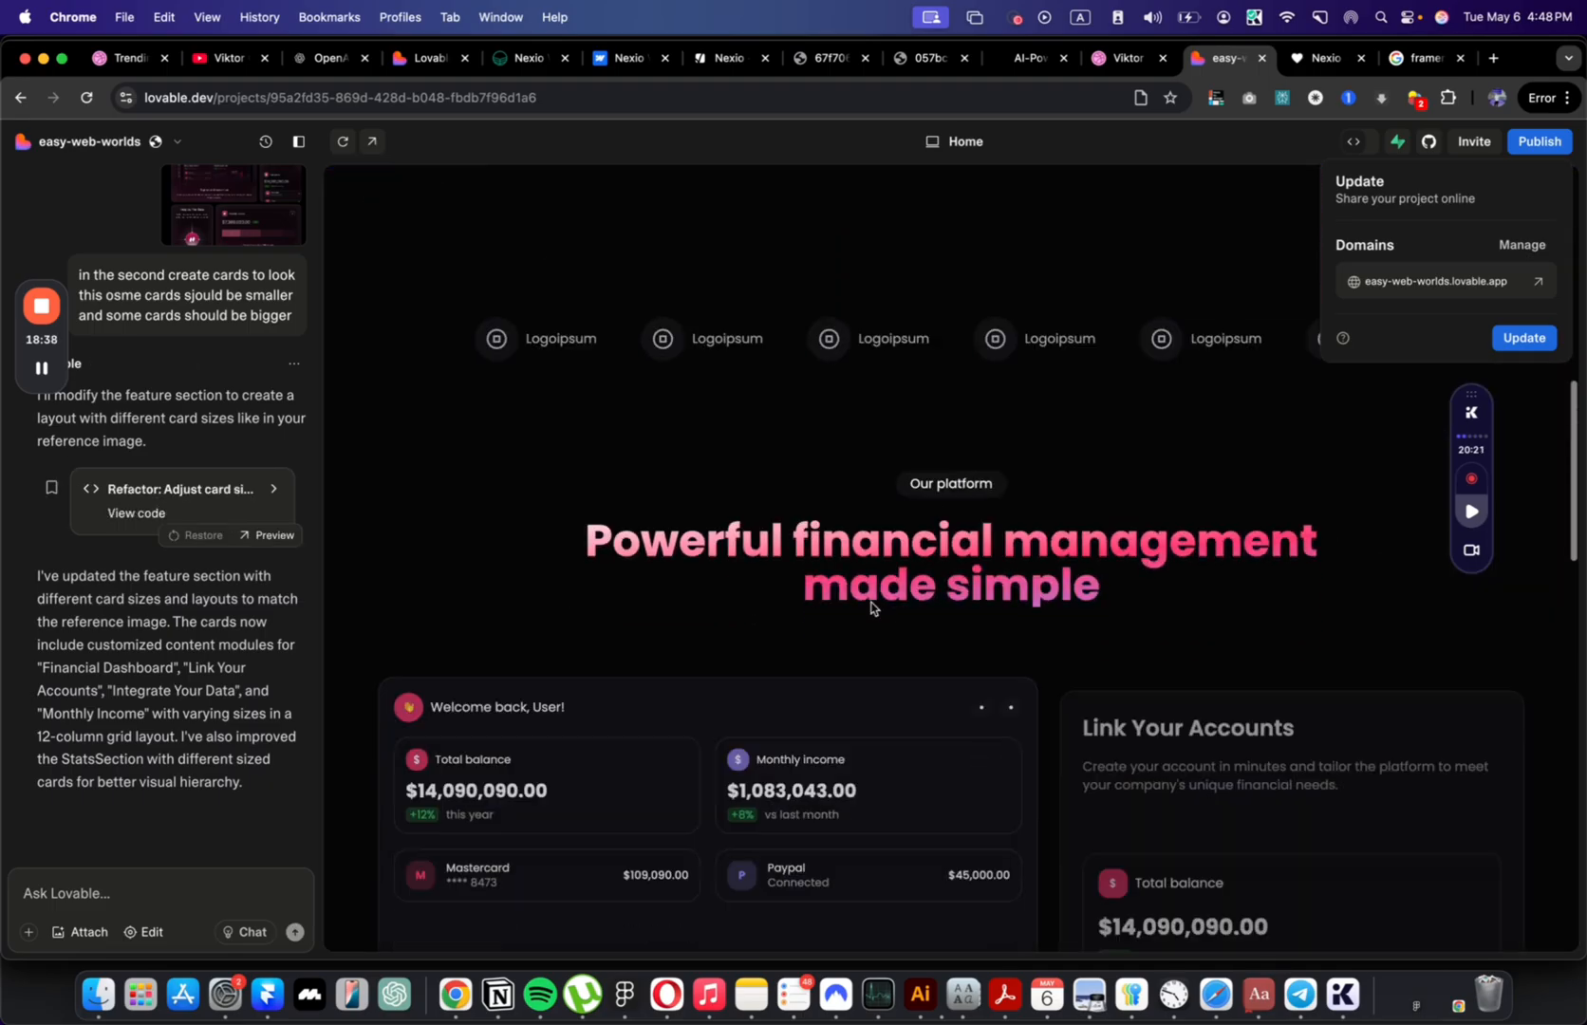
scroll("down", 3)
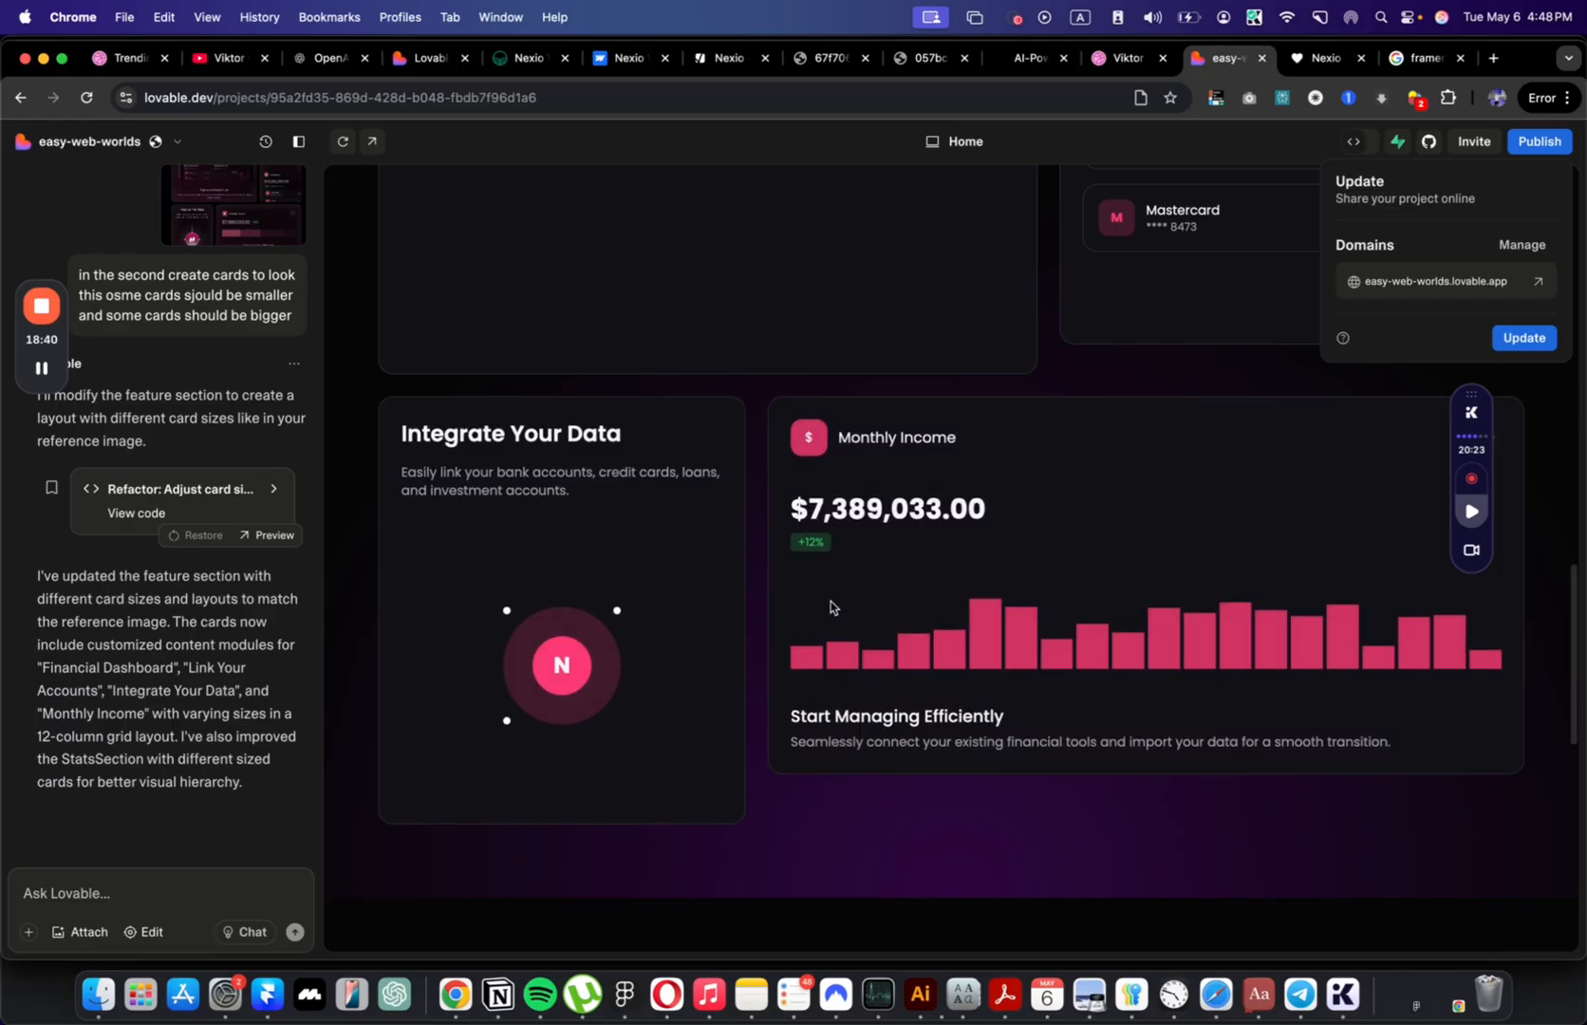
mouse_move(507, 676)
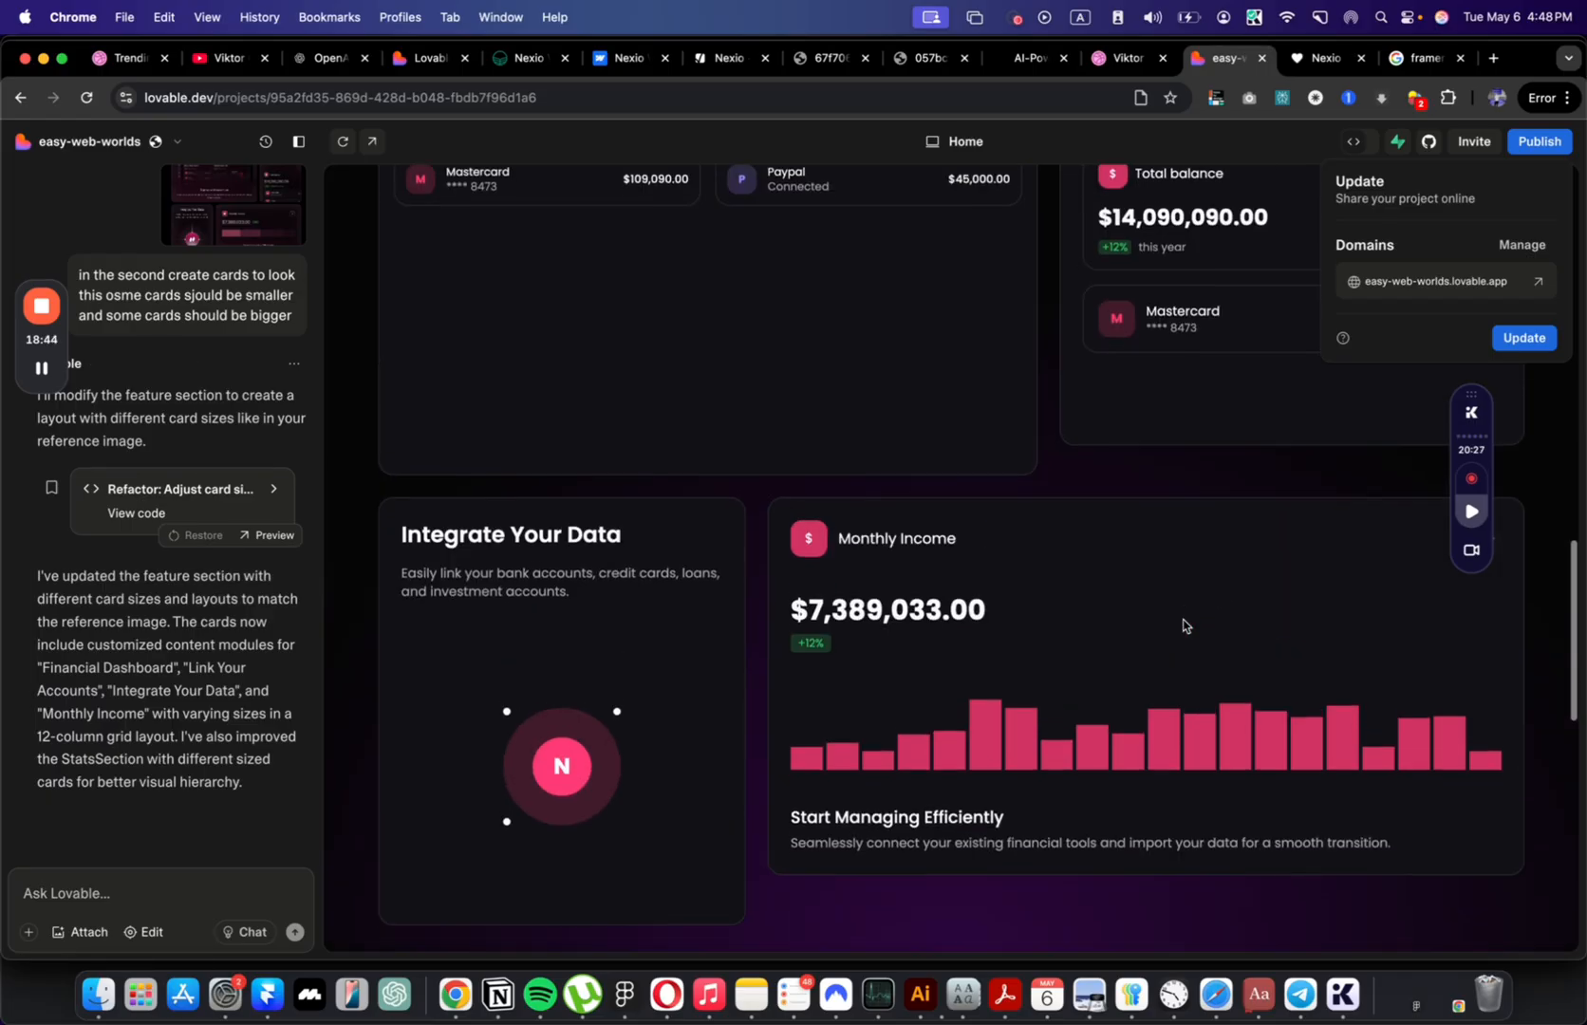
scroll("down", 3)
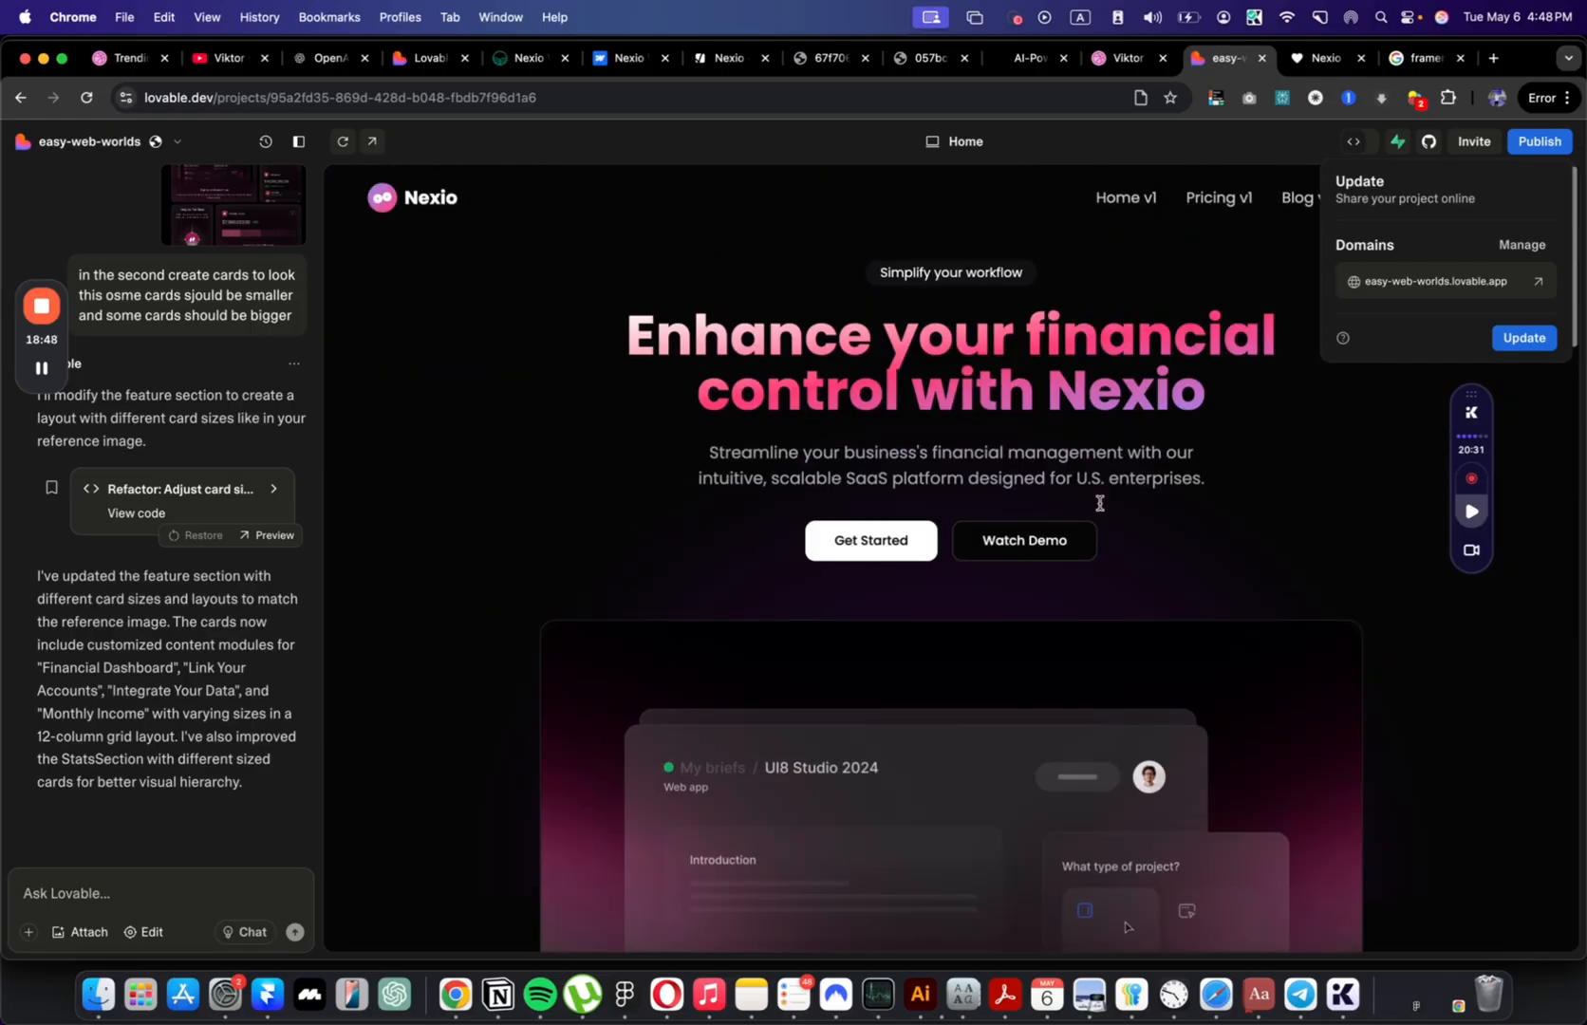
scroll("down", 3)
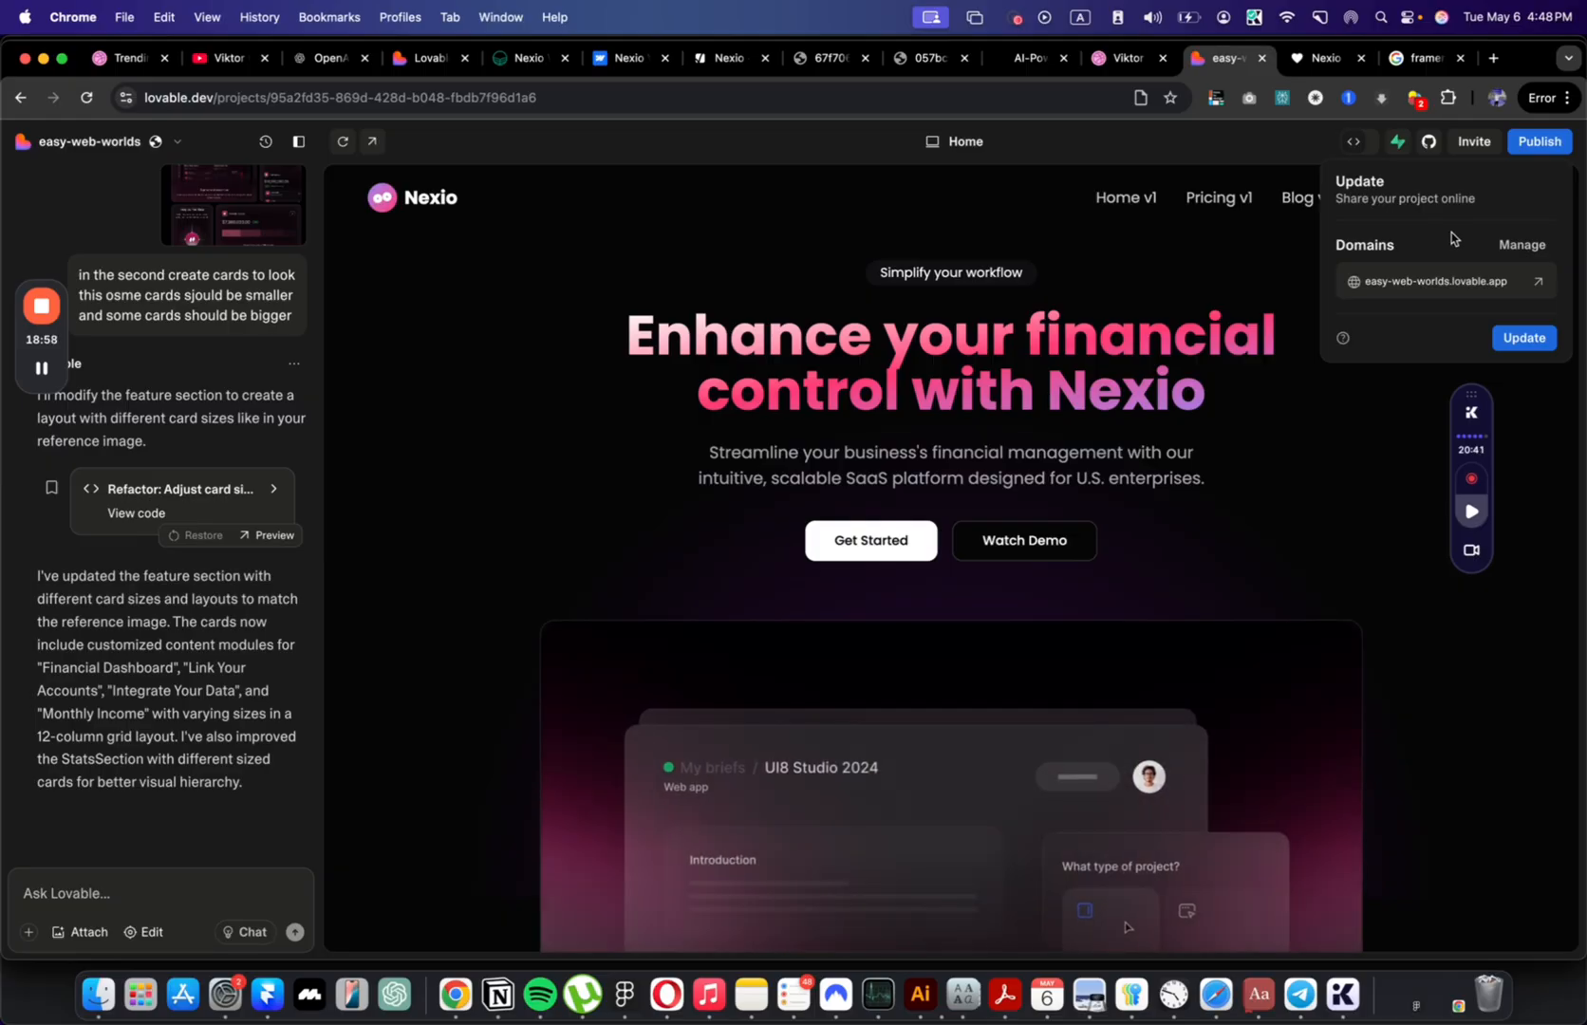
scroll("down", 3)
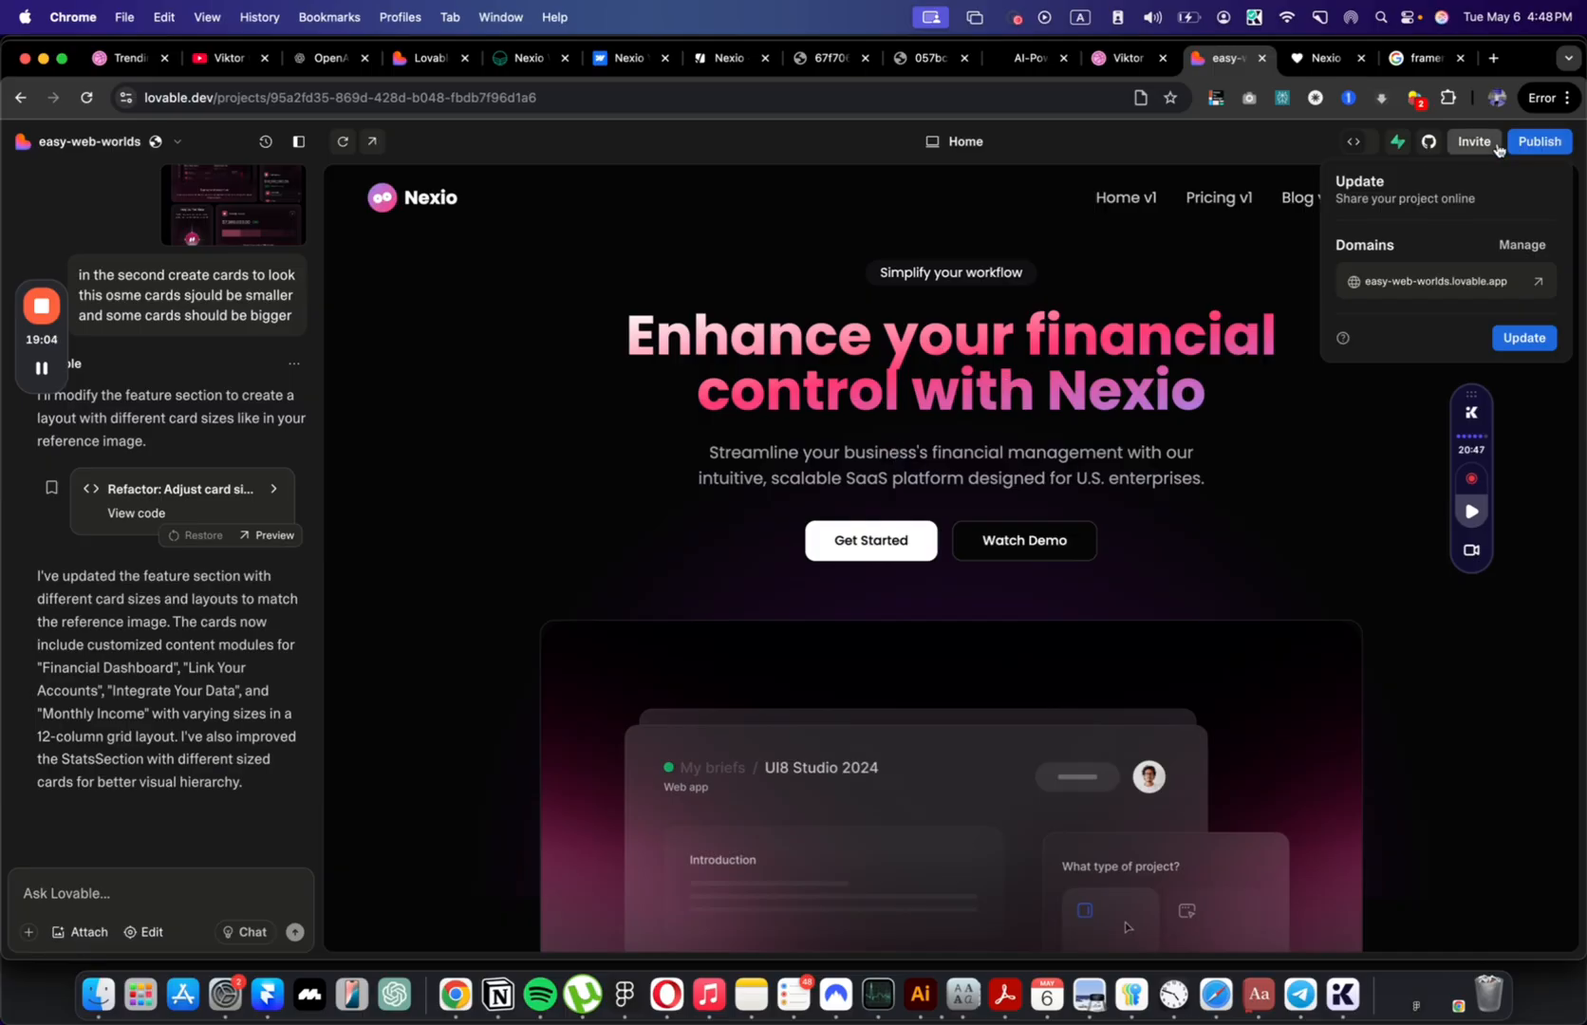
scroll("down", 3)
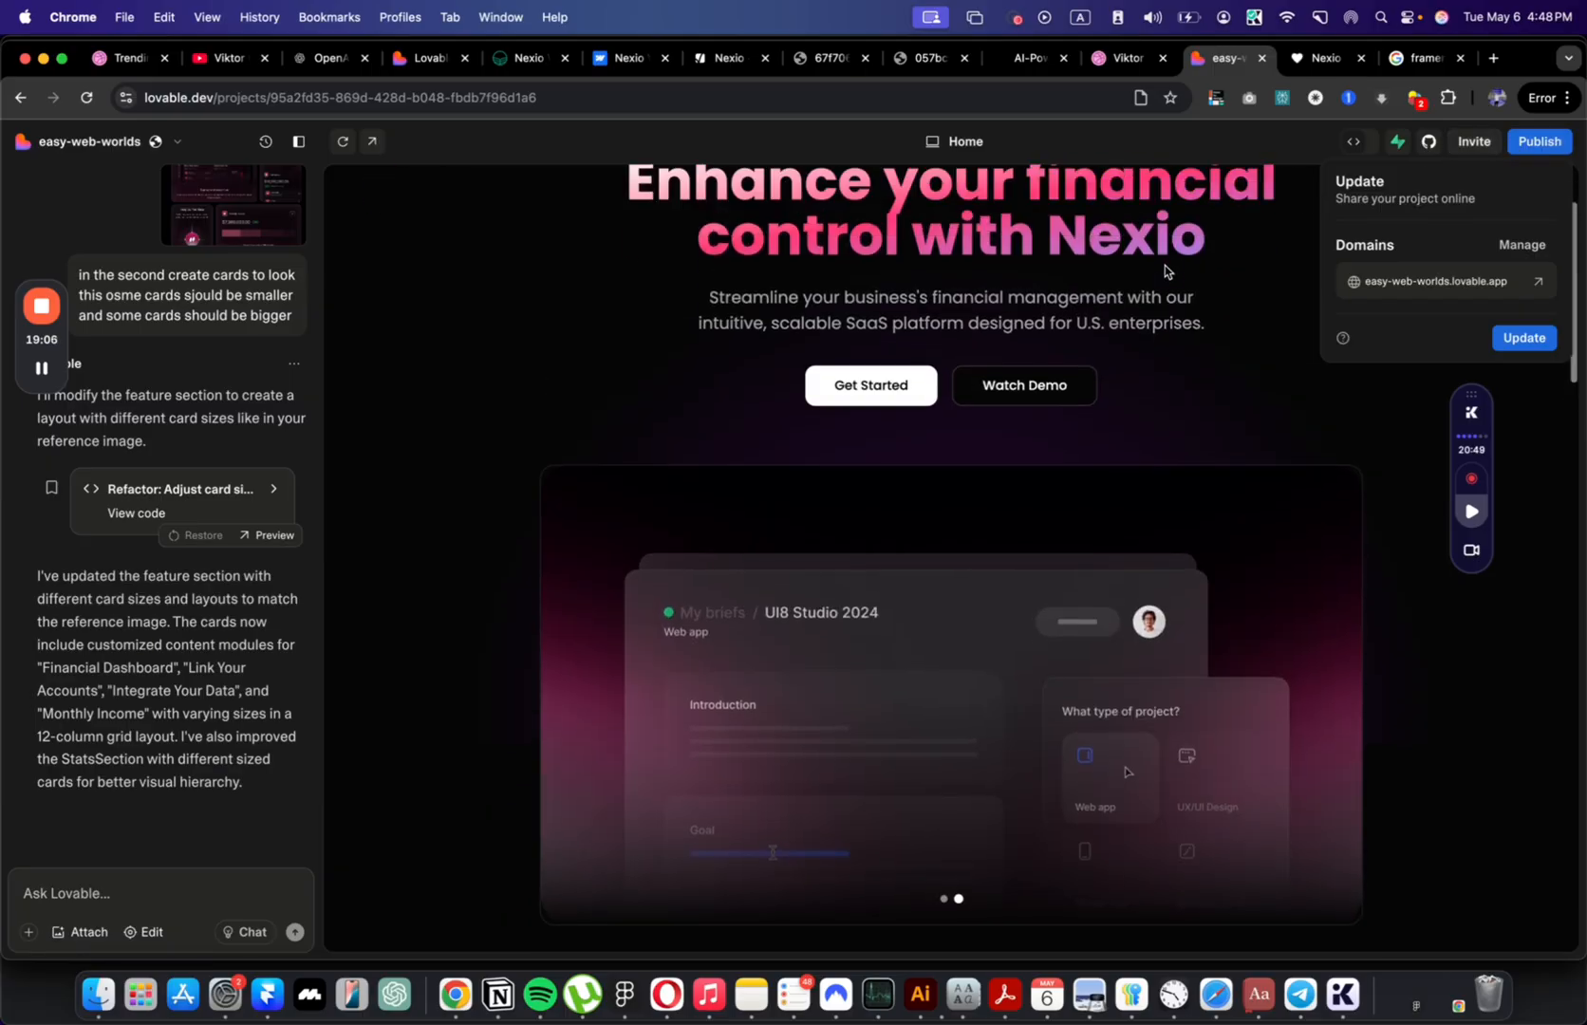
scroll("down", 3)
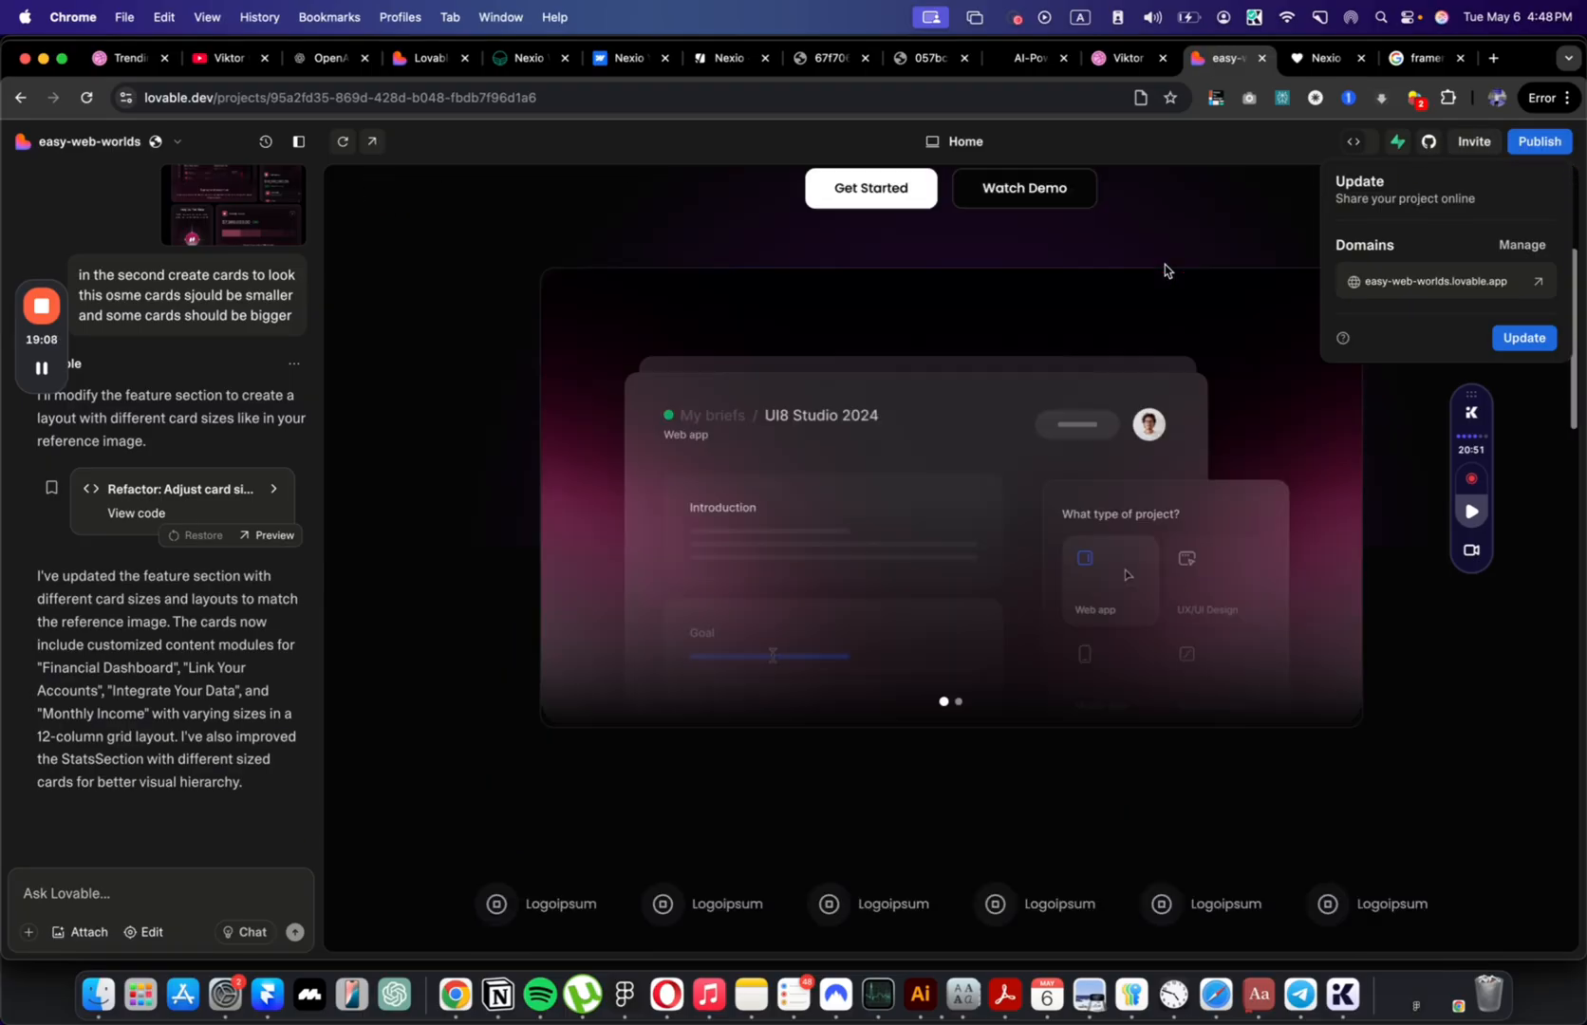
scroll("down", 3)
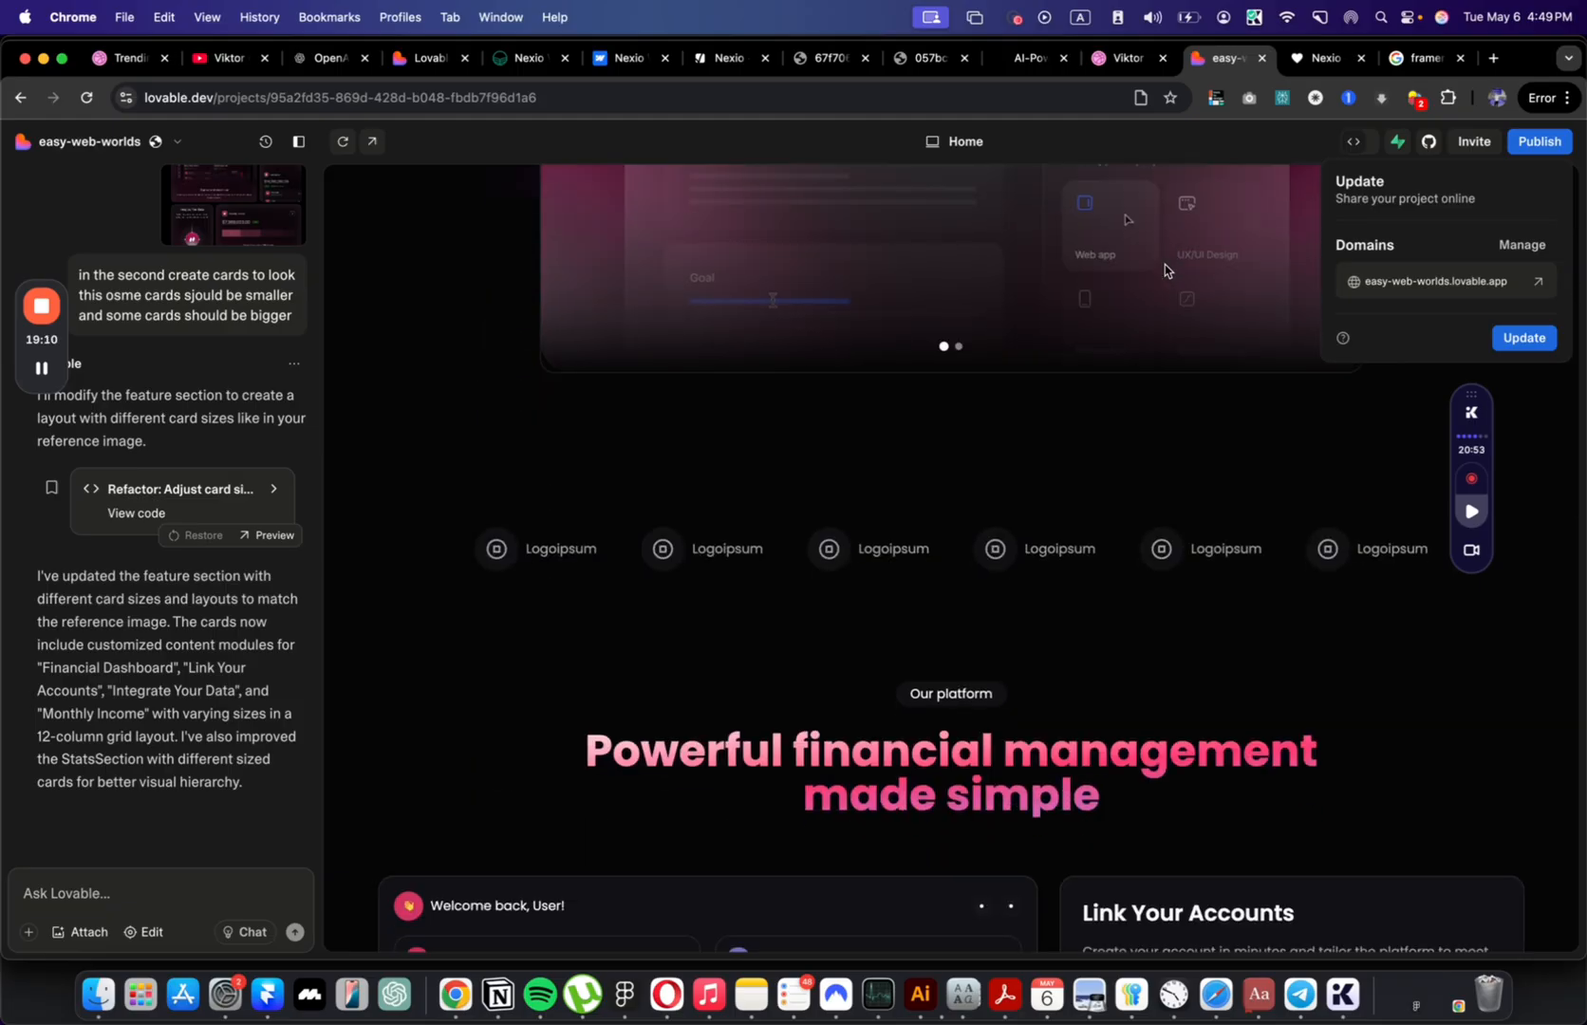
scroll("down", 3)
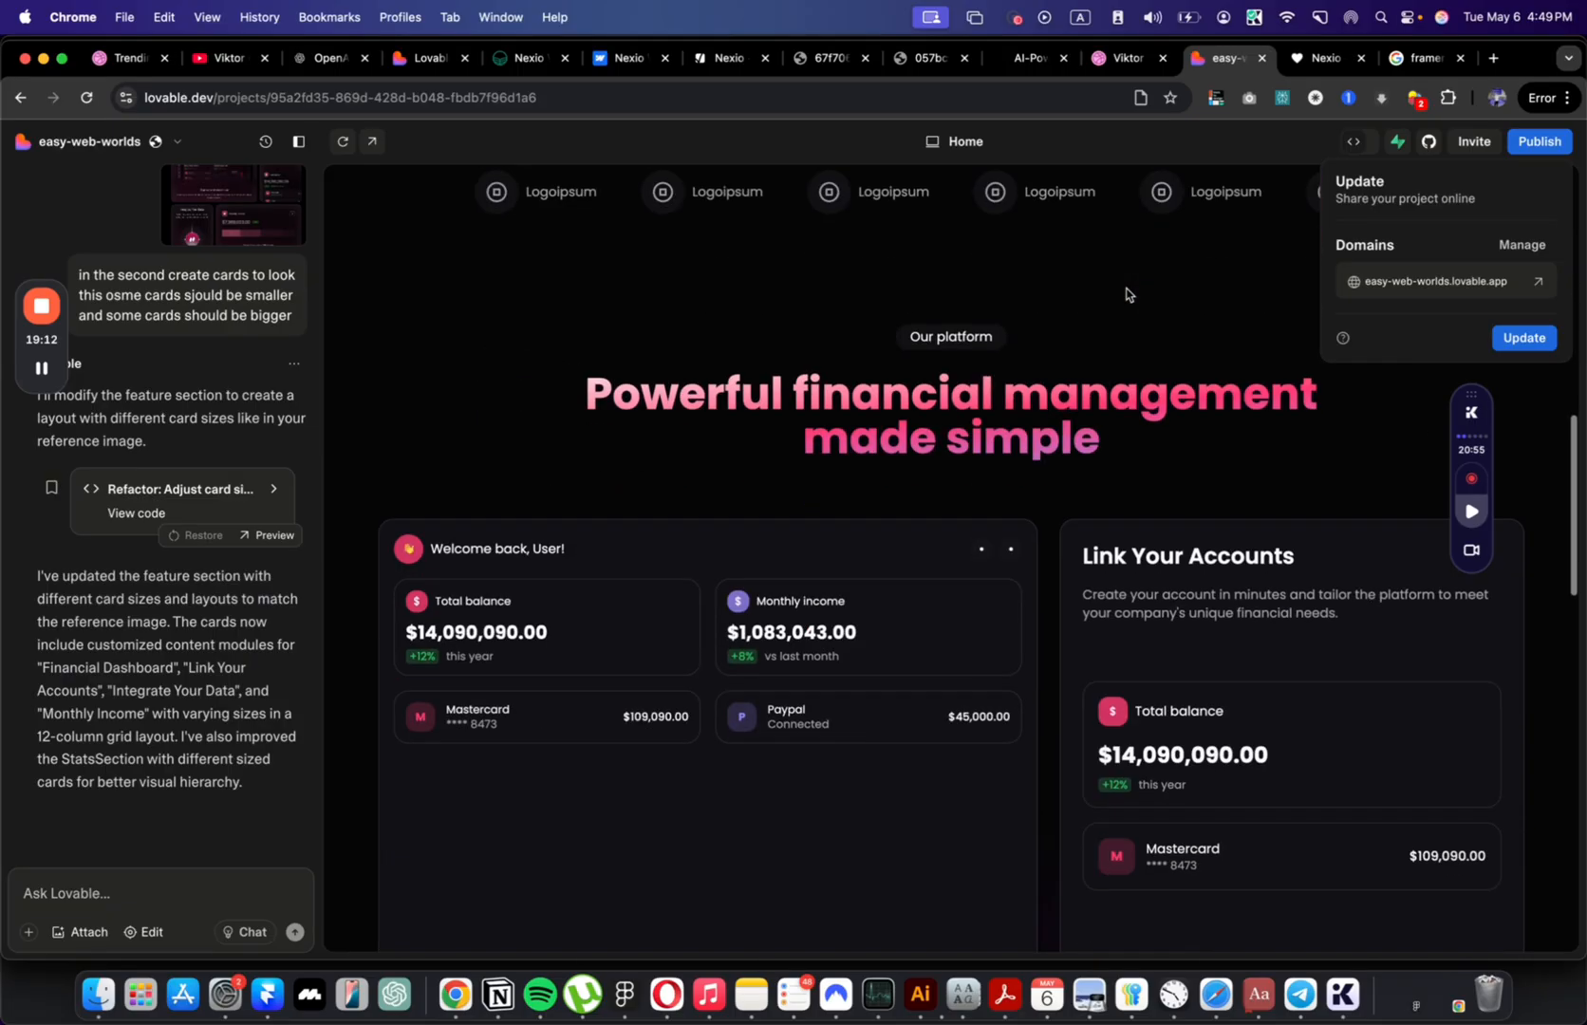
scroll("down", 3)
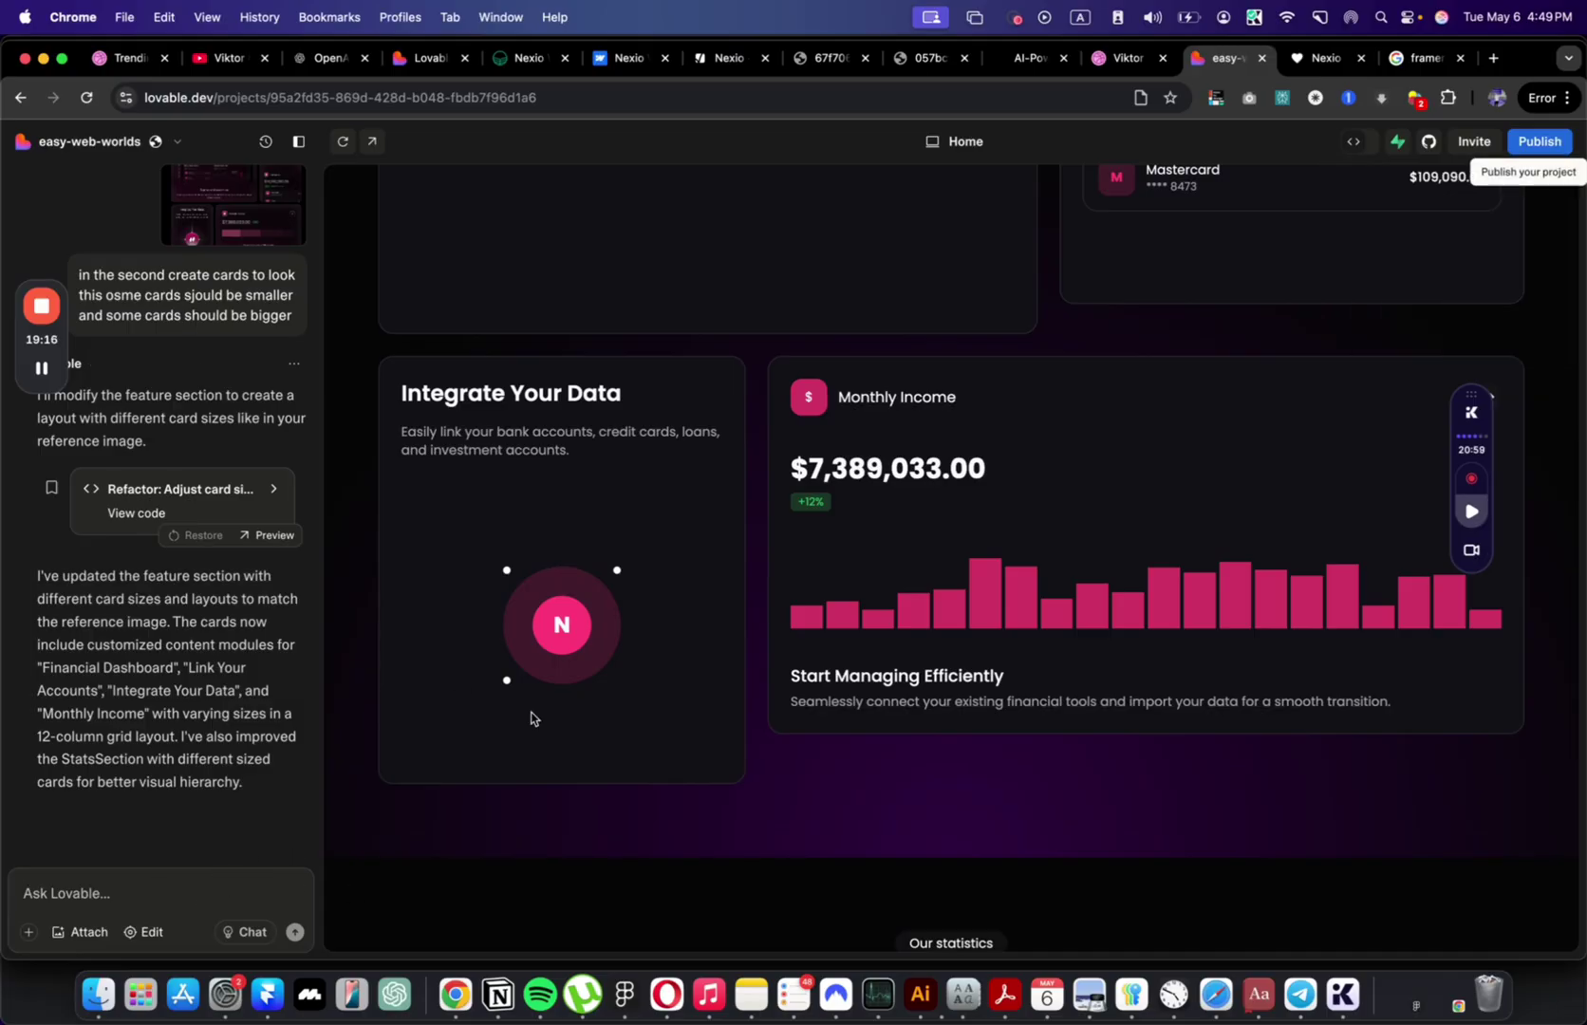
scroll("down", 3)
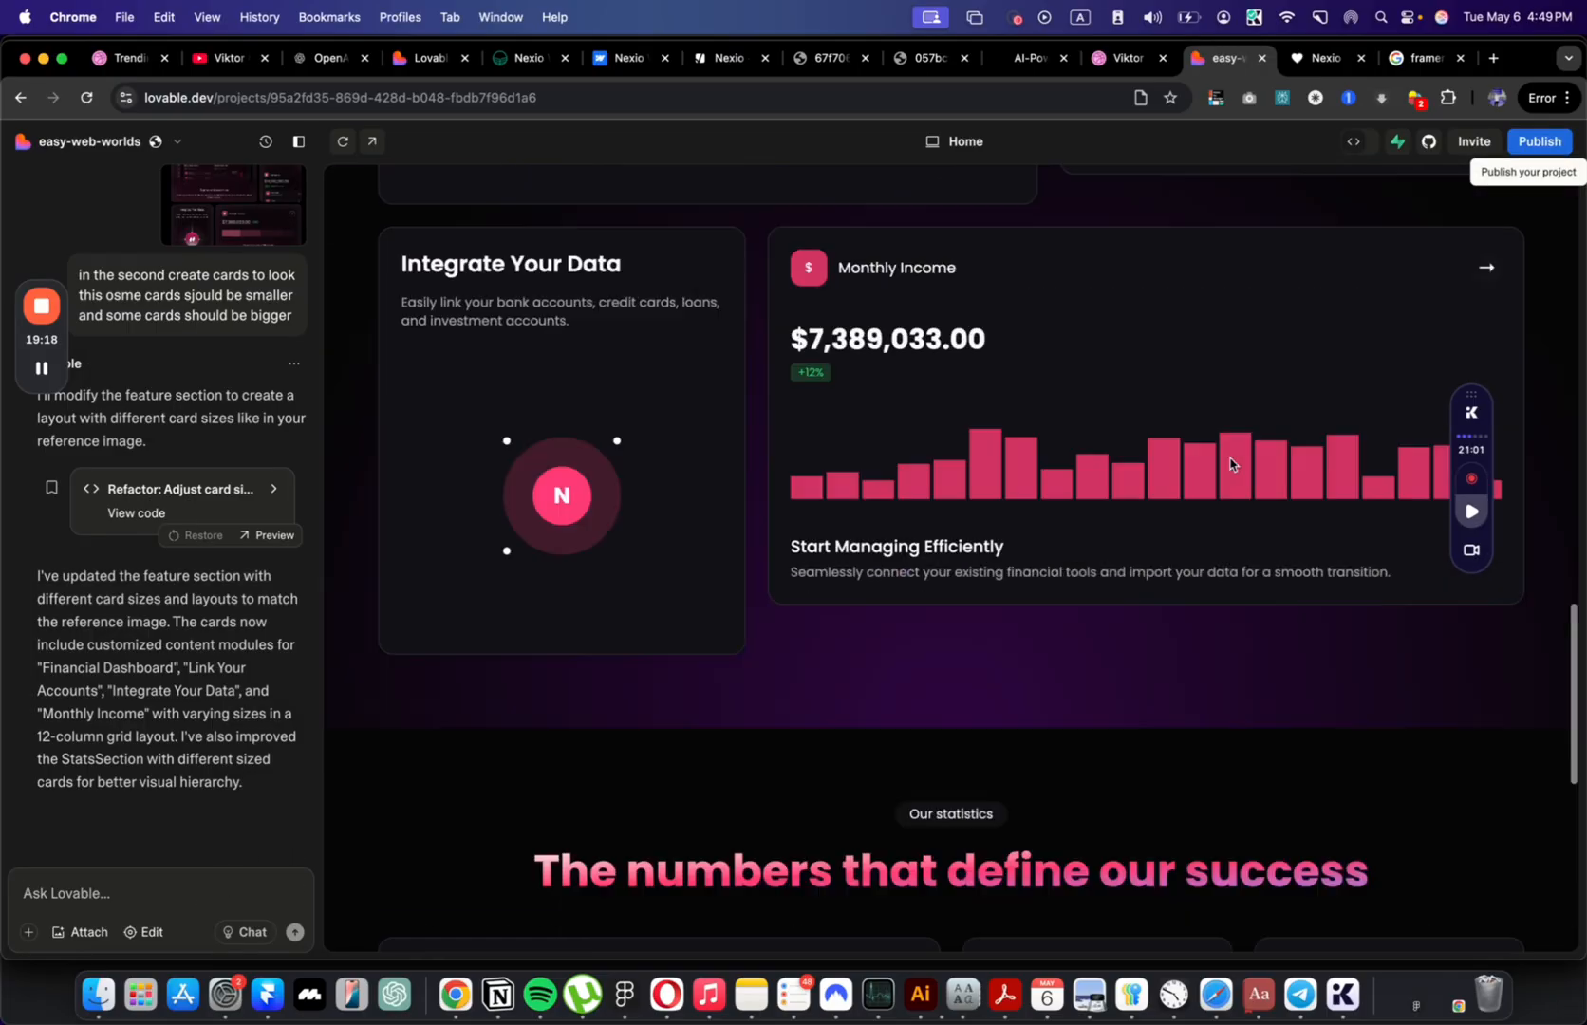